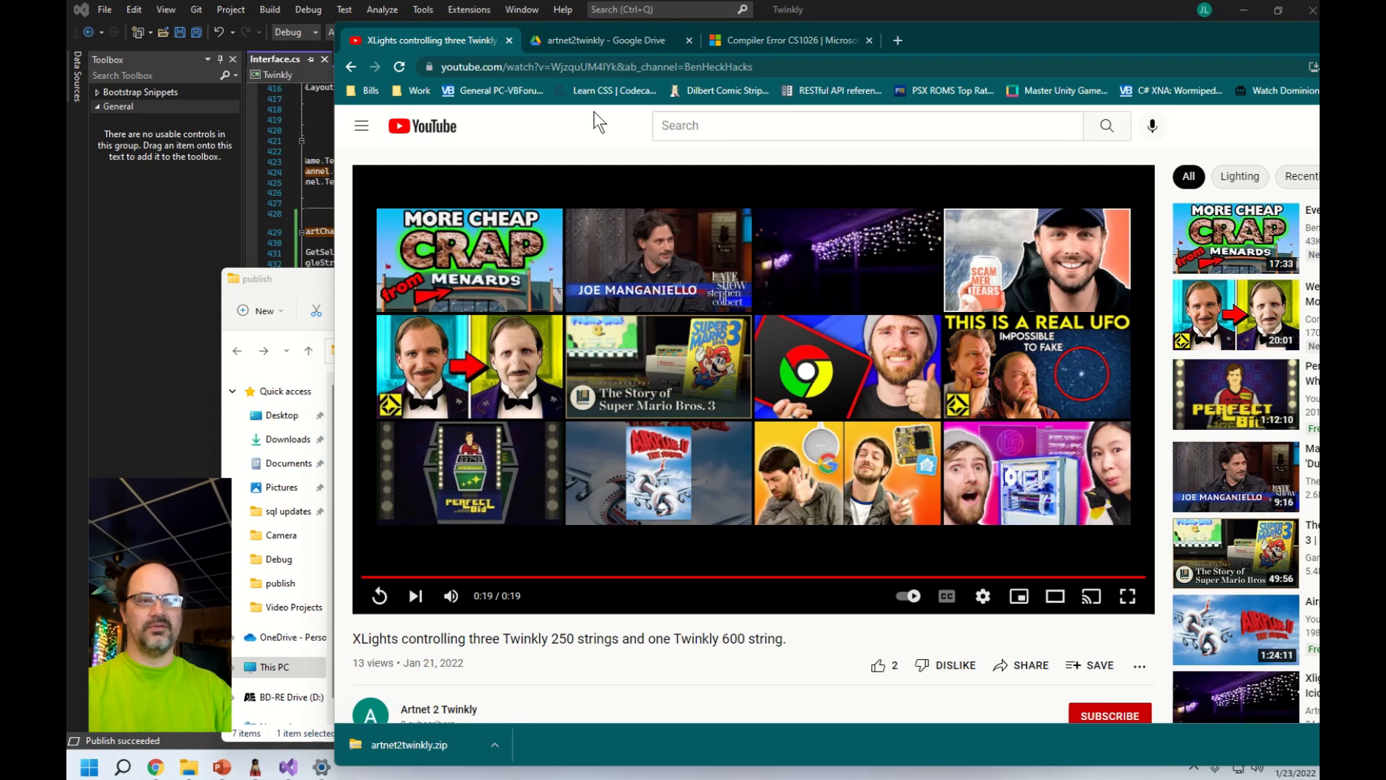
pyautogui.moveTo(367, 626)
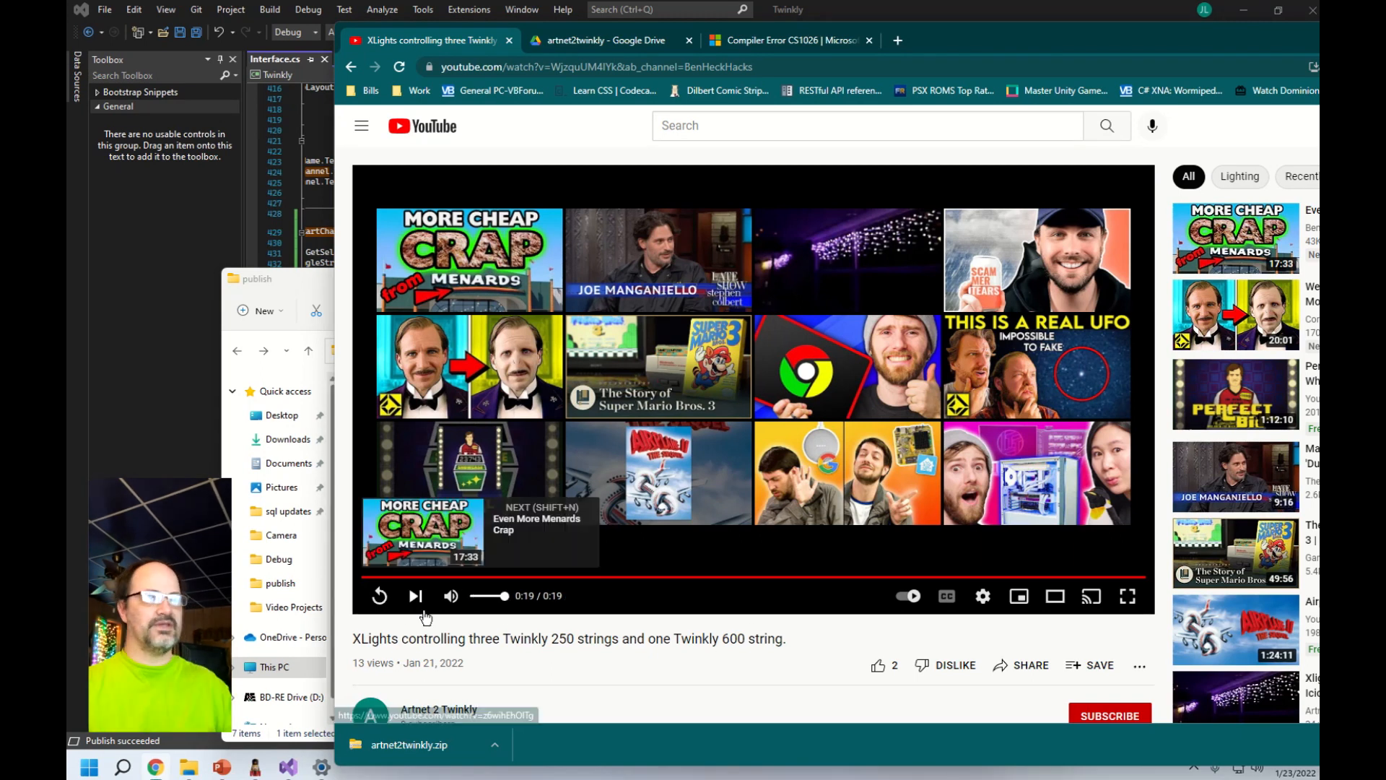
# - Reveal the video description and follow its drive.google.com link to the app's folder
pyautogui.scroll(-3)
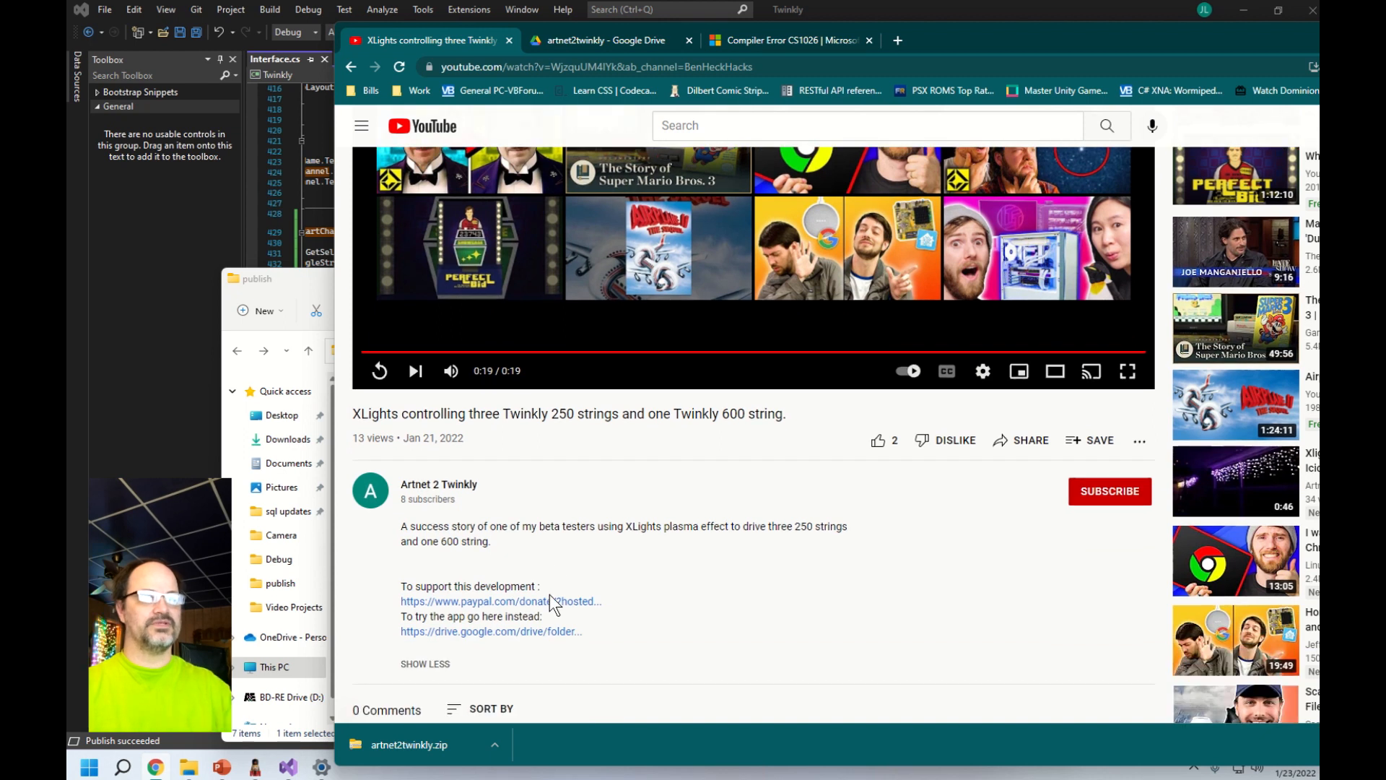
pyautogui.scroll(-3)
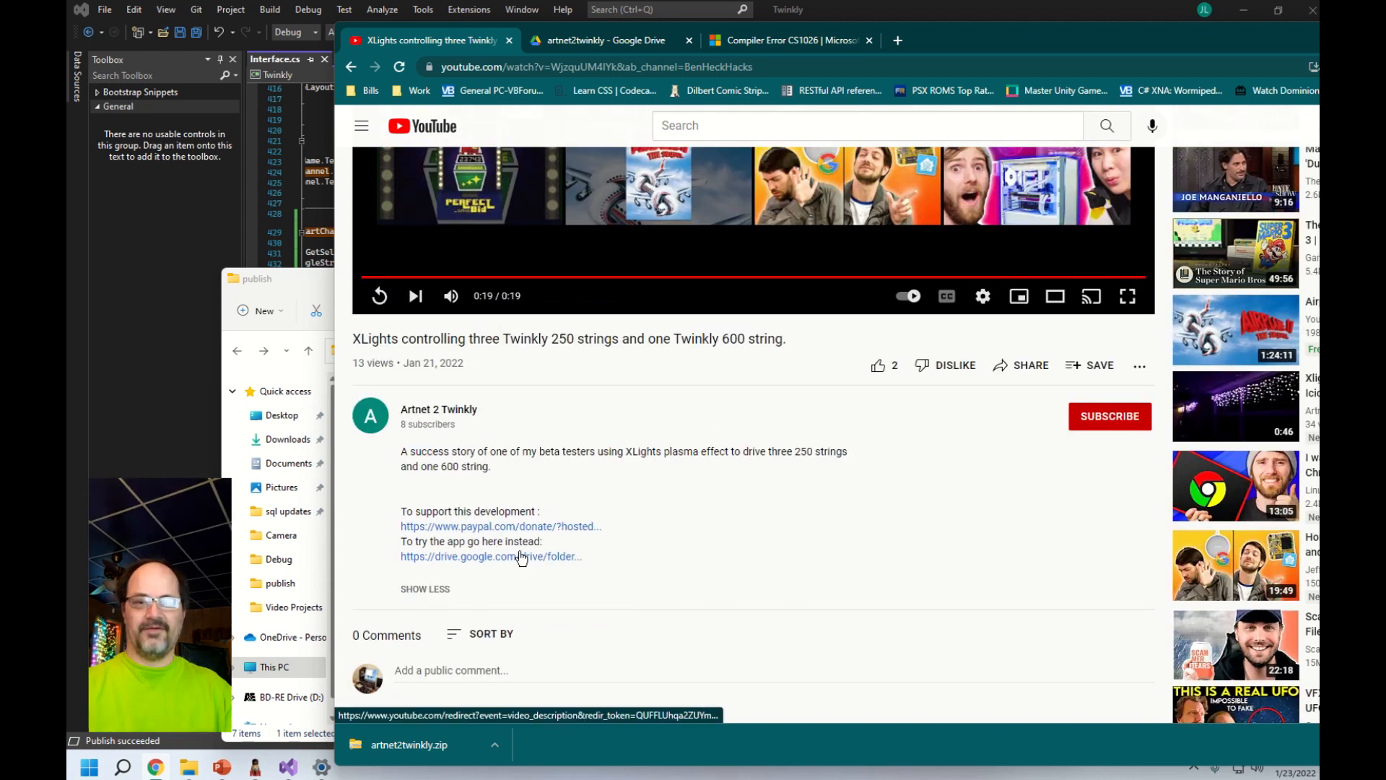
pyautogui.moveTo(484, 563)
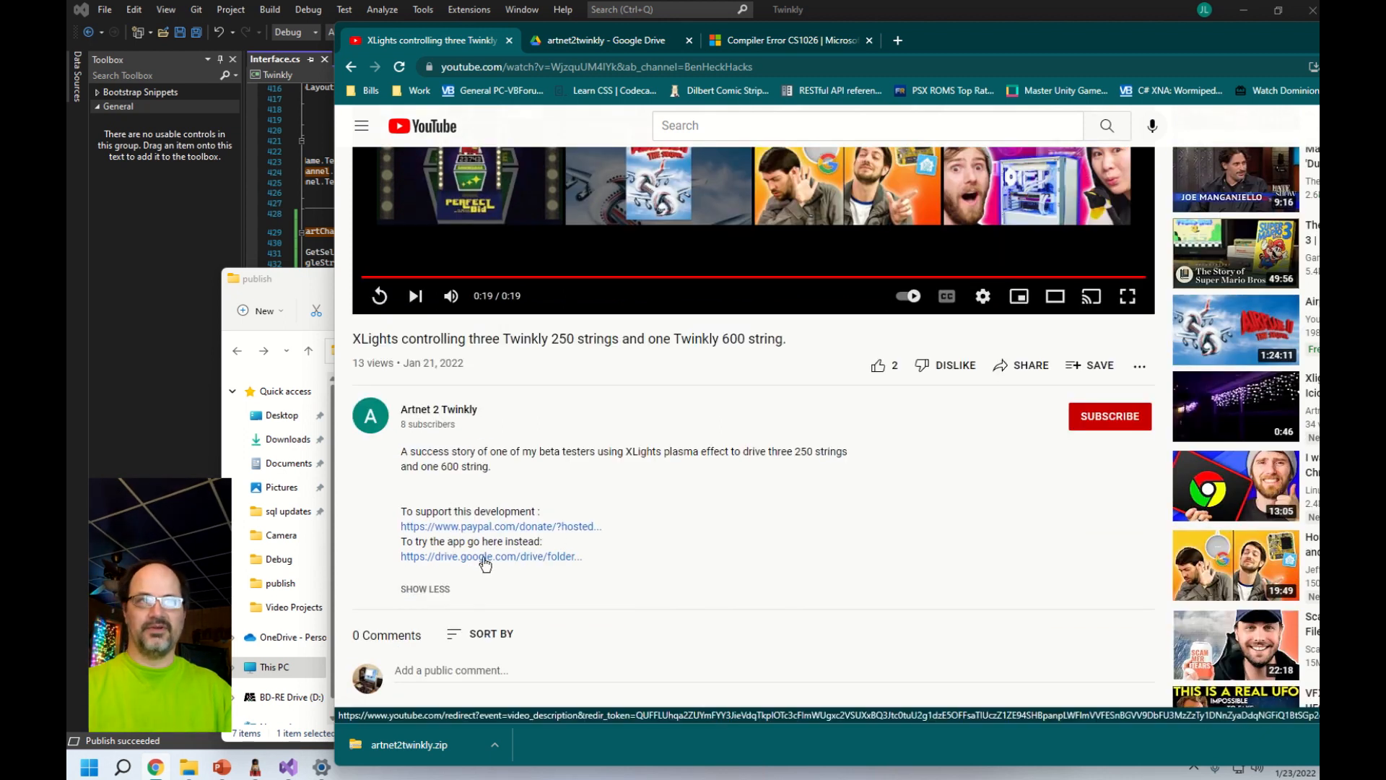
pyautogui.click(489, 556)
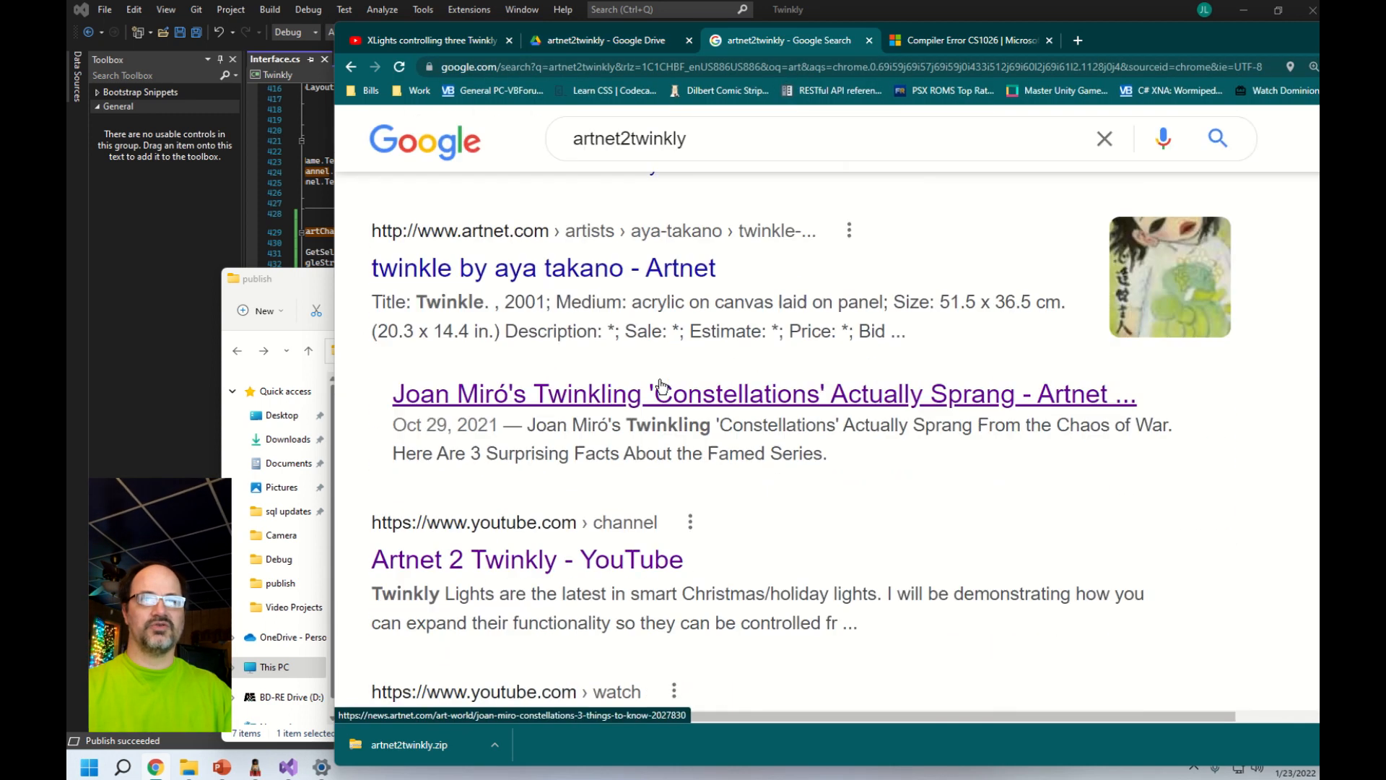
# - Scroll the artnet2twinkly Google results down to the Artnet 2 Twinkly video result
pyautogui.scroll(-3)
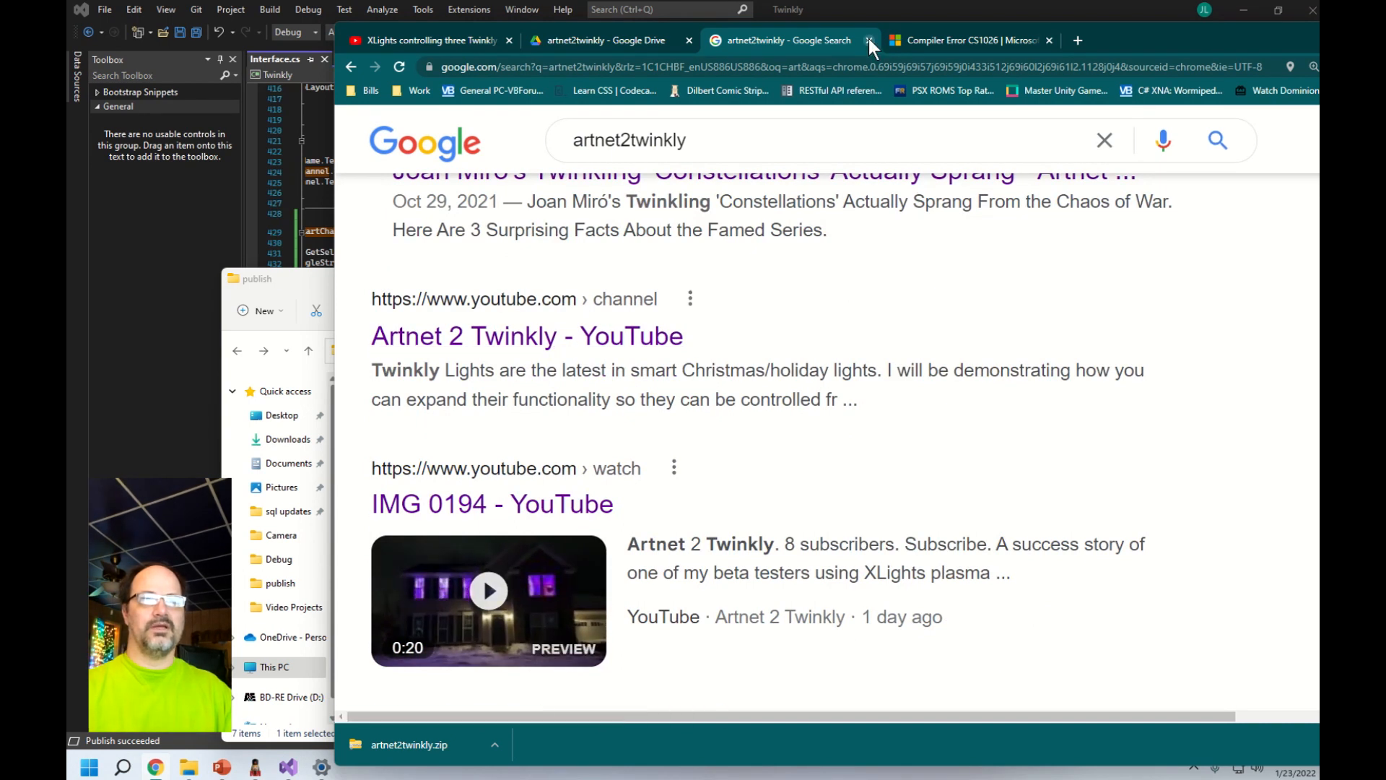
# - Download artnet2twinkly 1.0.3.zip from the artnet2twinkly Drive folder
pyautogui.click(600, 40)
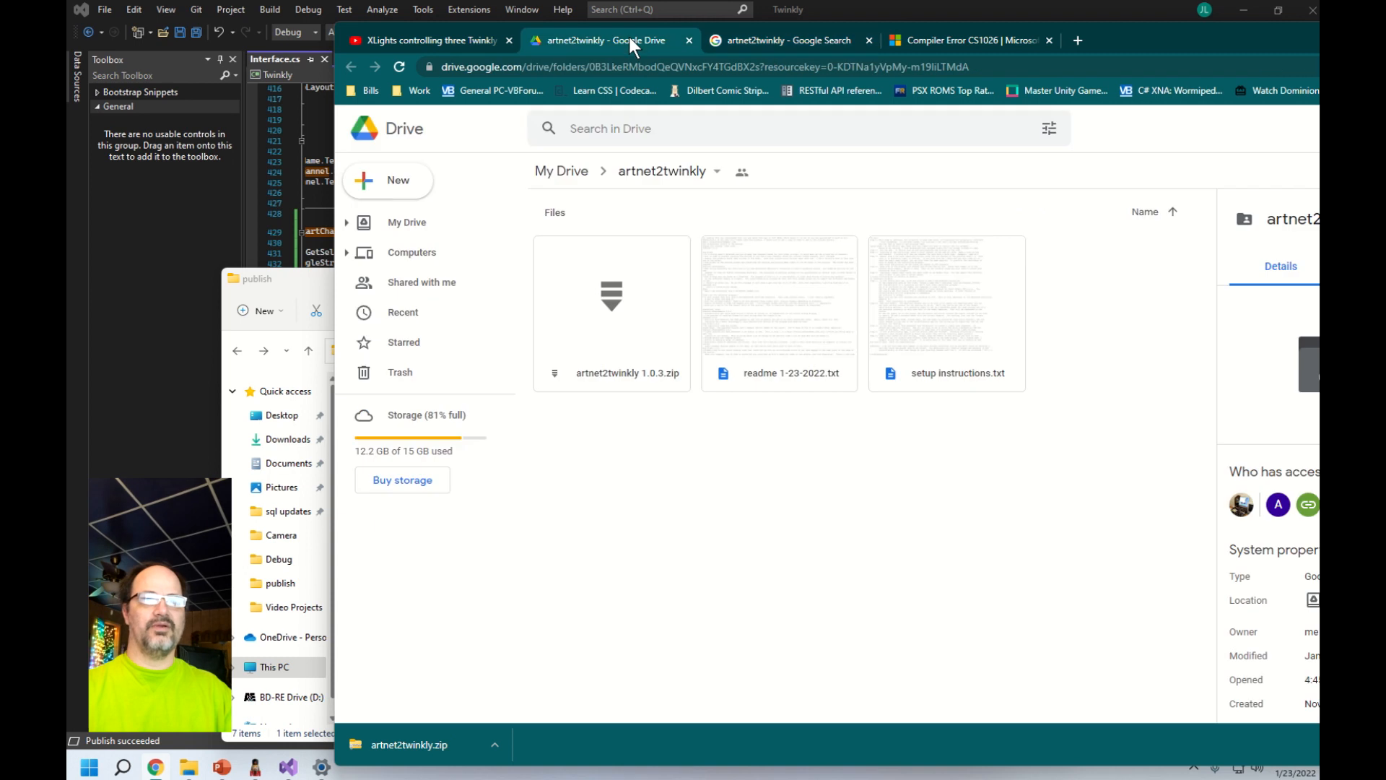
pyautogui.click(611, 304)
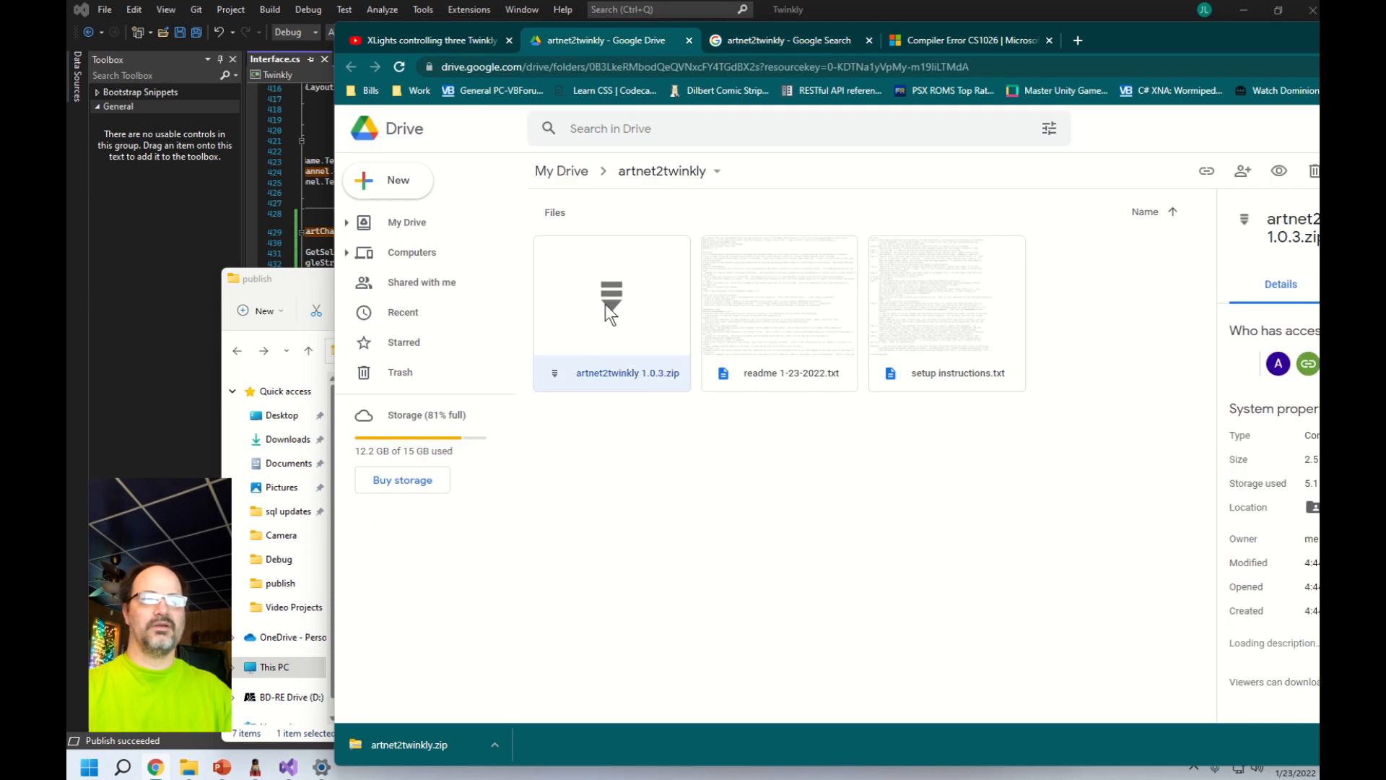
pyautogui.rightClick(612, 312)
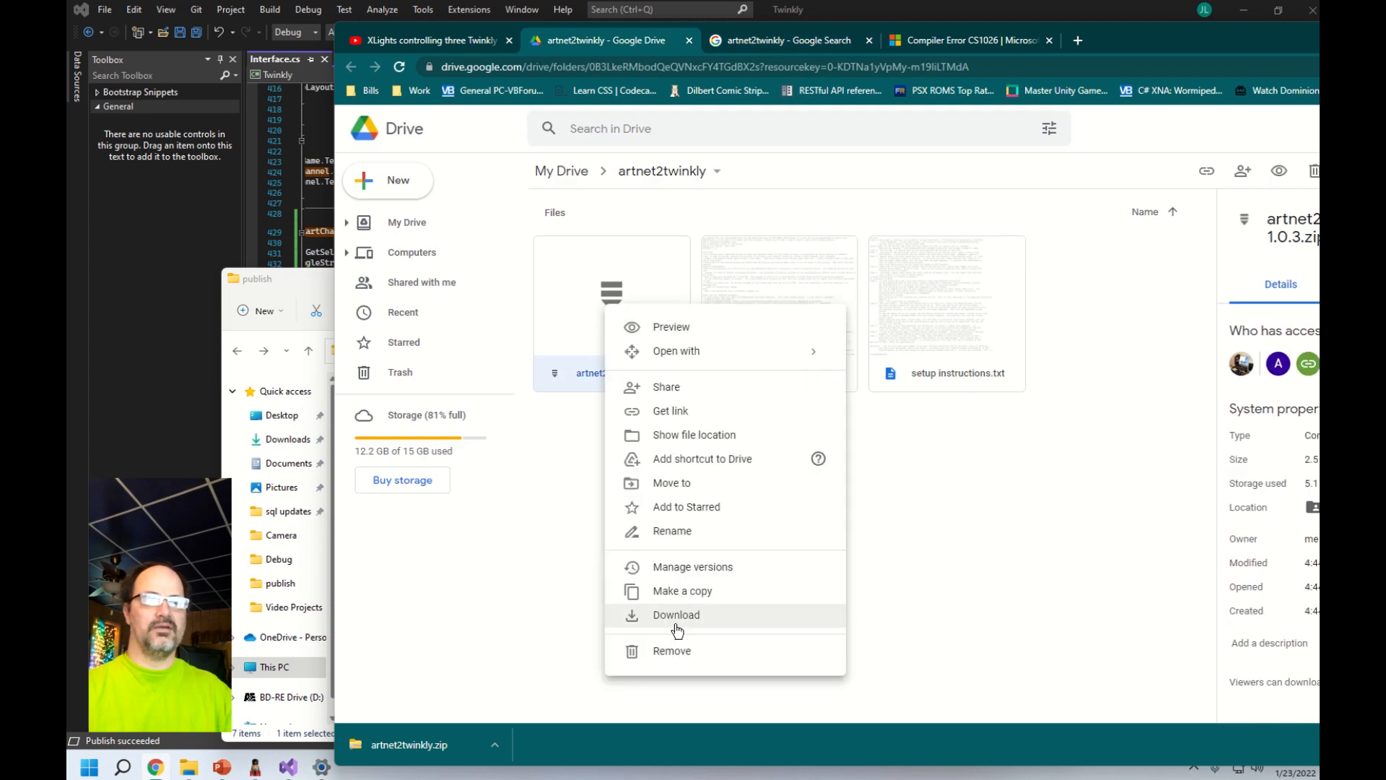
pyautogui.click(676, 615)
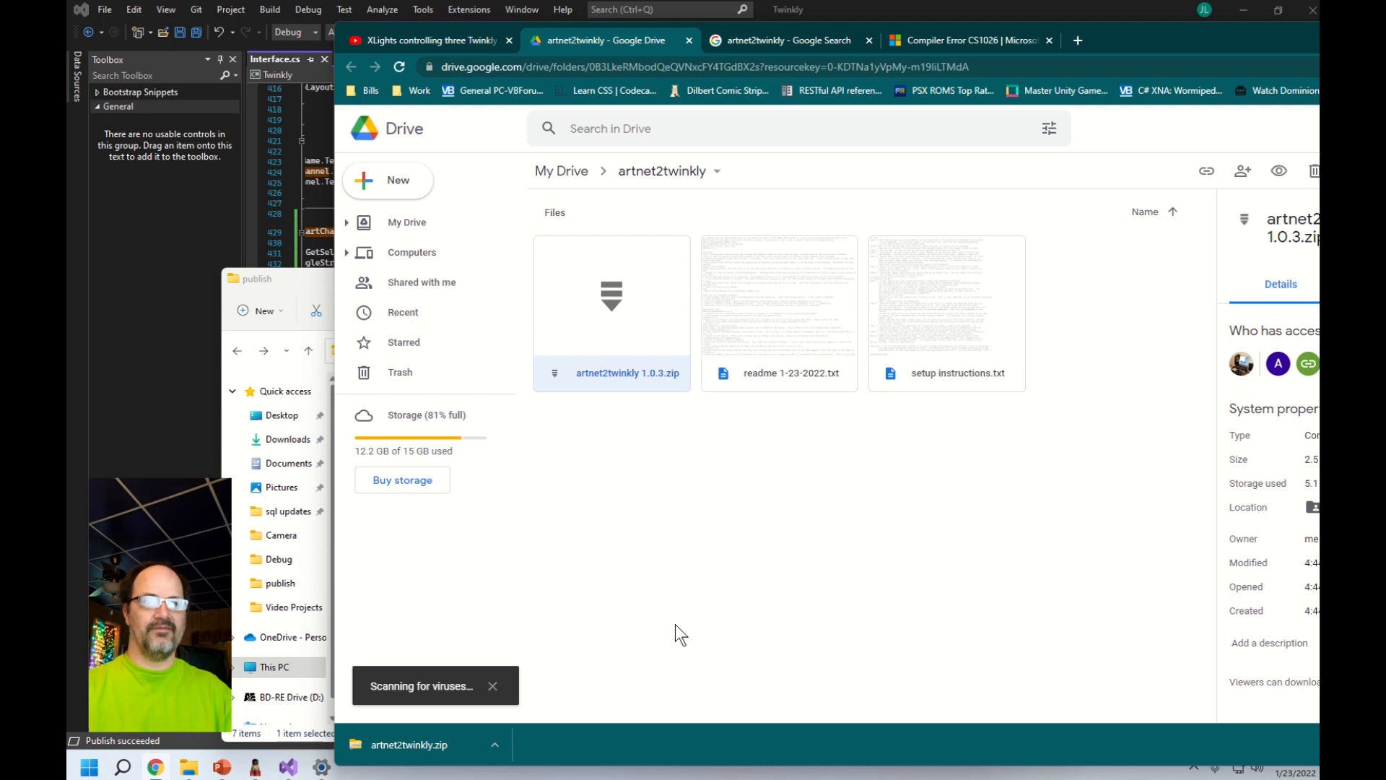
pyautogui.moveTo(537, 709)
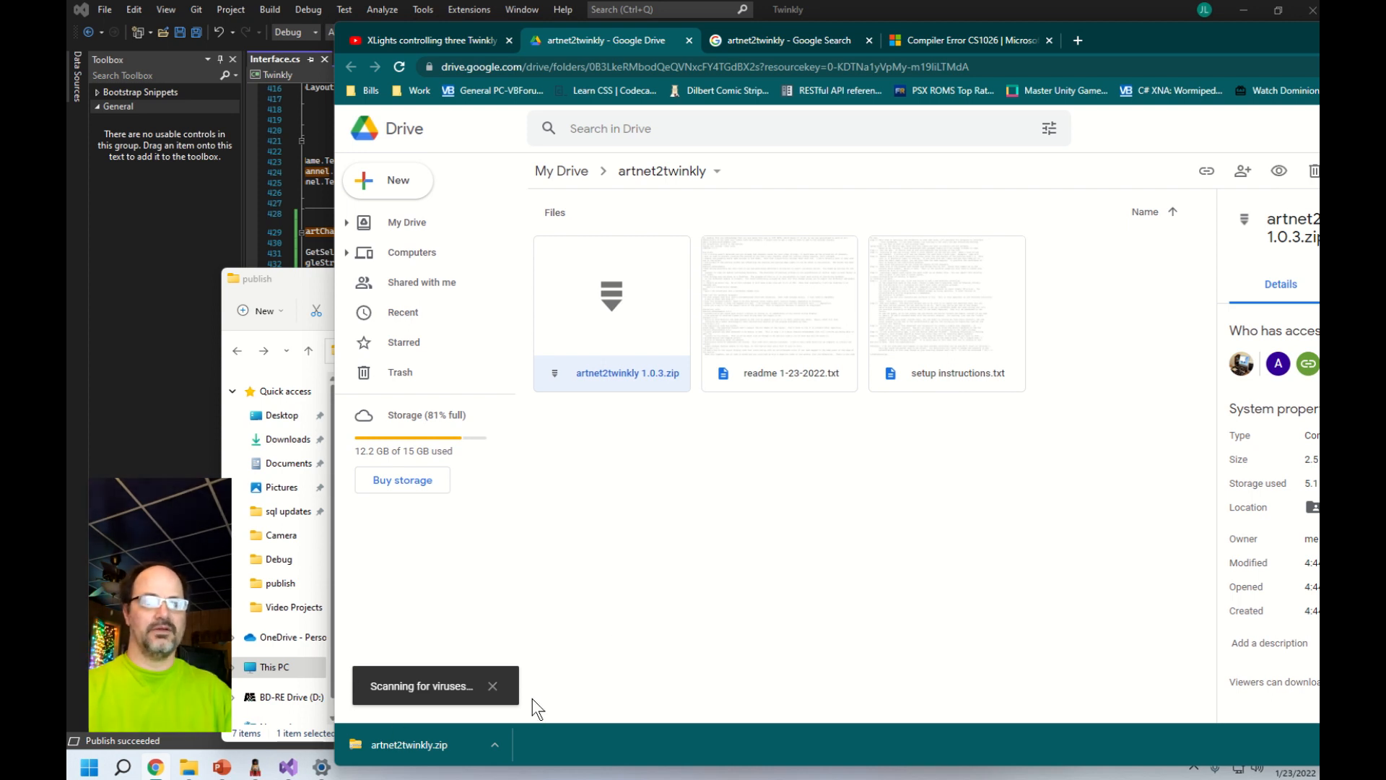
pyautogui.moveTo(433, 671)
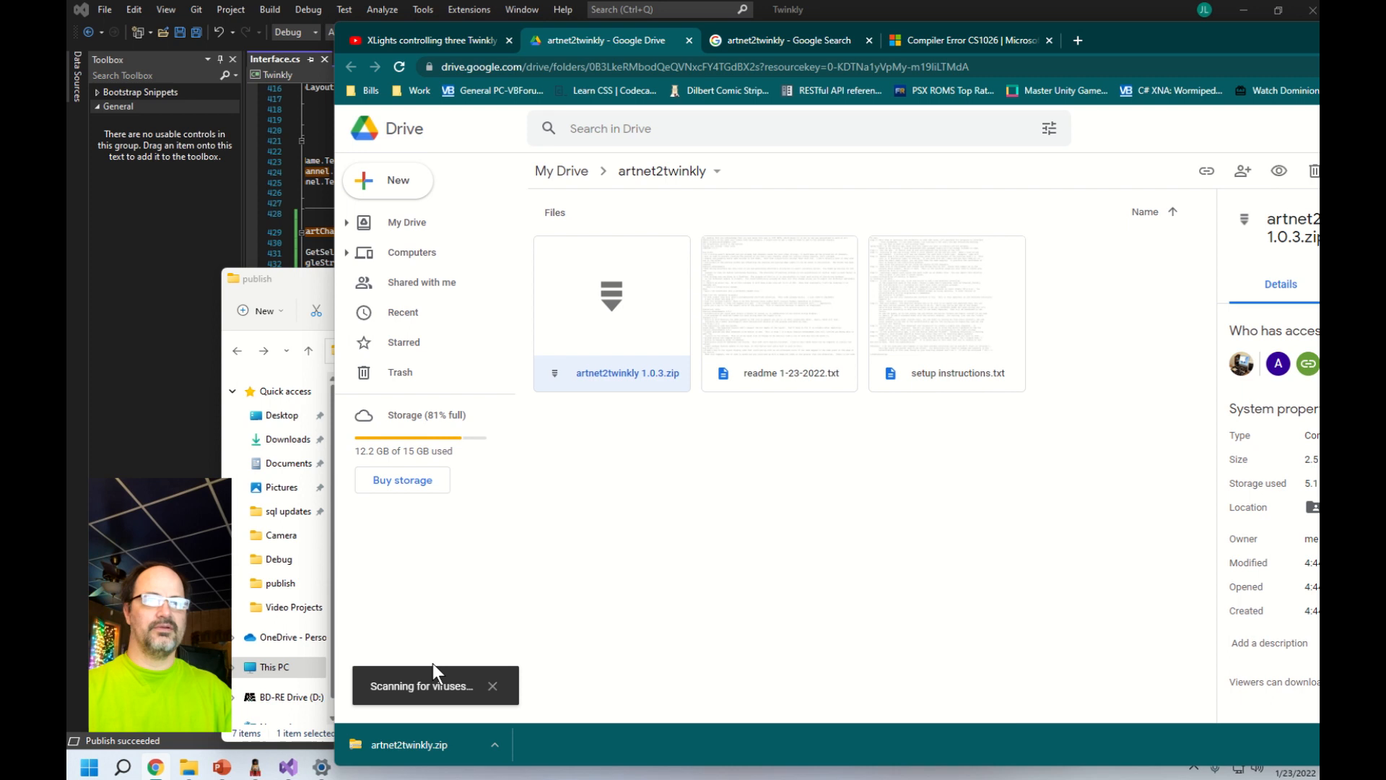
# - Reveal the downloading zip in its folder from the browser's download bar
pyautogui.click(492, 684)
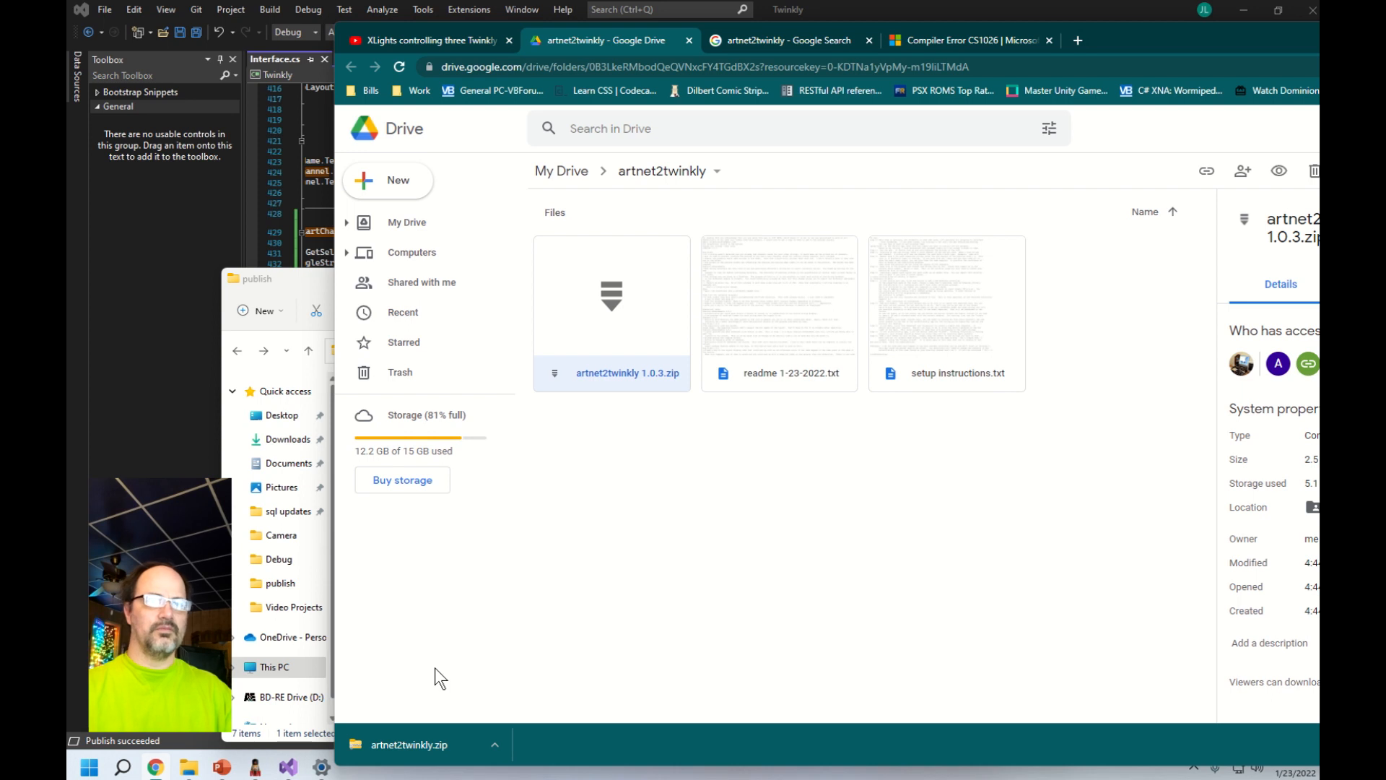
pyautogui.click(612, 372)
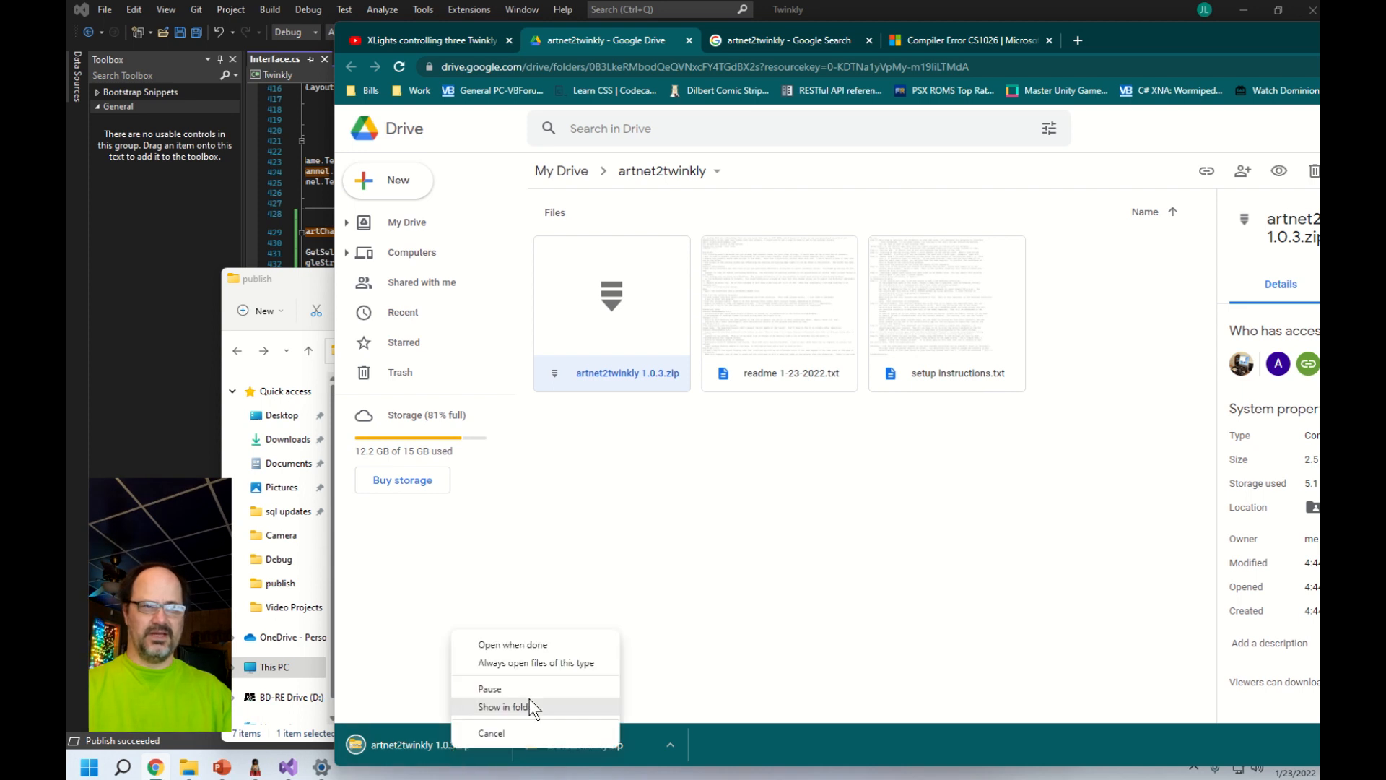
pyautogui.click(501, 708)
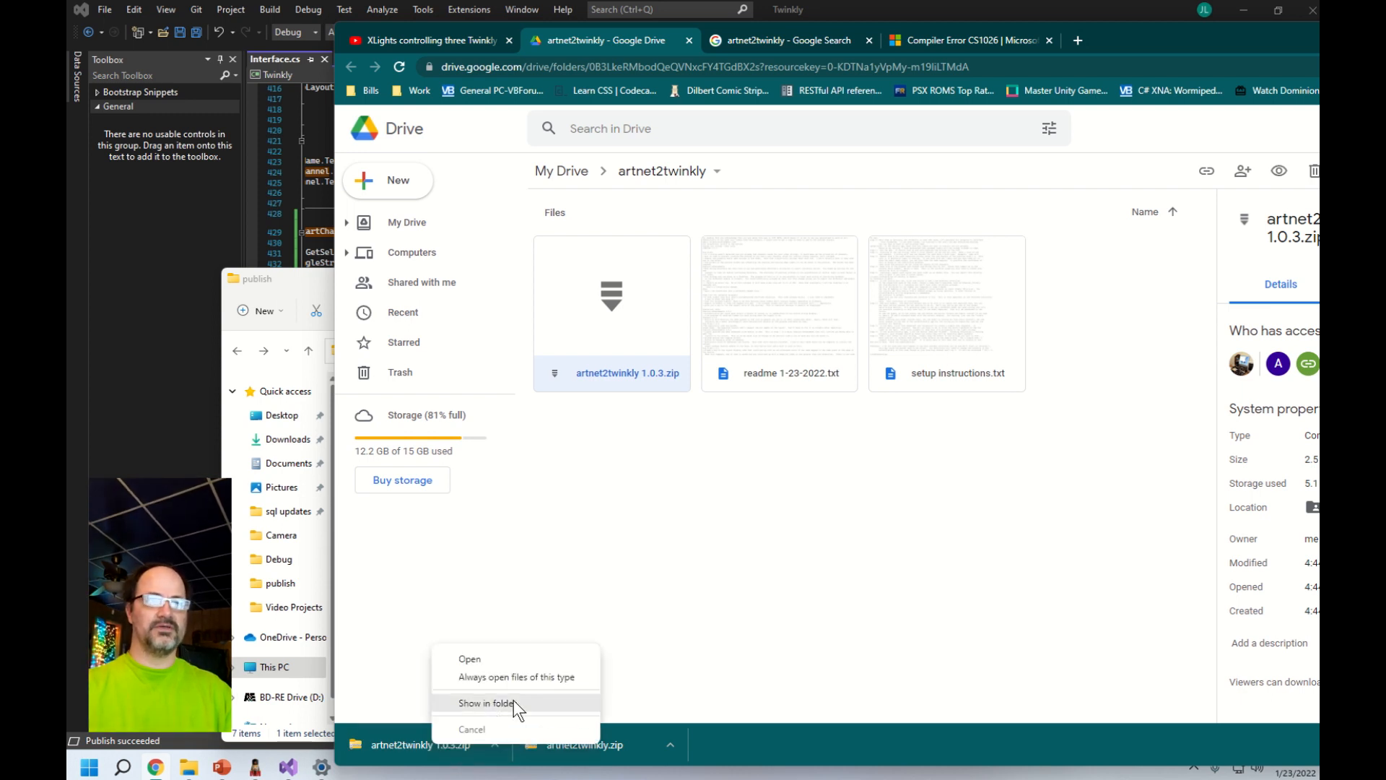
# - Extract artnet2twinkly 1.0.3.zip in Downloads and enter its extracted folder with setup.exe
pyautogui.click(486, 703)
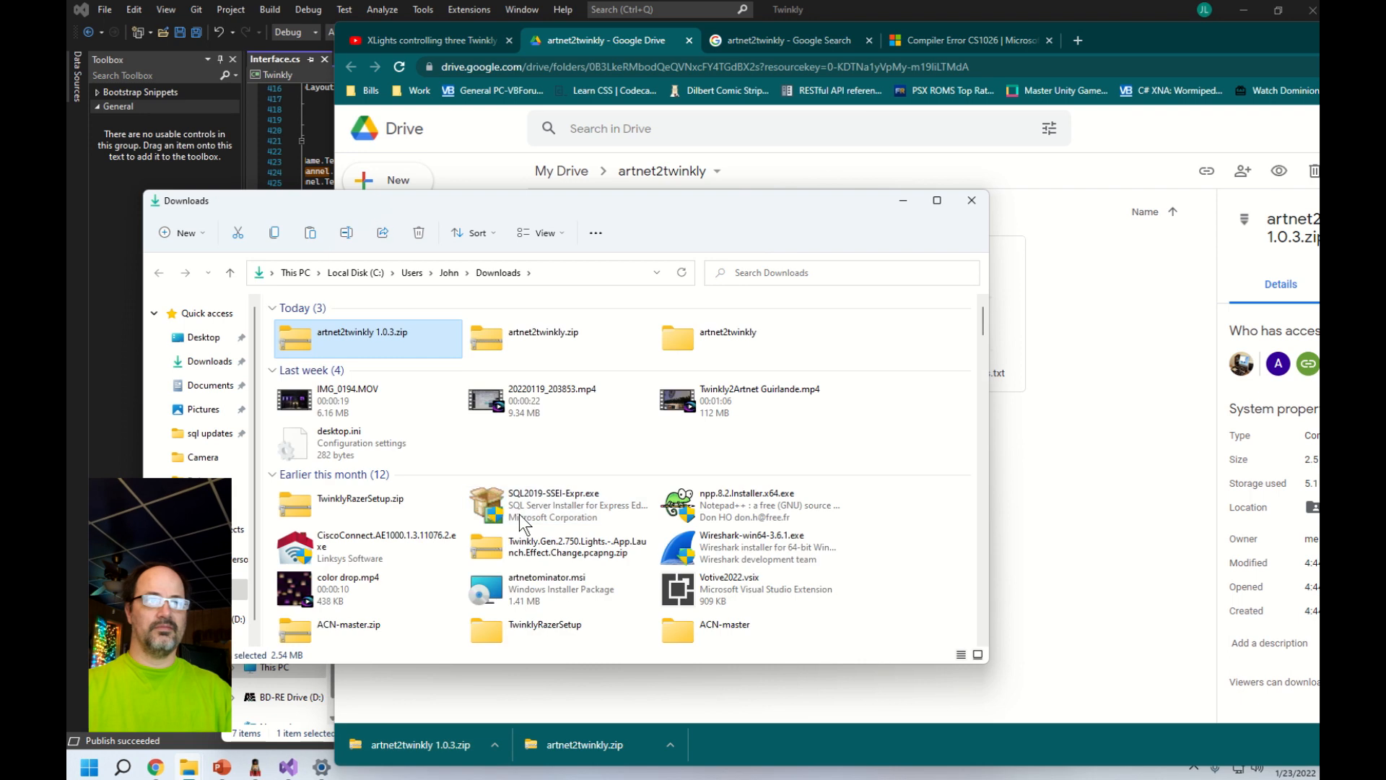
pyautogui.click(543, 338)
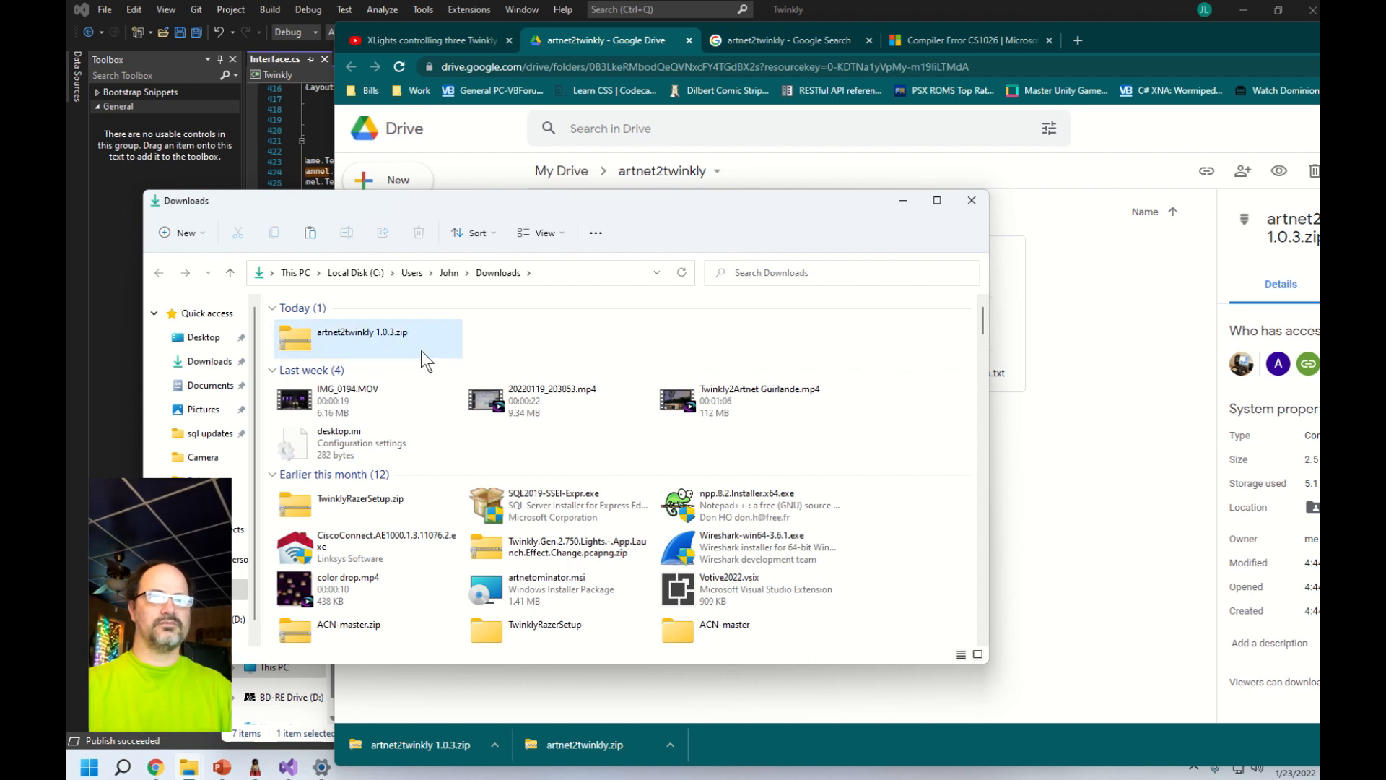
pyautogui.rightClick(367, 338)
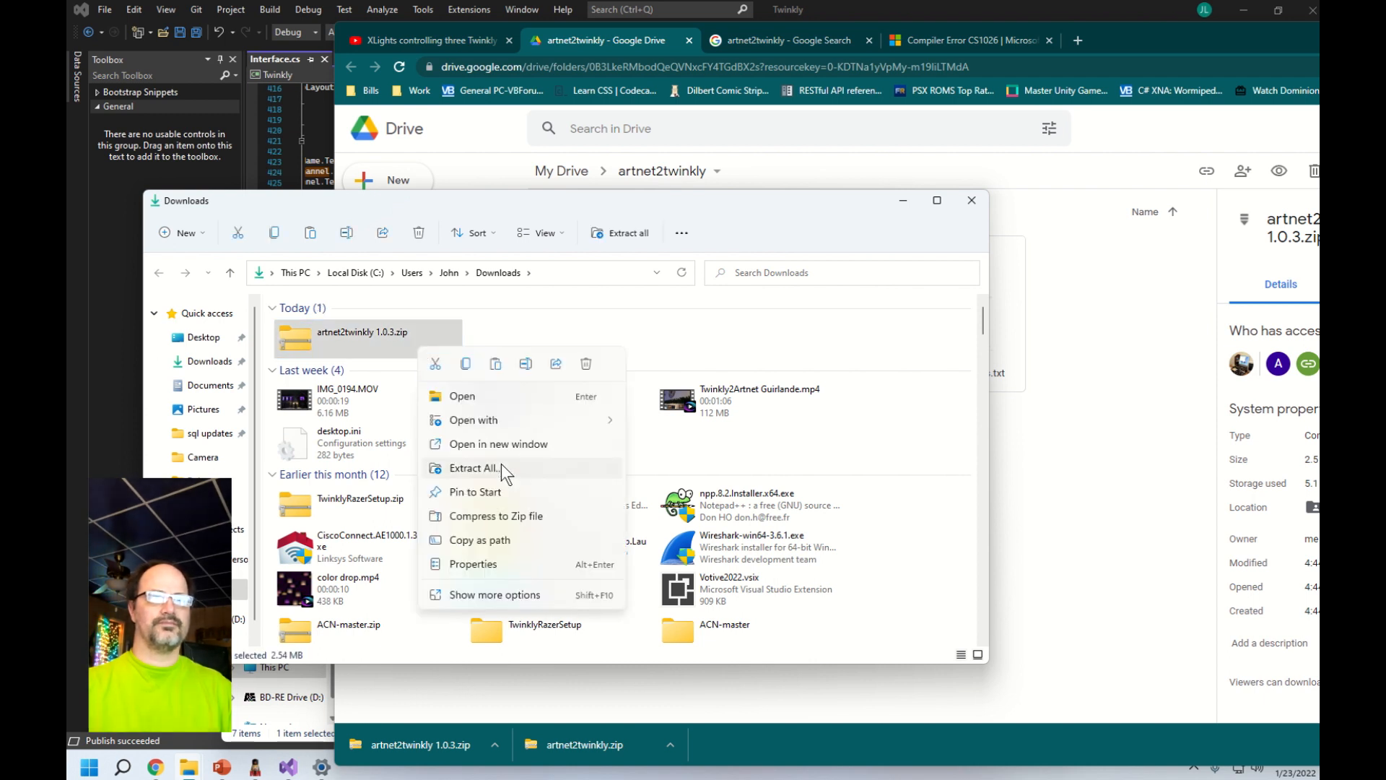
pyautogui.click(472, 468)
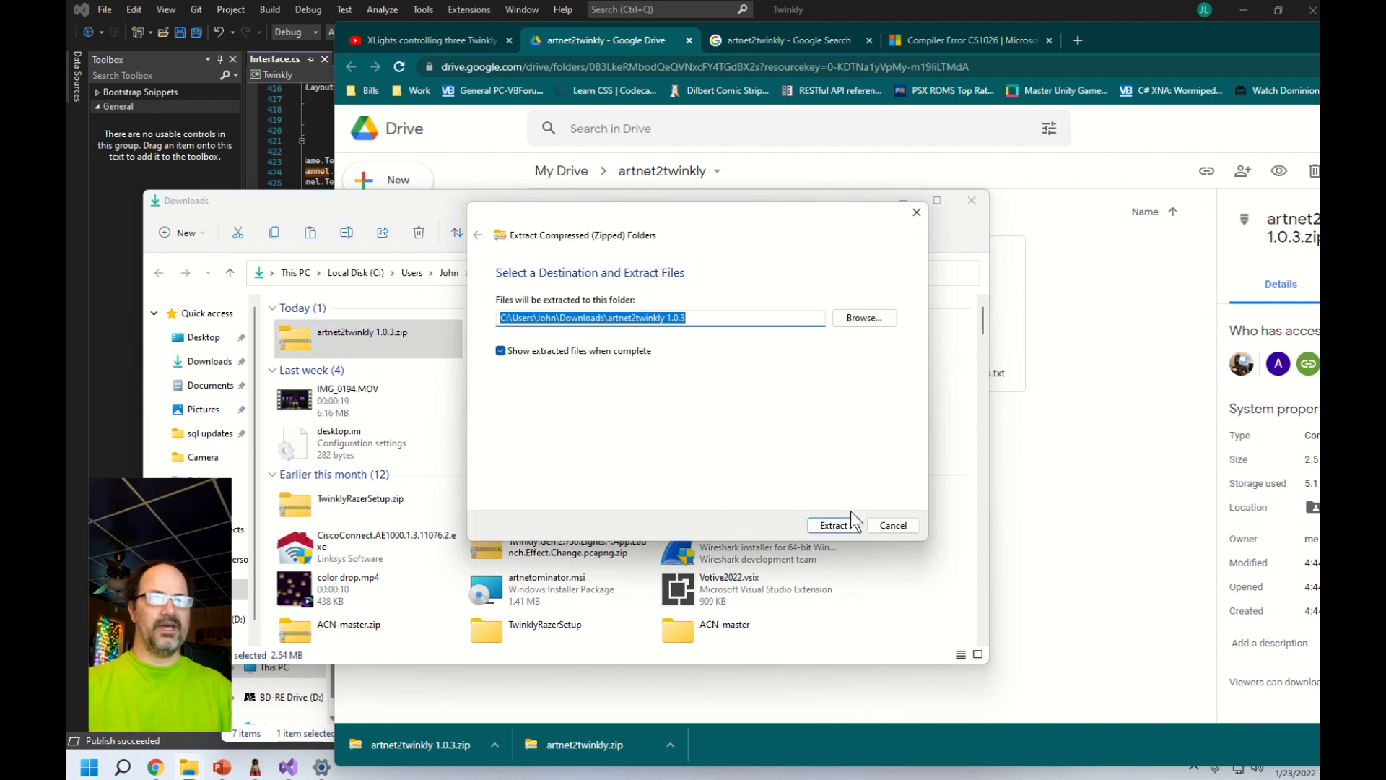
pyautogui.click(833, 526)
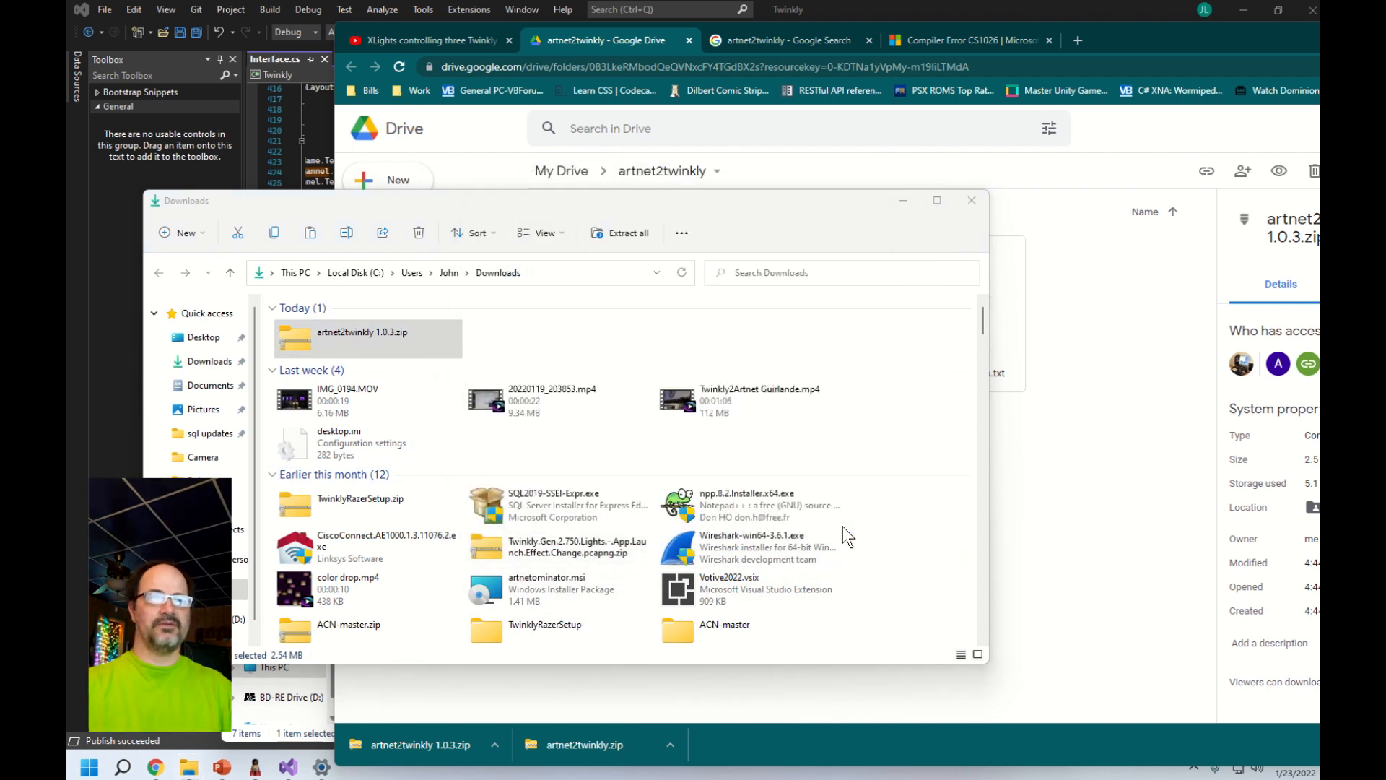
pyautogui.doubleClick(365, 338)
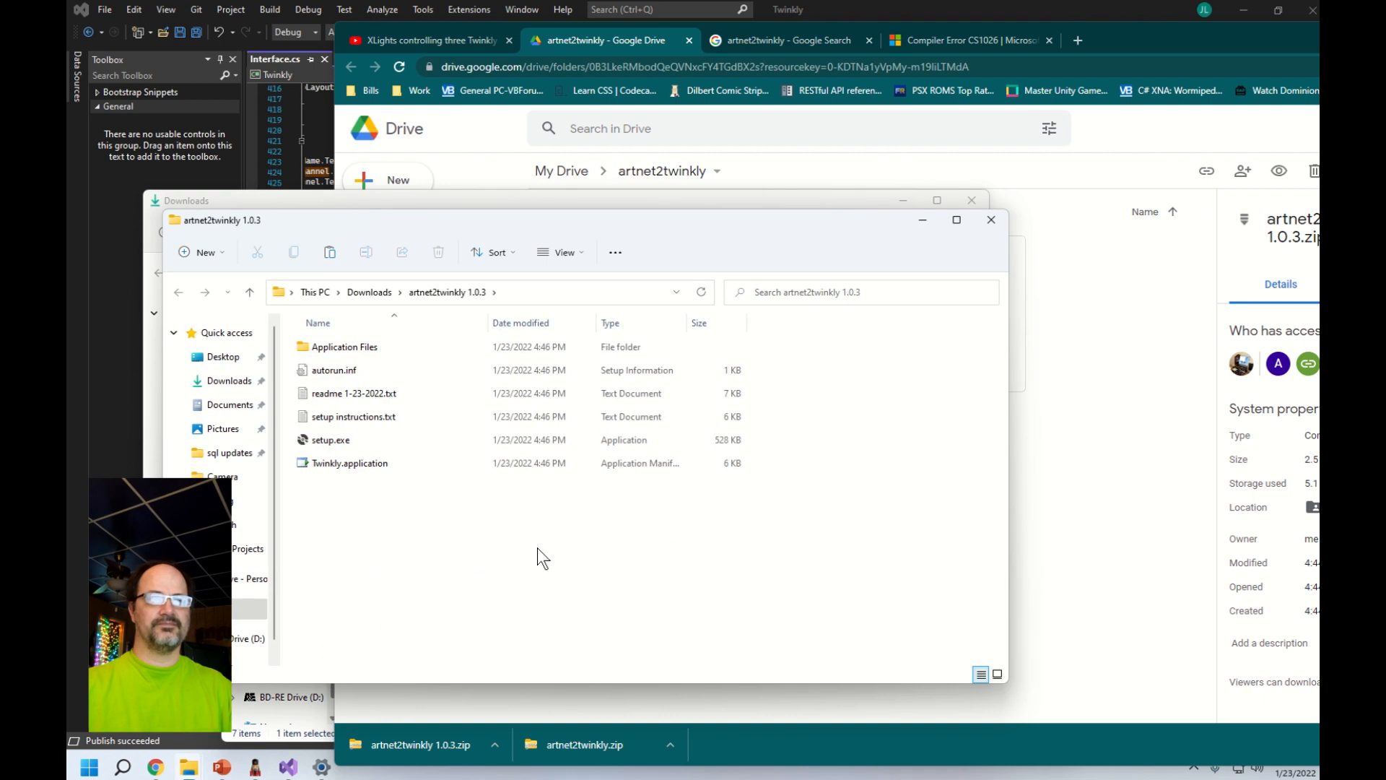
pyautogui.moveTo(367, 436)
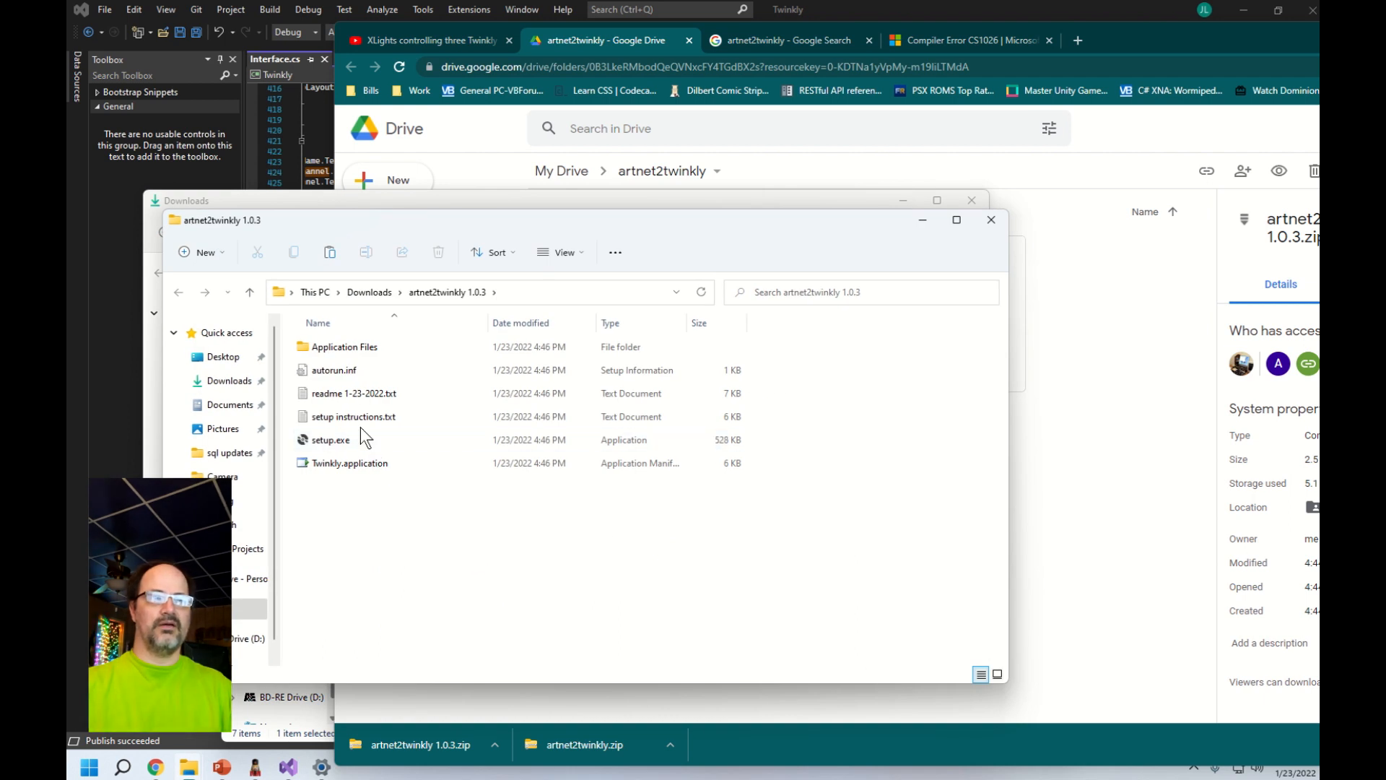
pyautogui.moveTo(330, 447)
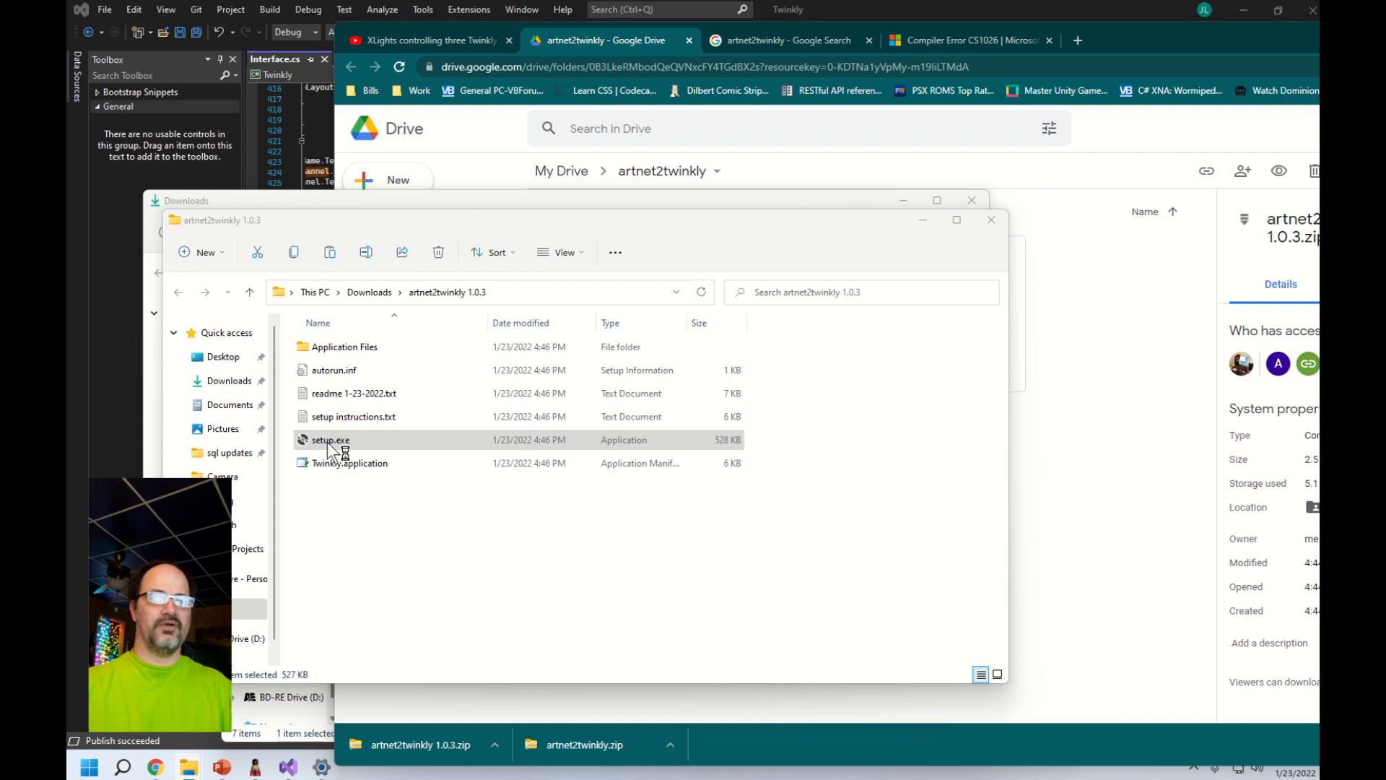
# - Run setup.exe past the SmartScreen warnings and install Twinkly so its ArtNet window lists four strings
pyautogui.doubleClick(331, 439)
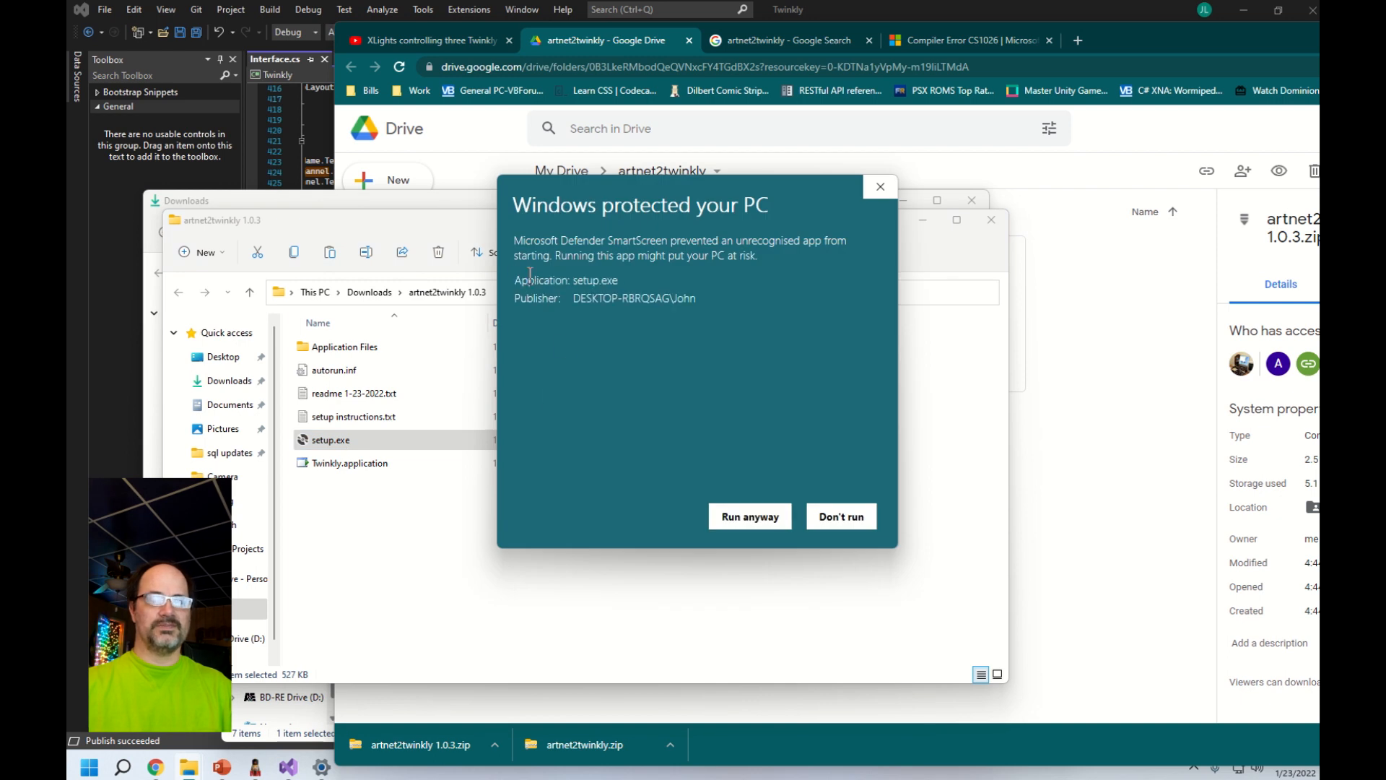
pyautogui.click(749, 515)
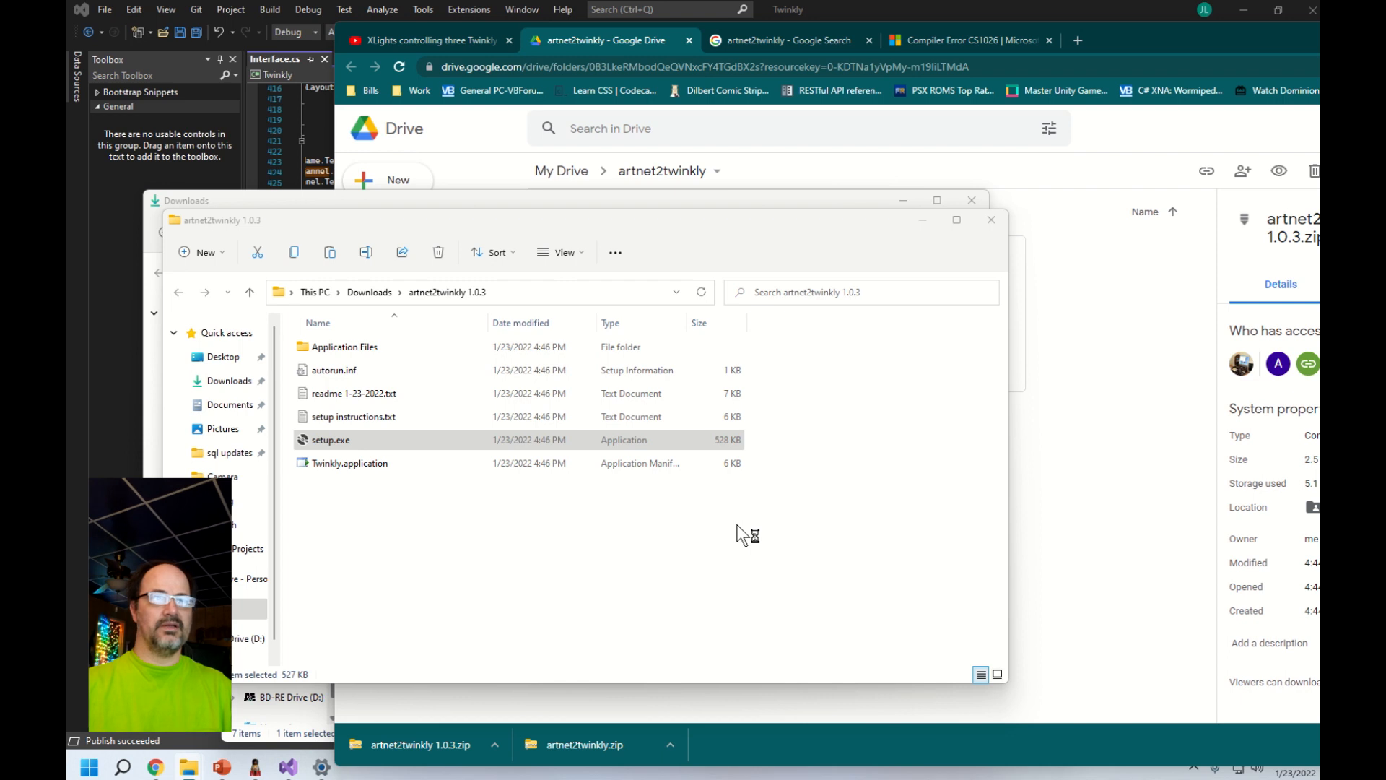
pyautogui.doubleClick(331, 439)
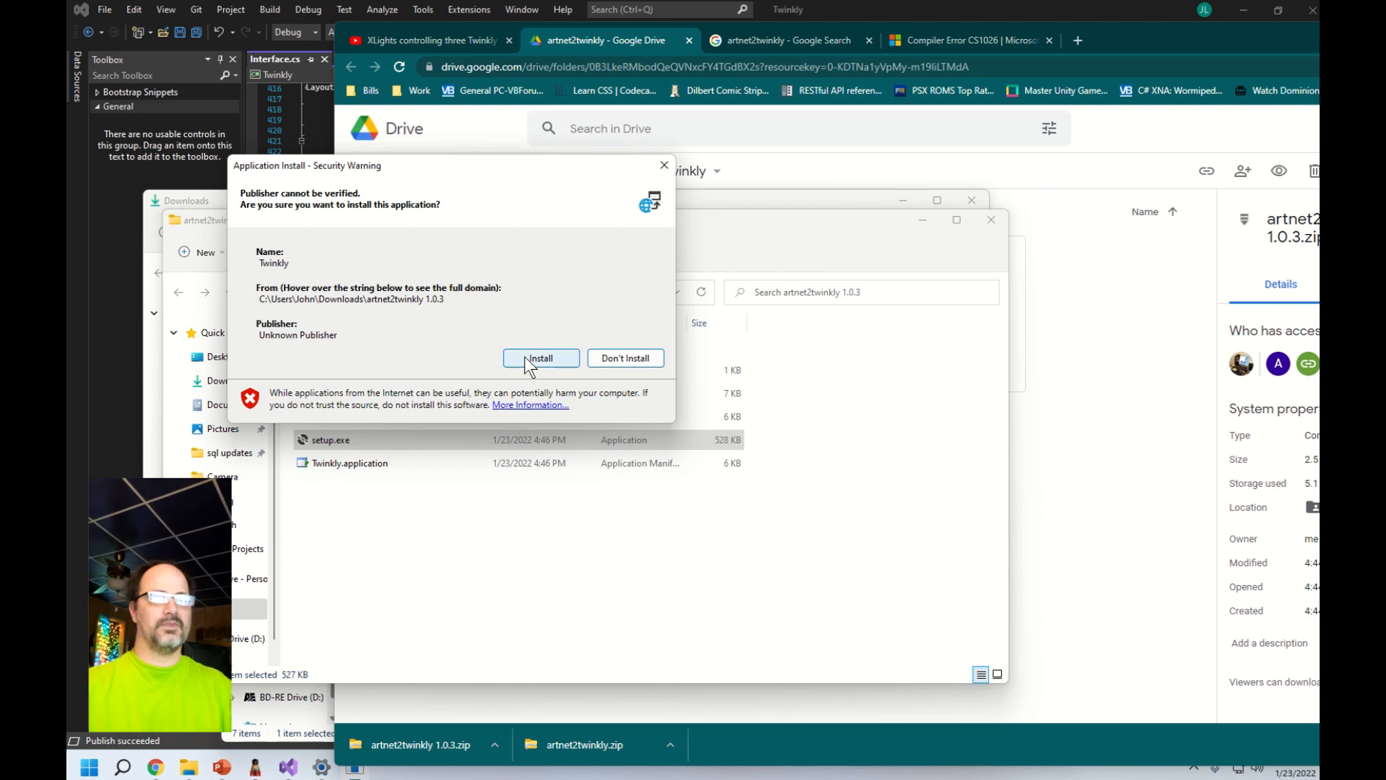
pyautogui.click(540, 358)
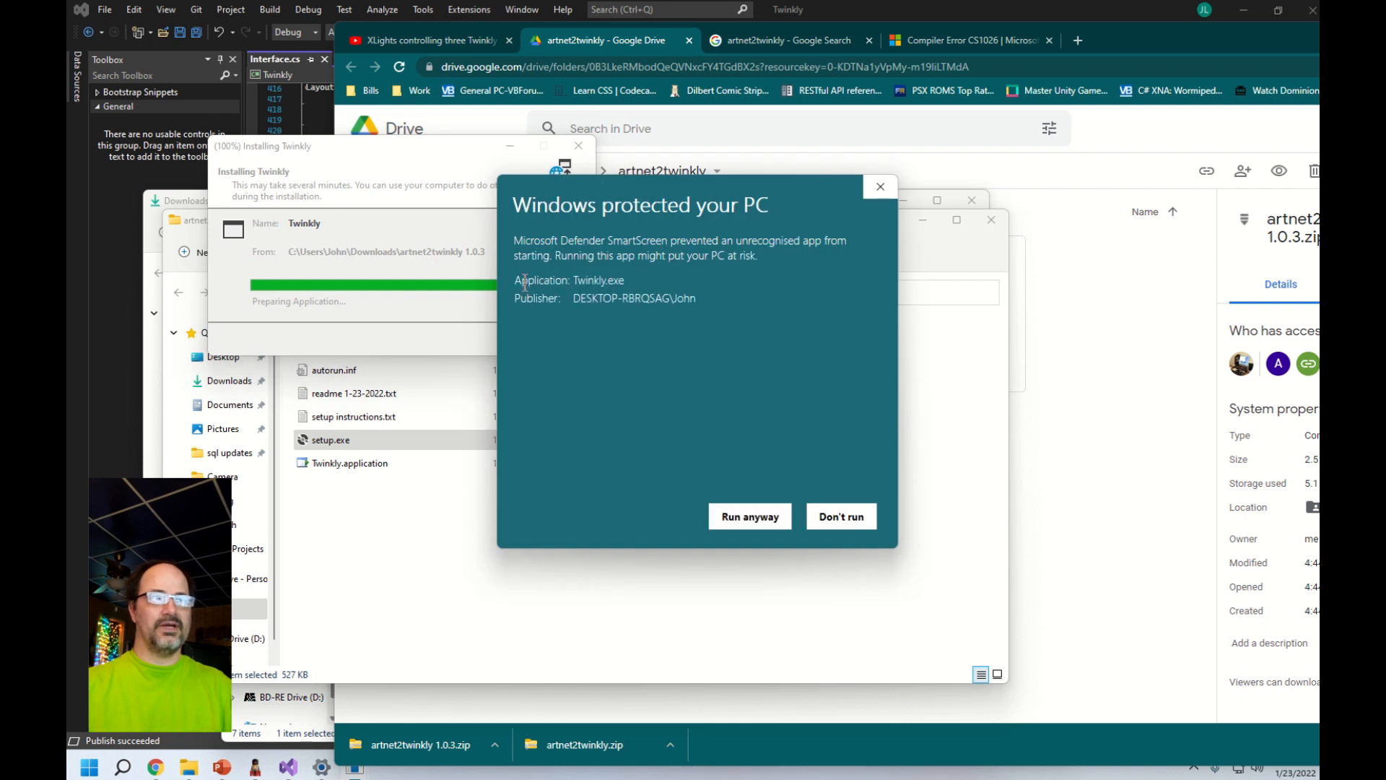
pyautogui.click(749, 515)
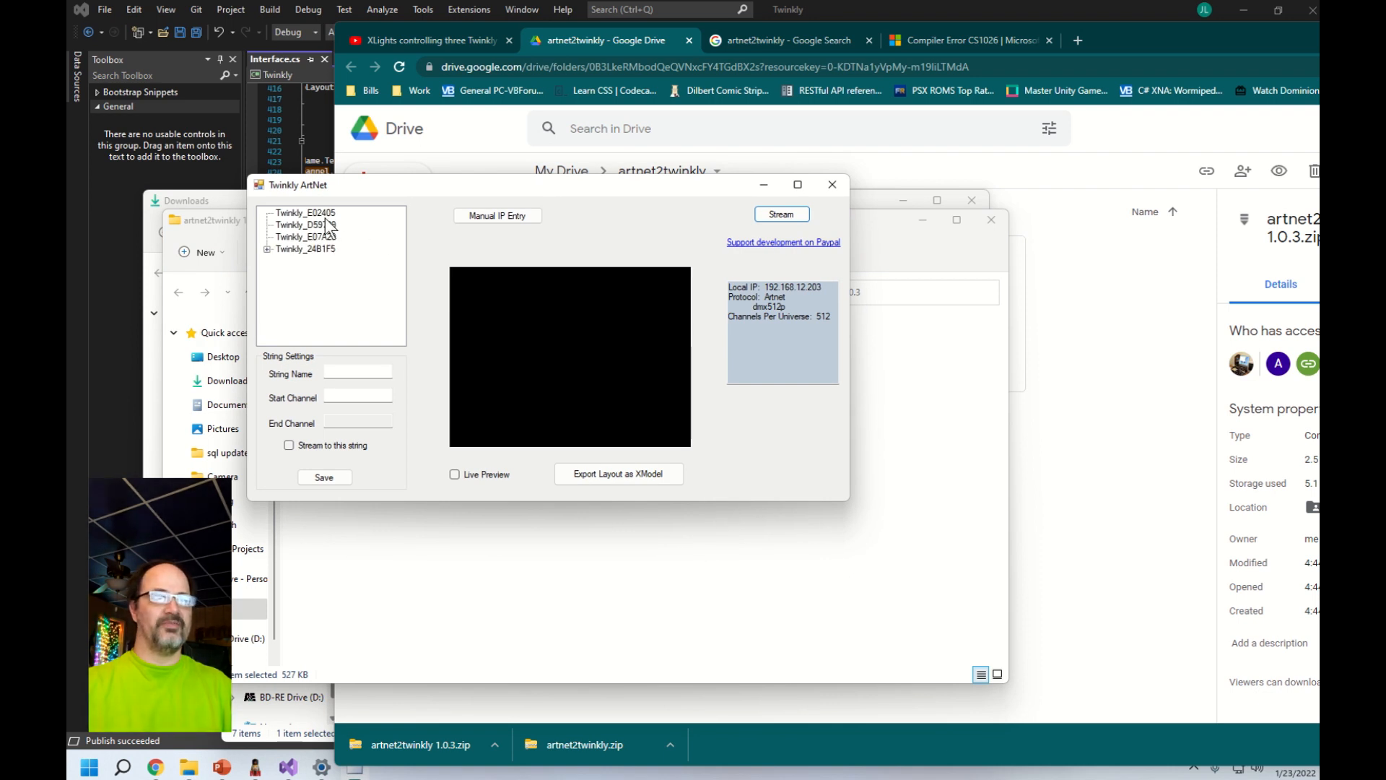
# - Preview the string layouts, then give Twinkly_E02405 start channel 1 with streaming on
pyautogui.click(305, 212)
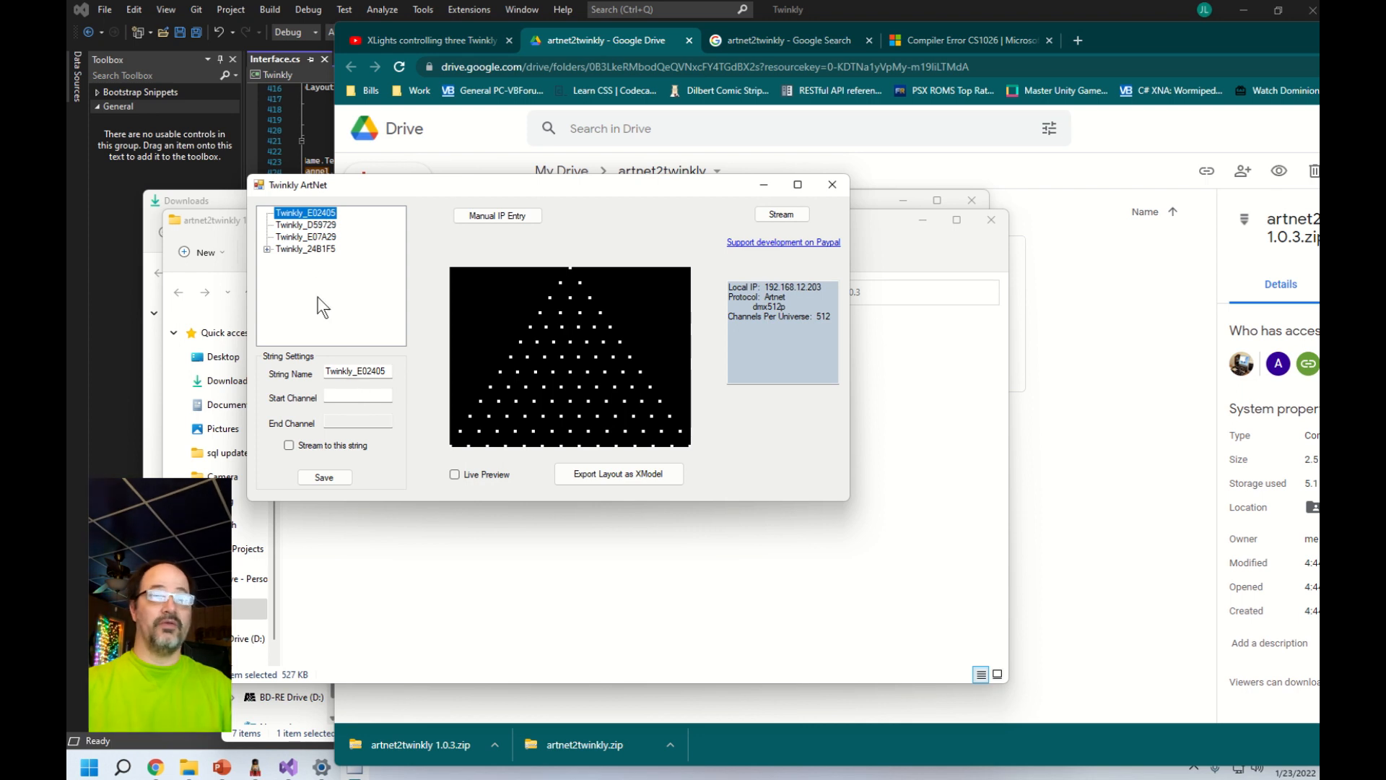
pyautogui.click(304, 224)
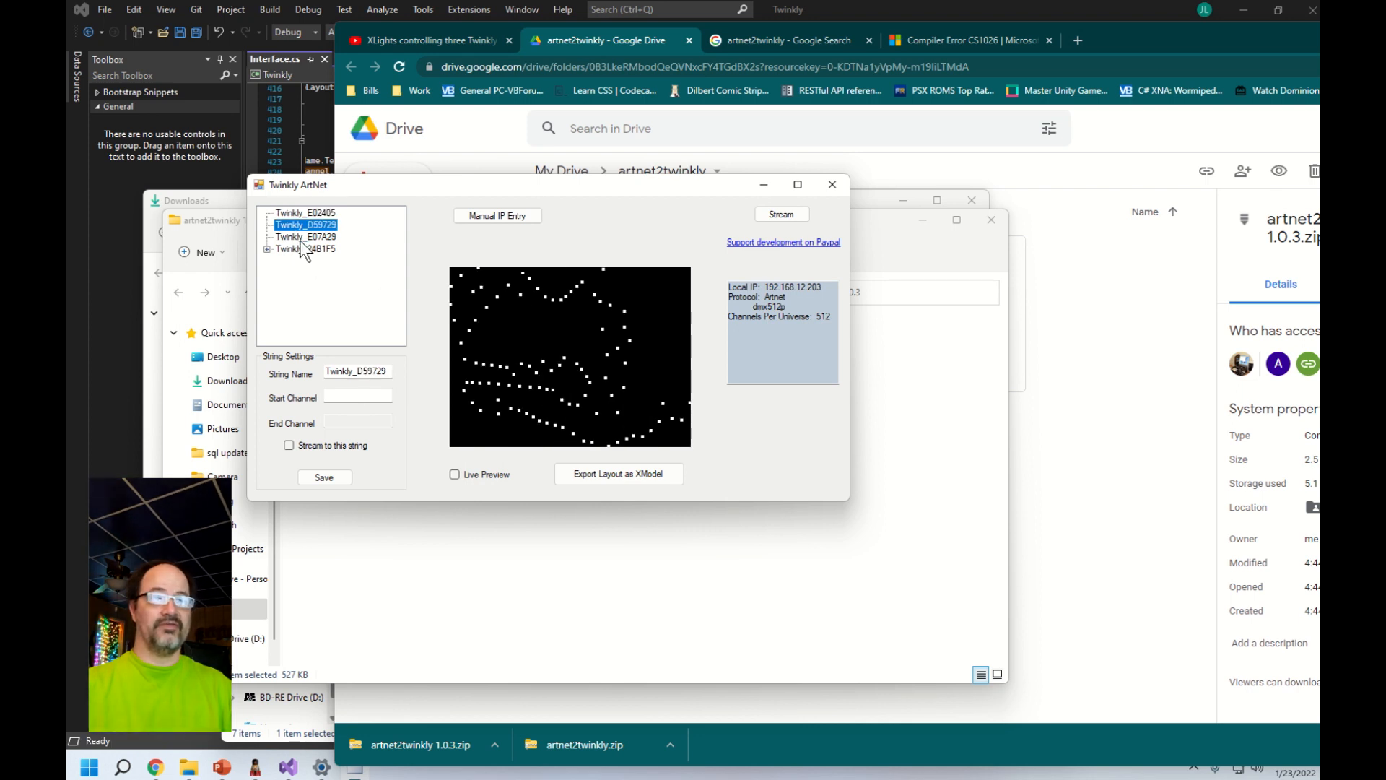
pyautogui.click(300, 248)
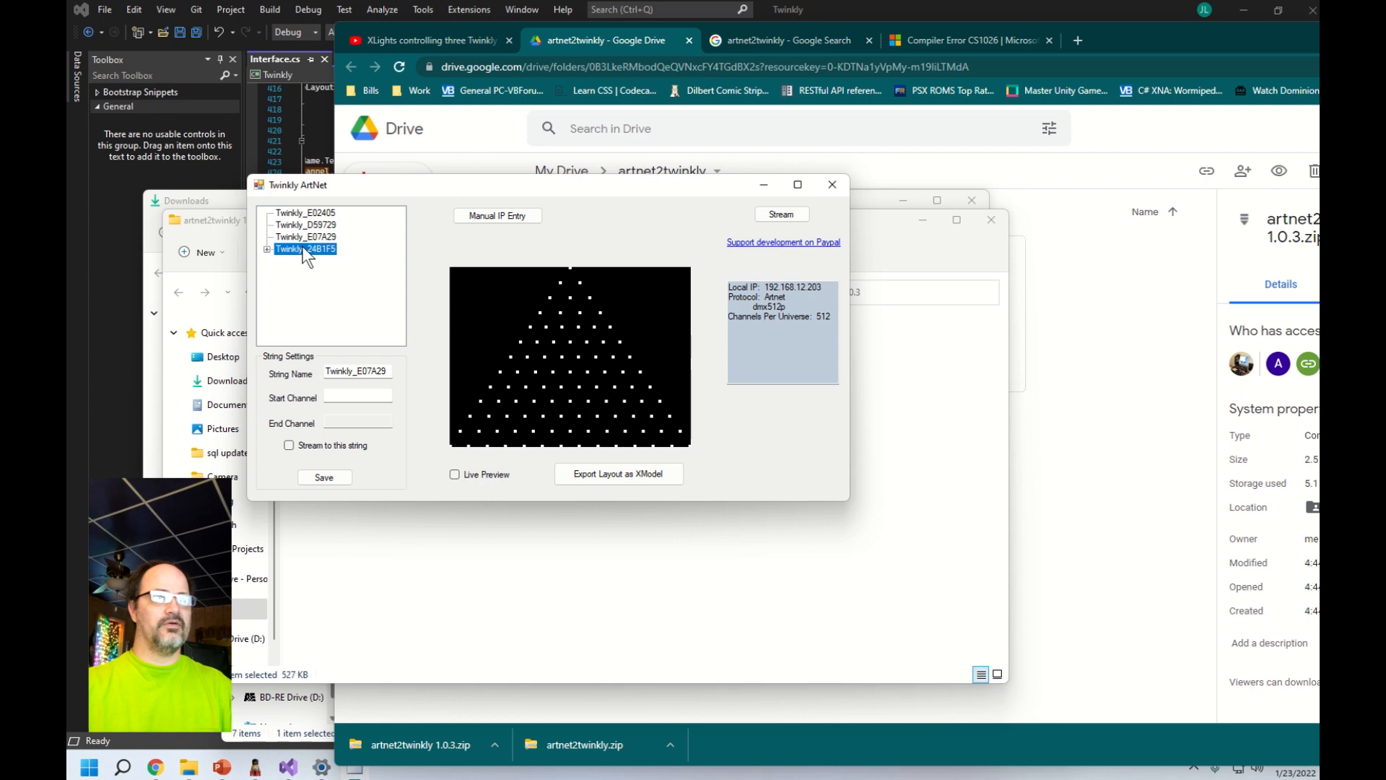
pyautogui.click(305, 223)
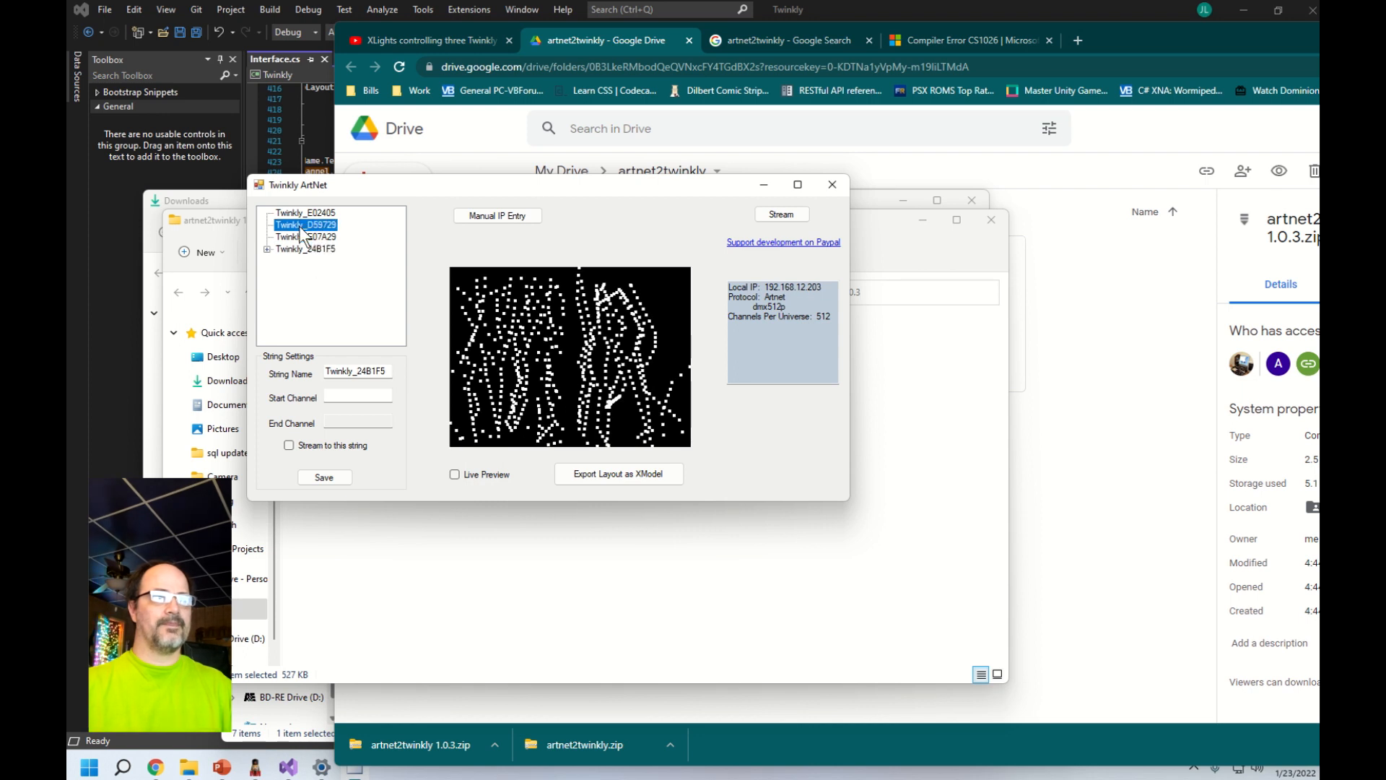
pyautogui.click(305, 212)
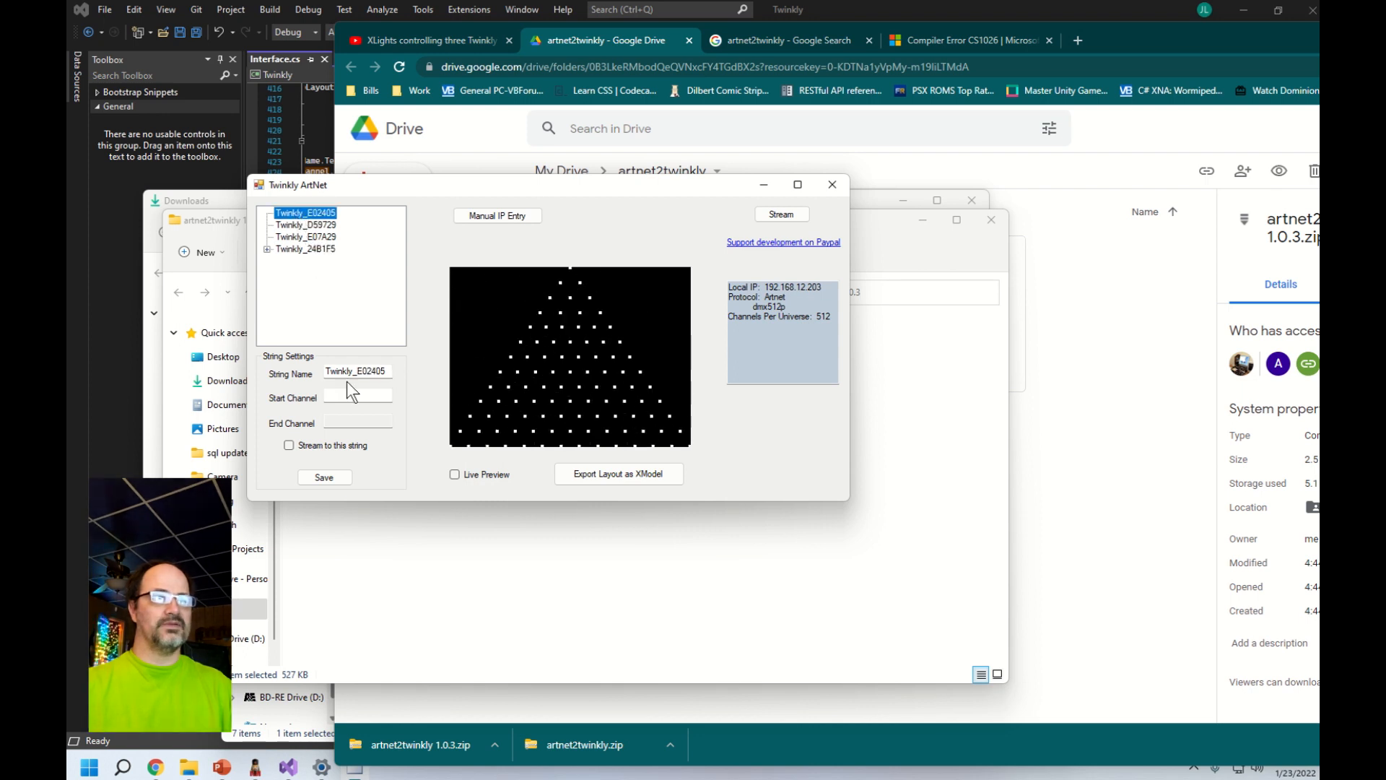
pyautogui.click(358, 397)
pyautogui.write('1')
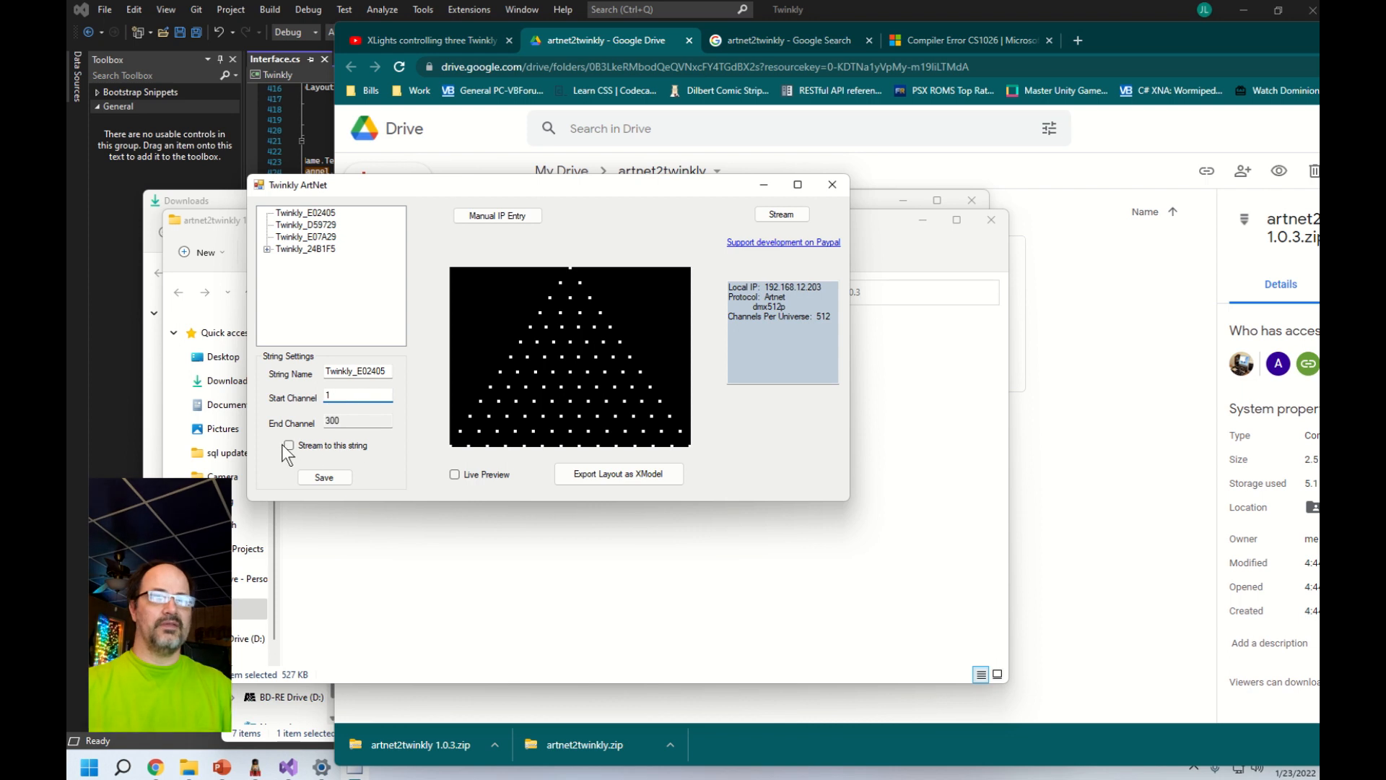
pyautogui.click(289, 445)
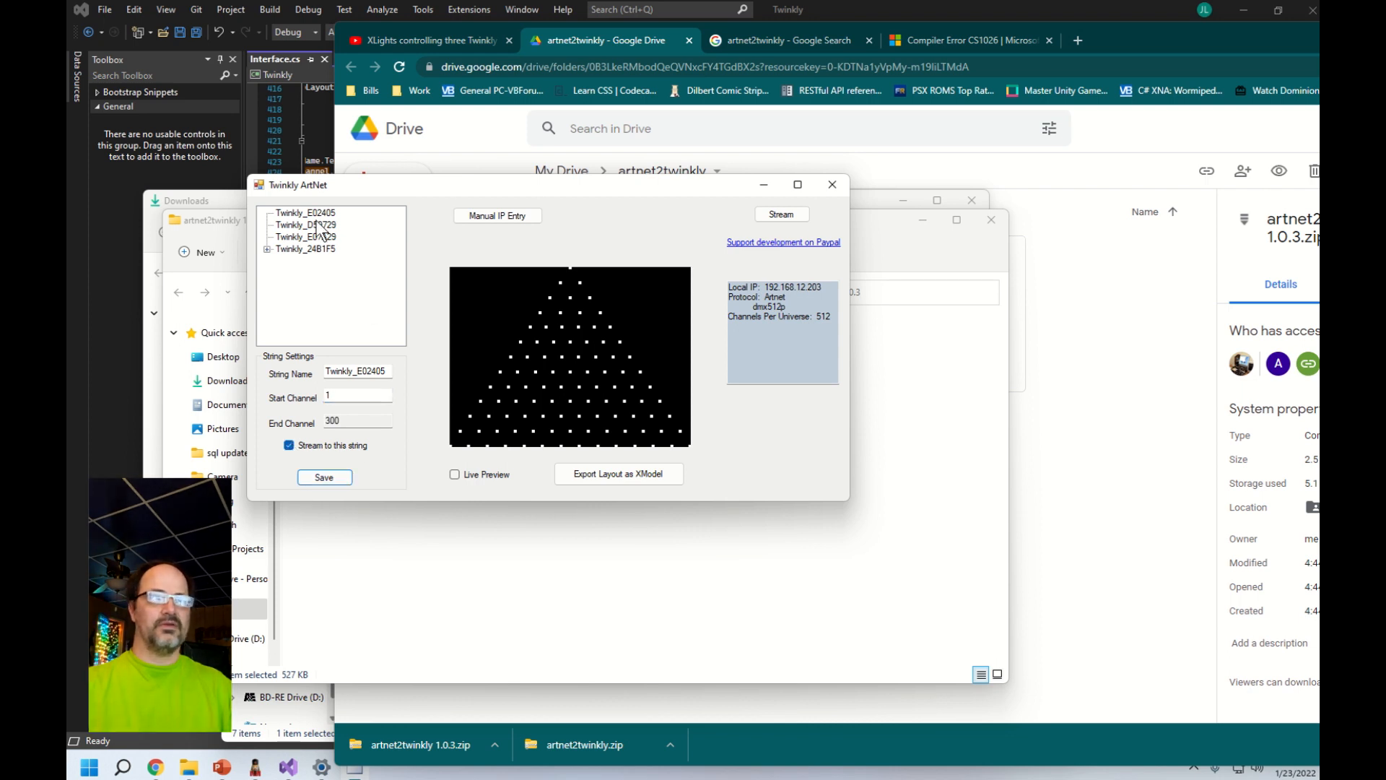
pyautogui.moveTo(428, 300)
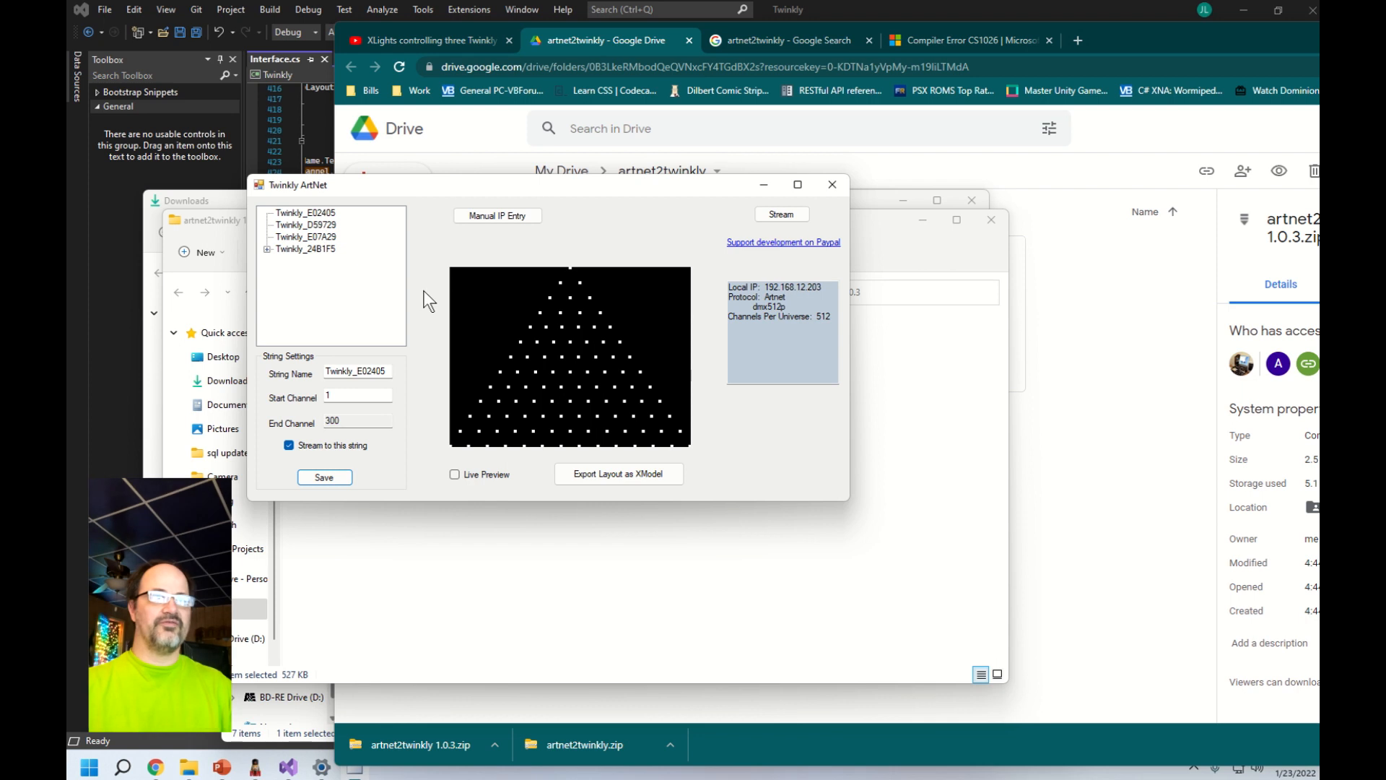
# - Give Twinkly_D59729 start channel 301 with streaming on and save it
pyautogui.click(309, 223)
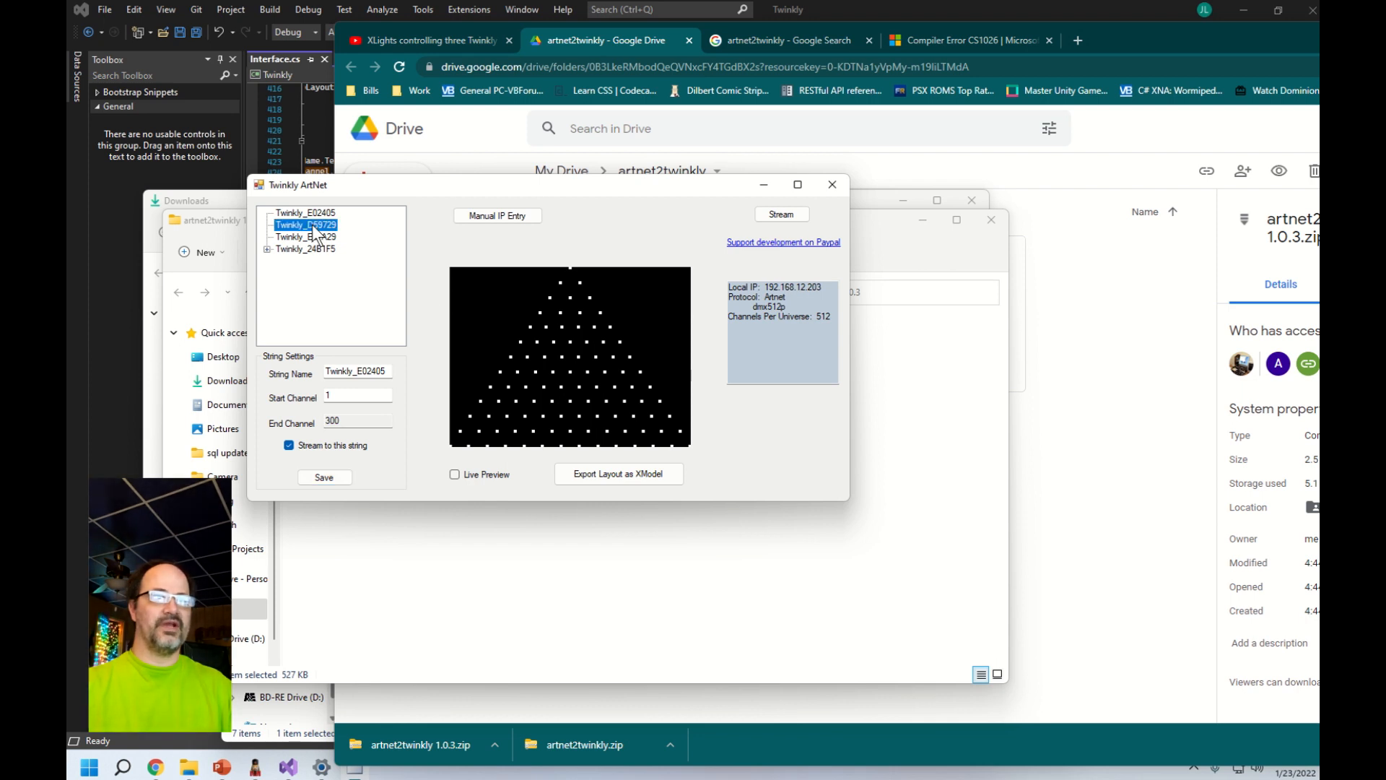
pyautogui.click(302, 212)
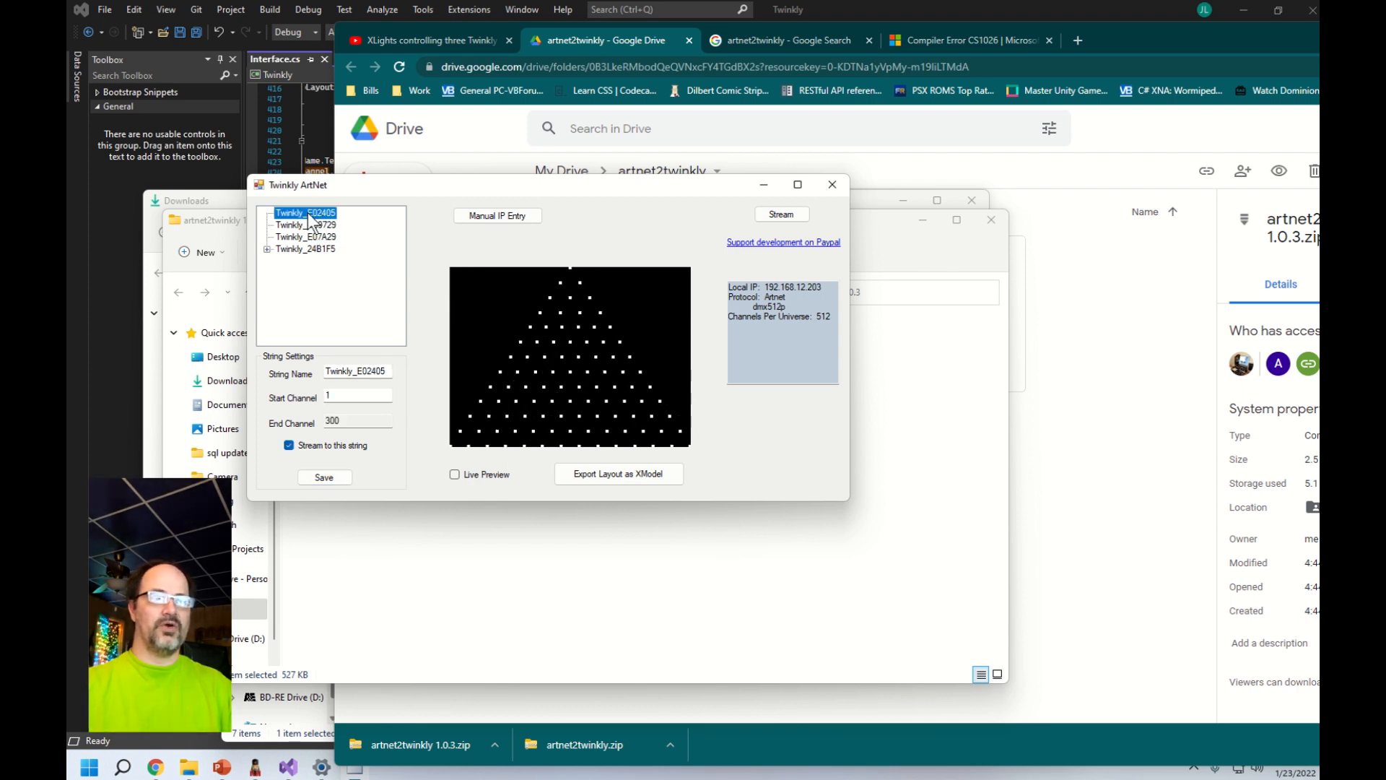
pyautogui.click(303, 224)
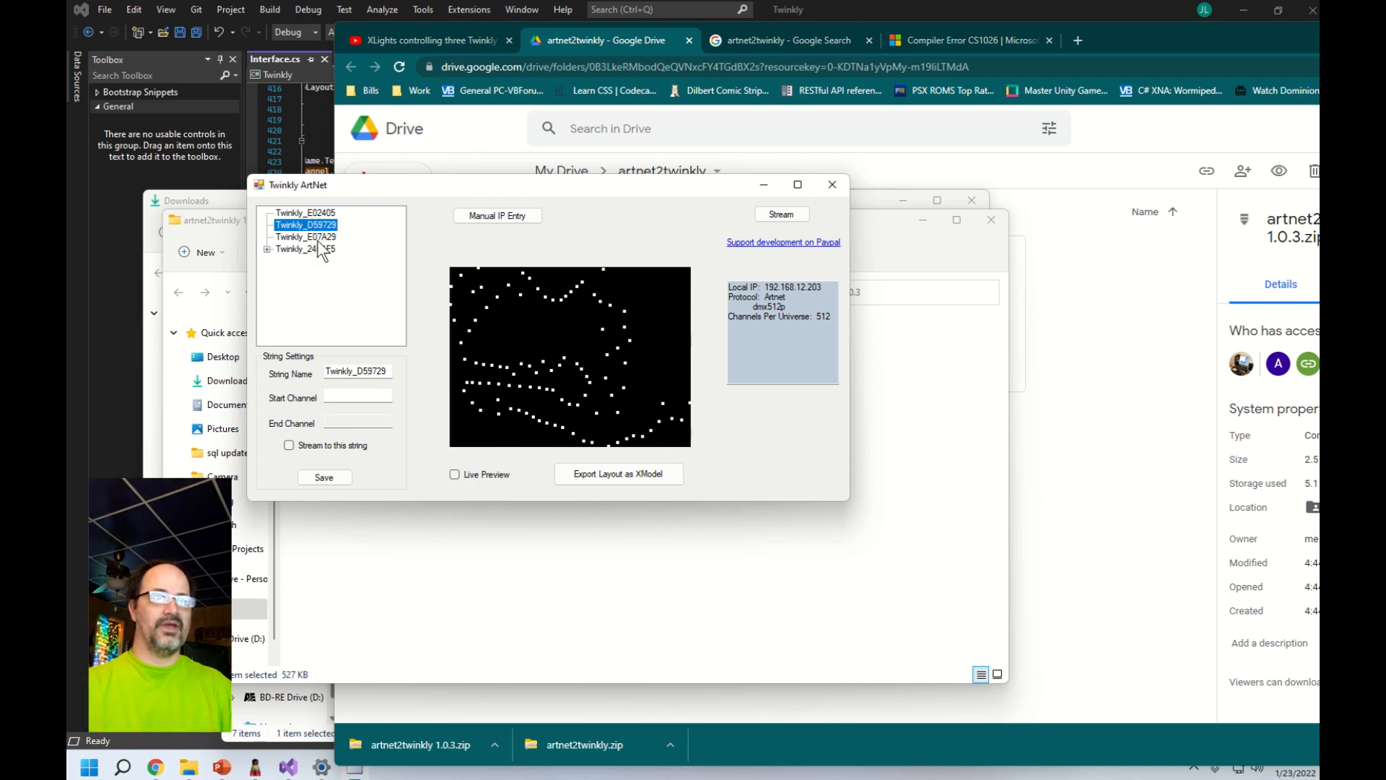
pyautogui.click(358, 396)
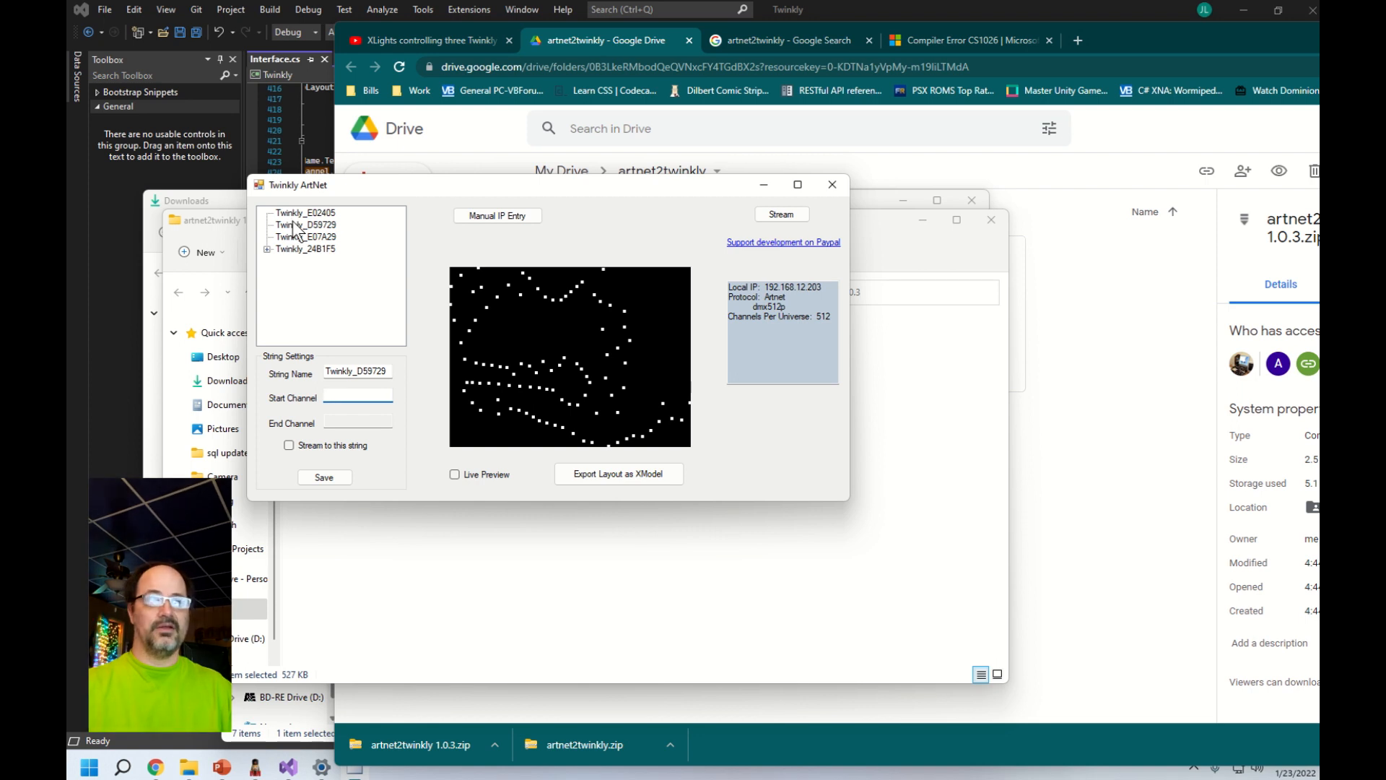
pyautogui.click(303, 224)
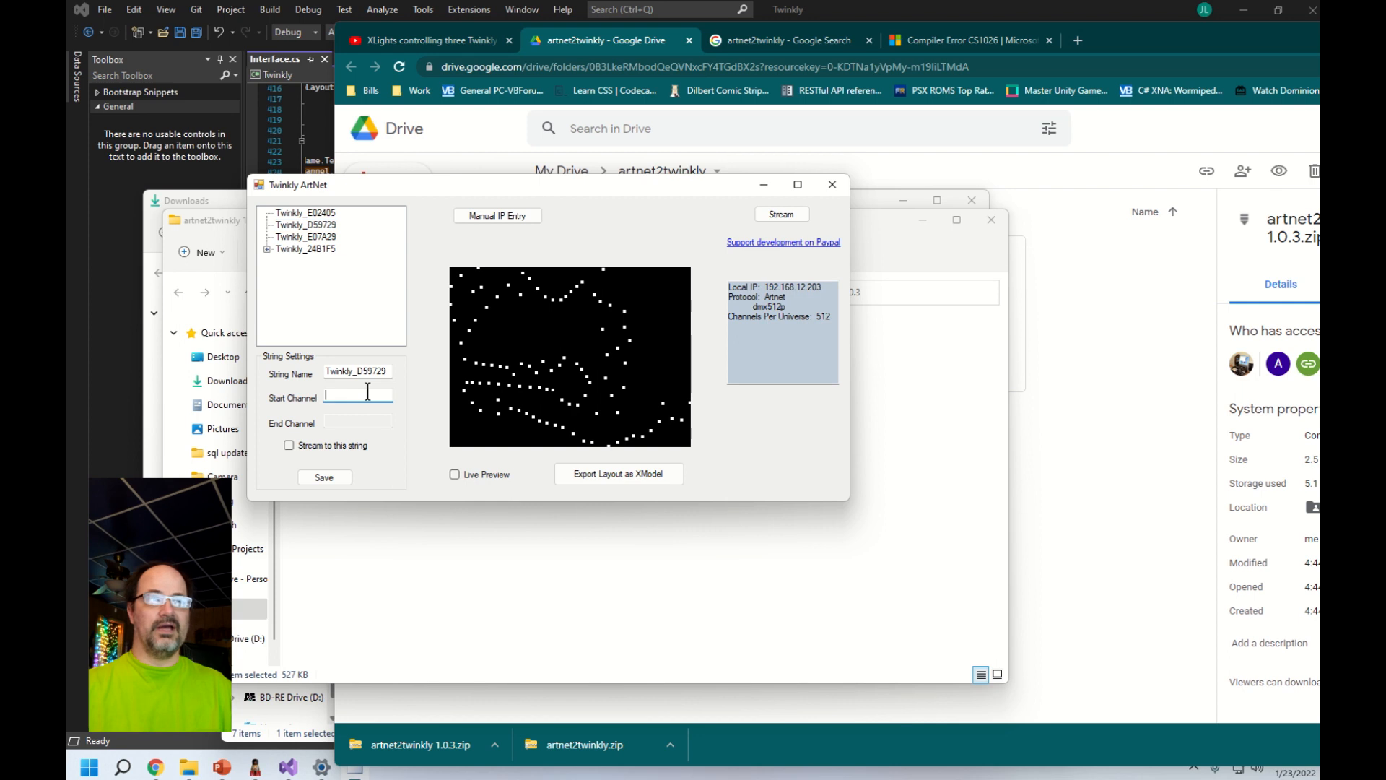
pyautogui.write('301')
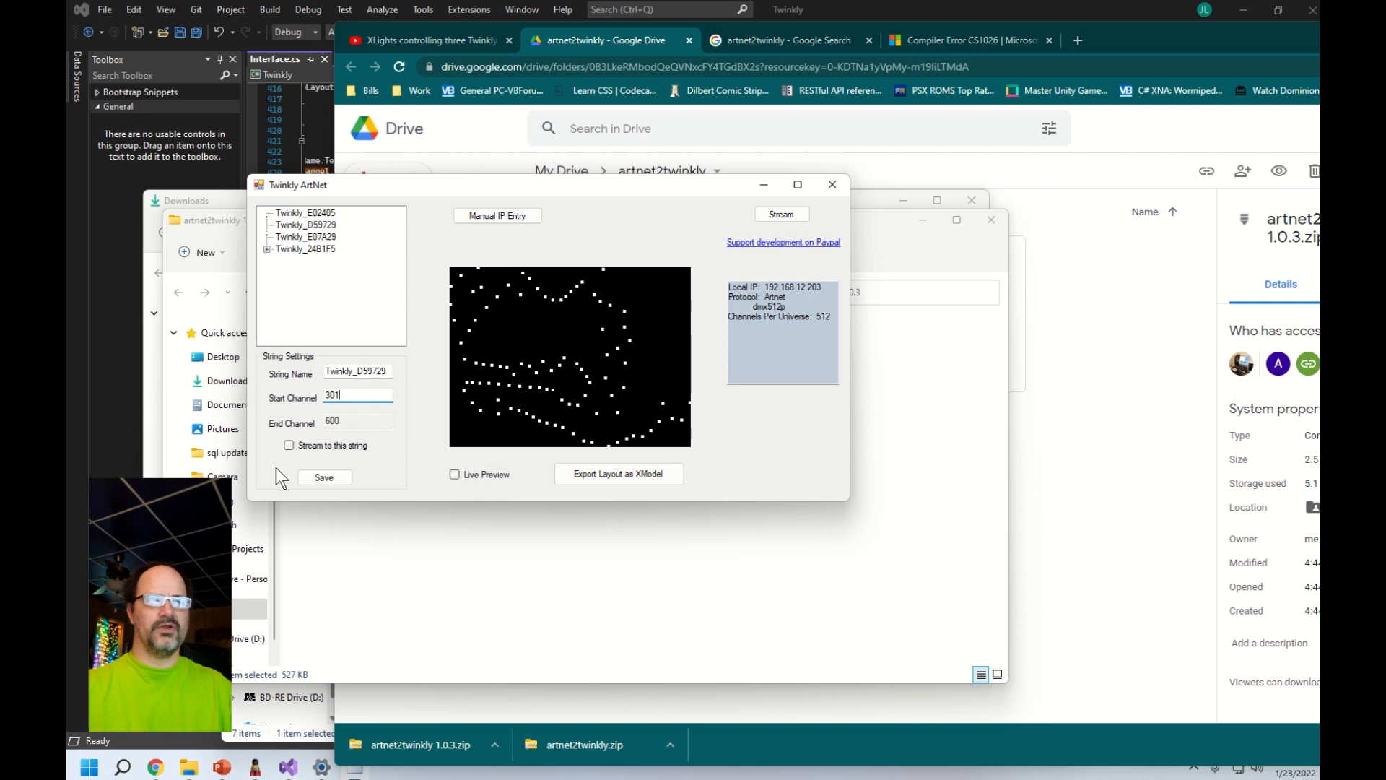
pyautogui.click(289, 444)
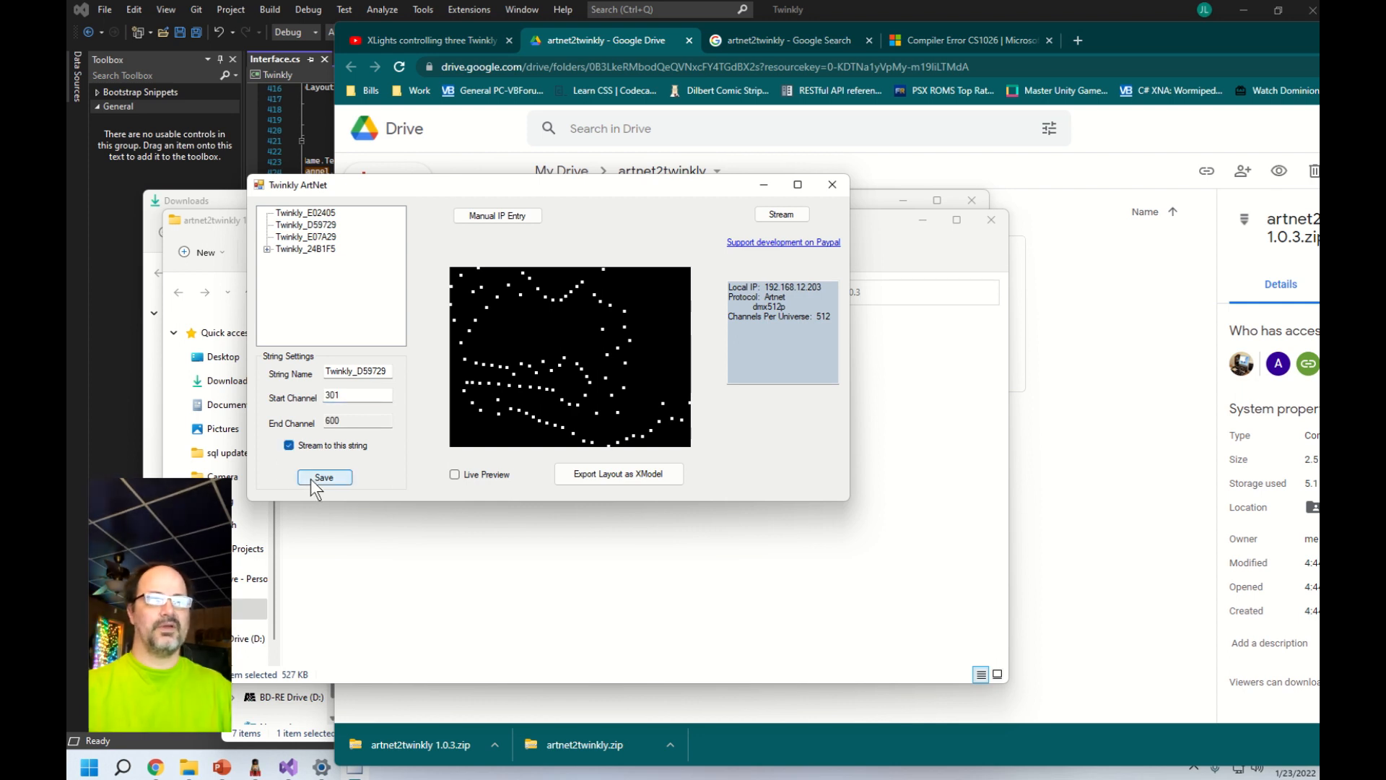
pyautogui.click(305, 237)
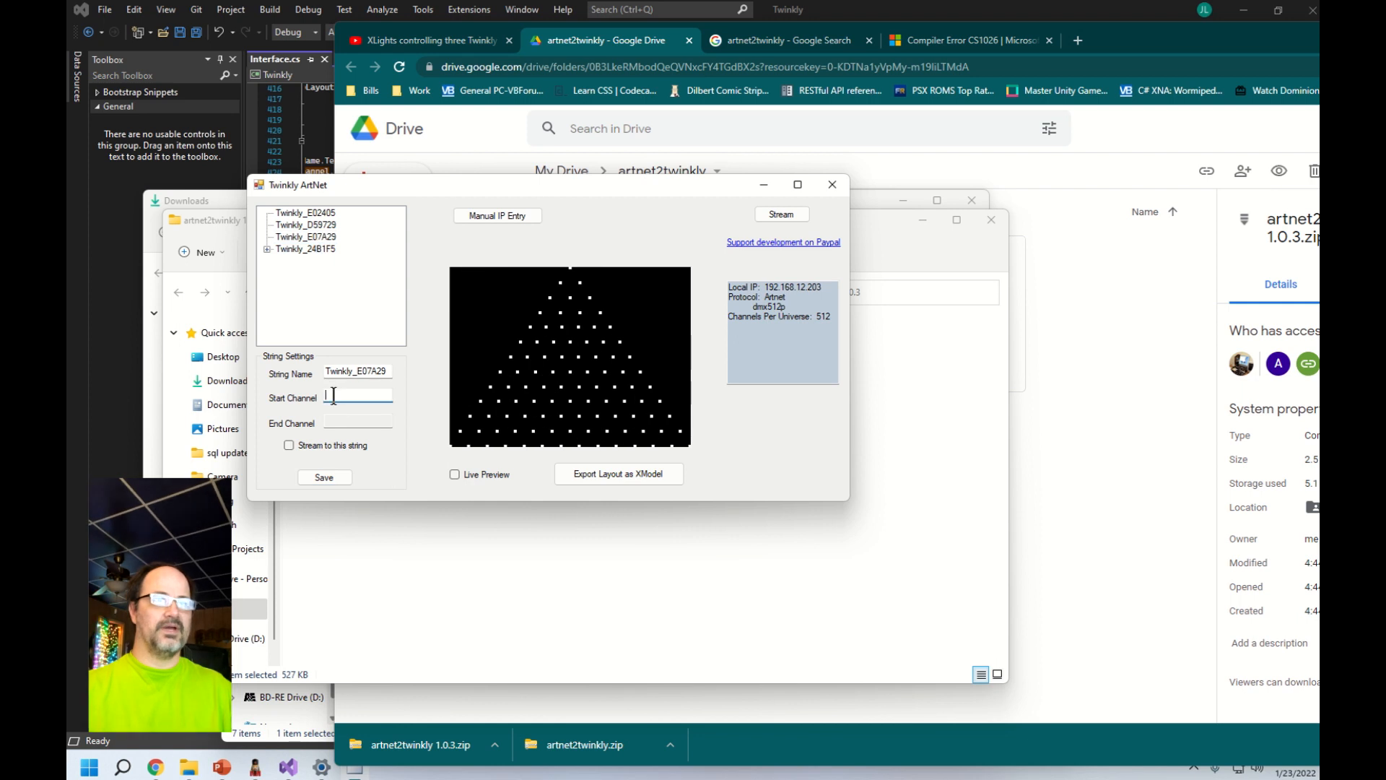
# - Give Twinkly_E07A29 start channel 601 and Twinkly_24B1F5 start channel 901
pyautogui.write('601')
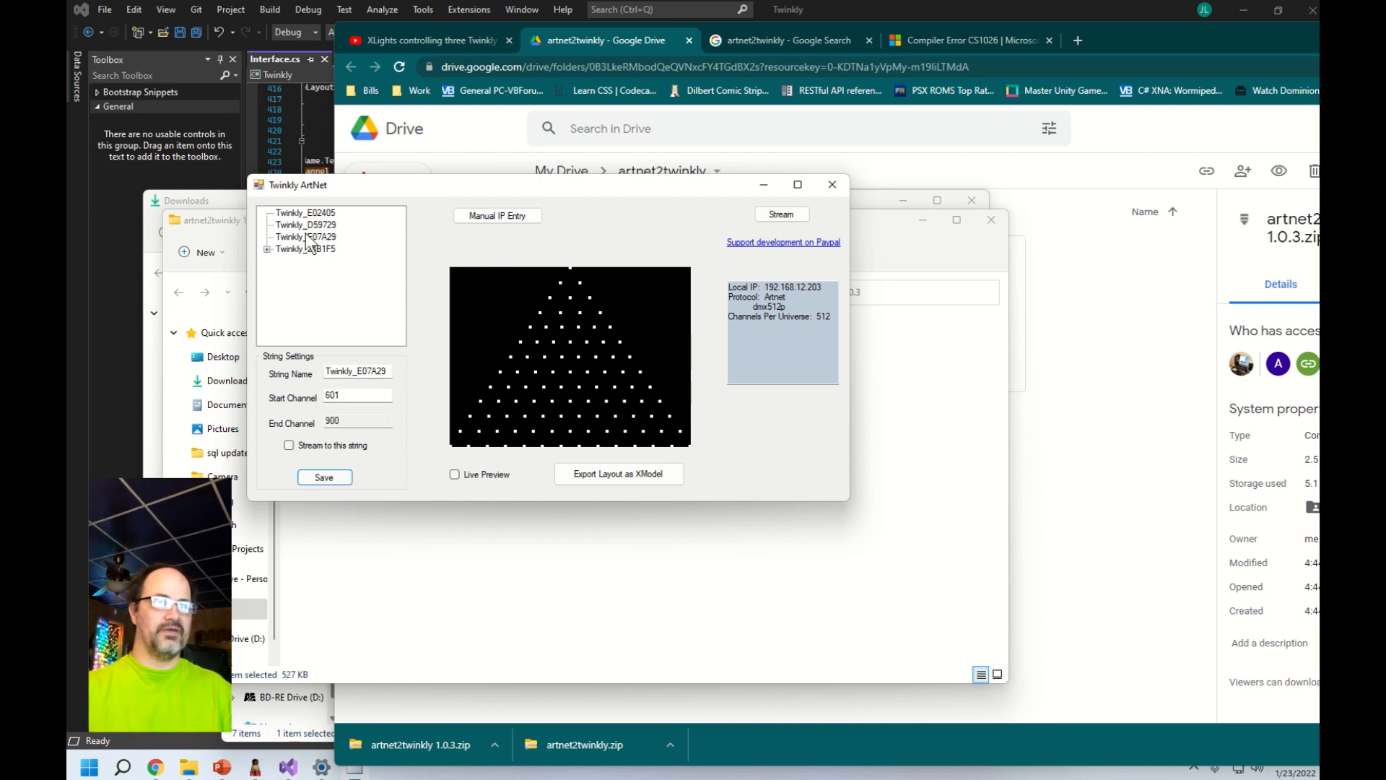
pyautogui.click(306, 248)
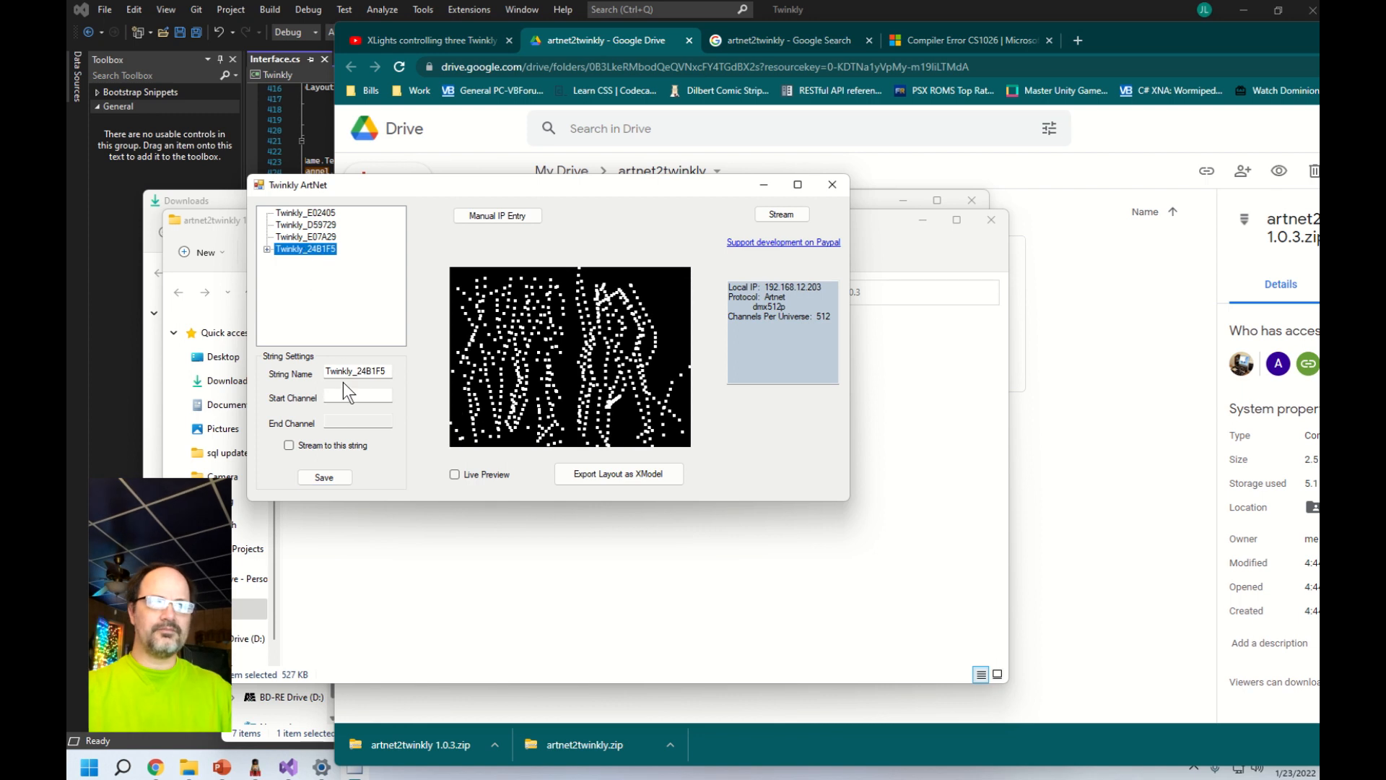
pyautogui.write('901')
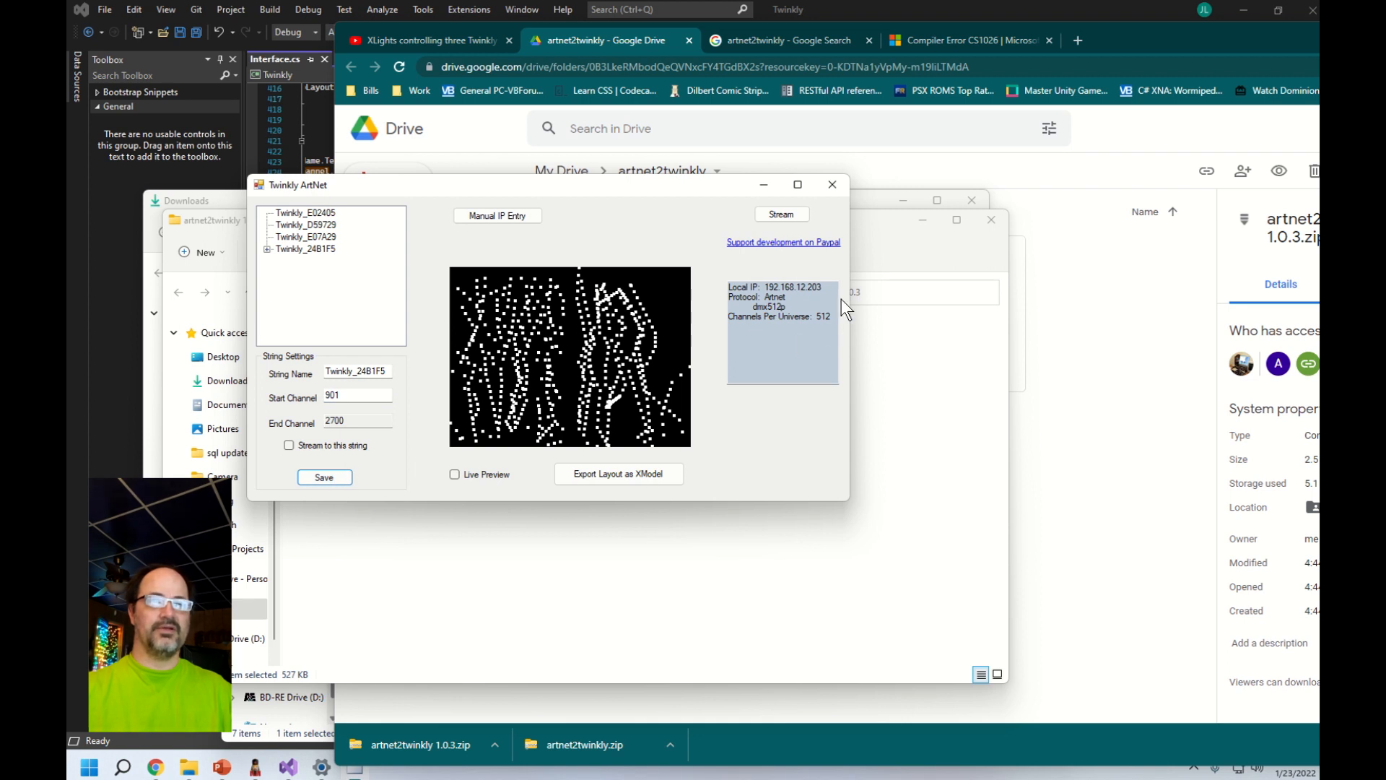
pyautogui.moveTo(746, 324)
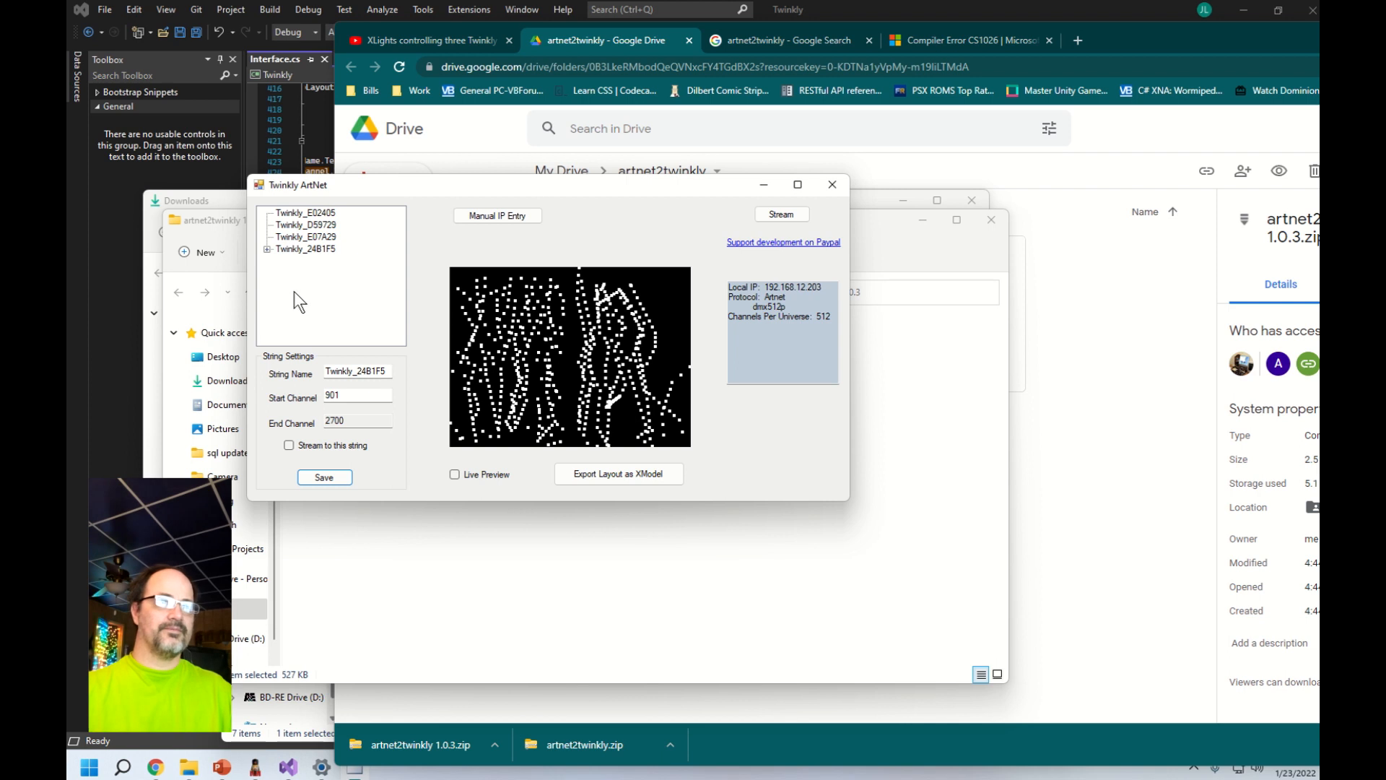
# - Reselect Twinkly_24B1F5 to confirm its 901–2700 range before moving to xLights
pyautogui.click(305, 248)
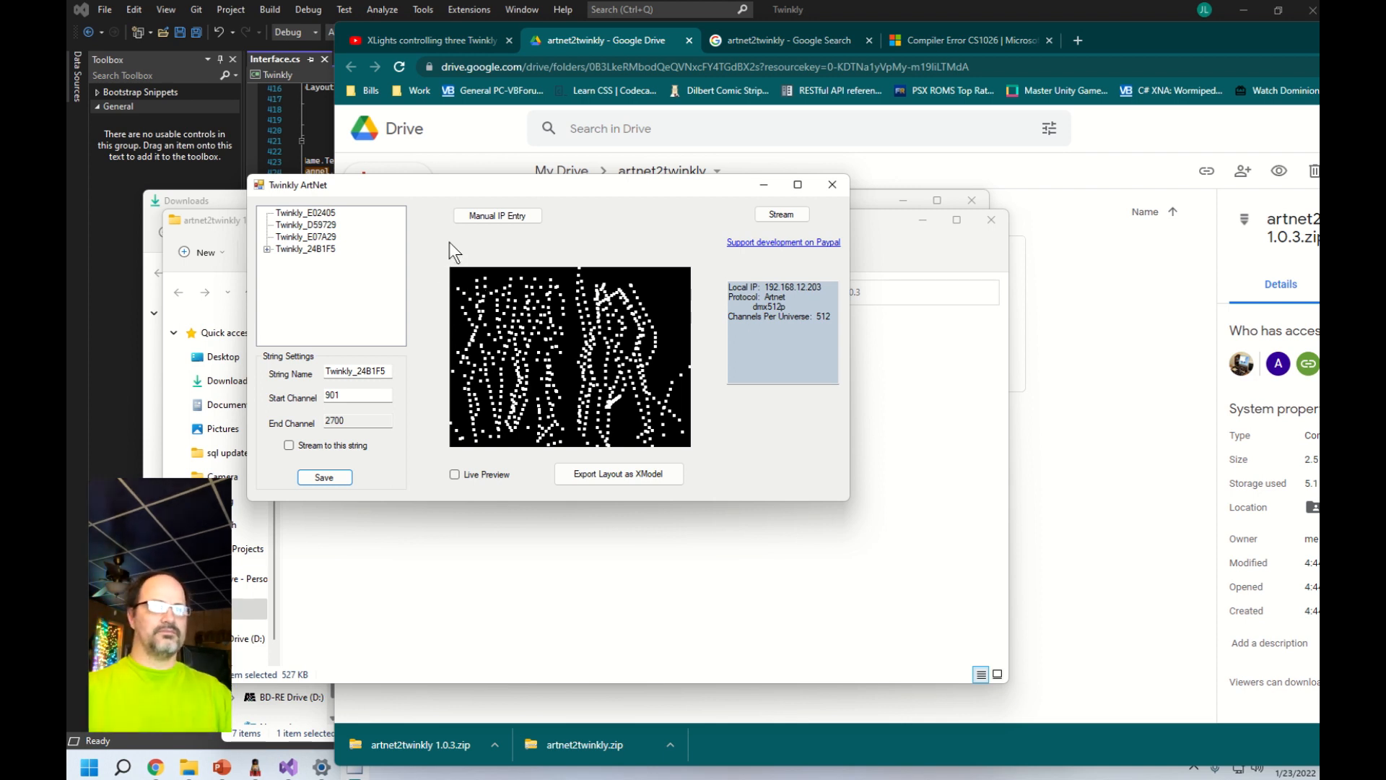
pyautogui.moveTo(436, 303)
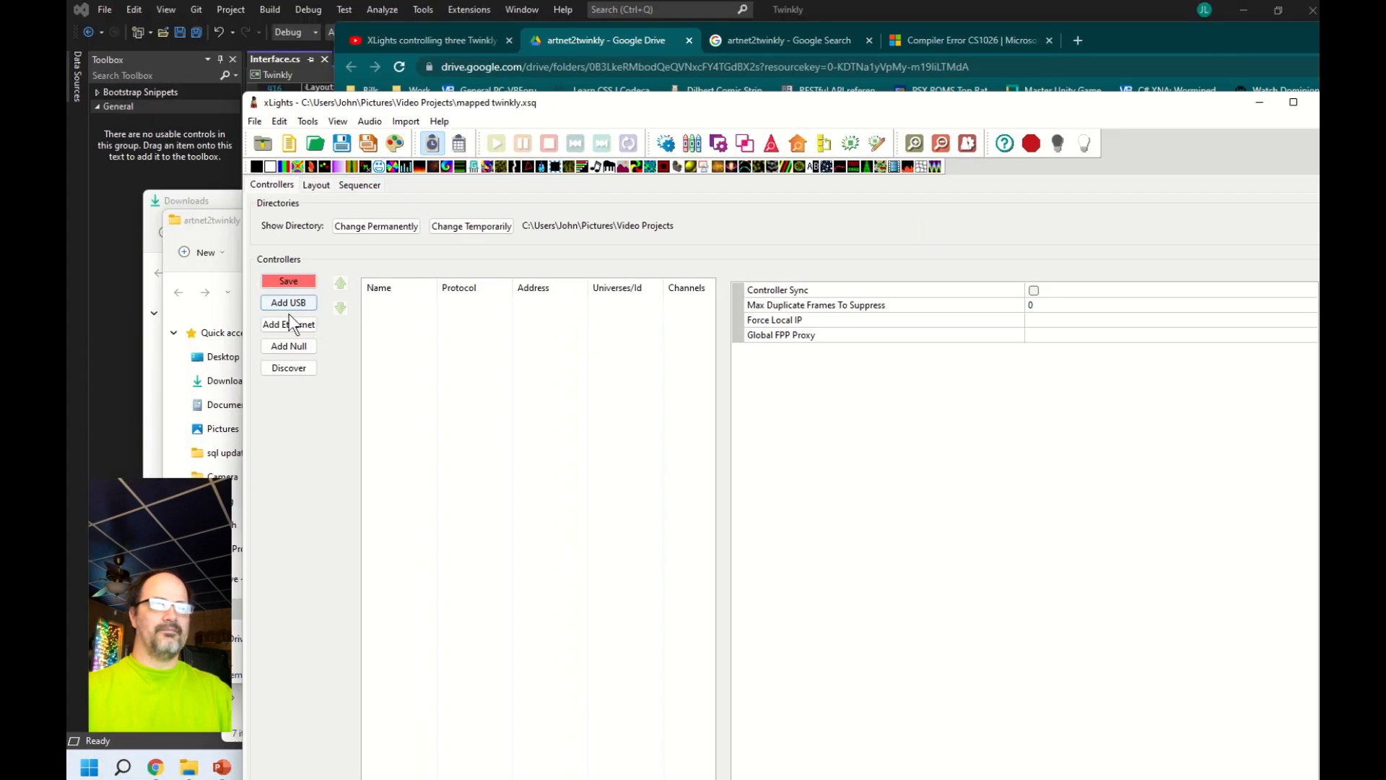
# - Add an Ethernet controller at 192.168.12.203 with protocol ArtNet
pyautogui.click(288, 324)
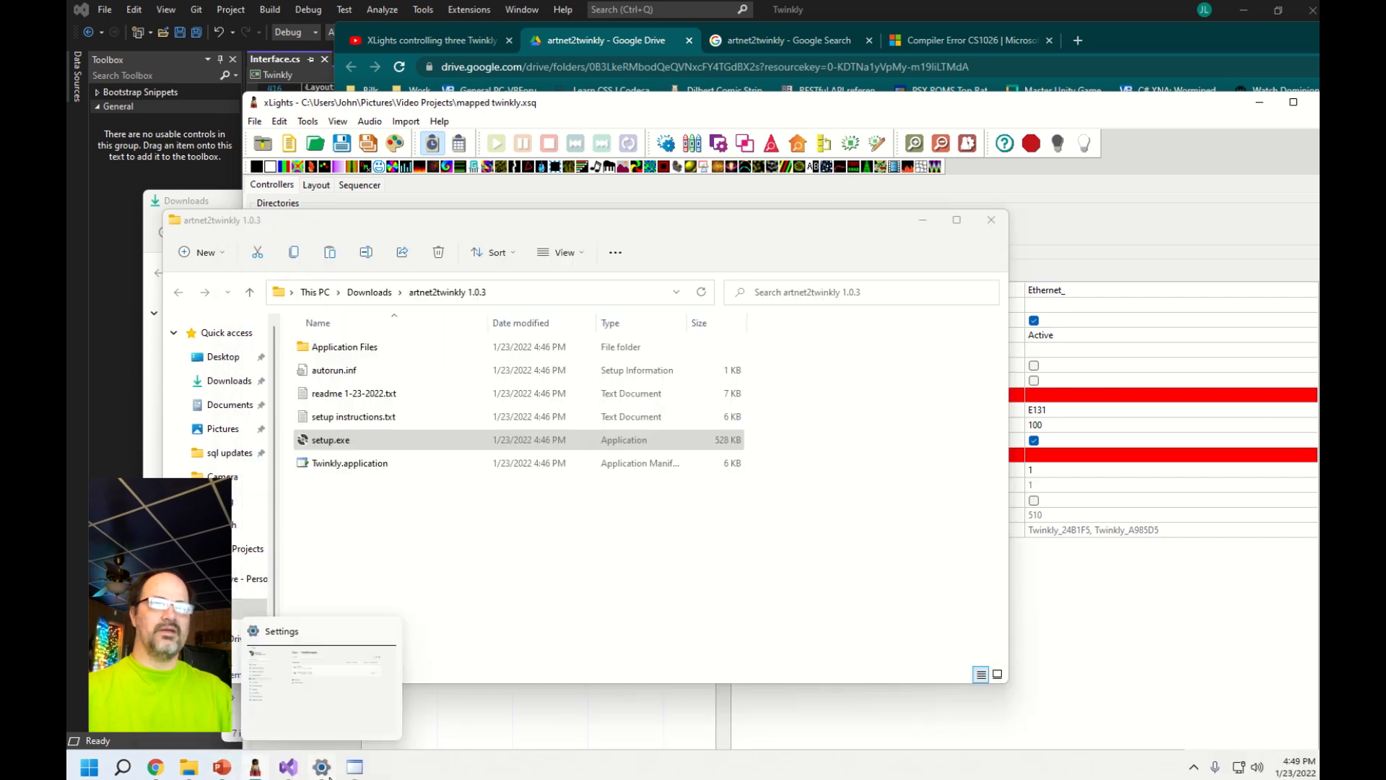
pyautogui.moveTo(257, 767)
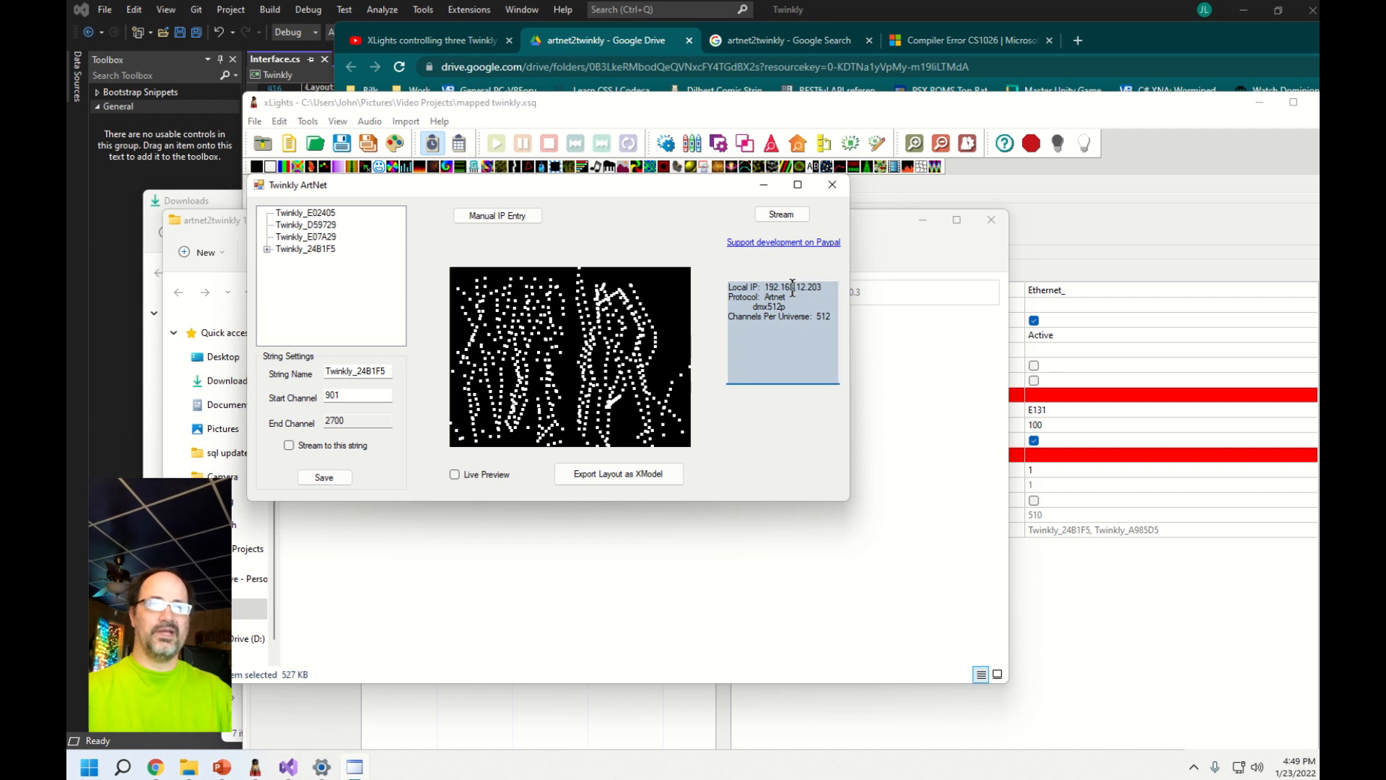
pyautogui.doubleClick(755, 297)
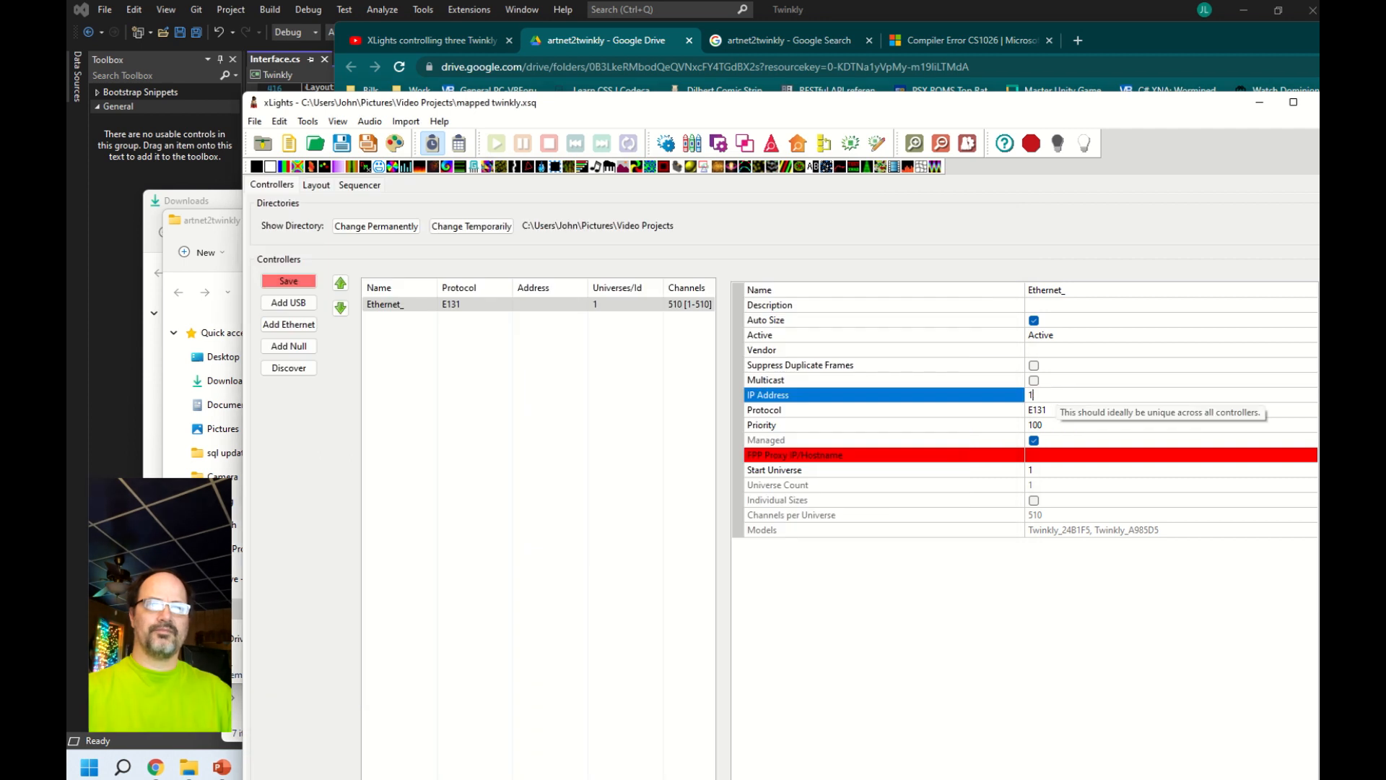
pyautogui.write('92.168.12.203')
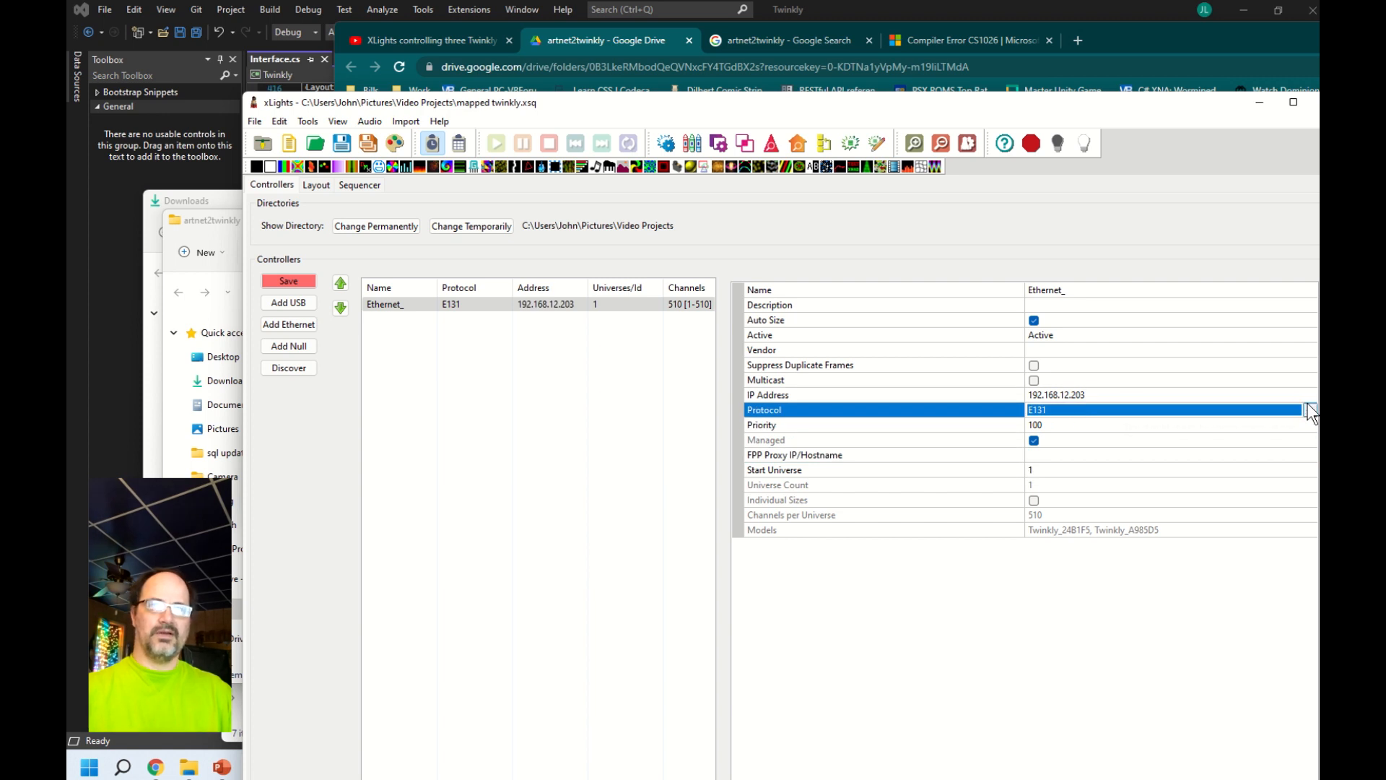
pyautogui.click(1308, 410)
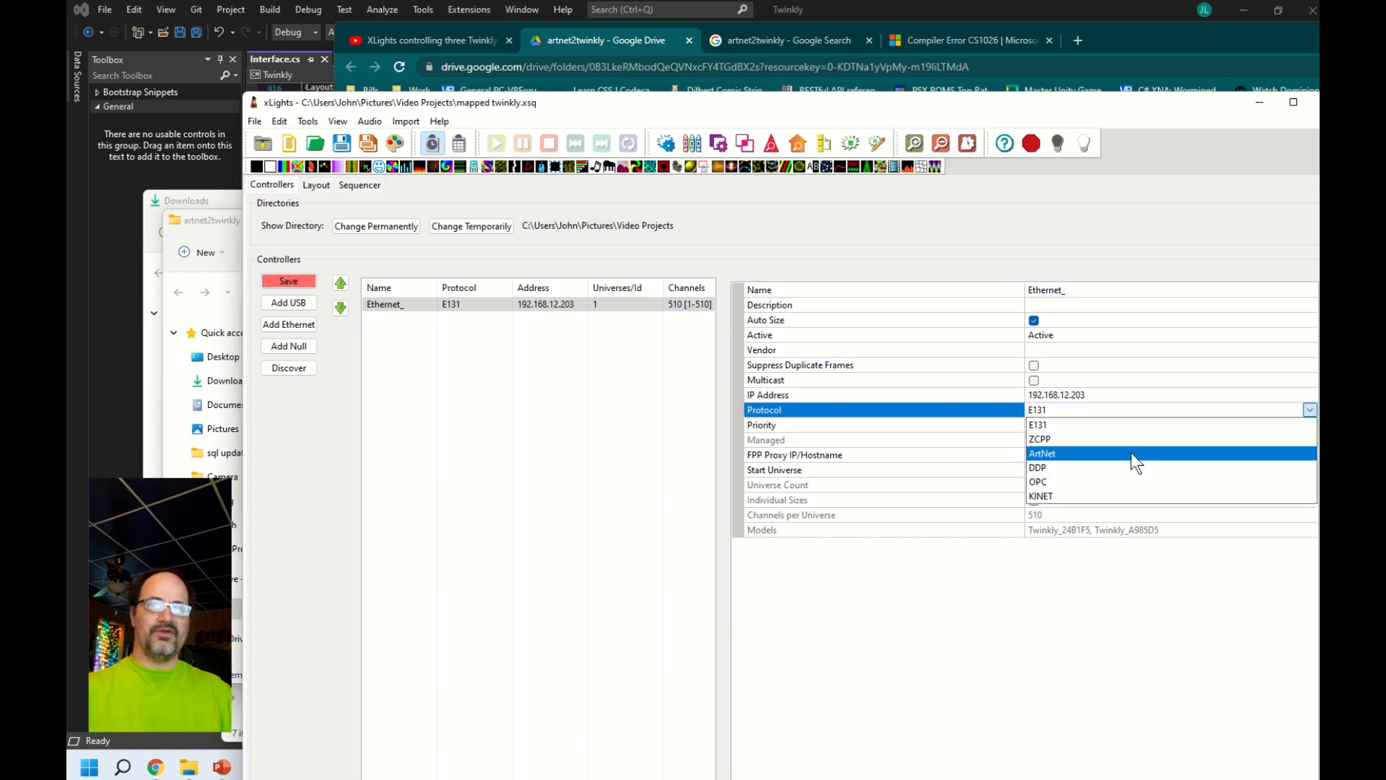
pyautogui.click(1043, 453)
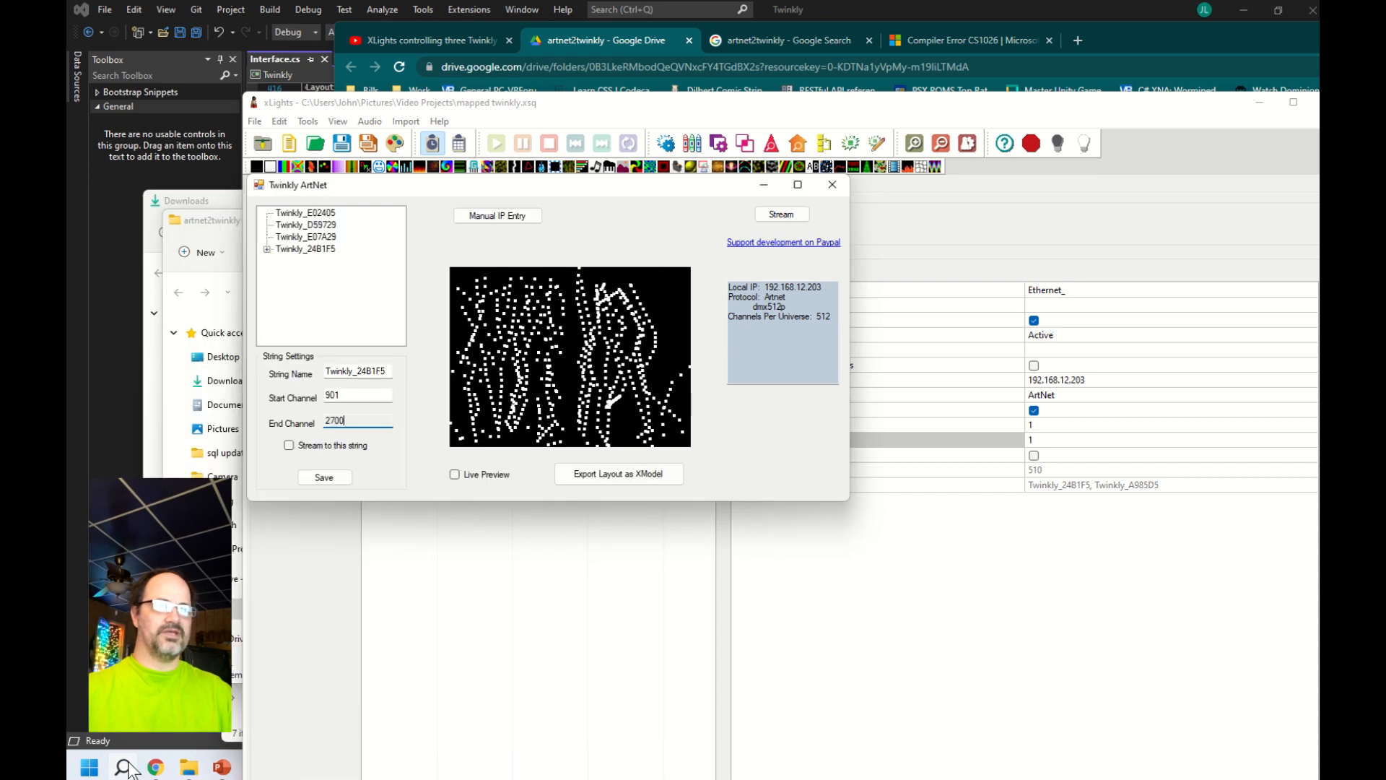
# - Launch Calculator and work out 2700 ÷ 512 = 5.2734375 universes
pyautogui.click(124, 768)
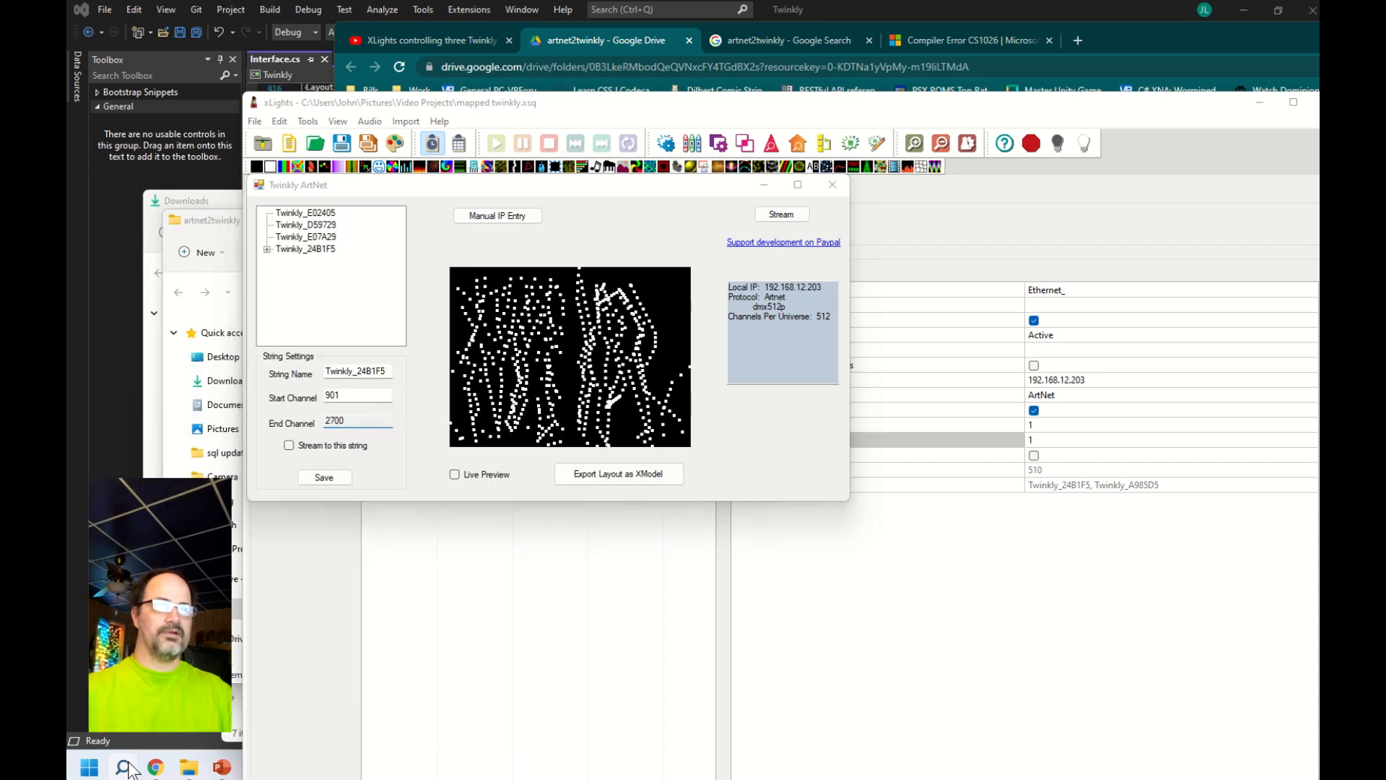
pyautogui.click(121, 762)
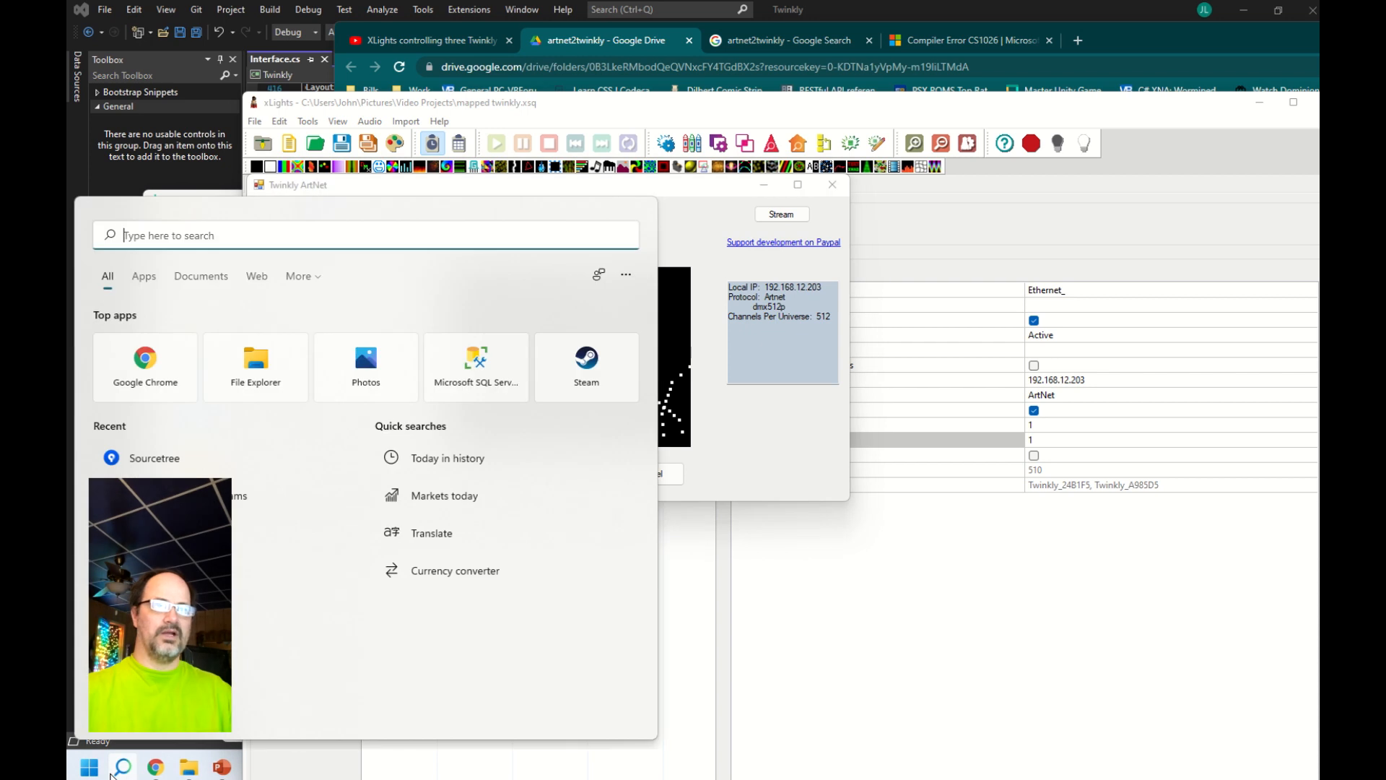
pyautogui.write('calculator')
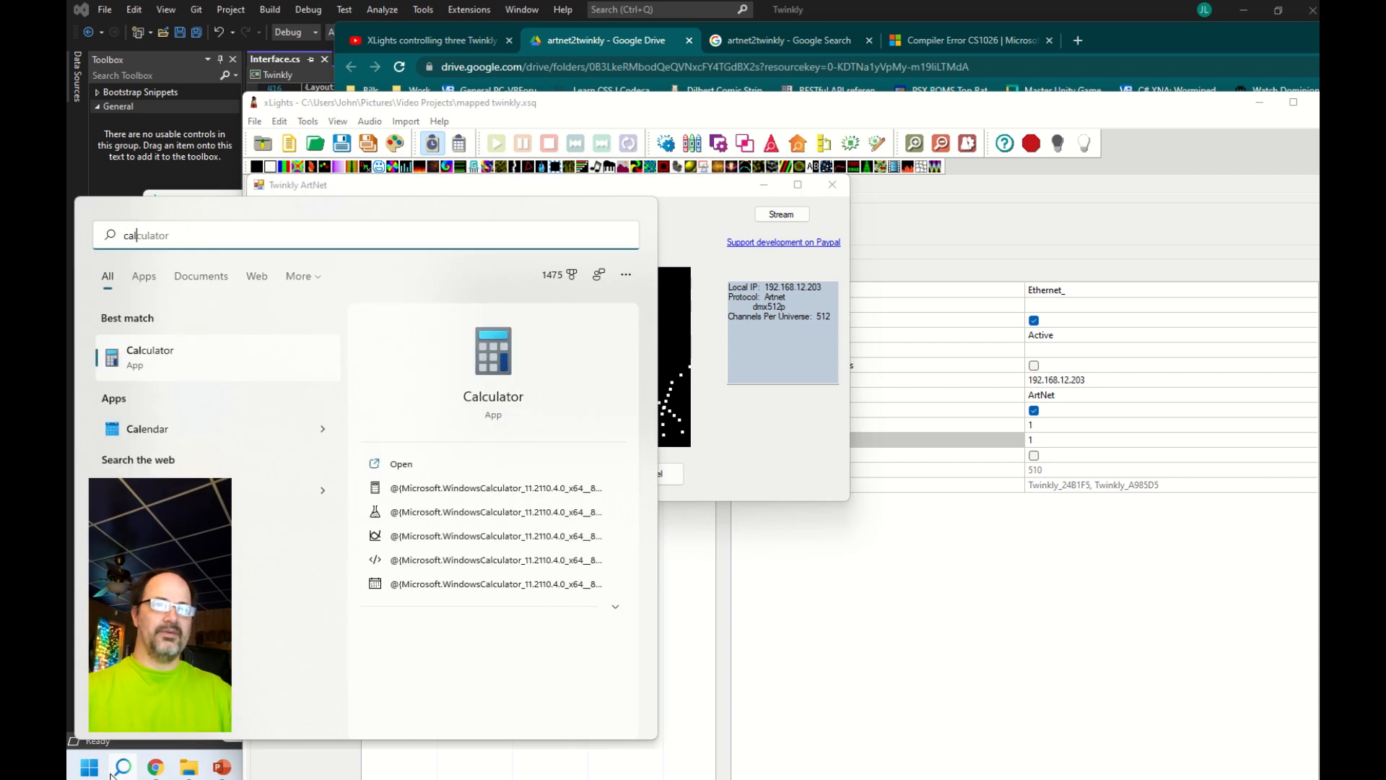
pyautogui.moveTo(248, 368)
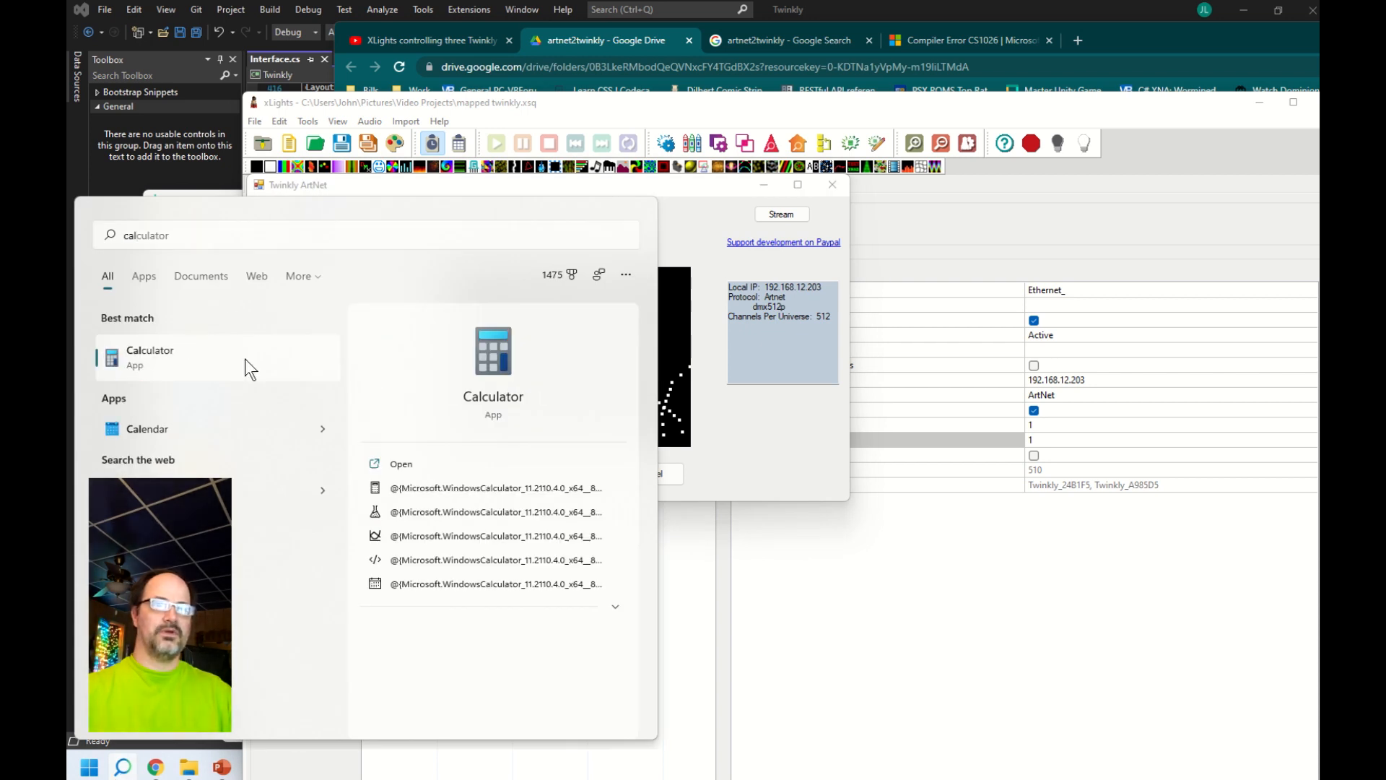
pyautogui.click(150, 357)
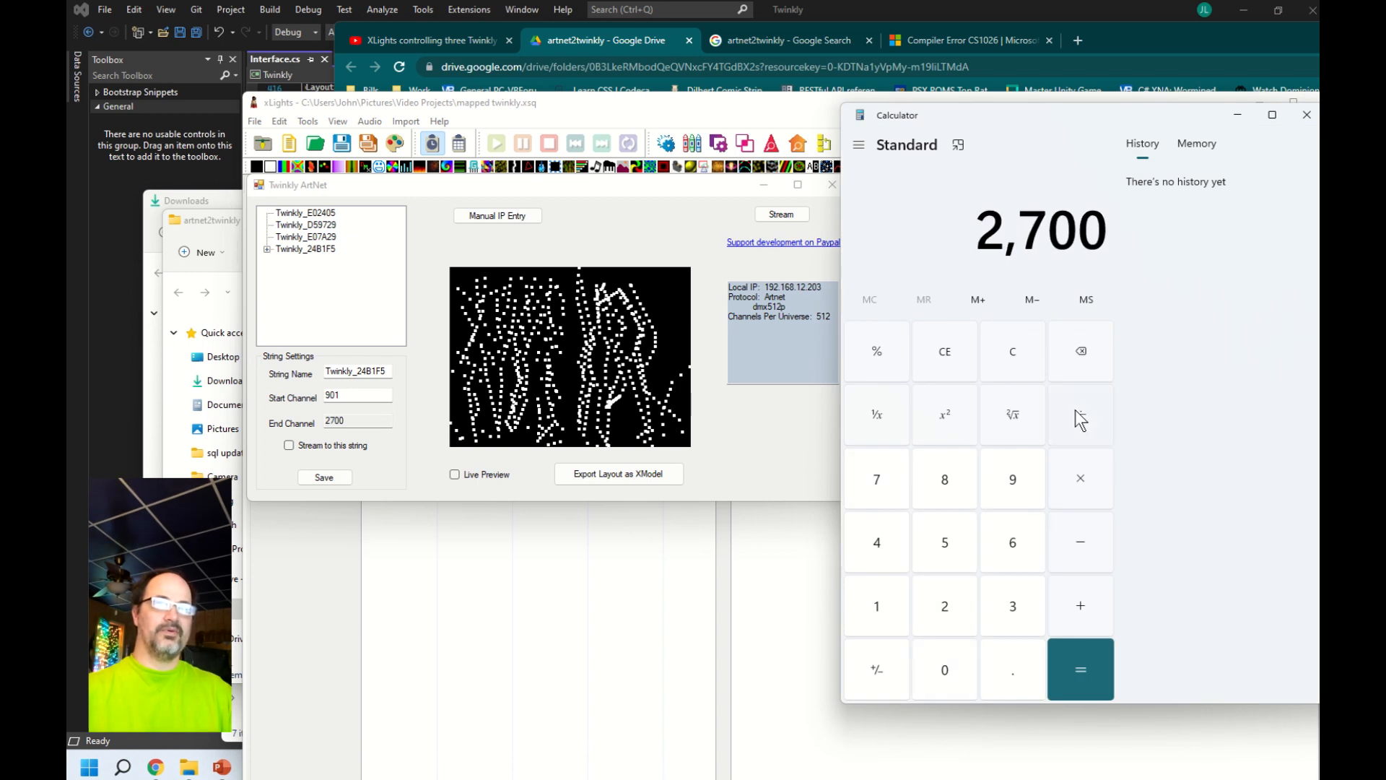
pyautogui.click(1080, 414)
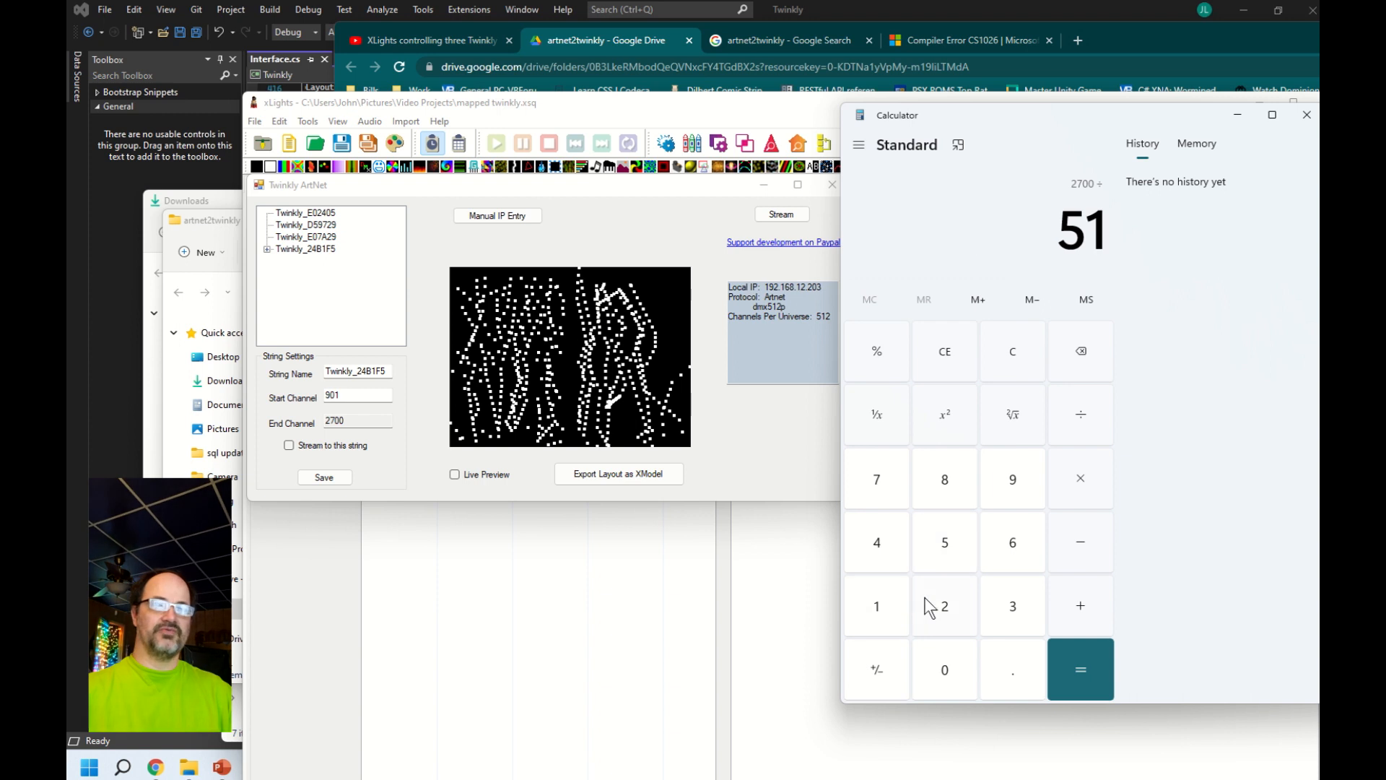
pyautogui.click(1080, 669)
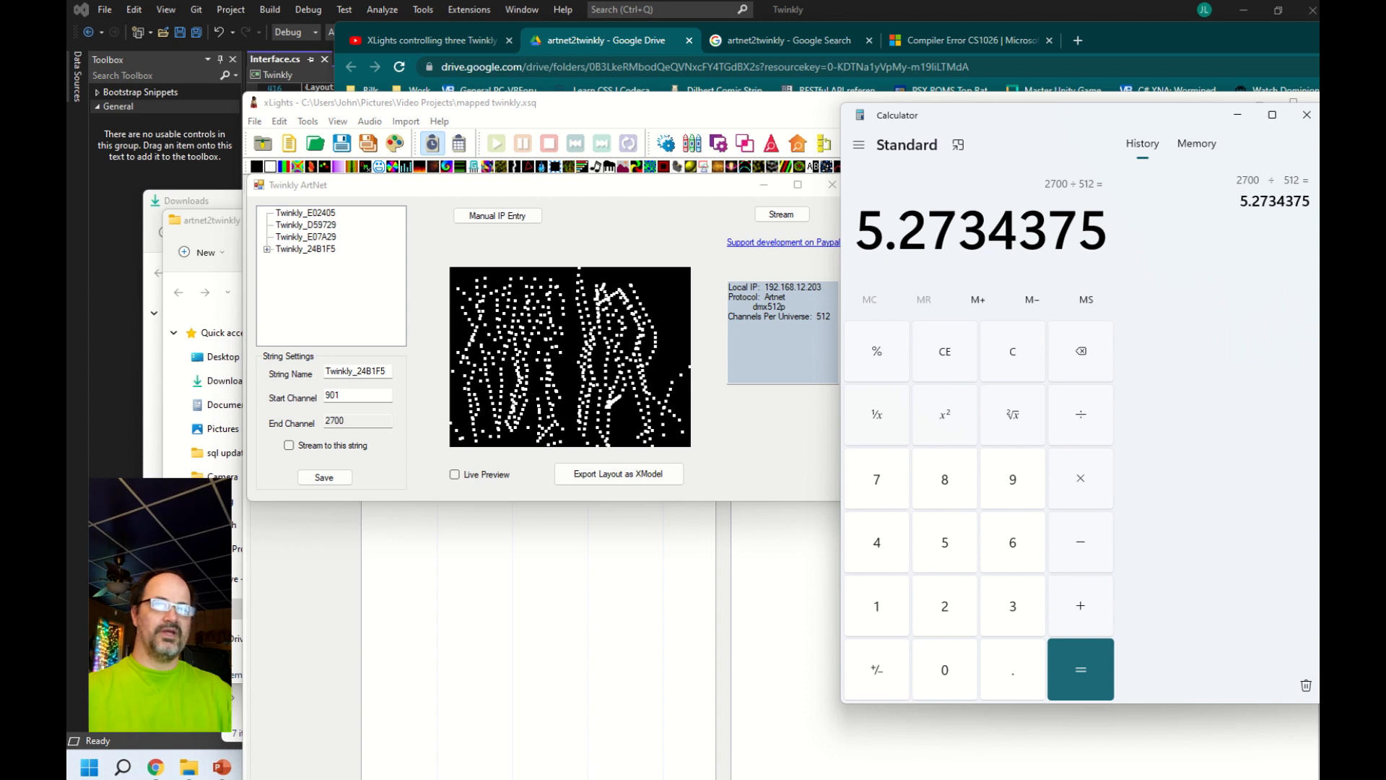
pyautogui.click(90, 765)
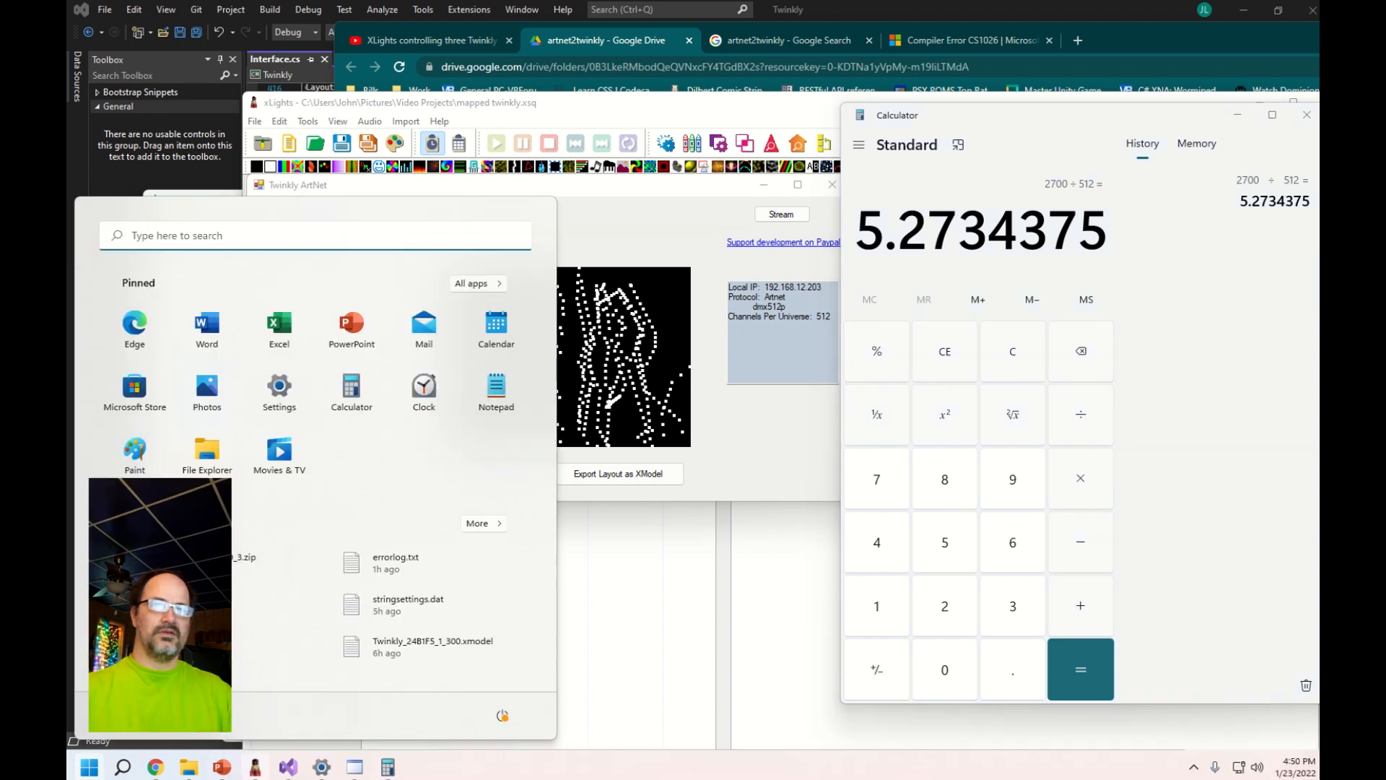
pyautogui.moveTo(257, 768)
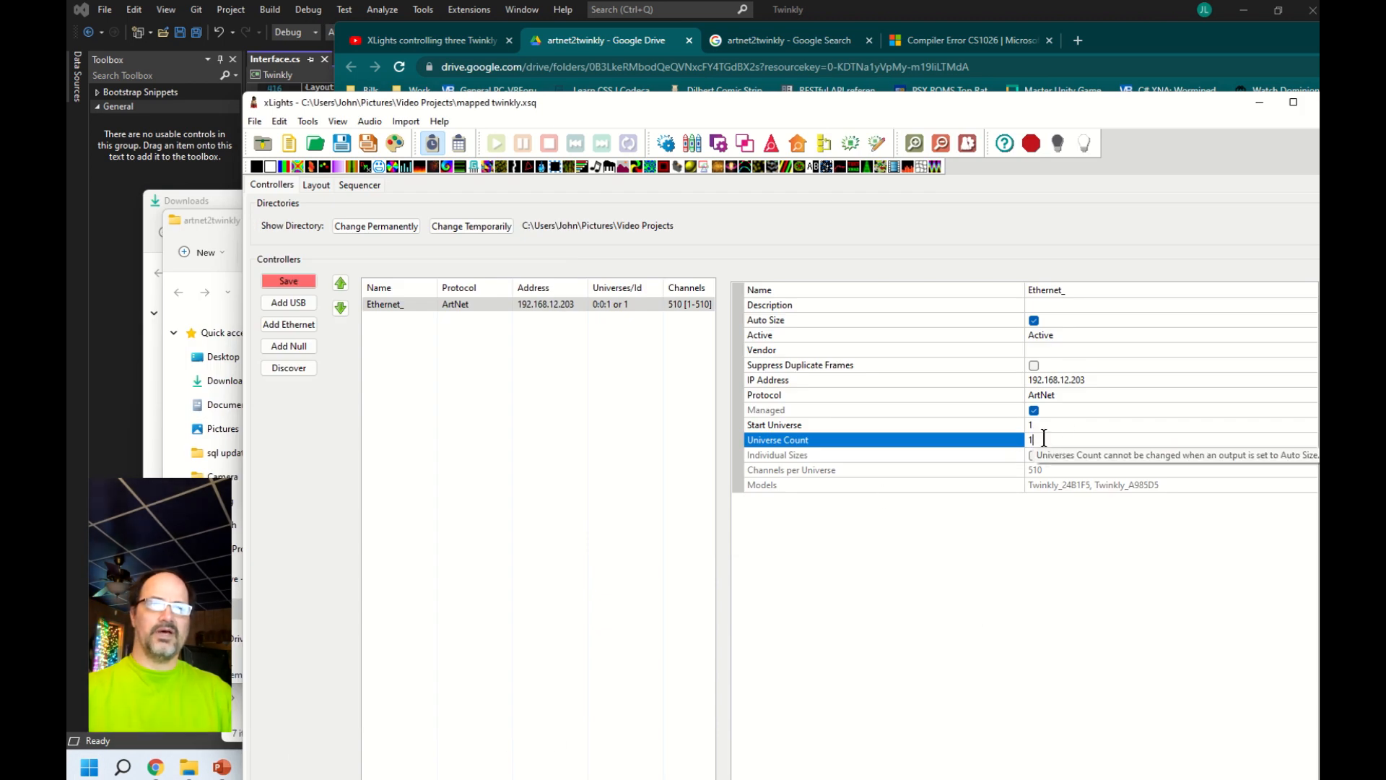
pyautogui.moveTo(1132, 456)
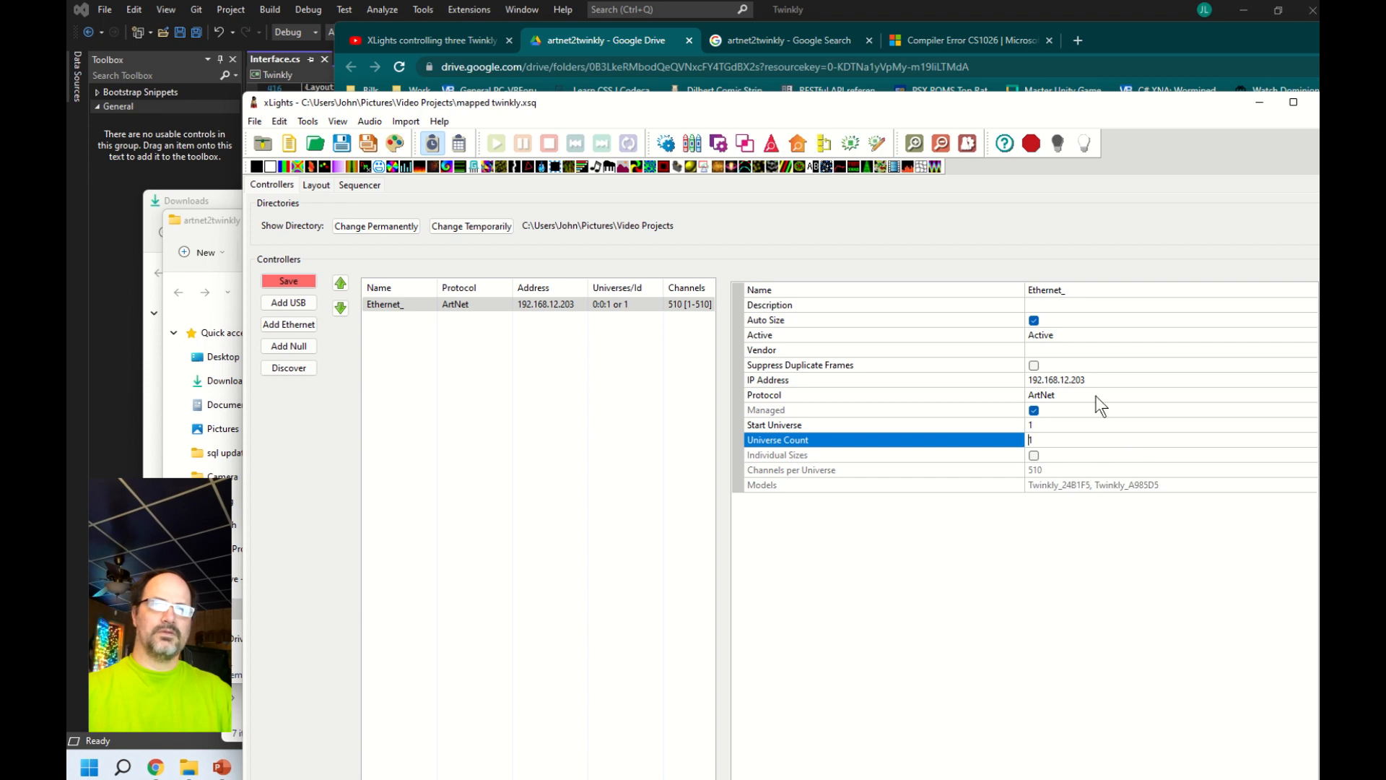
# - Turn off Auto Size so the controller can use 6 universes of 512 channels
pyautogui.click(1033, 410)
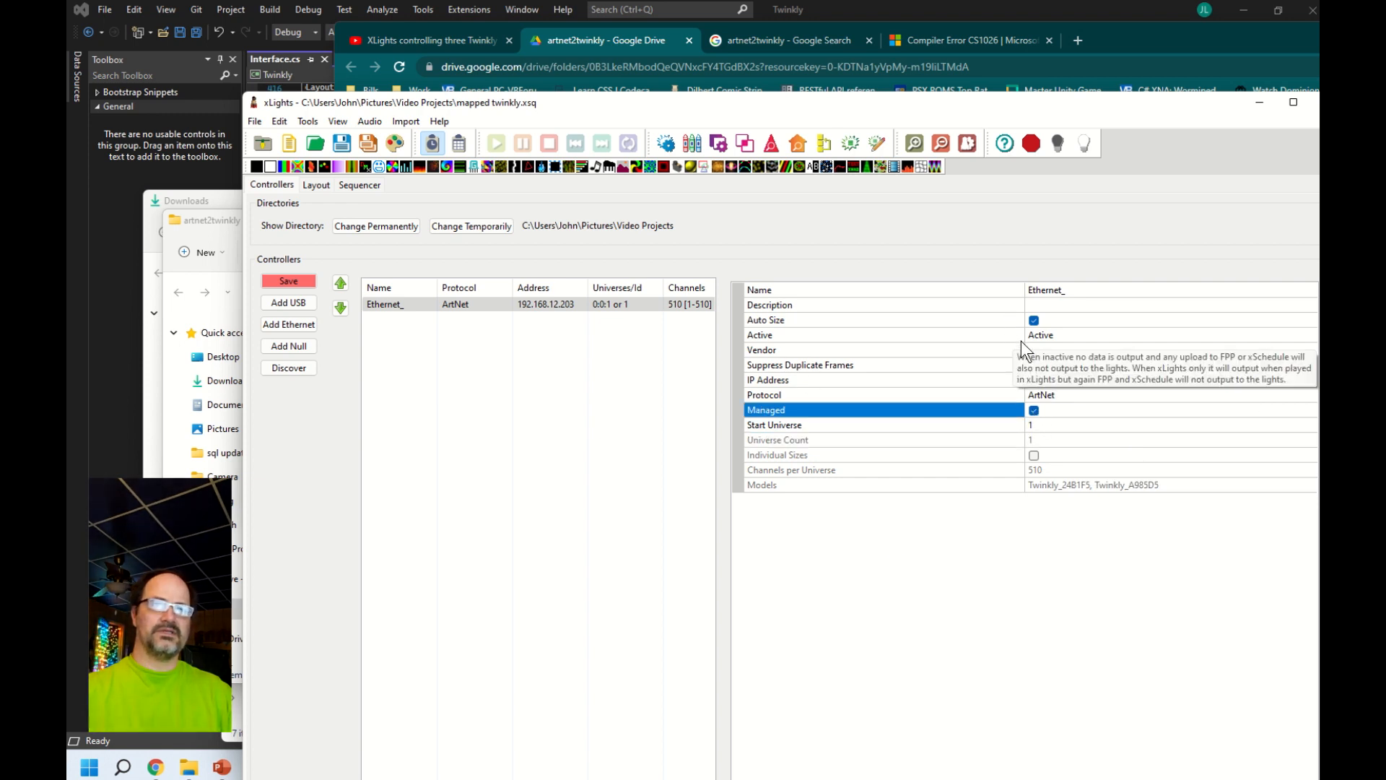
pyautogui.click(1032, 319)
pyautogui.write('512')
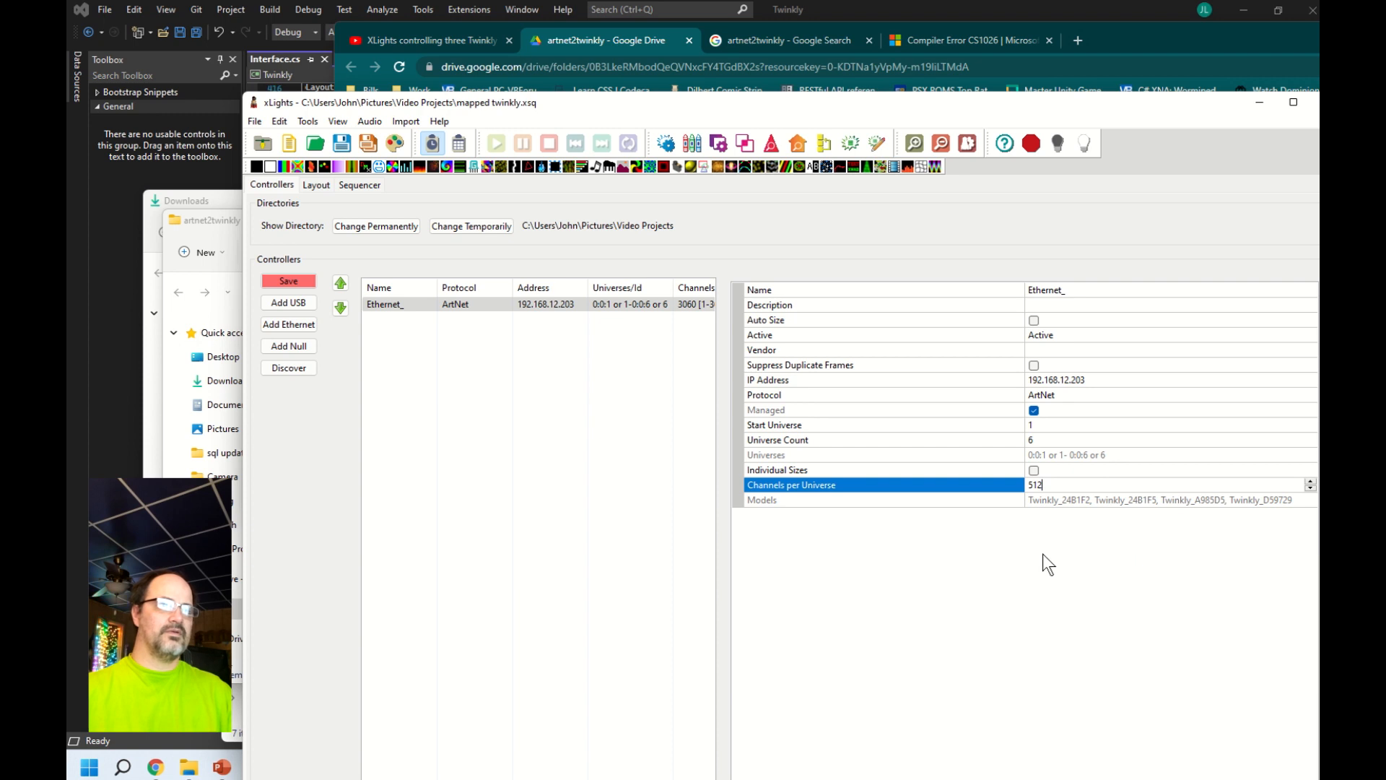
pyautogui.moveTo(321, 404)
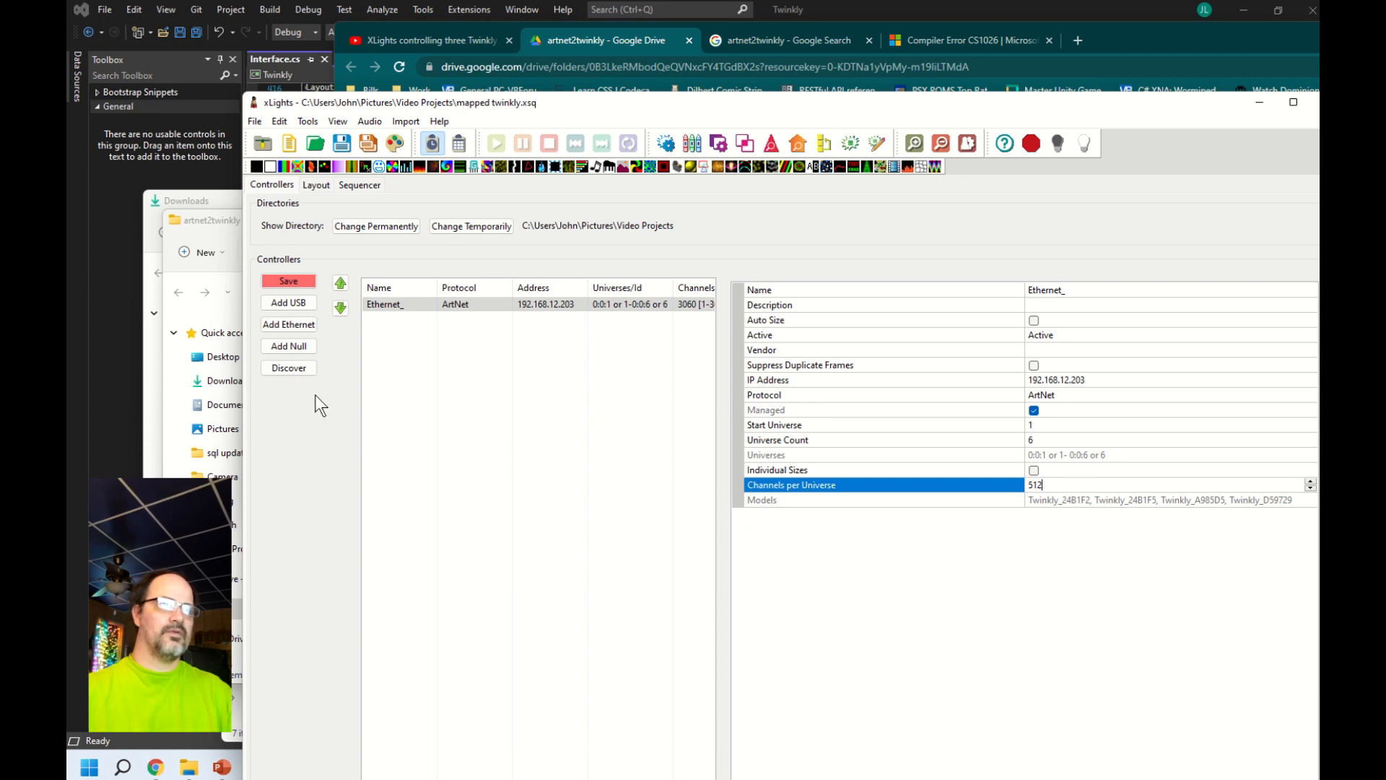
pyautogui.moveTo(300, 355)
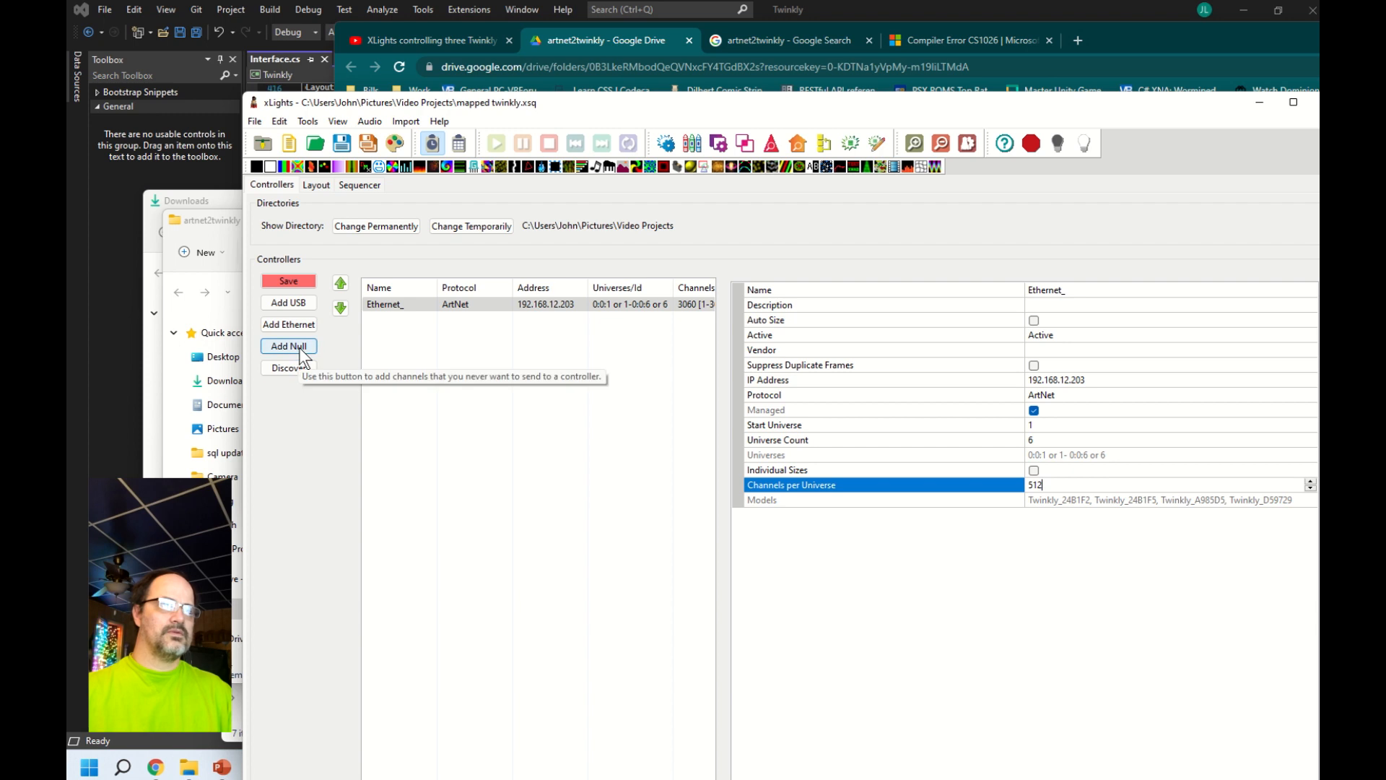
pyautogui.moveTo(339, 316)
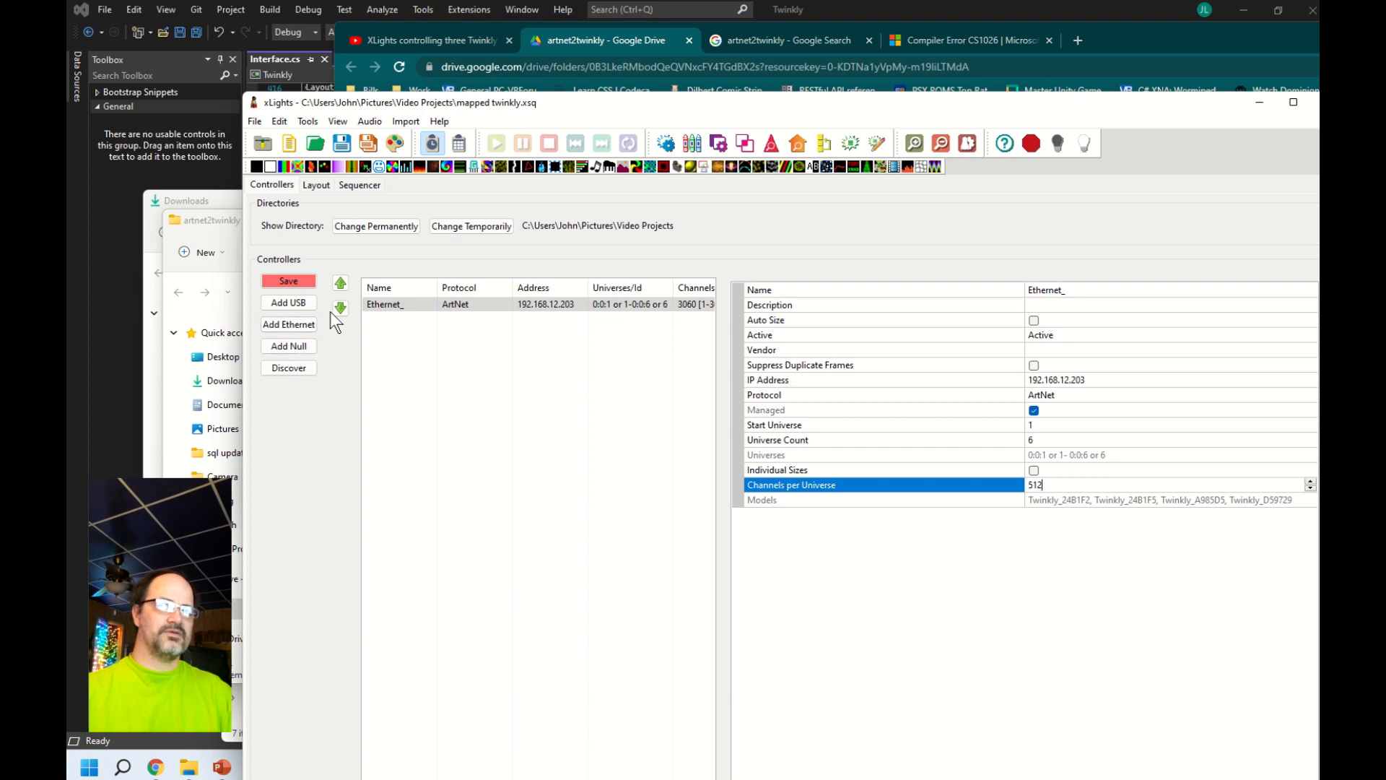
# - Delete the Twinkly_24B1F2 and Twinkly_24B1F5 models from the layout, removing their effects too
pyautogui.click(315, 185)
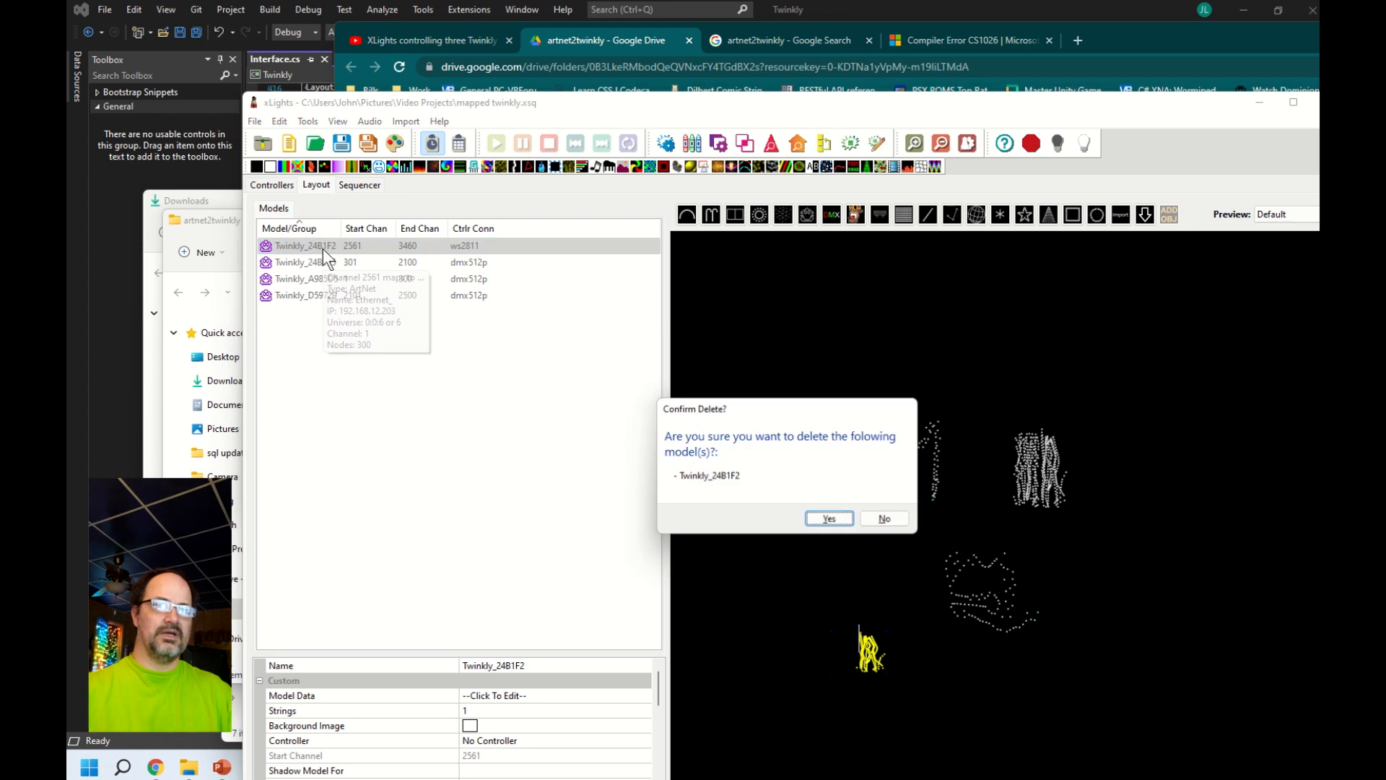
pyautogui.click(829, 518)
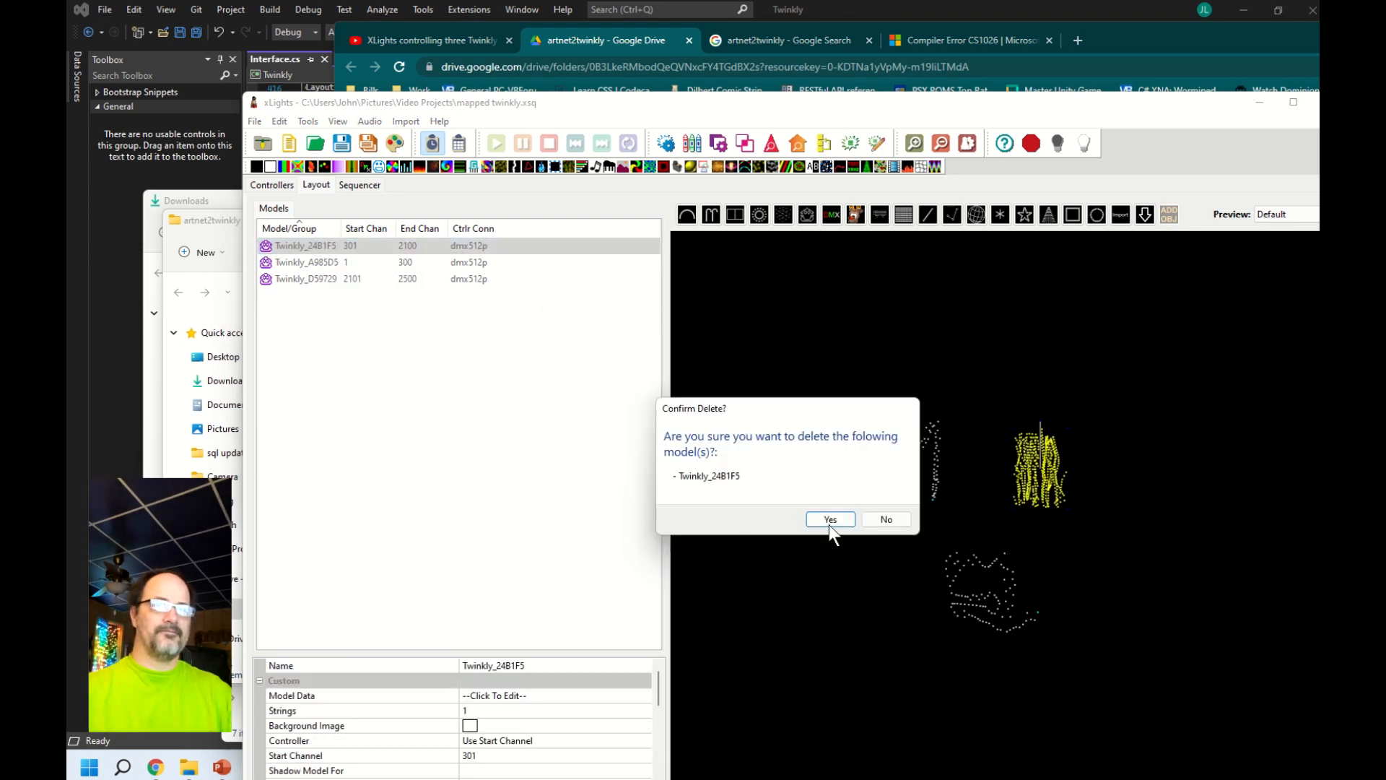
pyautogui.click(830, 519)
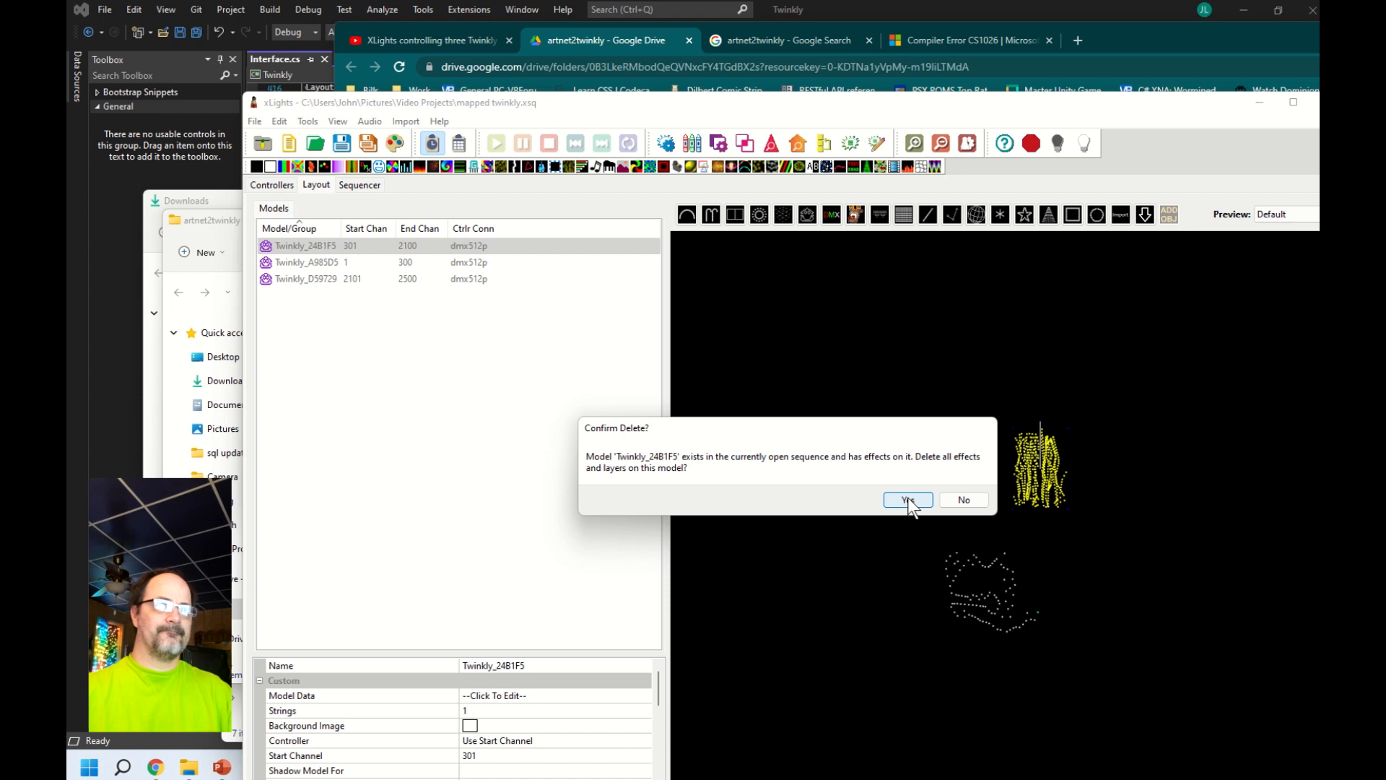
pyautogui.click(907, 500)
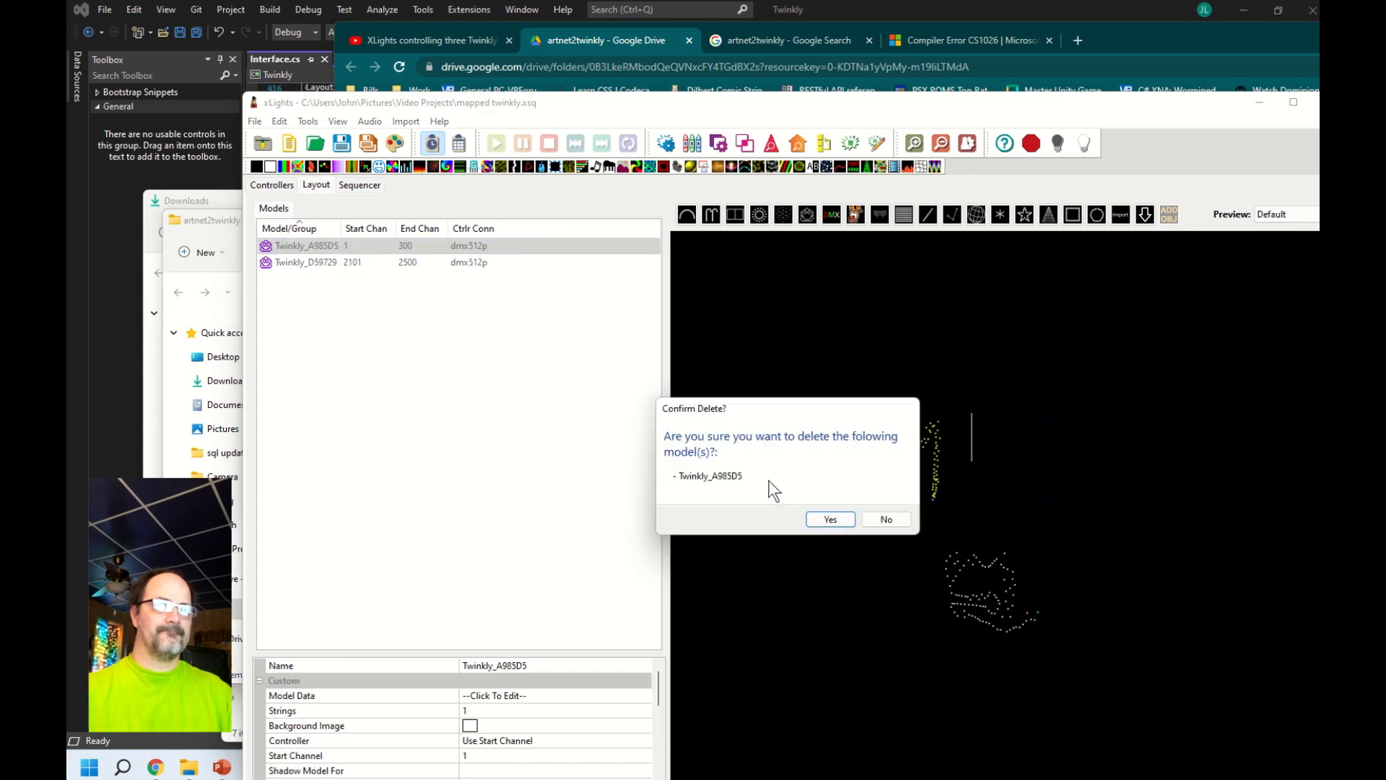
# - Delete the Twinkly_A985D5 and Twinkly_D59729 models with their effects, leaving the model list empty
pyautogui.click(830, 518)
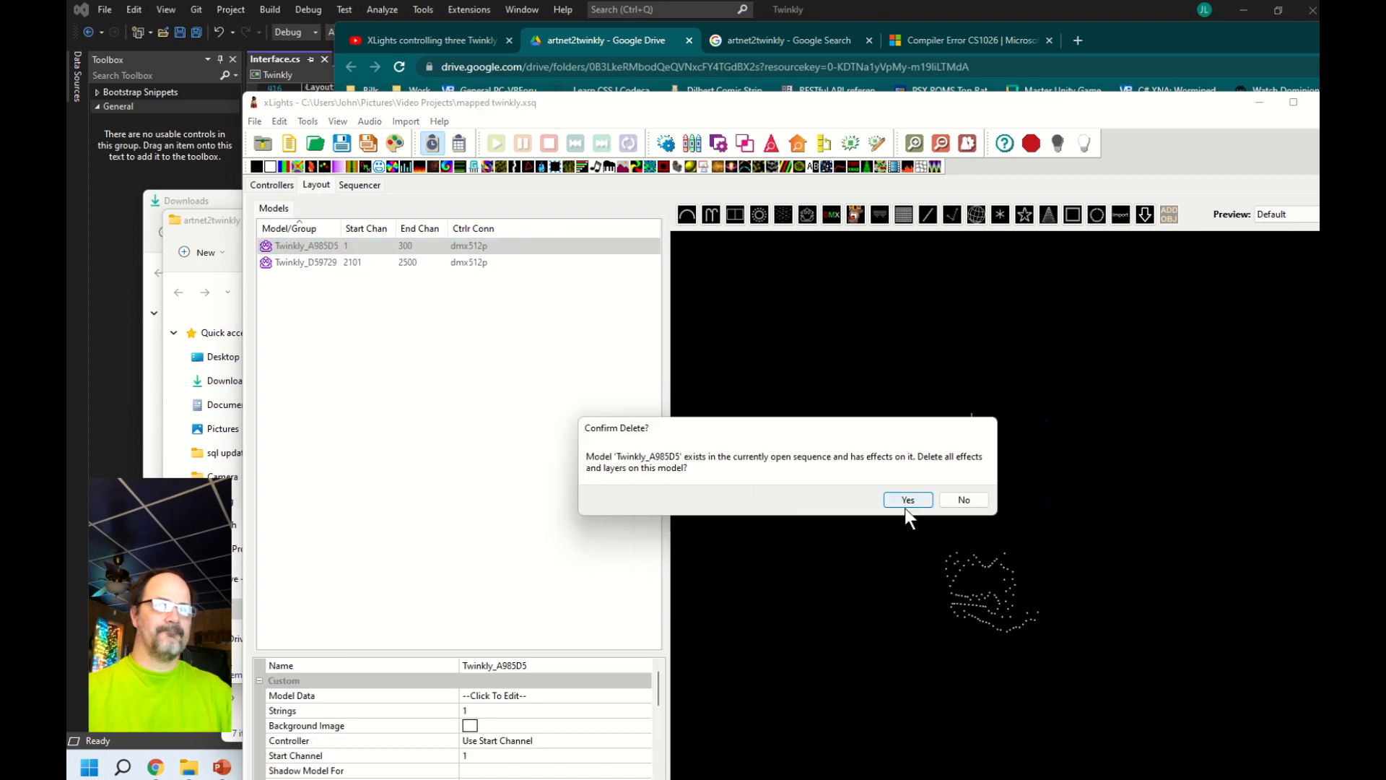
pyautogui.click(907, 499)
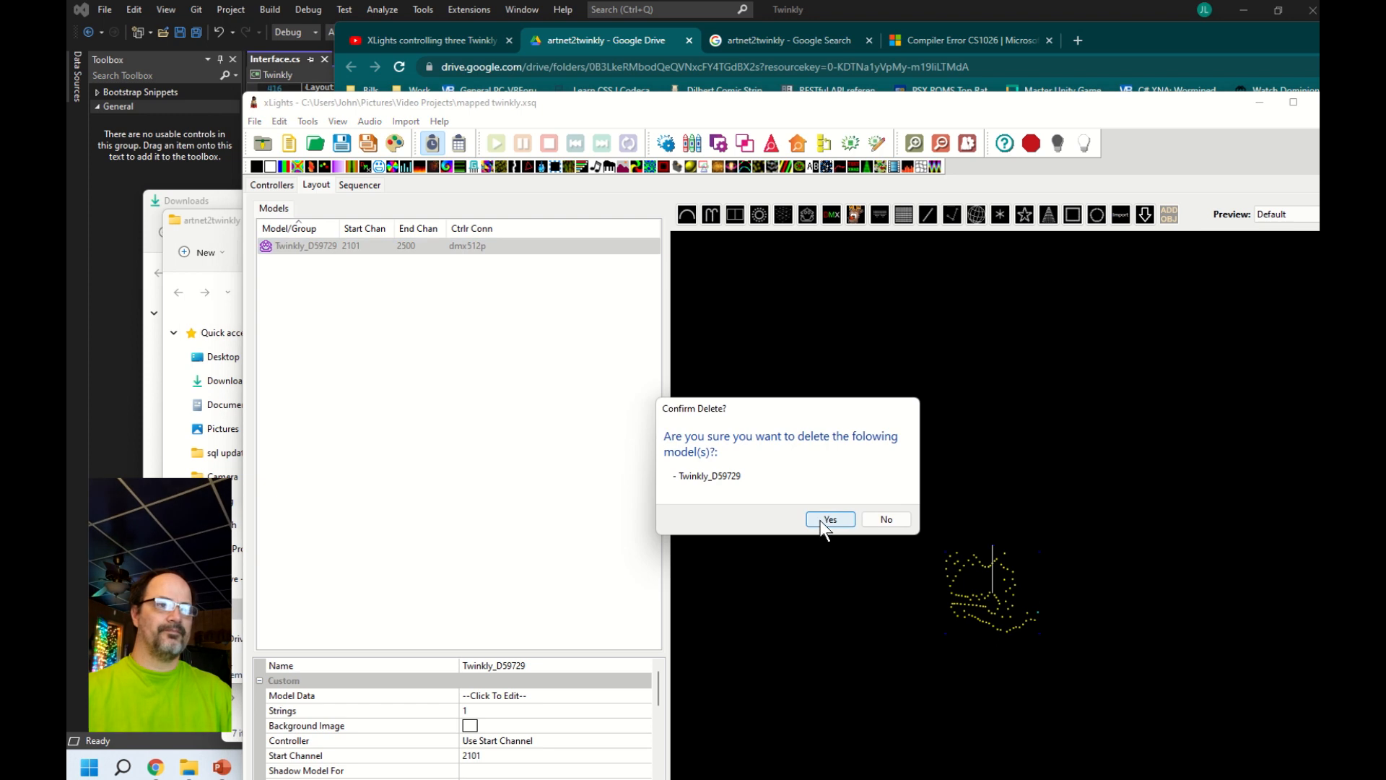
pyautogui.click(830, 518)
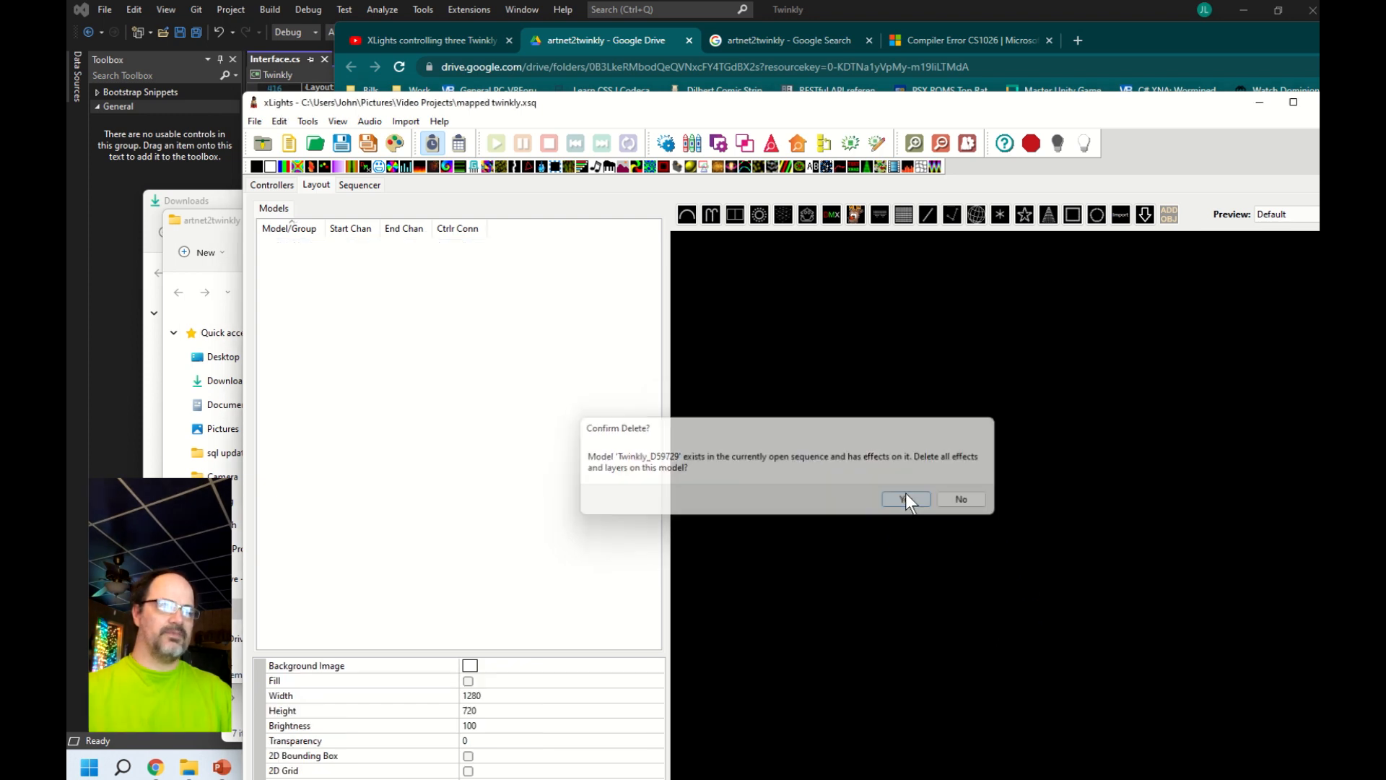
pyautogui.click(907, 498)
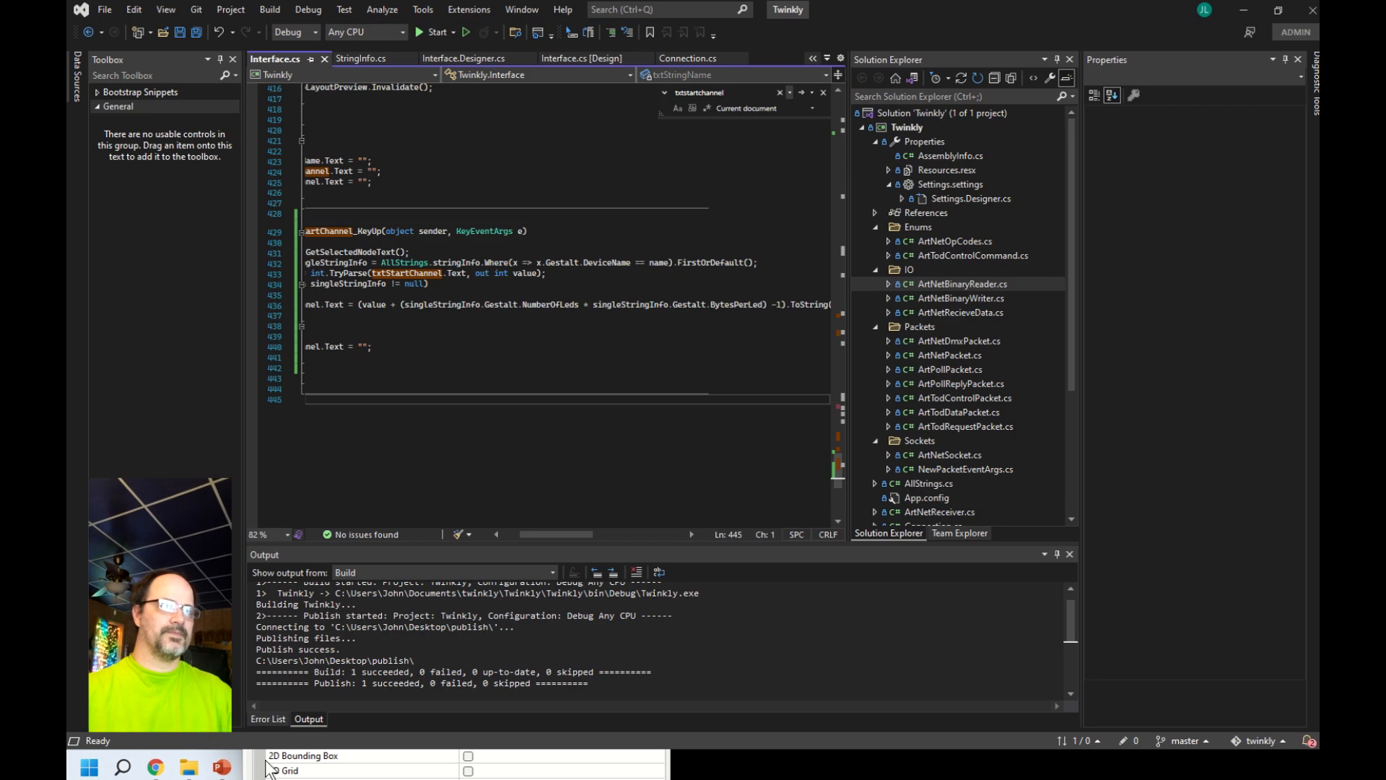
pyautogui.click(87, 765)
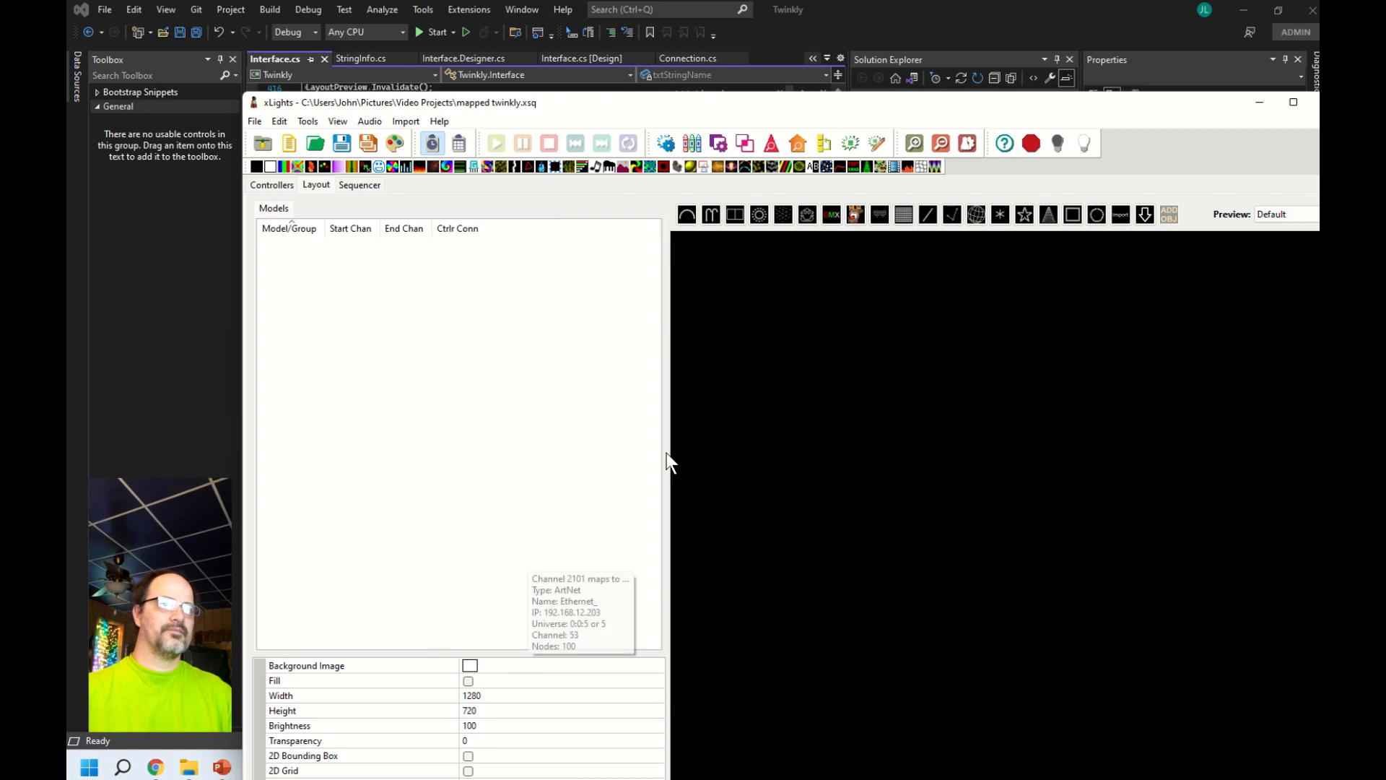
pyautogui.moveTo(320, 615)
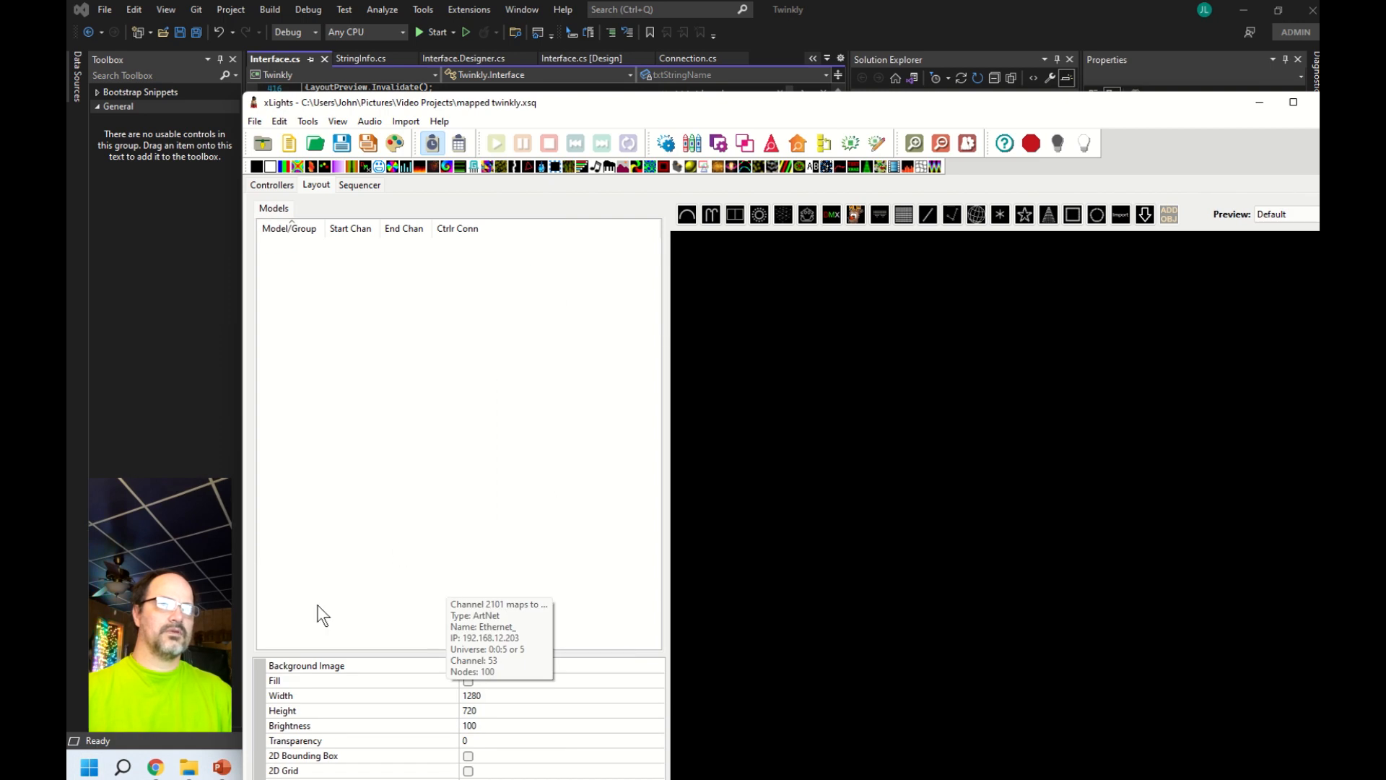
pyautogui.moveTo(344, 203)
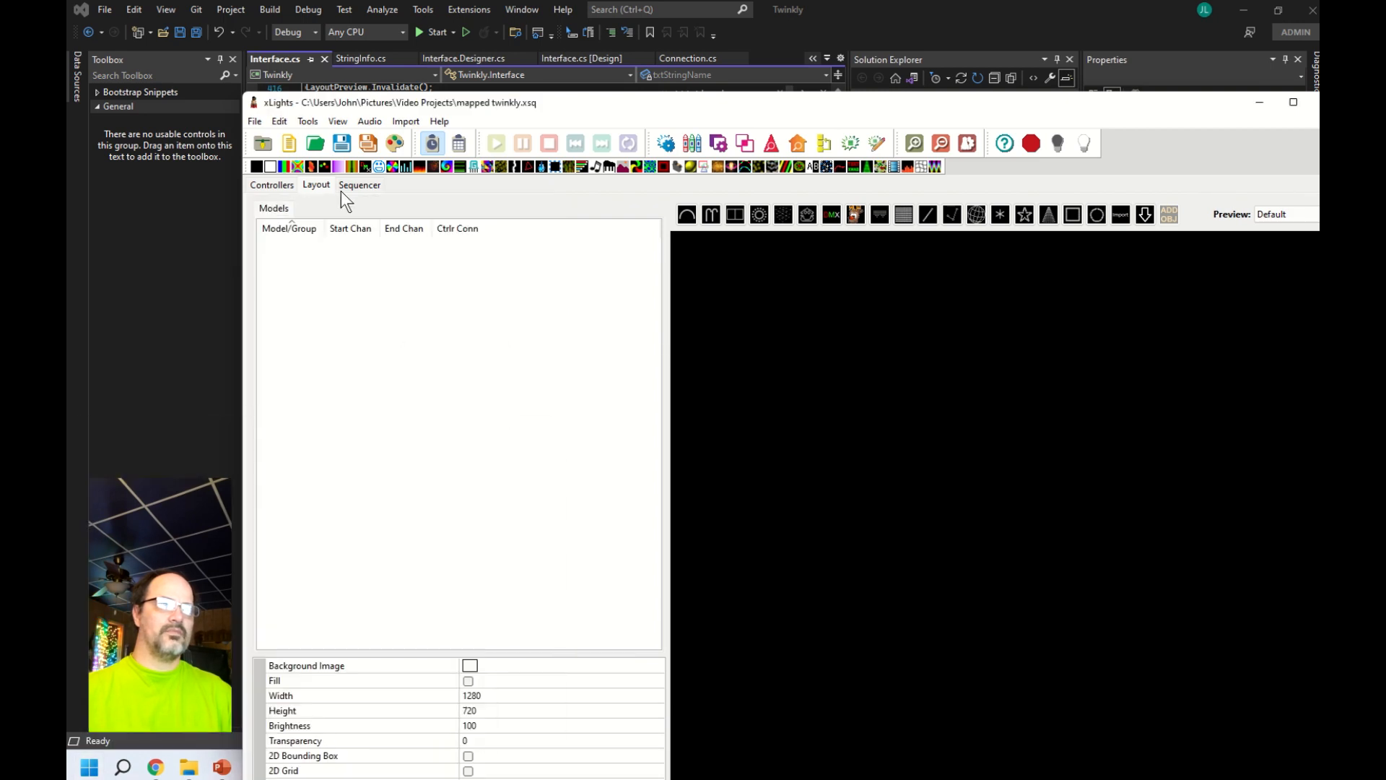
# - Give the ArtNet controller the description 'virtual twinkly controller' and rename it Ethernet_twinkly
pyautogui.click(272, 185)
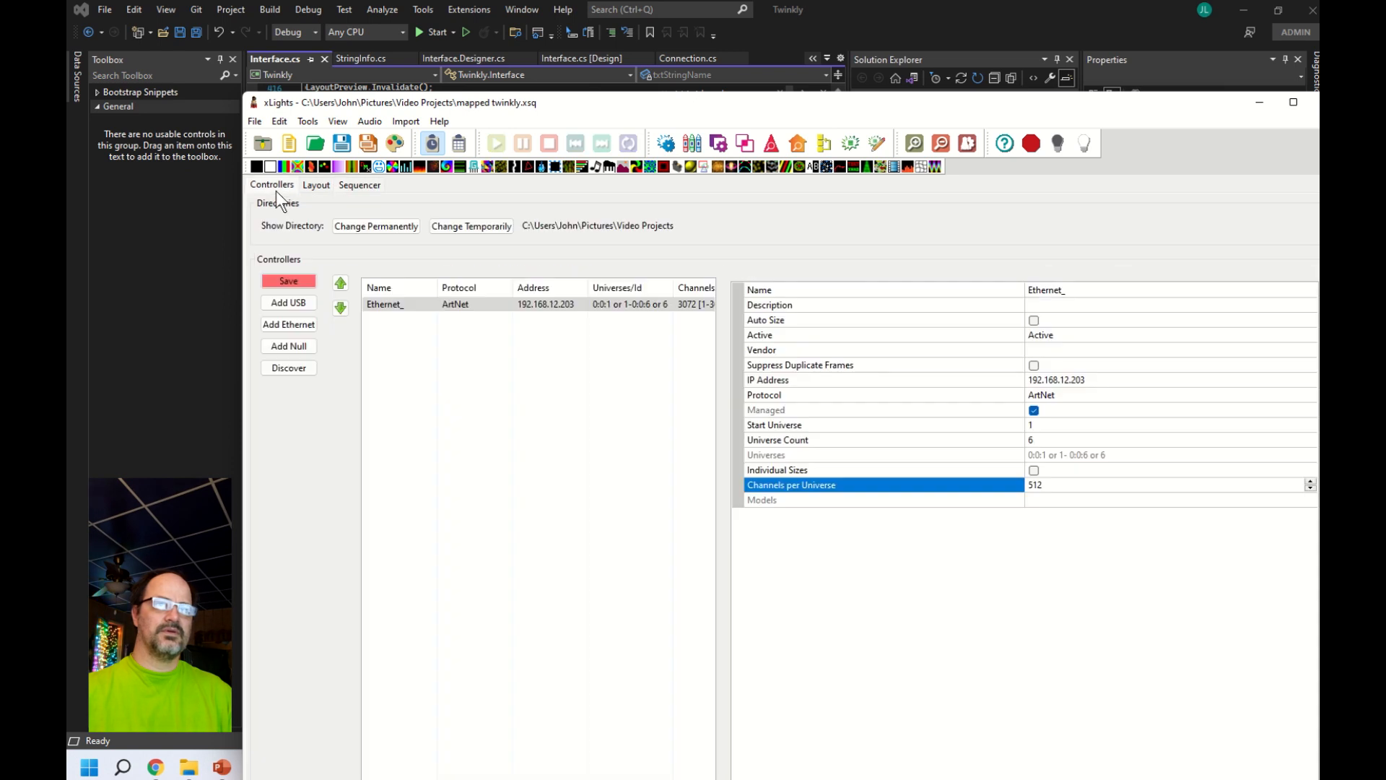
pyautogui.moveTo(1066, 375)
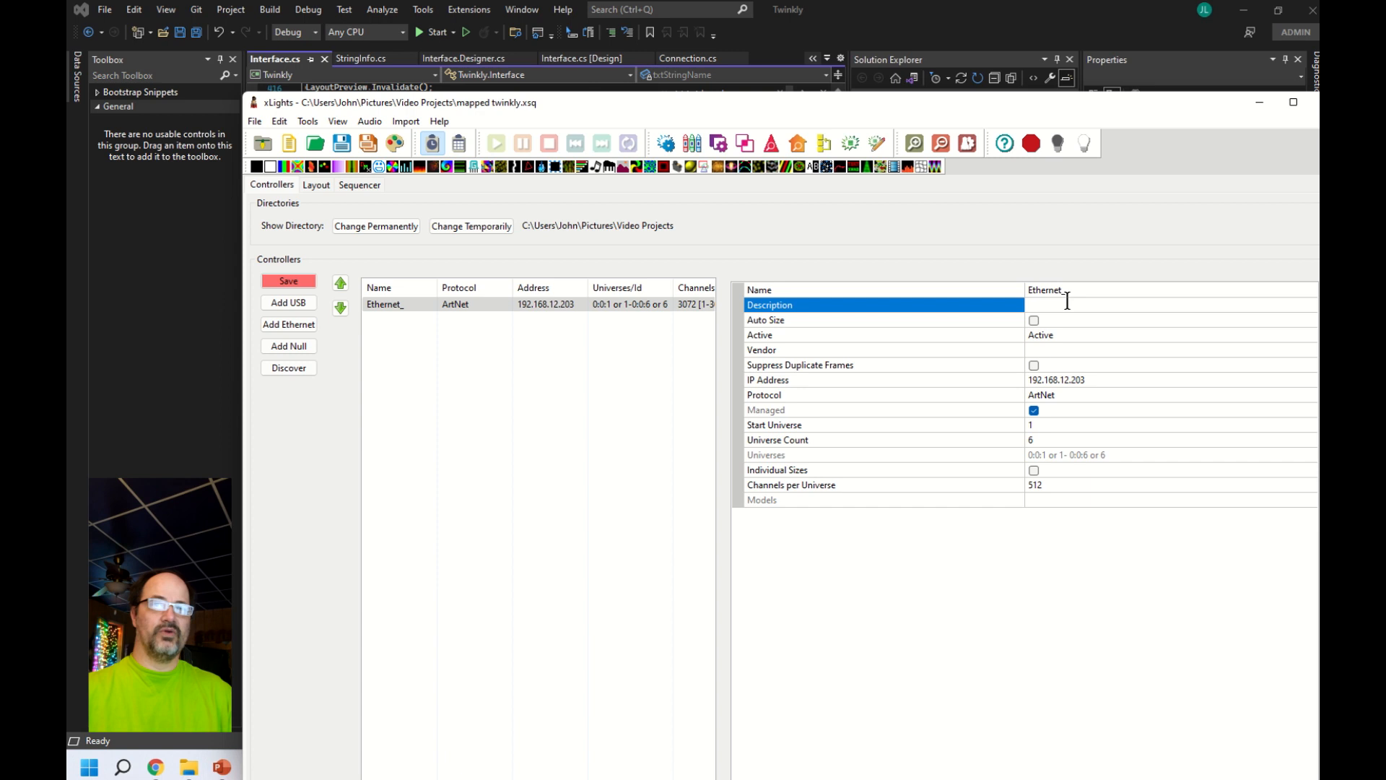
pyautogui.write('virtual twinkly controller')
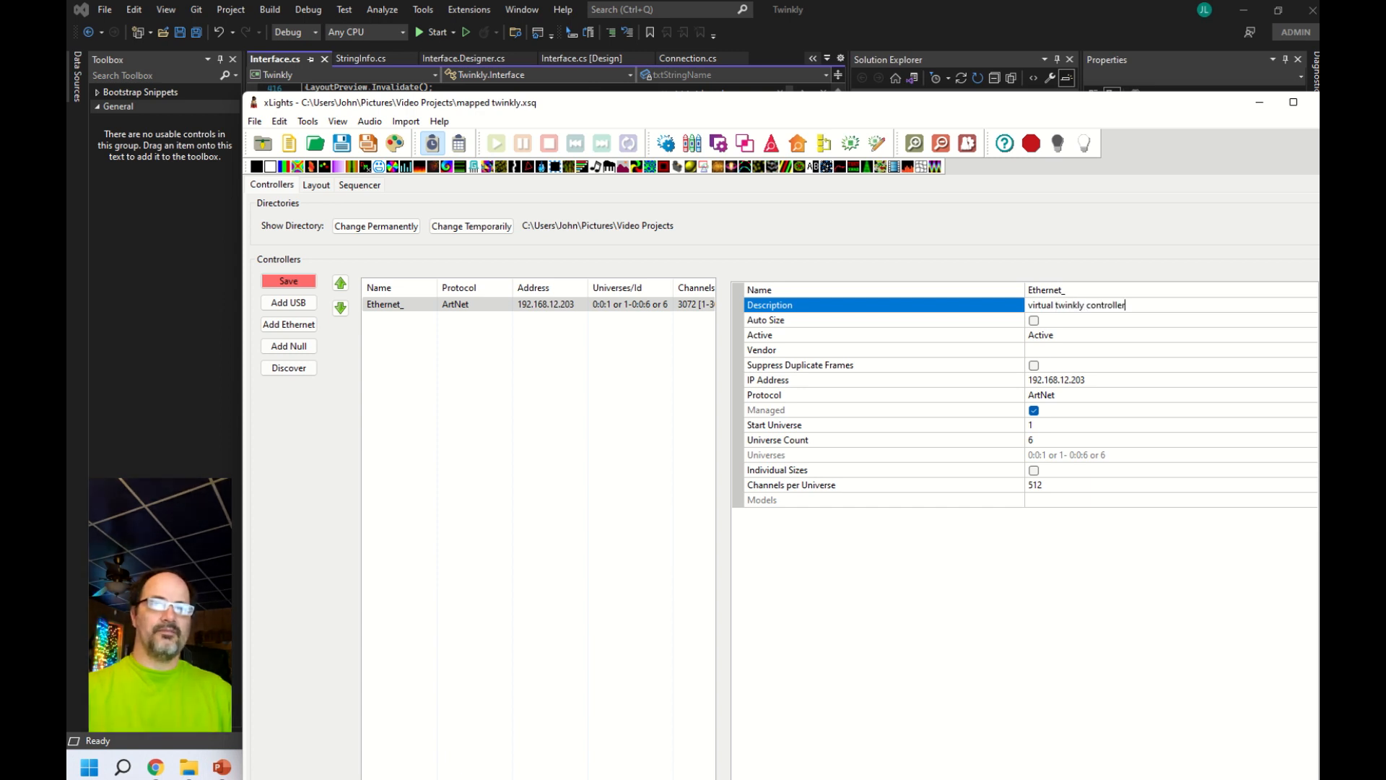
pyautogui.click(1068, 290)
pyautogui.write('twinkly')
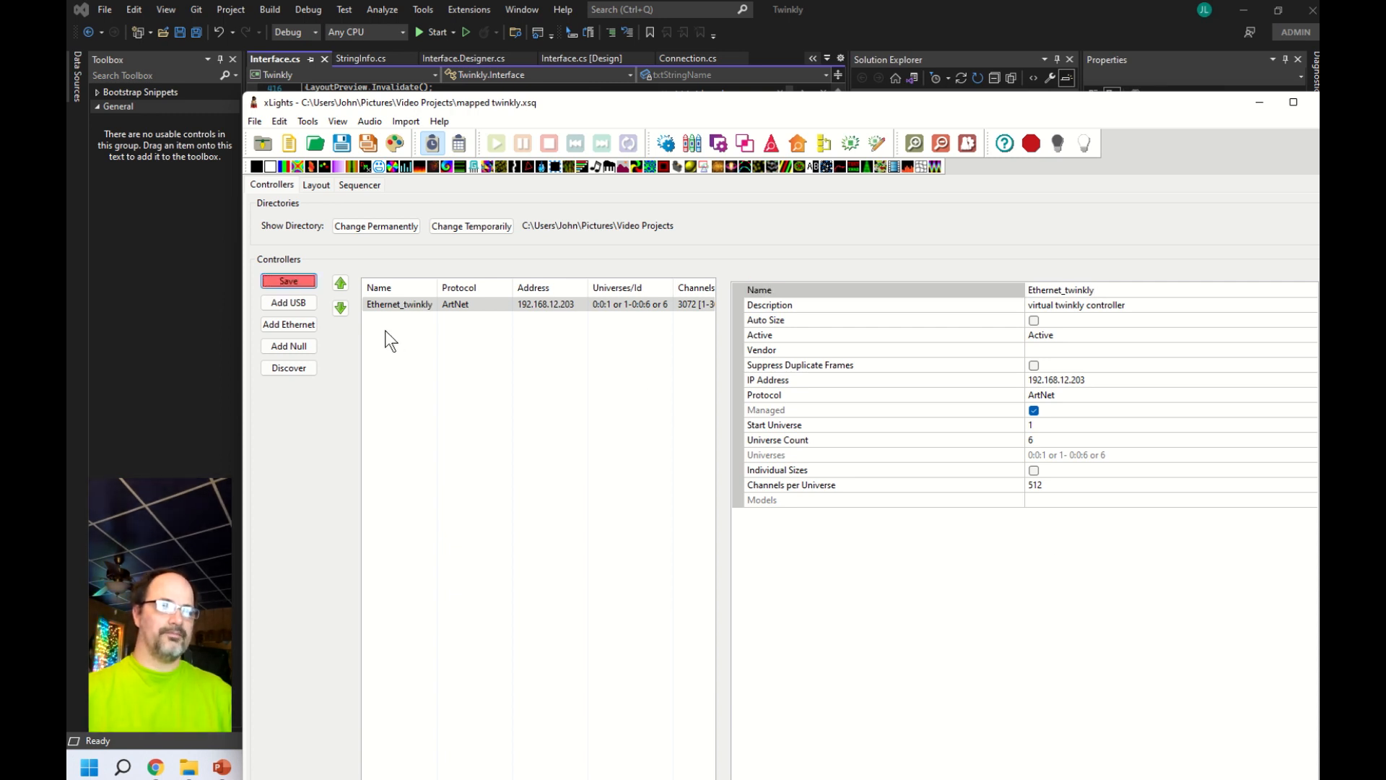
pyautogui.moveTo(260, 696)
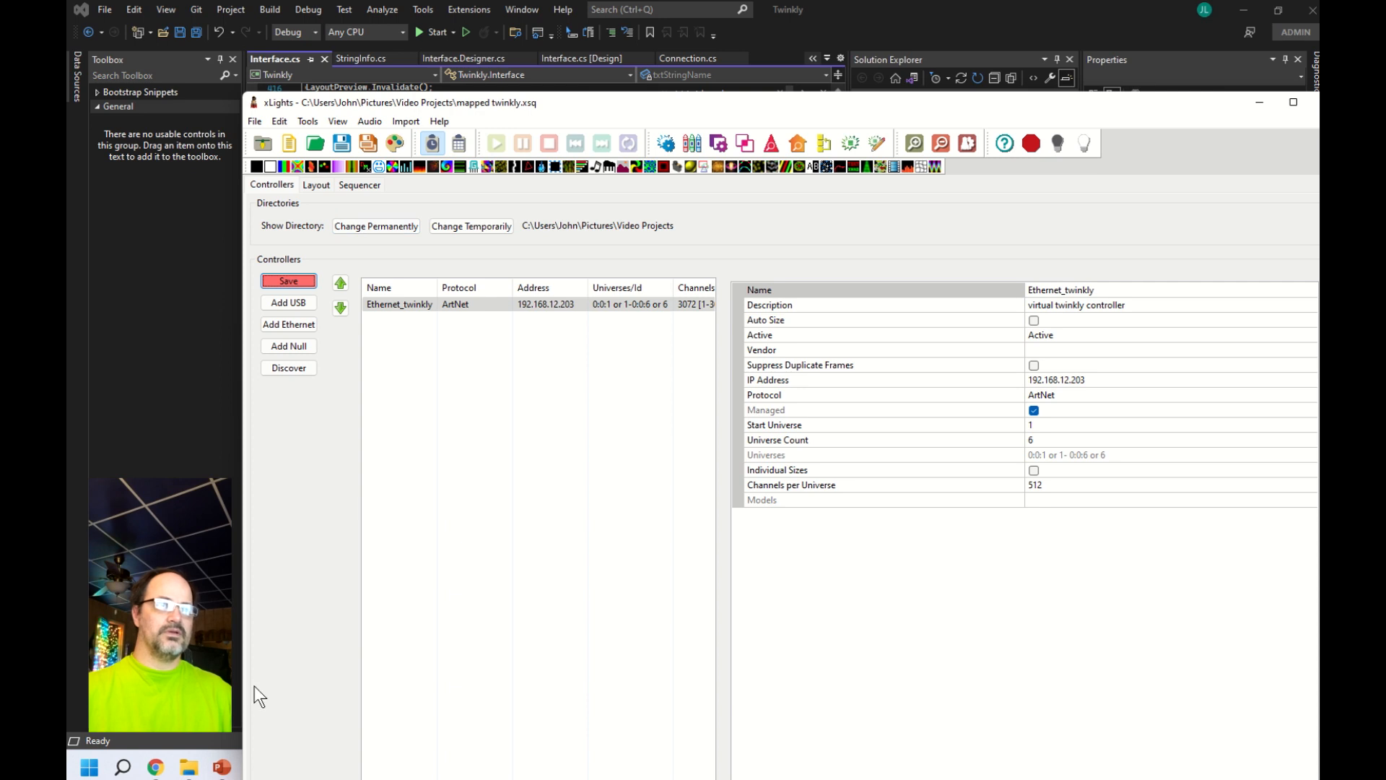
# - Start exporting Twinkly_E02405 as an xmodel, clearing the old Twinkly_E02405 and Twinkly_24B1F5_1_300 files from the Debug folder
pyautogui.click(87, 765)
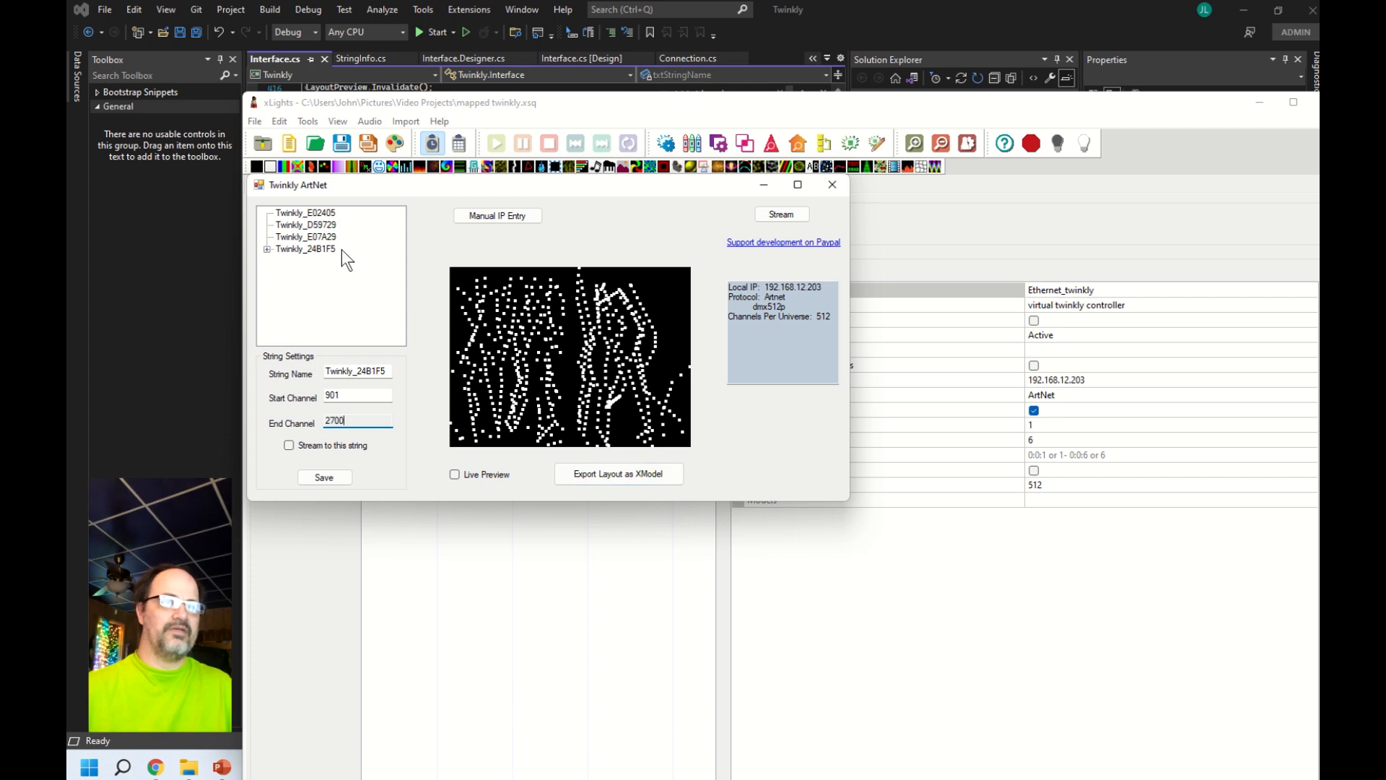
pyautogui.click(304, 212)
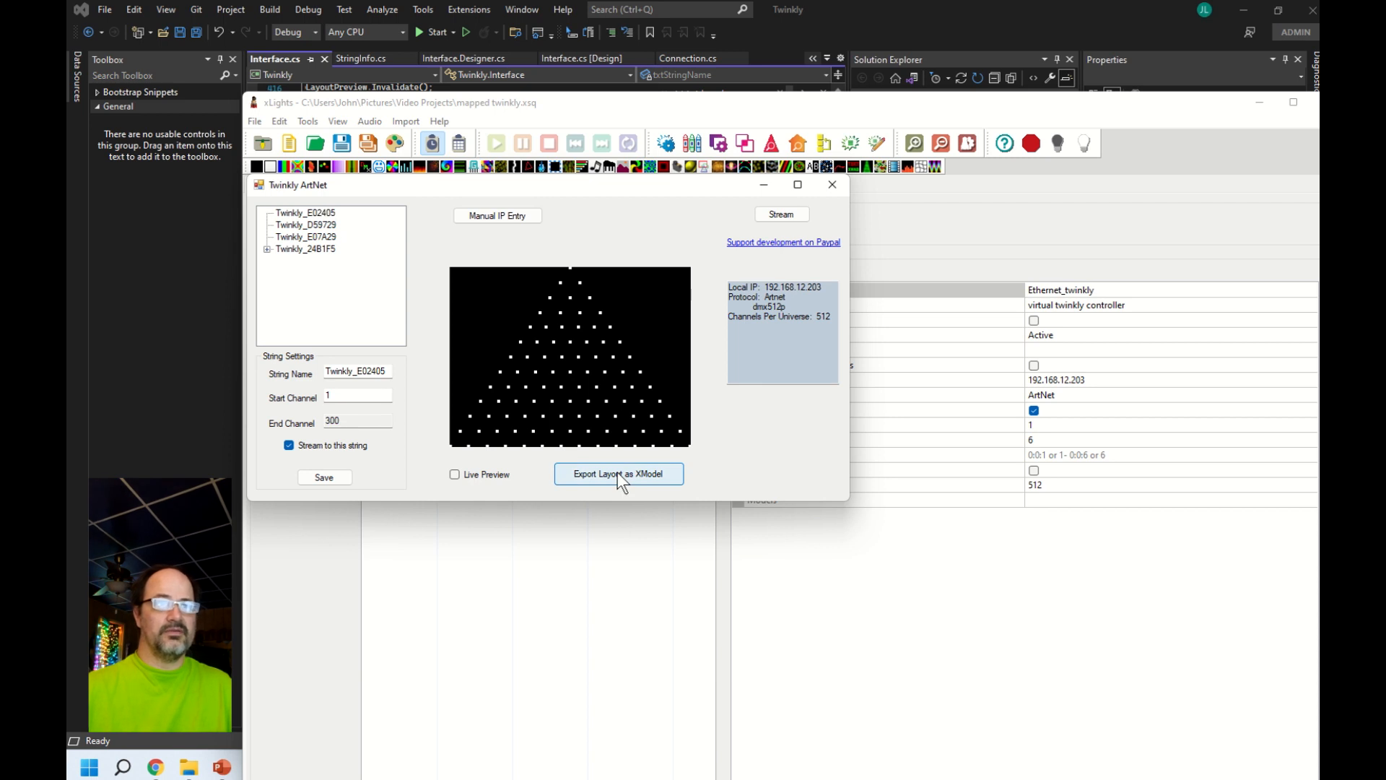
pyautogui.click(617, 473)
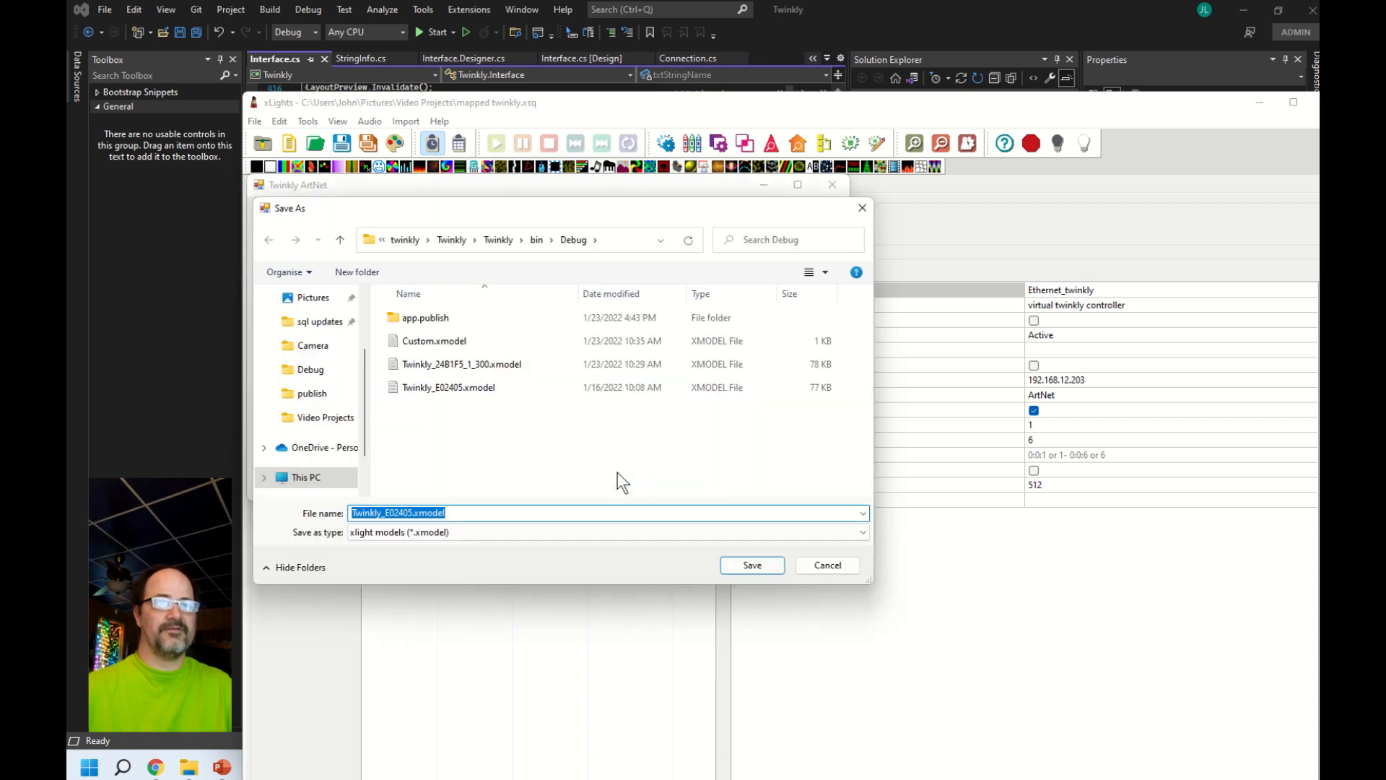
pyautogui.click(448, 387)
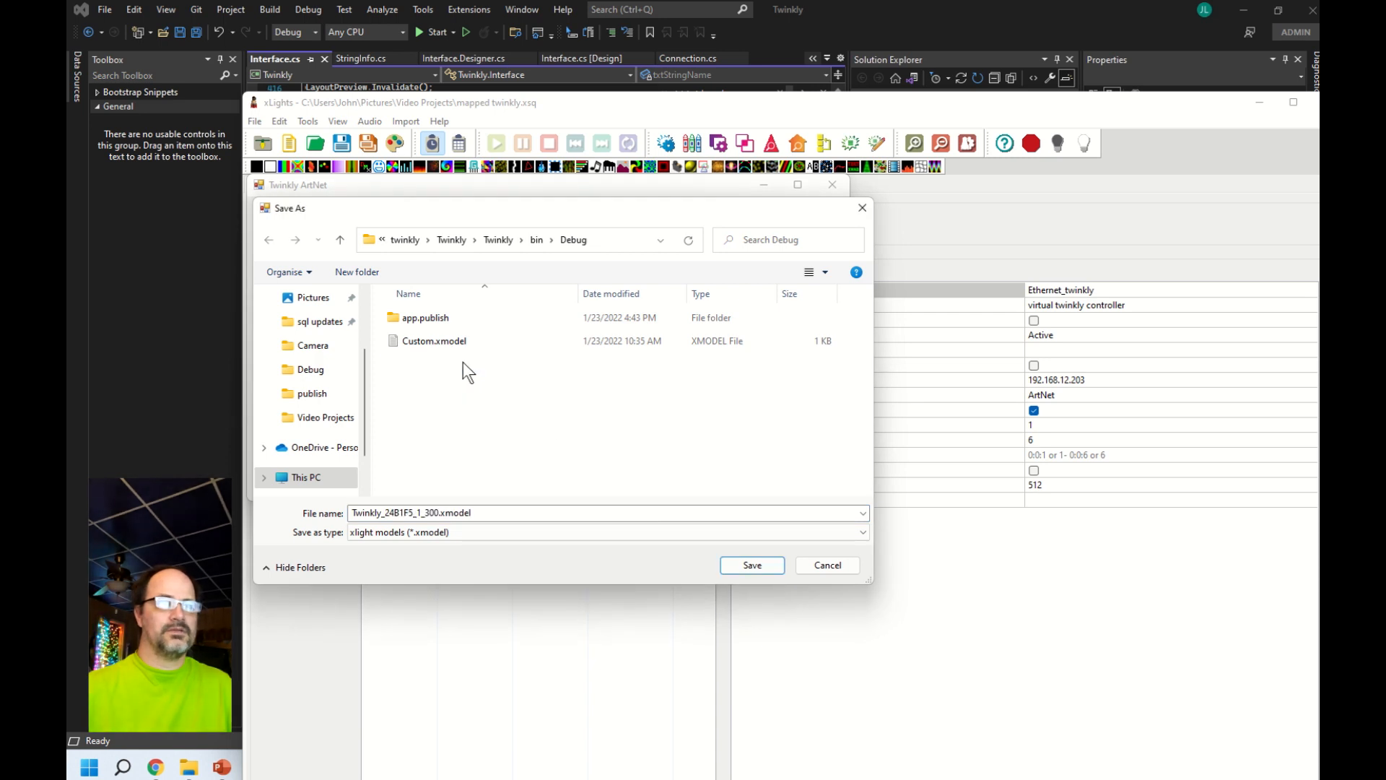
pyautogui.click(433, 341)
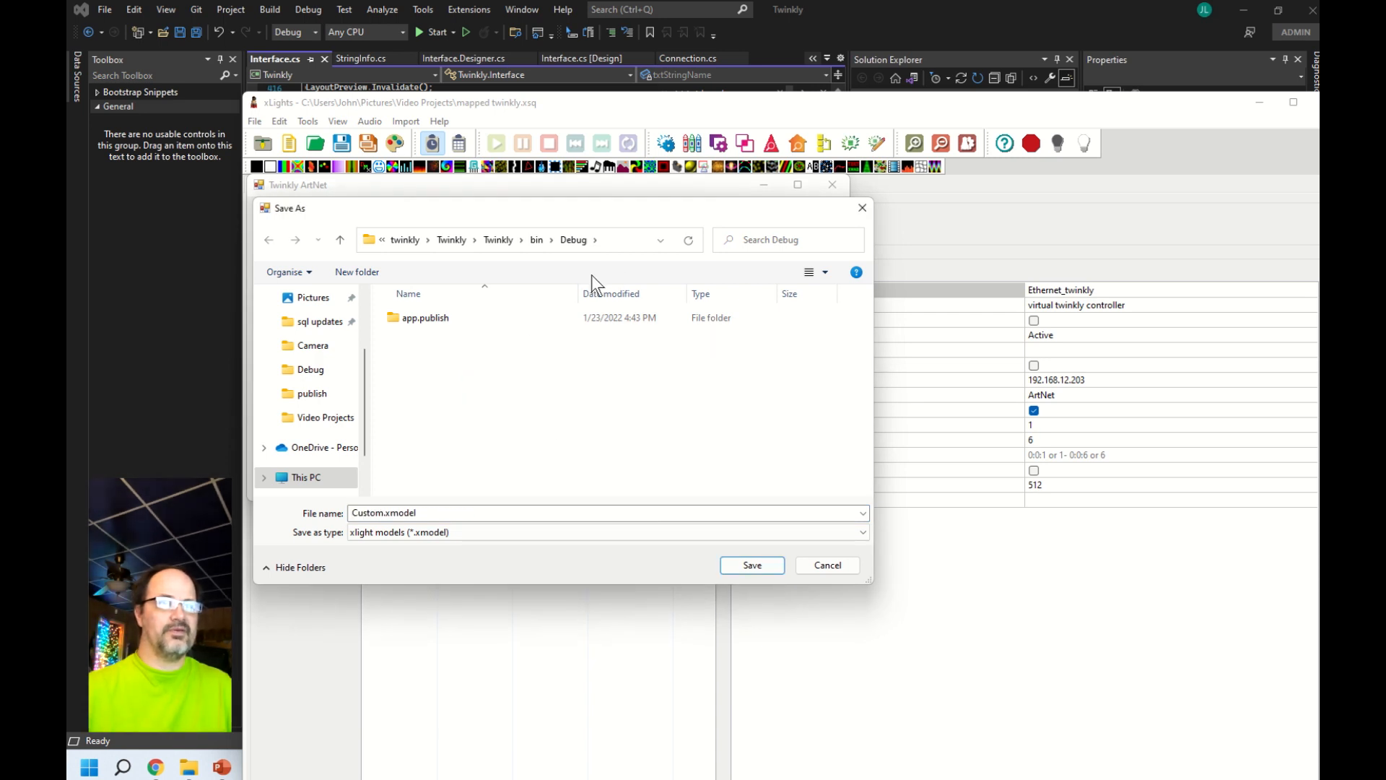
pyautogui.moveTo(379, 540)
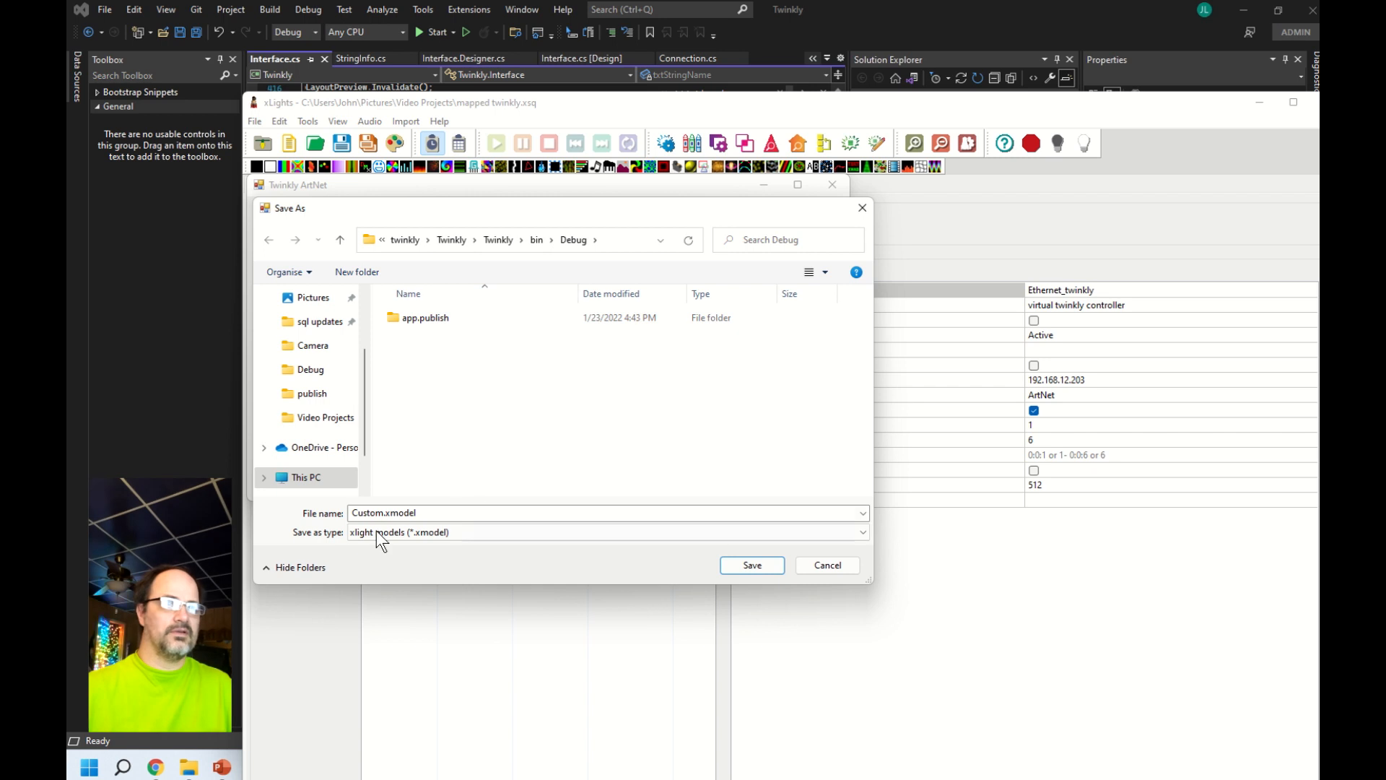
pyautogui.click(430, 512)
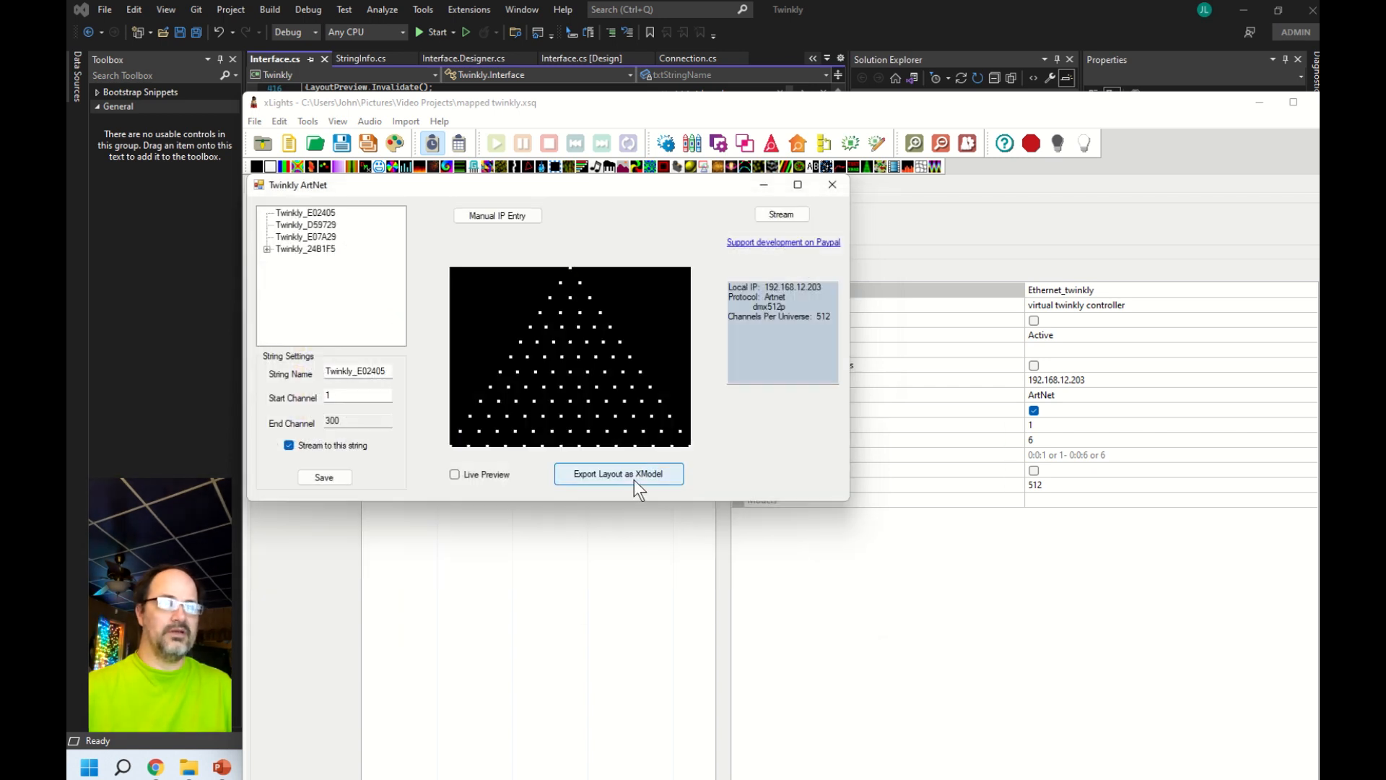
# - Export the Twinkly_E02405 layout as an xmodel file saved into the Debug folder
pyautogui.click(618, 474)
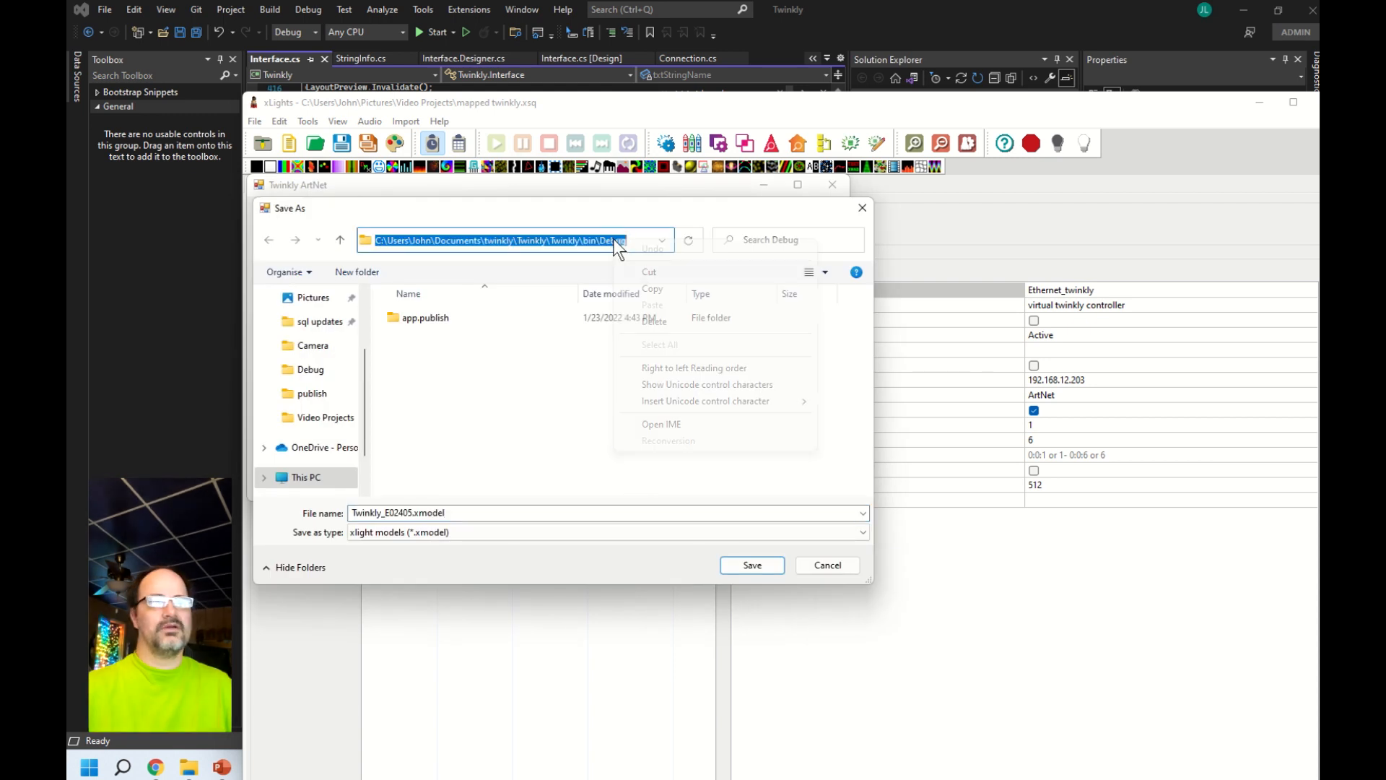
pyautogui.click(751, 564)
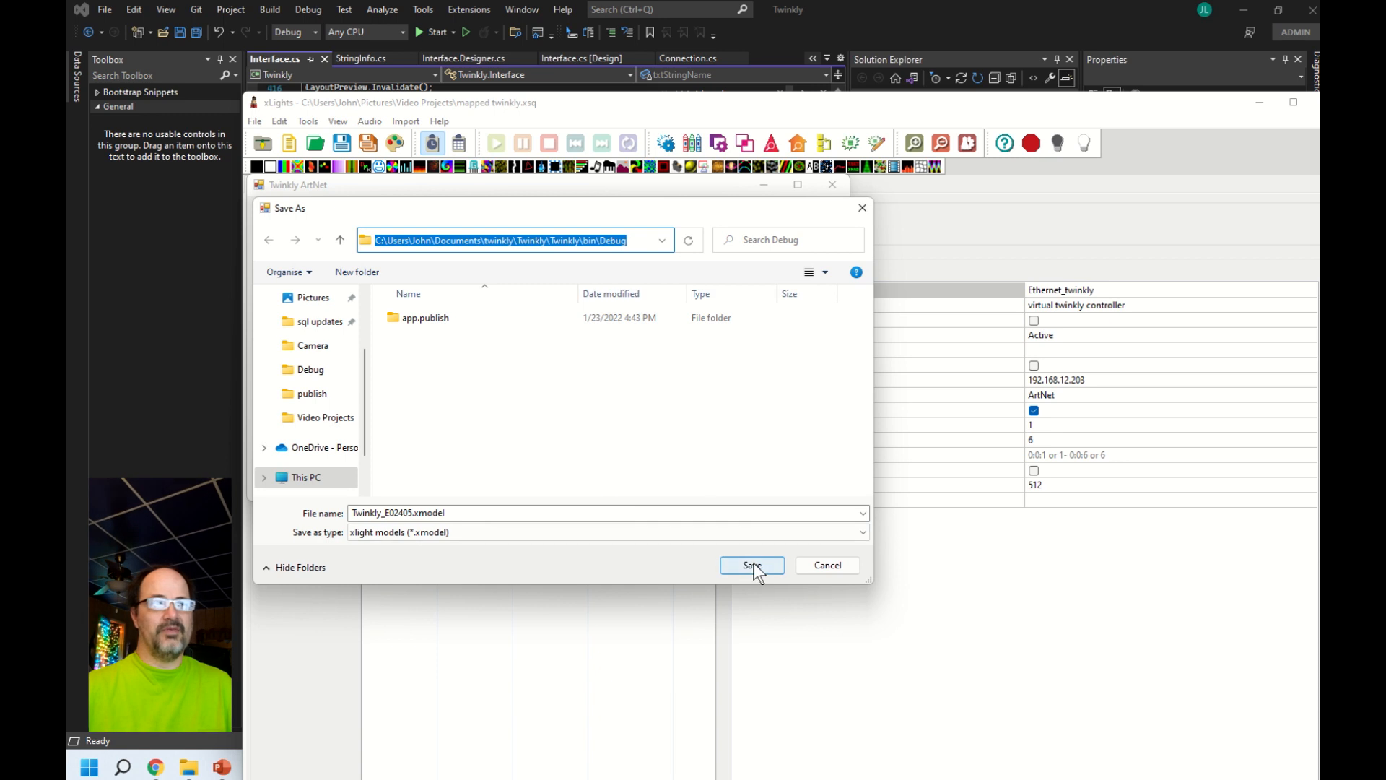
pyautogui.click(751, 565)
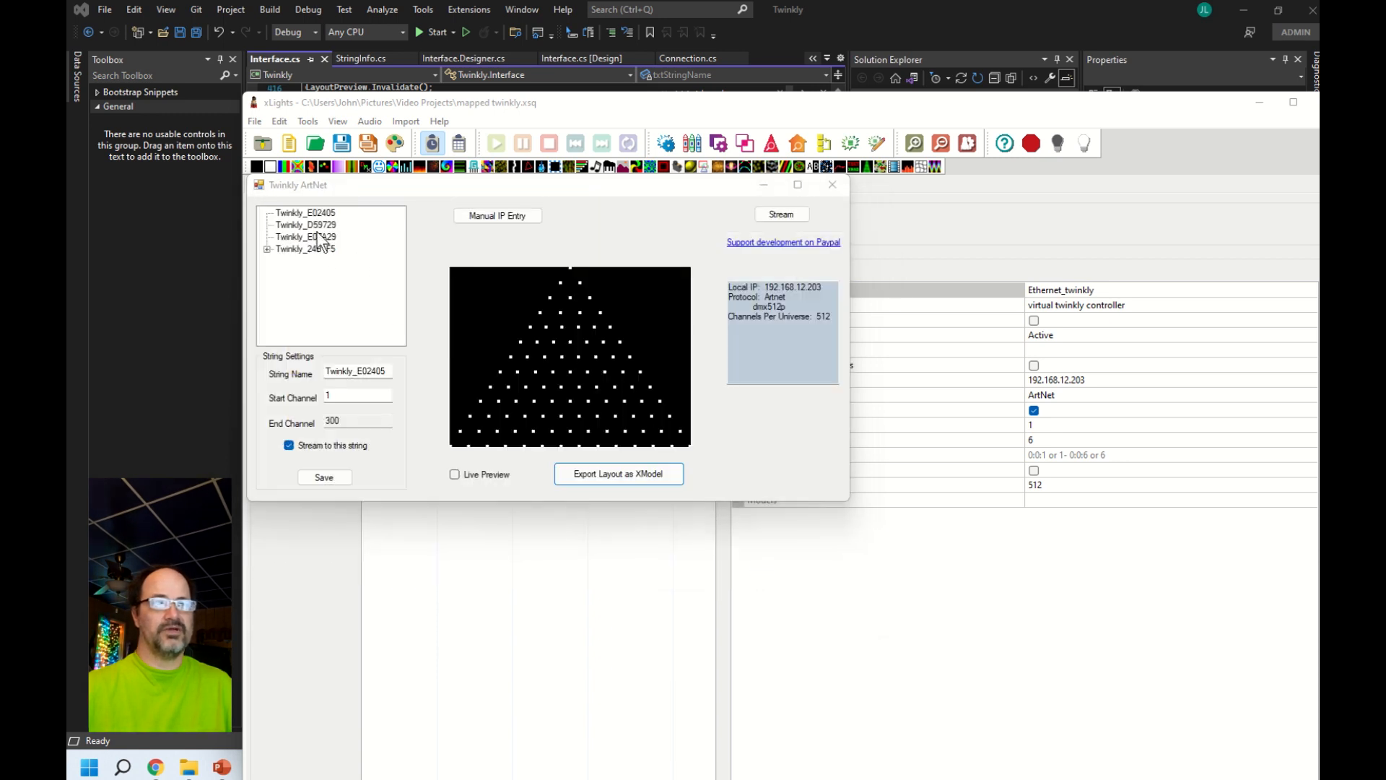
# - Export the Twinkly_D59729 layout as an xmodel file and check the export folder
pyautogui.click(618, 474)
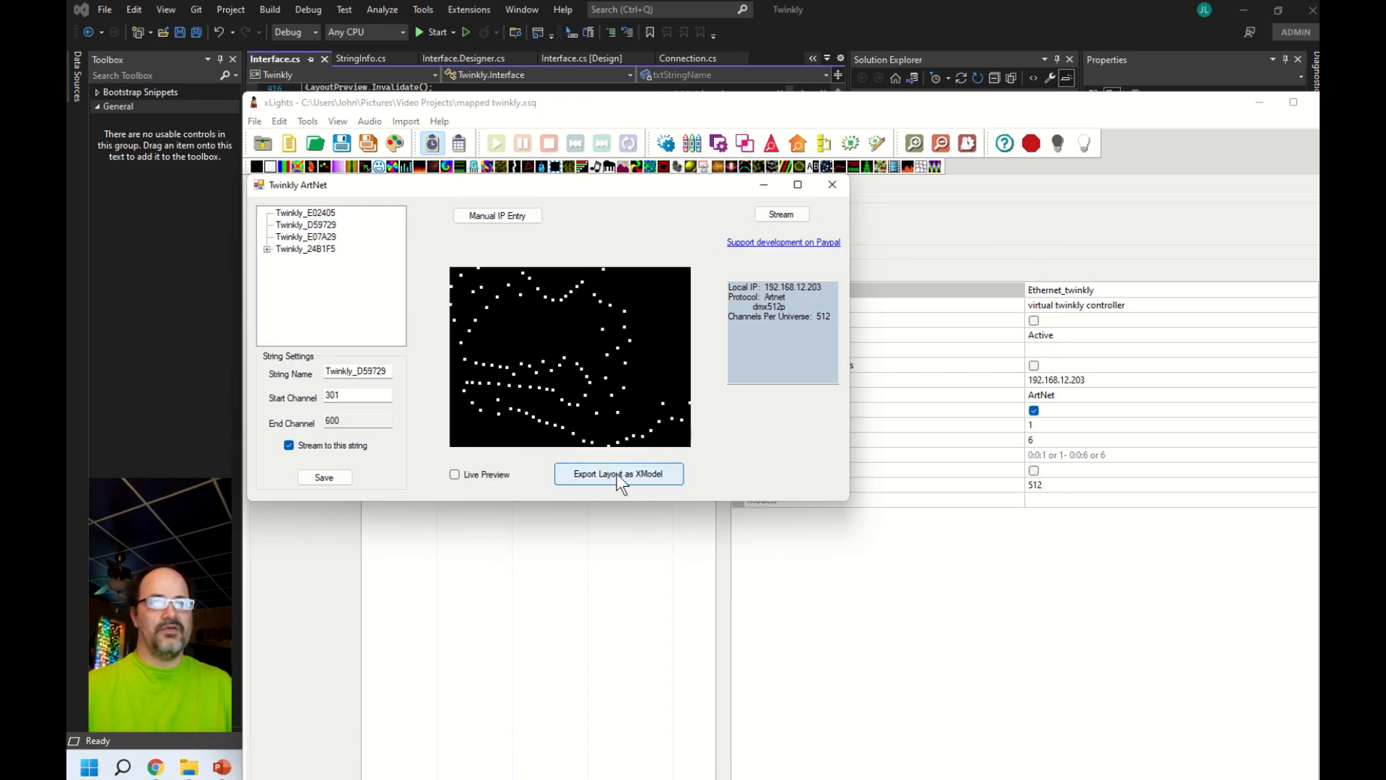
pyautogui.click(618, 474)
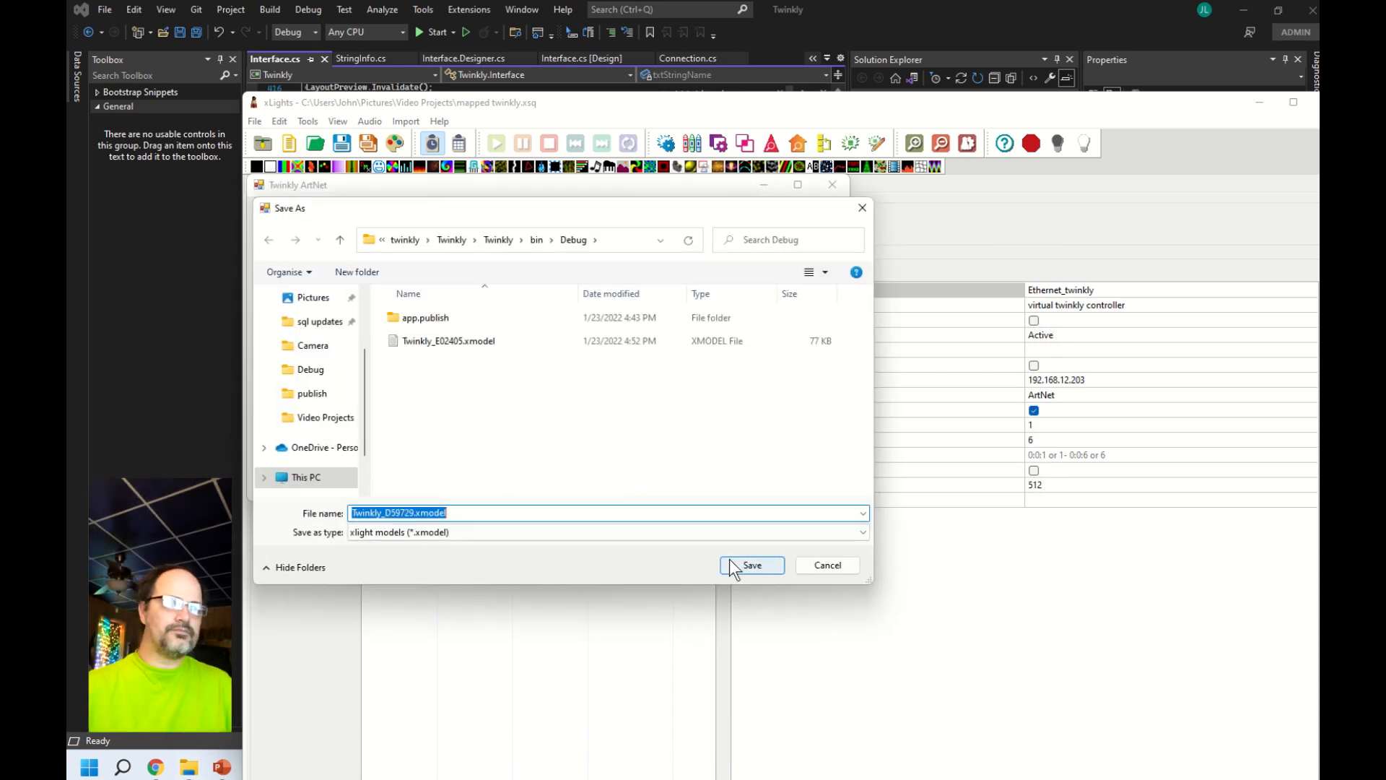
pyautogui.click(750, 565)
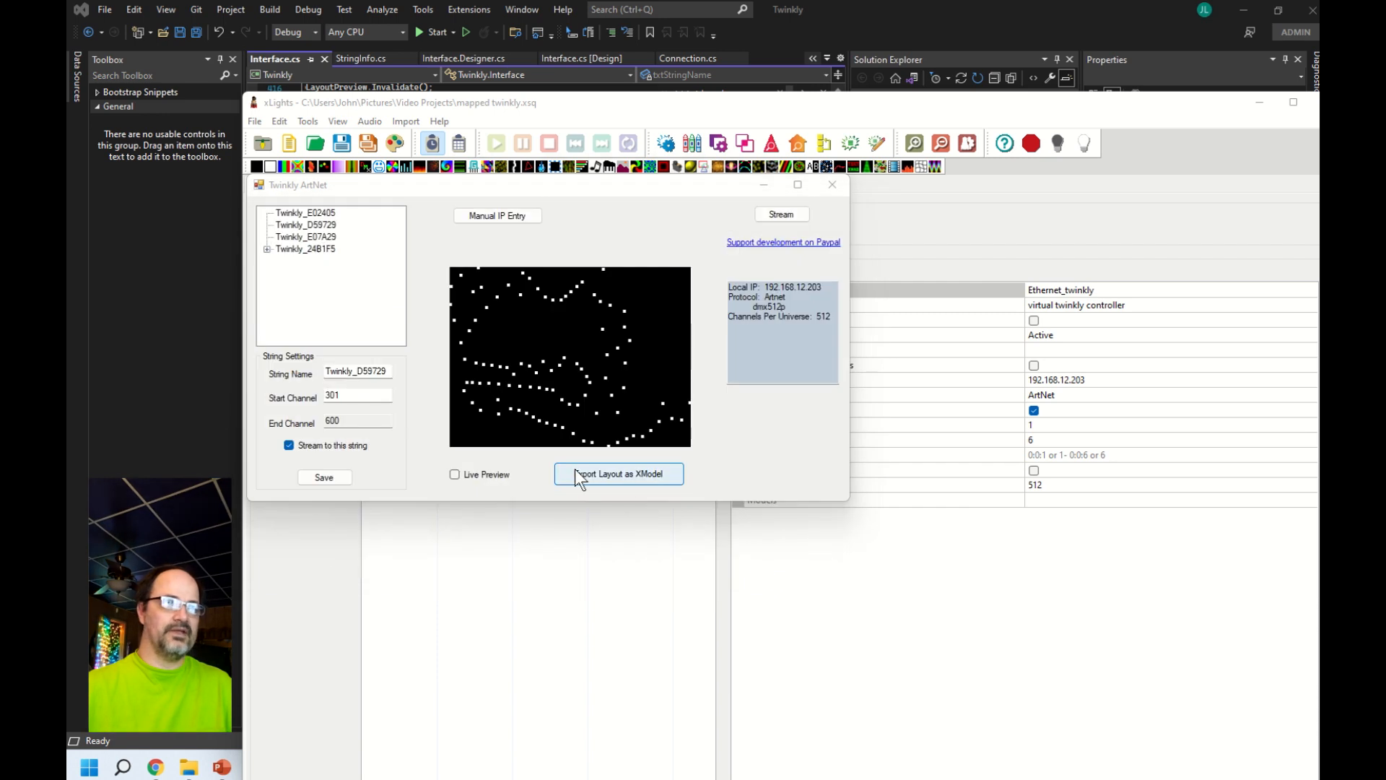
pyautogui.click(618, 473)
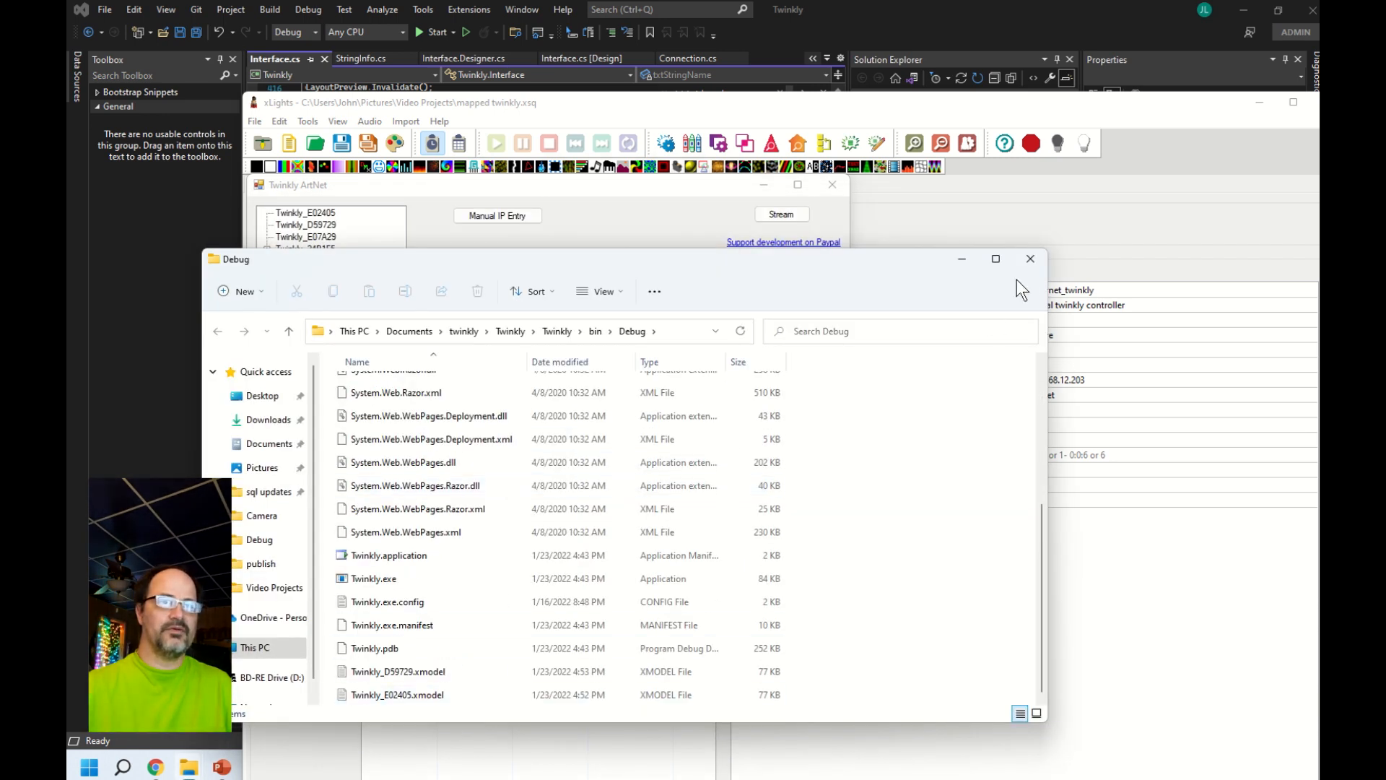
pyautogui.click(1031, 258)
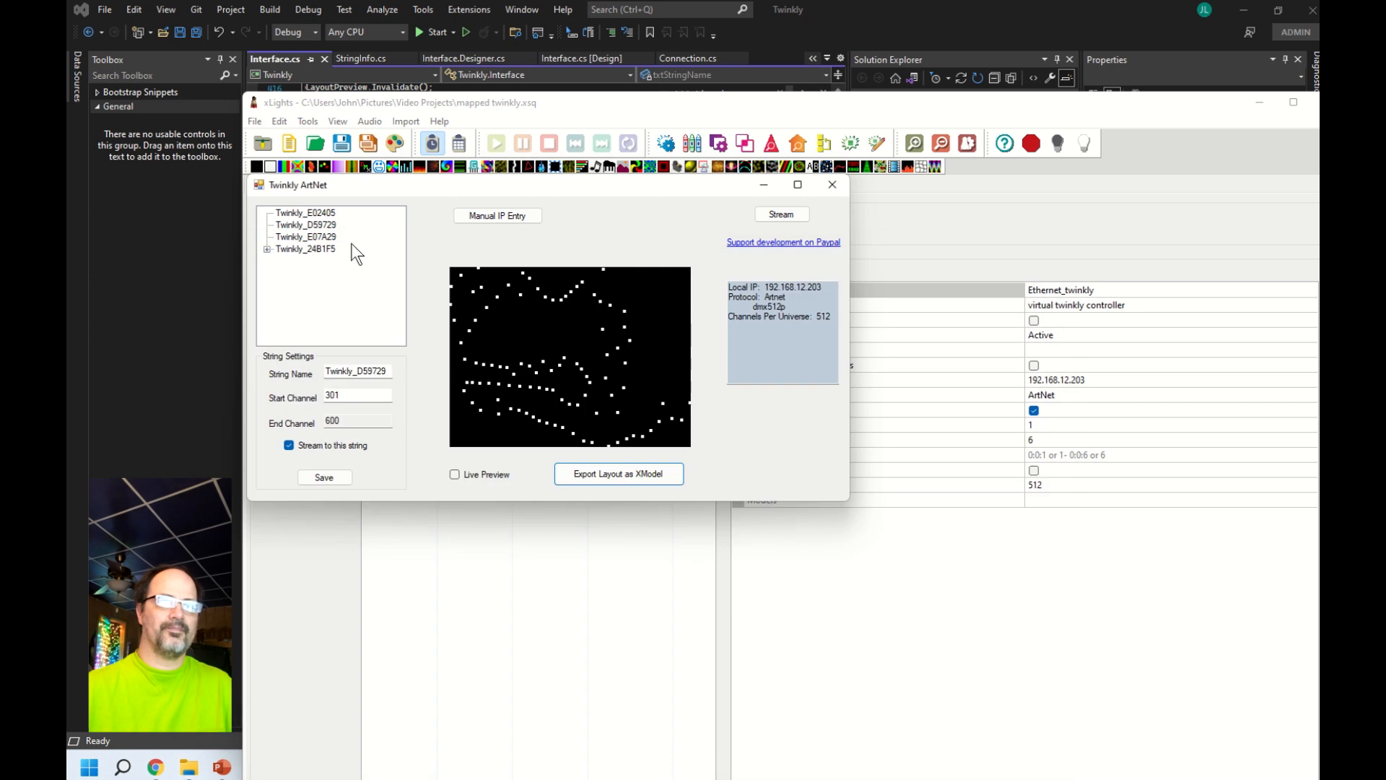
# - Export the Twinkly_E07A29 layout as an xmodel file
pyautogui.click(305, 237)
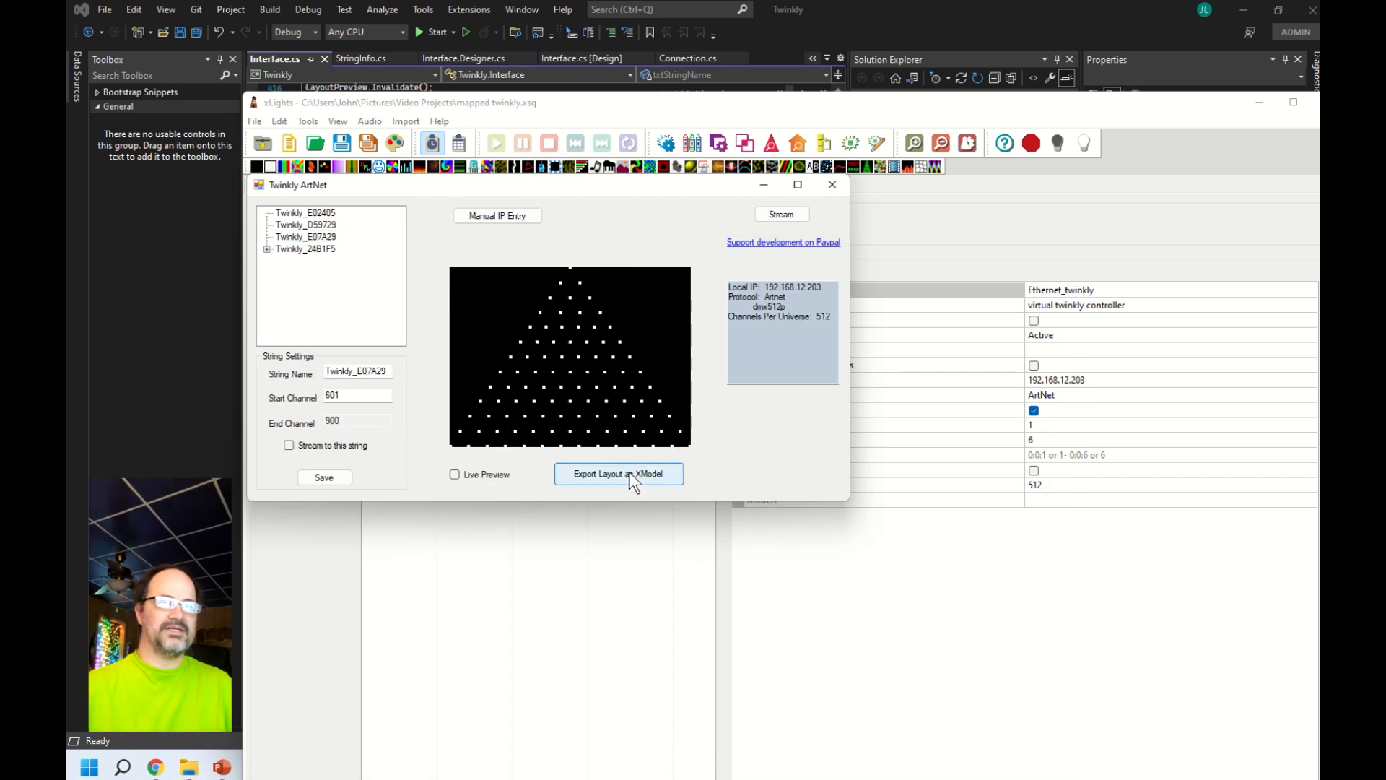
pyautogui.click(618, 473)
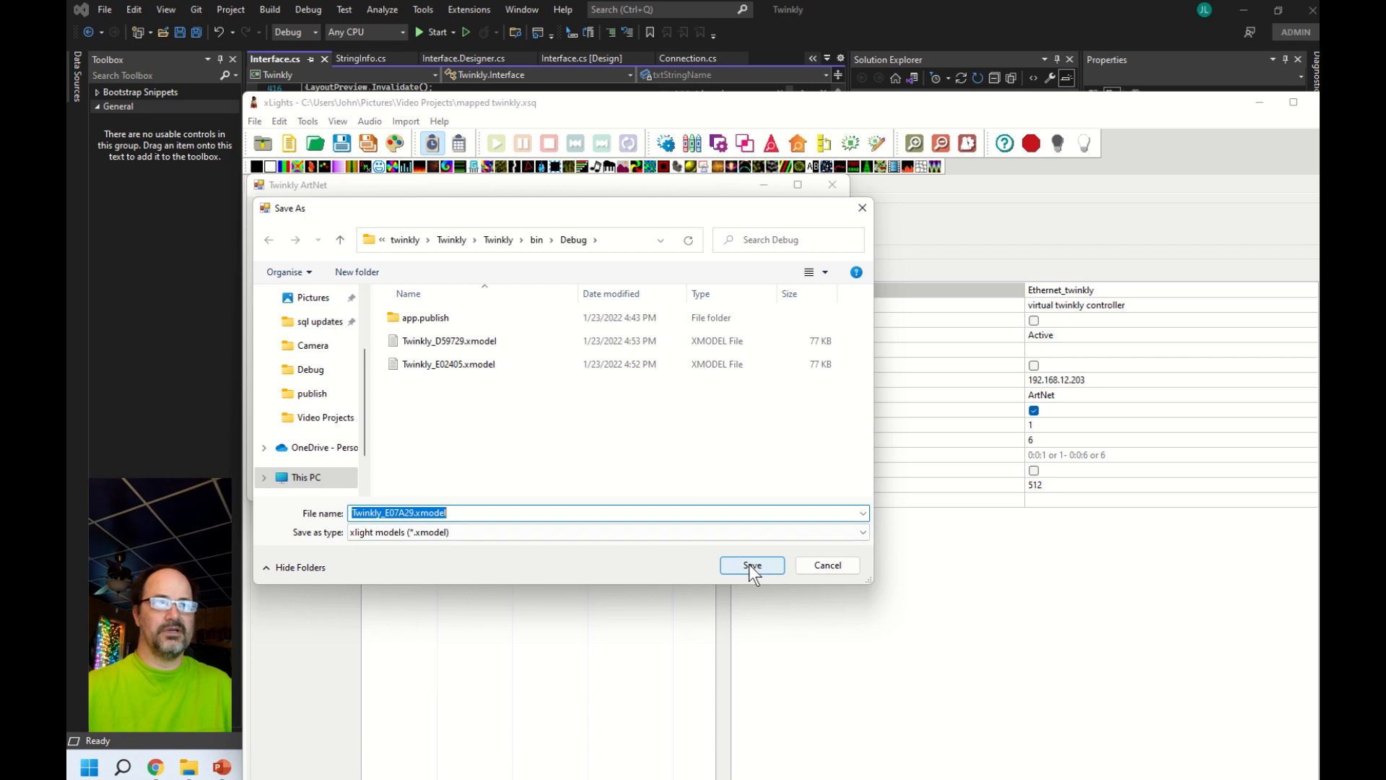
pyautogui.click(751, 566)
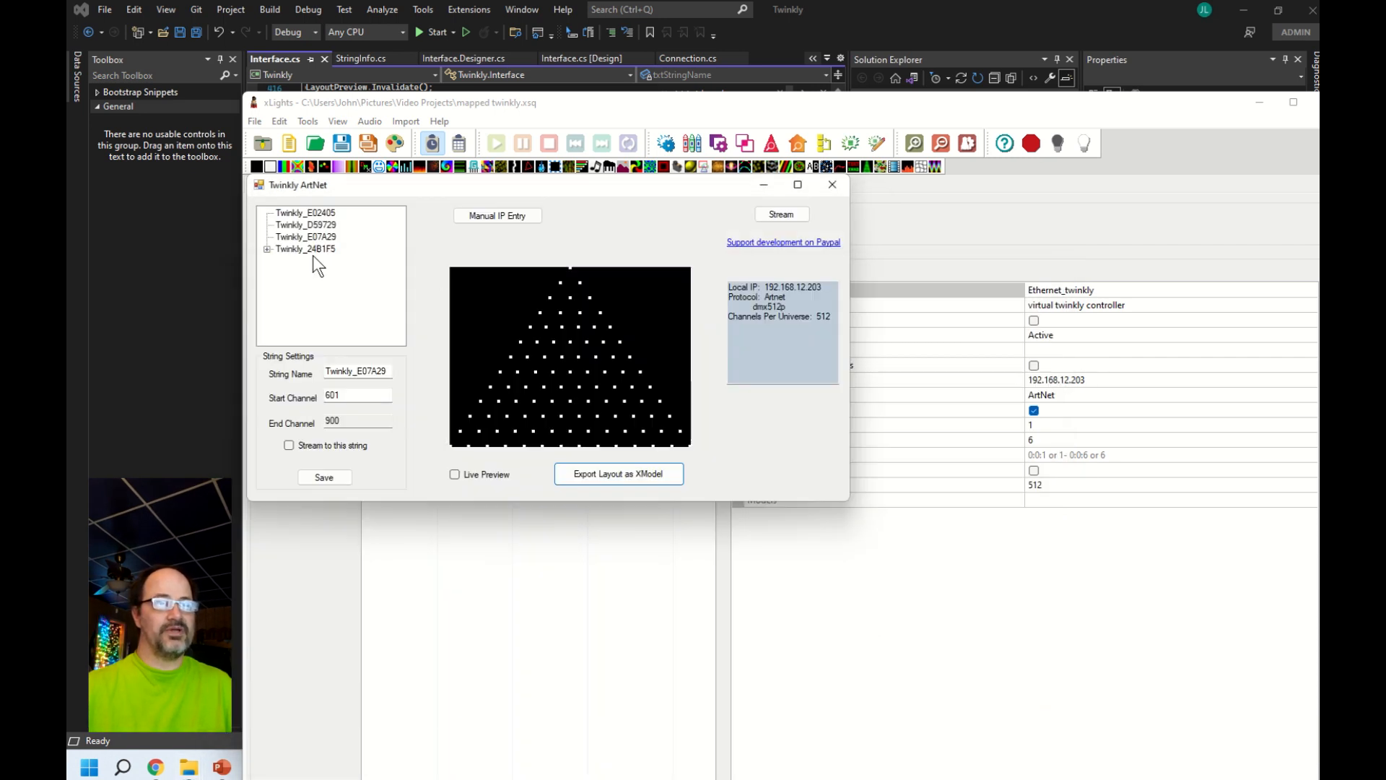
# - Export the whole Twinkly_24B1F5 string's layout as an xmodel file, then close the Twinkly ArtNet tool
pyautogui.click(305, 249)
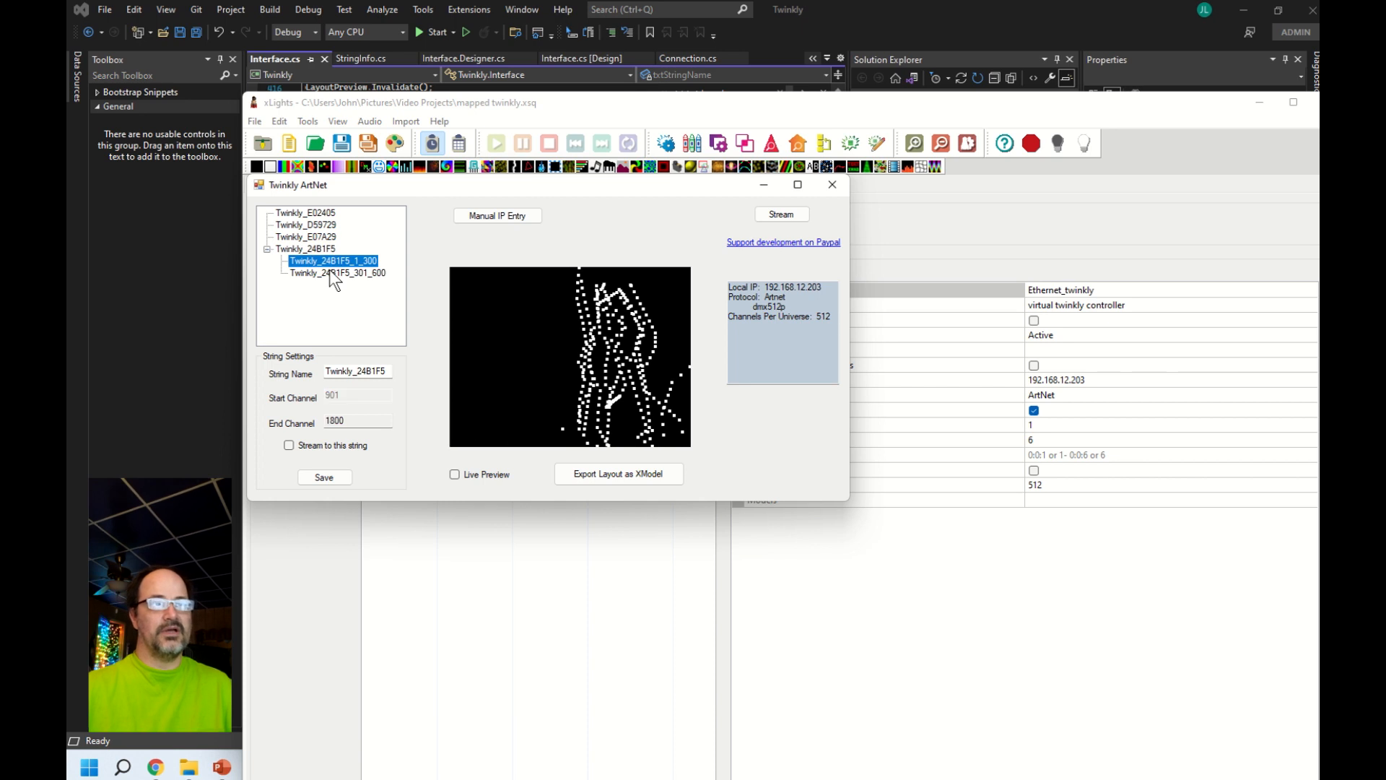
pyautogui.click(338, 272)
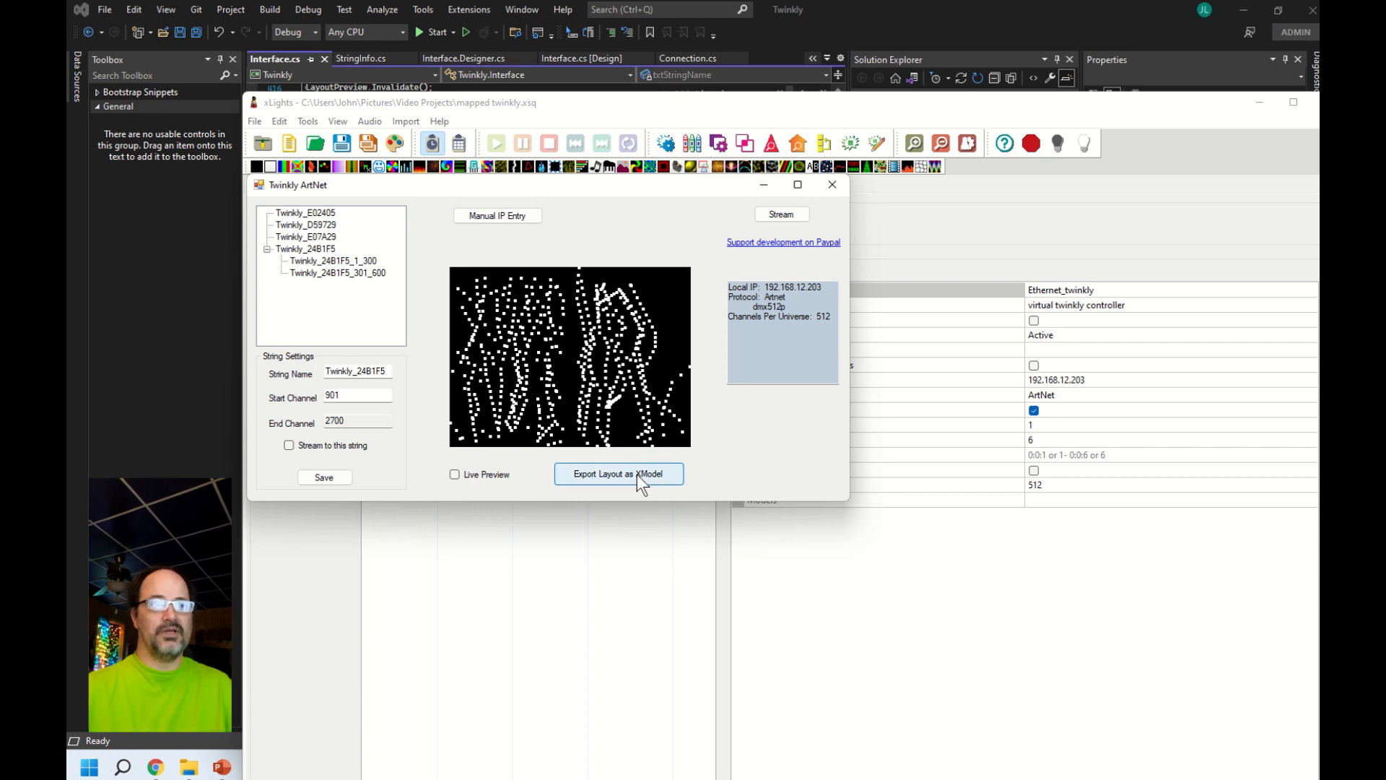
pyautogui.click(618, 474)
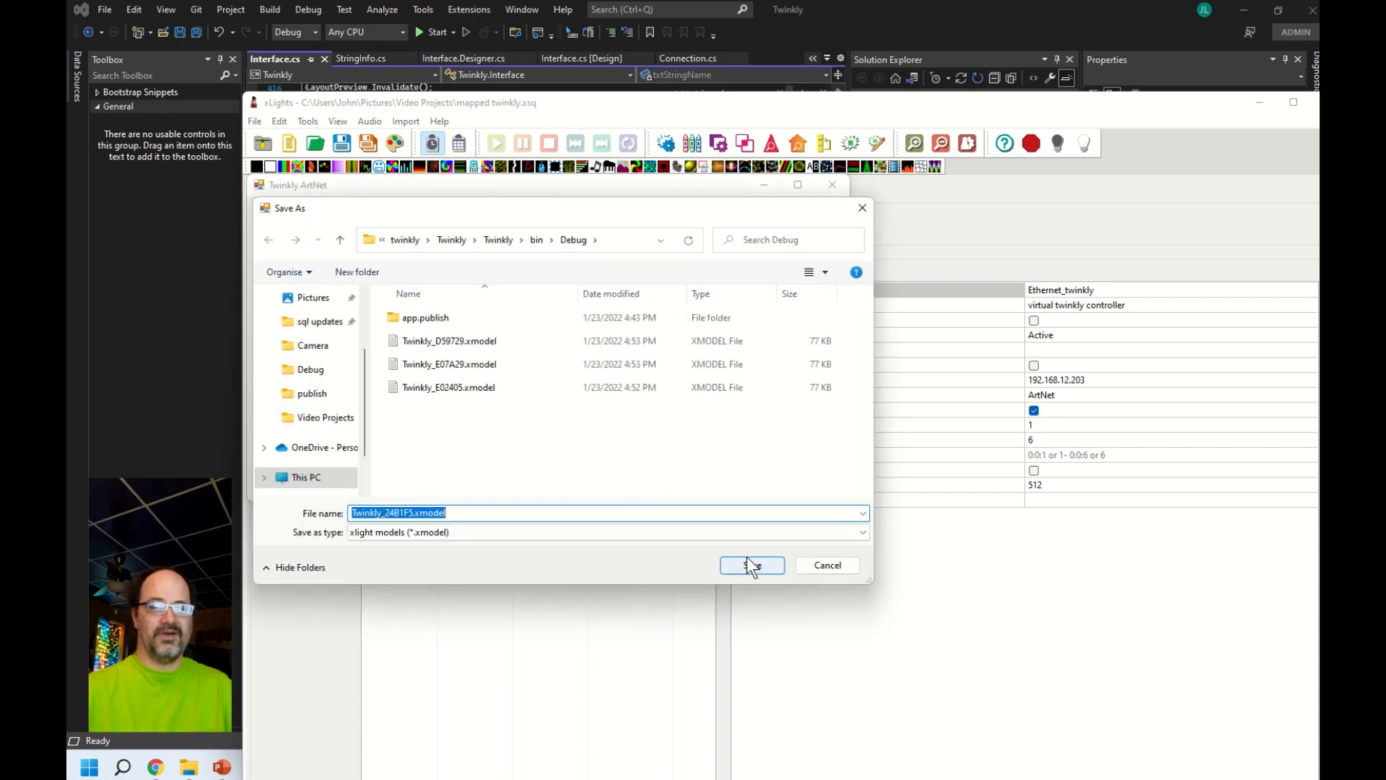
pyautogui.click(751, 566)
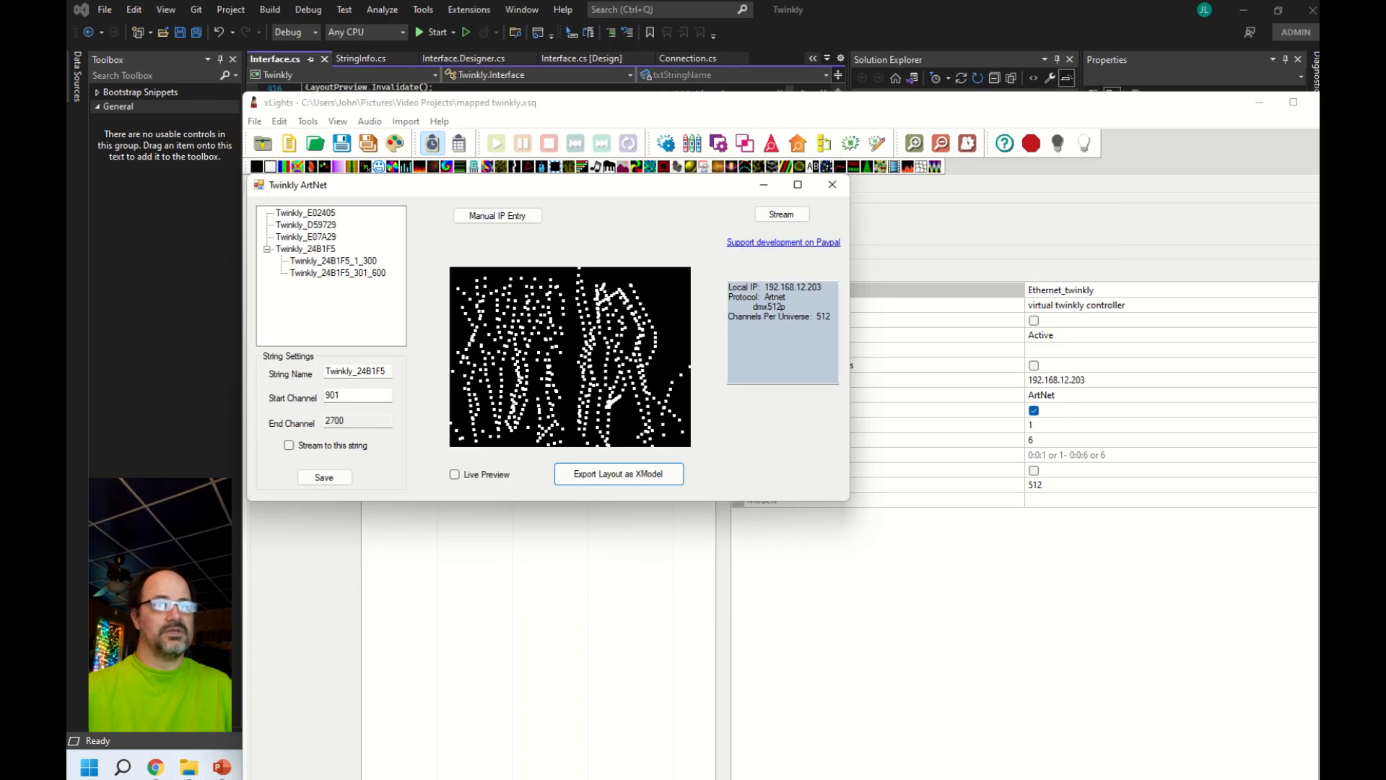
pyautogui.click(86, 766)
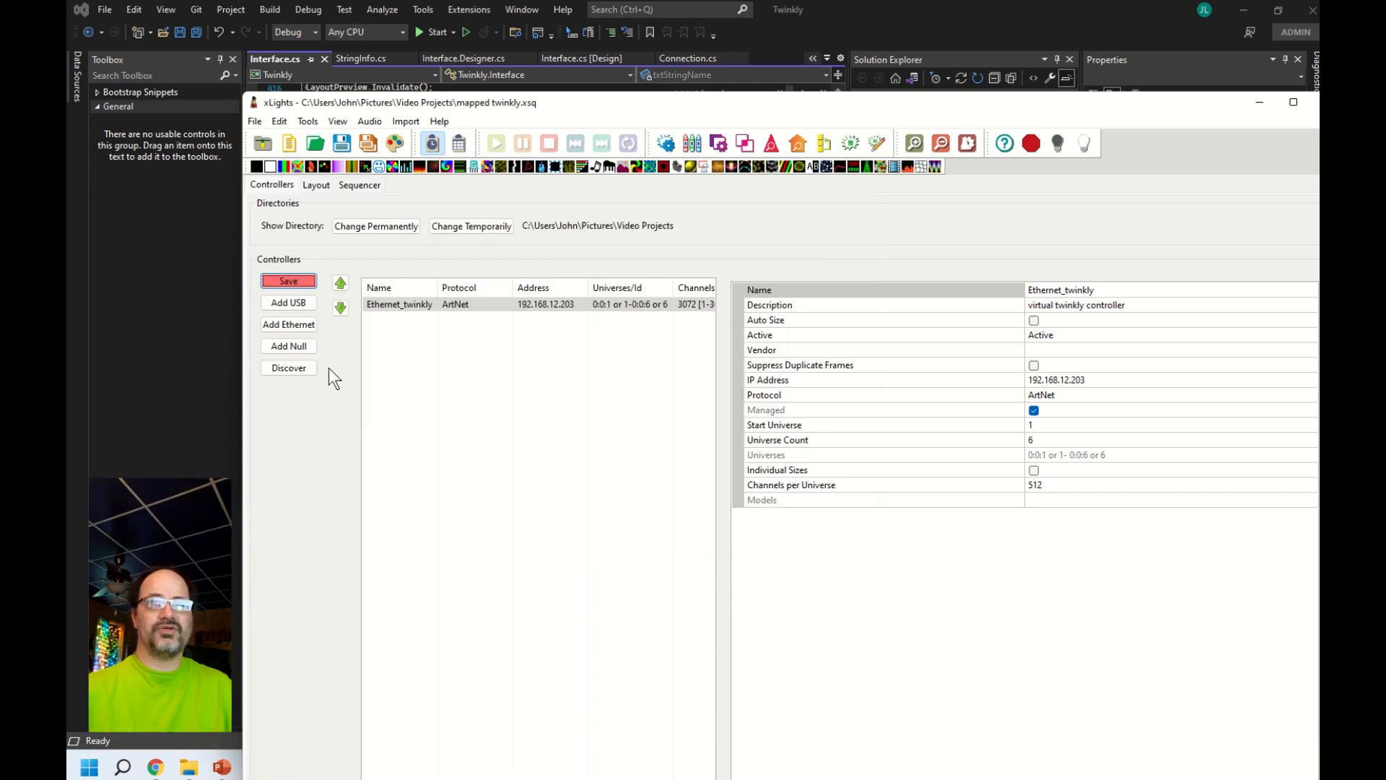
# - Import Twinkly_24B1F5.xmodel into the layout and address the model by a start channel
pyautogui.click(314, 185)
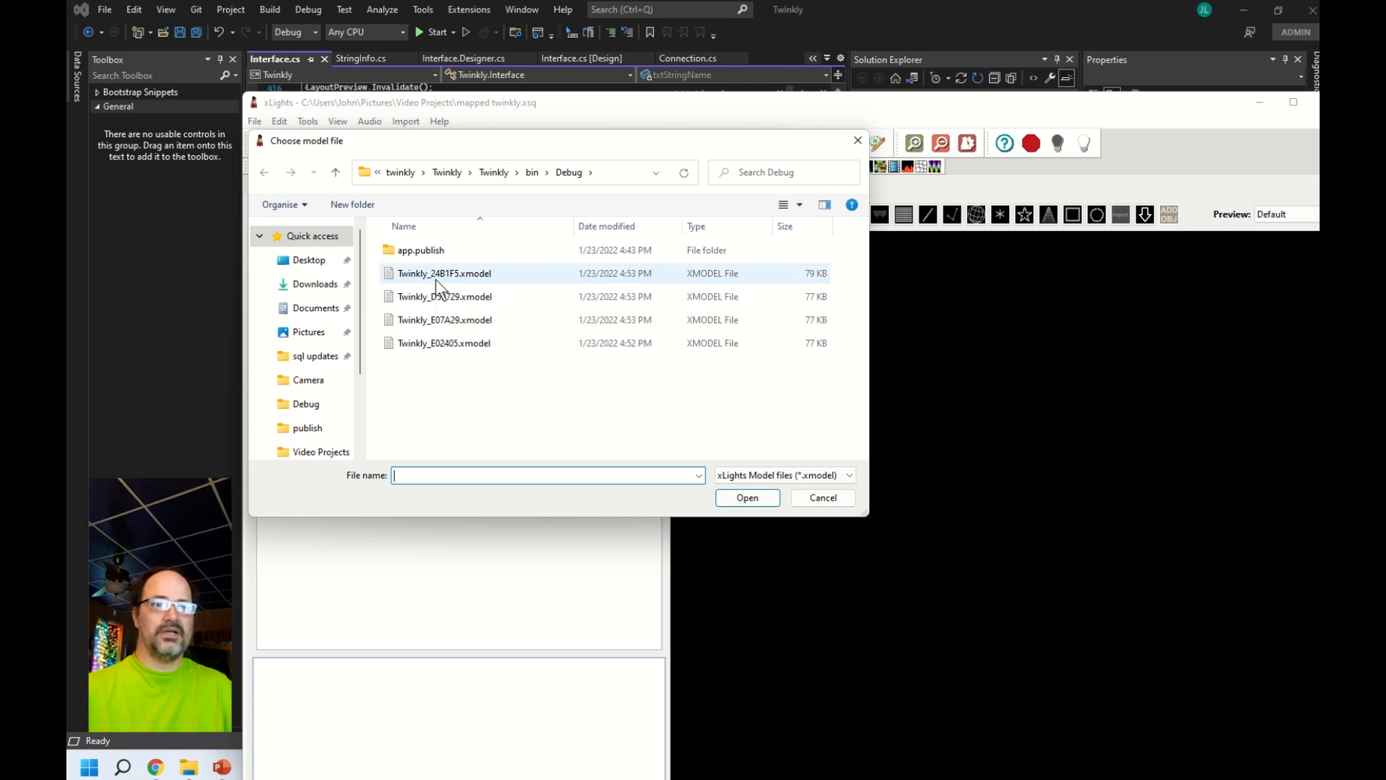
pyautogui.click(445, 273)
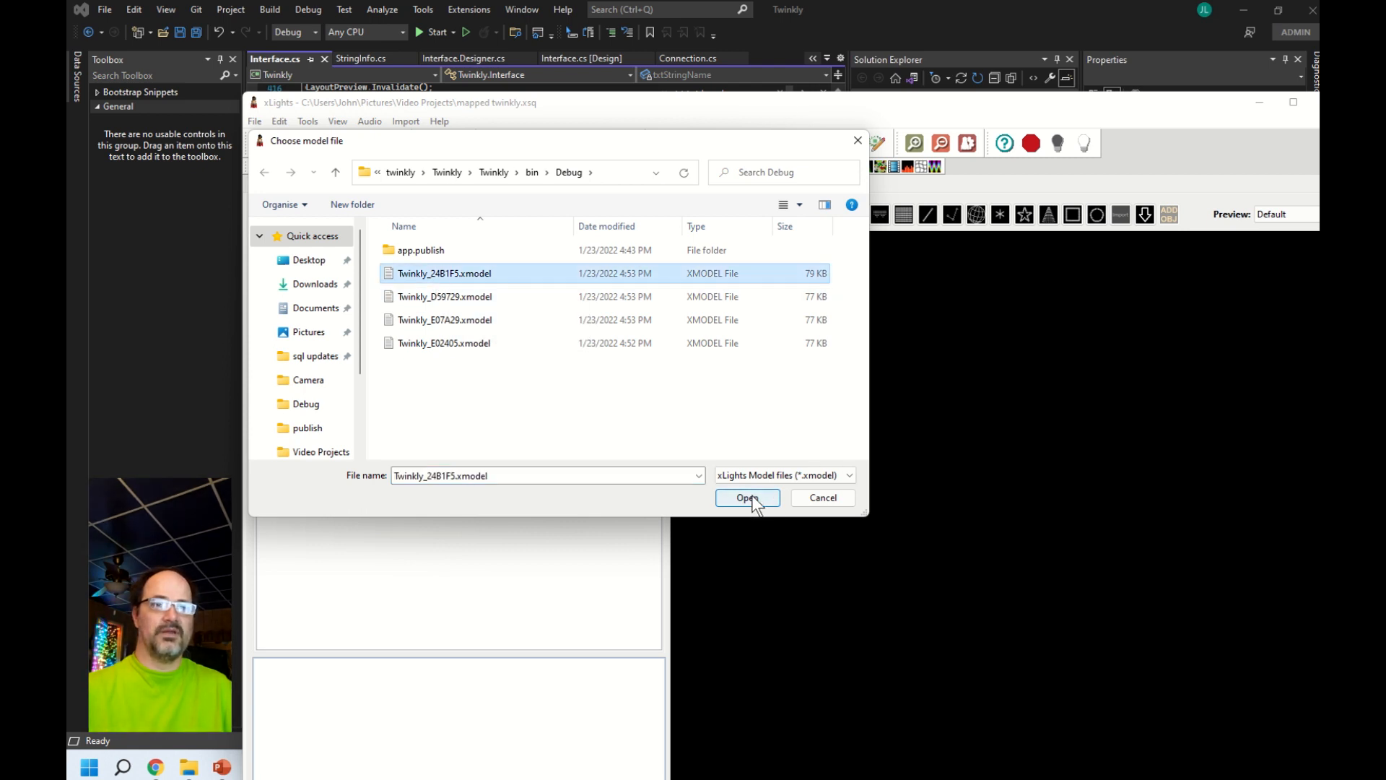
pyautogui.click(748, 497)
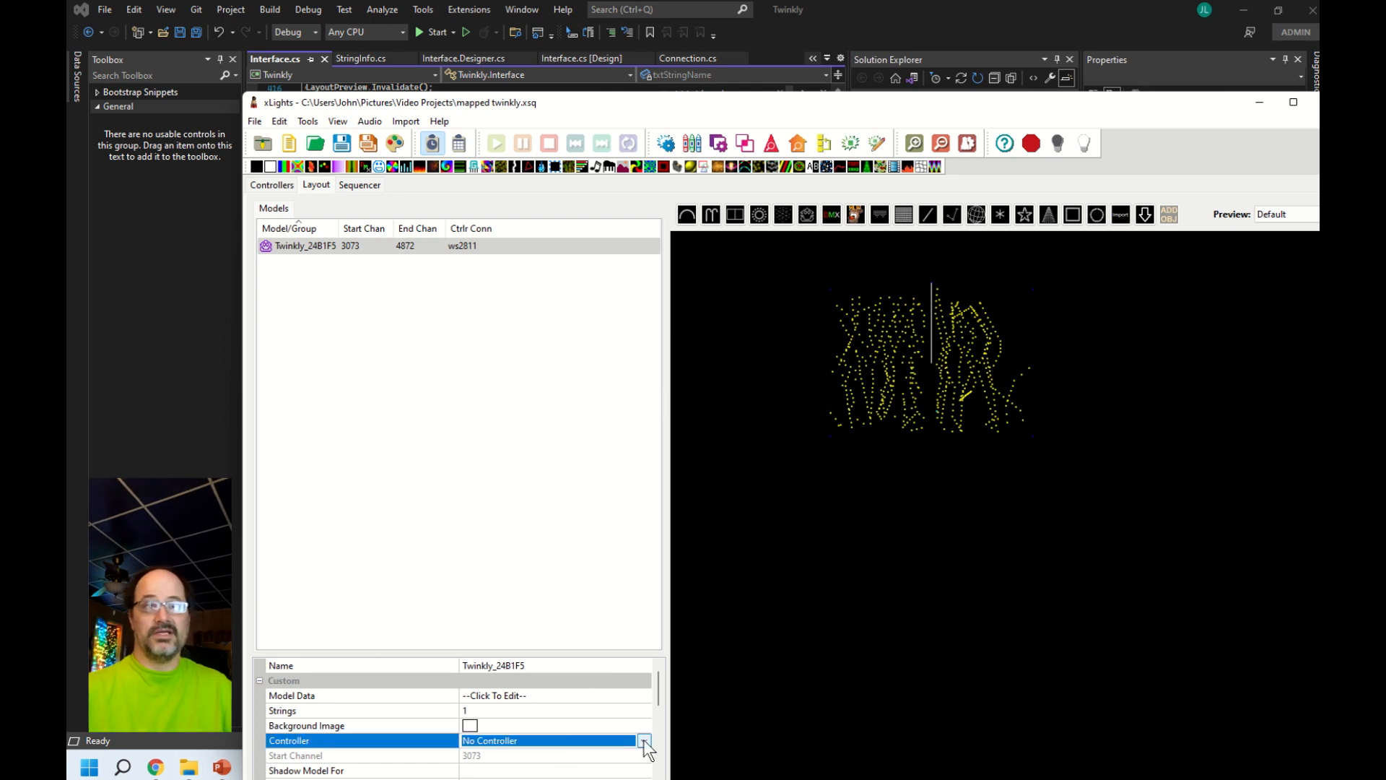
pyautogui.click(644, 741)
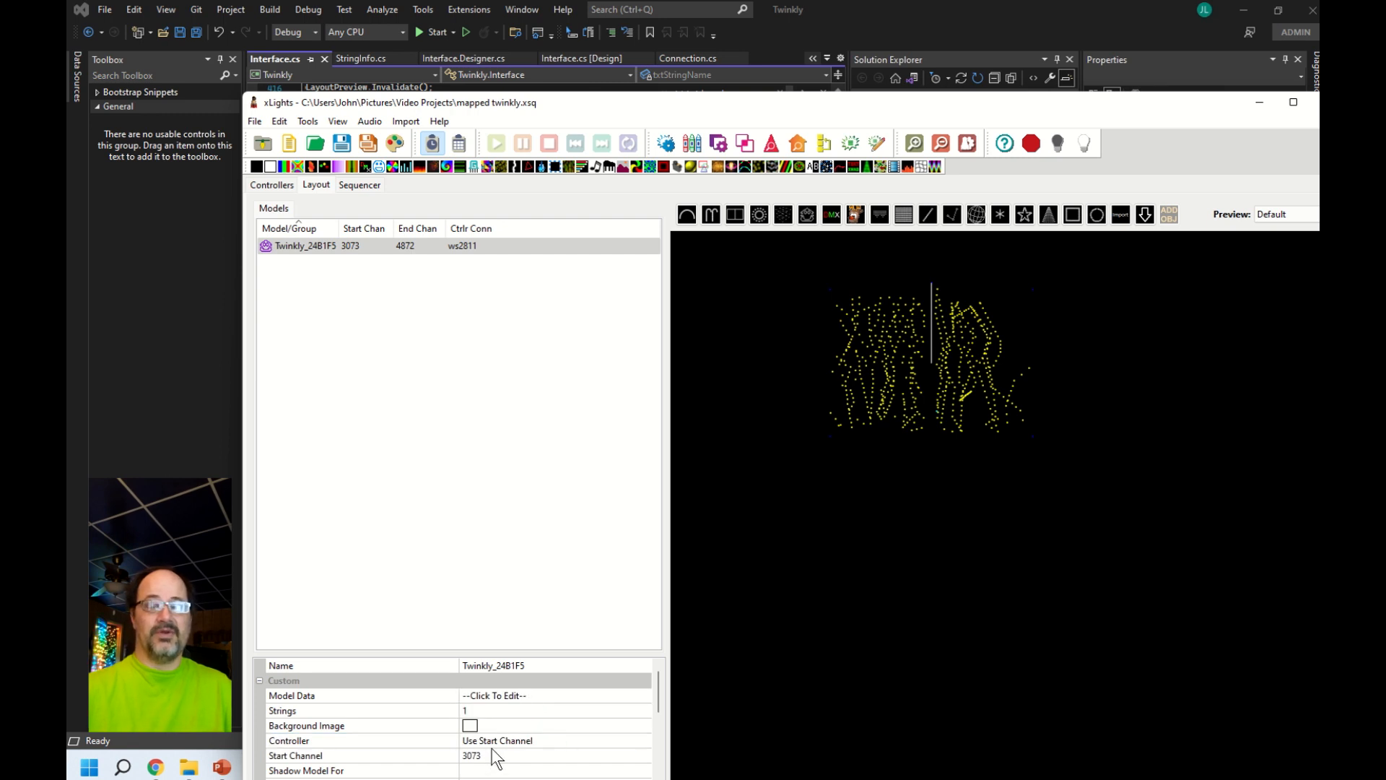
# - Set Twinkly_24B1F5 to start at channel 1 with the dmx512p protocol, spanning channels 1–1800
pyautogui.click(480, 757)
pyautogui.write('1')
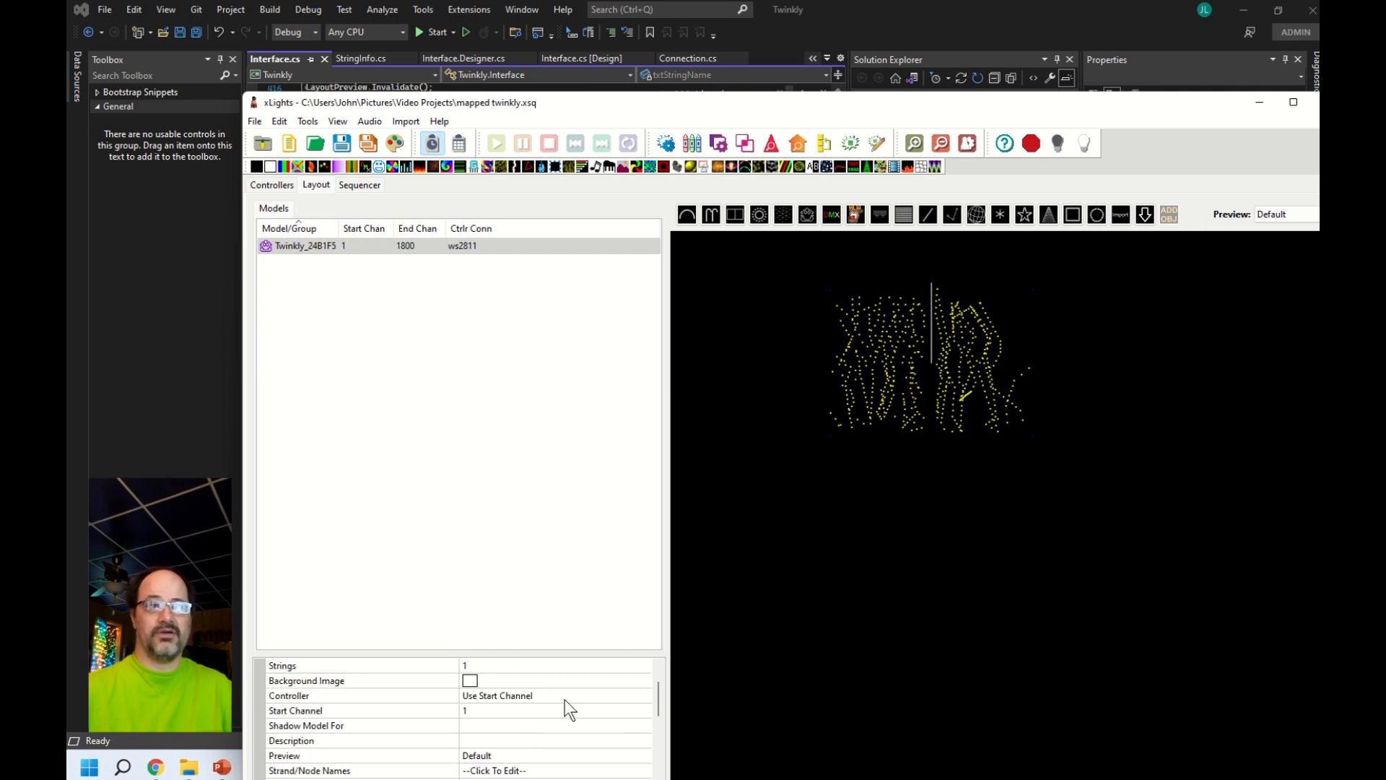
pyautogui.scroll(-3)
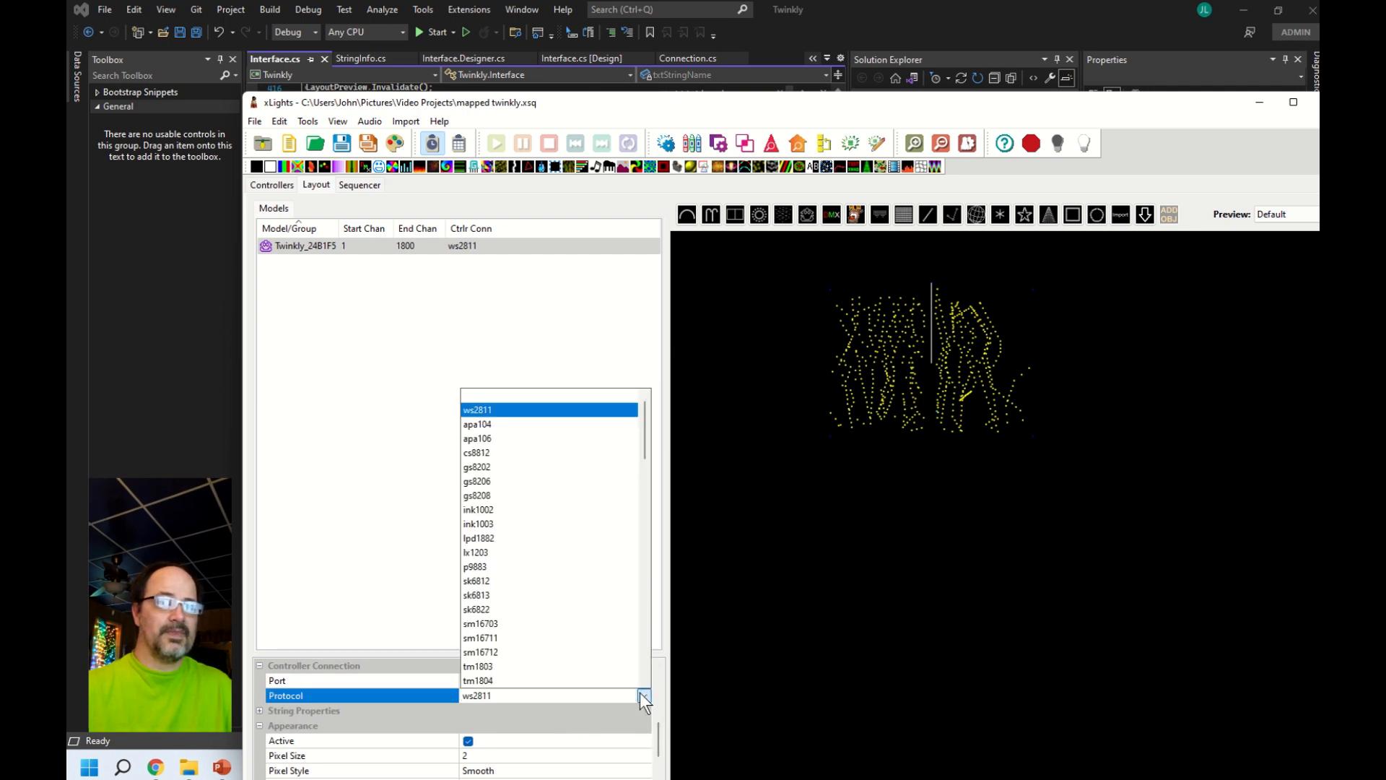
pyautogui.scroll(-3)
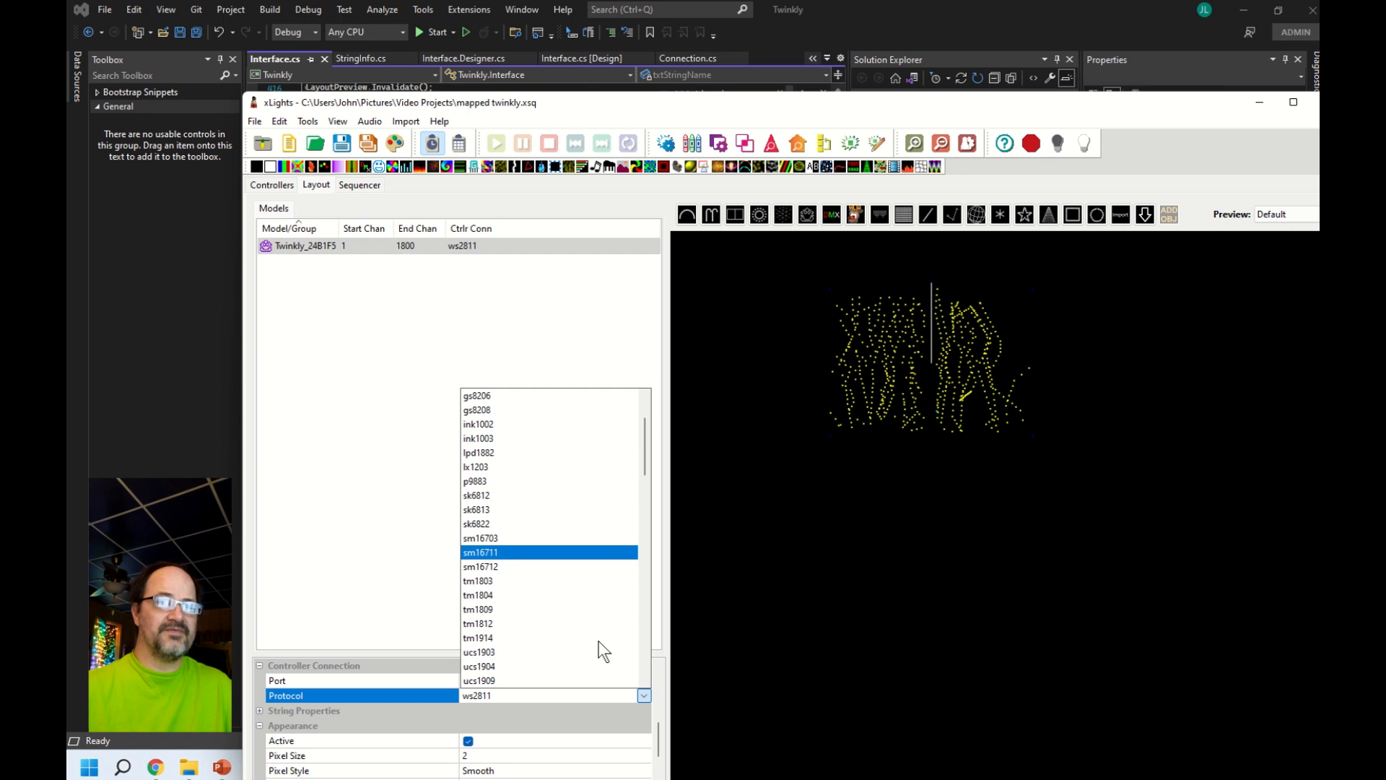
pyautogui.scroll(-3)
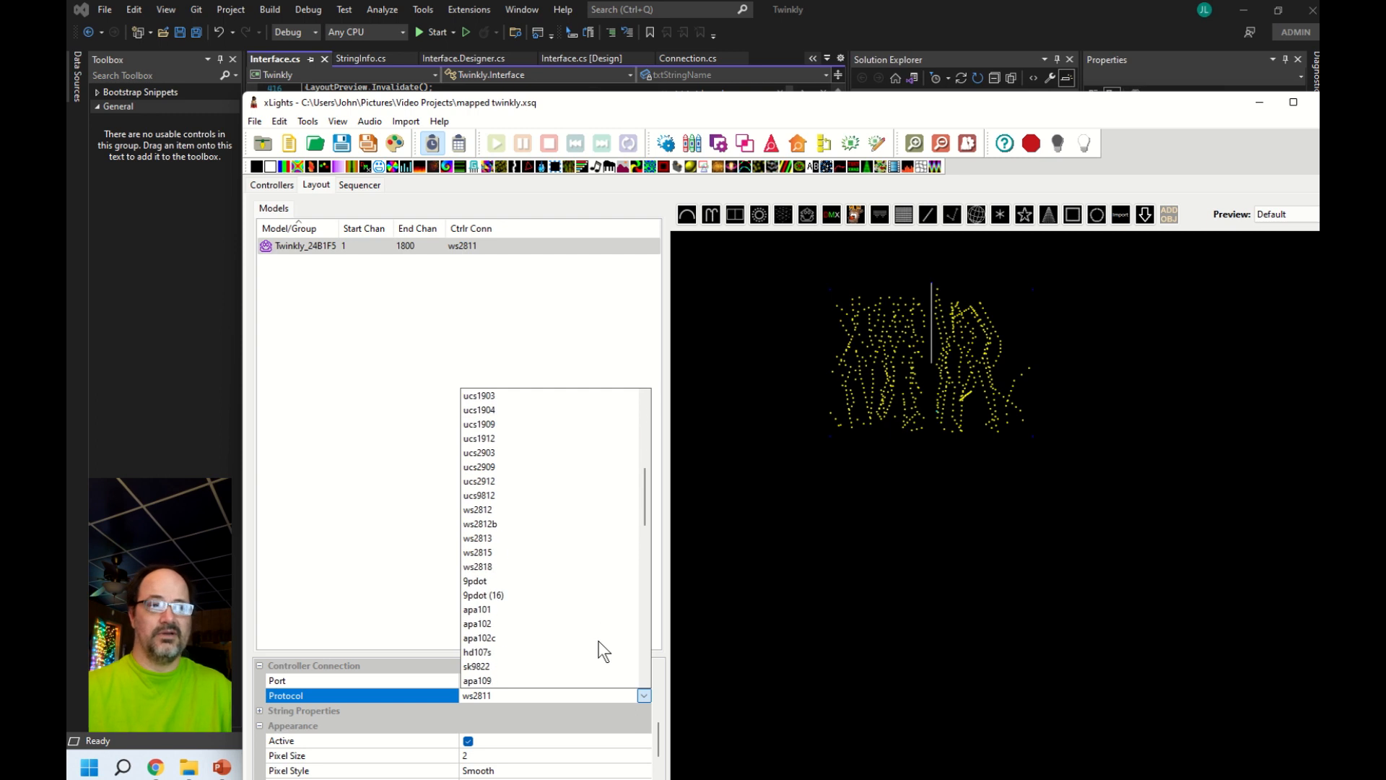
pyautogui.scroll(-3)
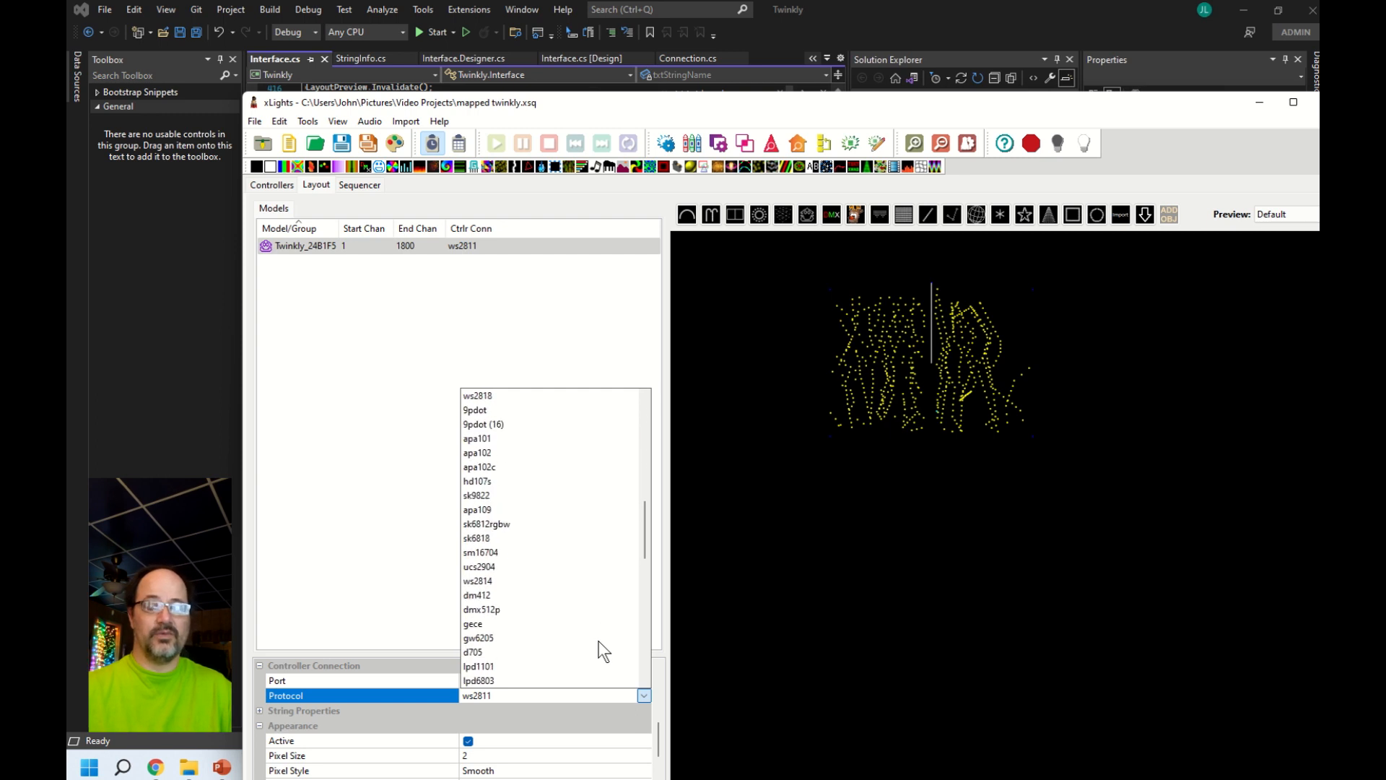
pyautogui.click(482, 609)
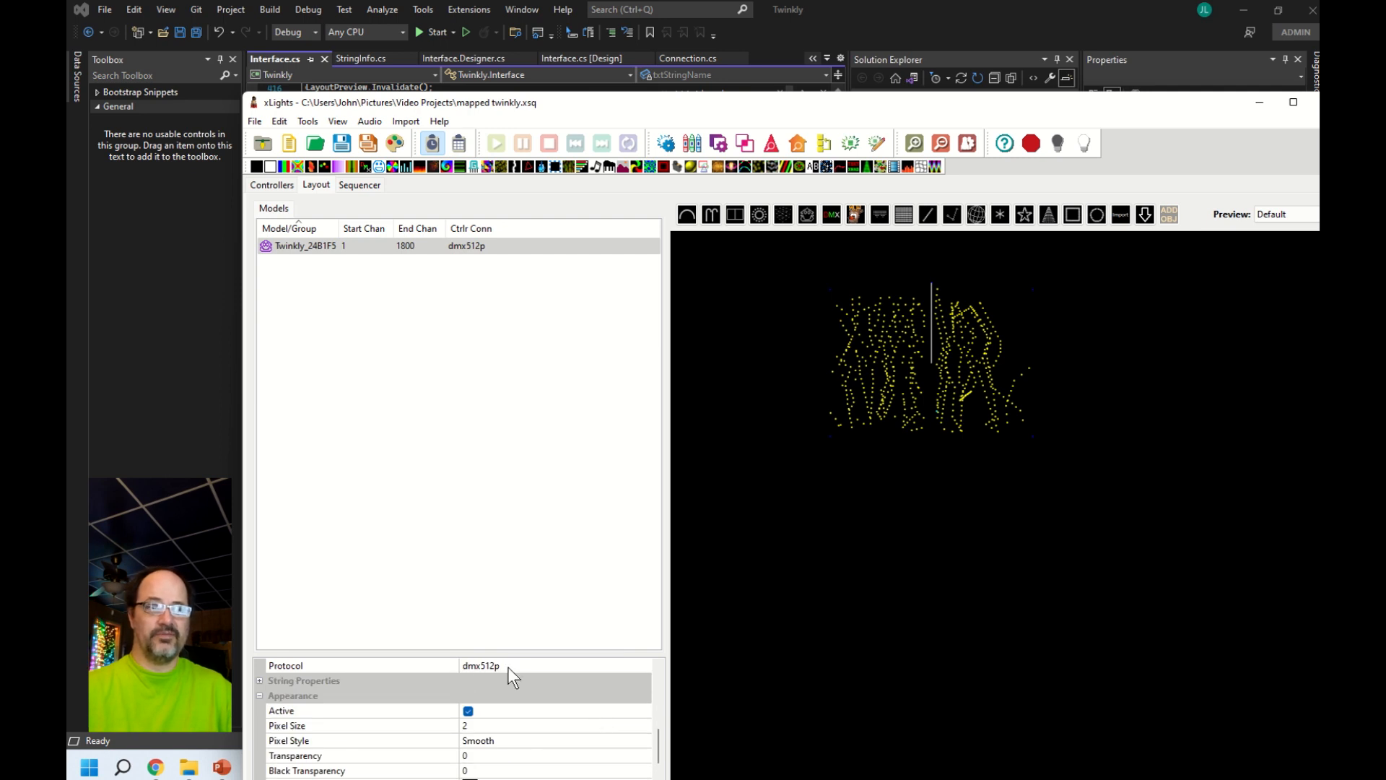
pyautogui.scroll(-3)
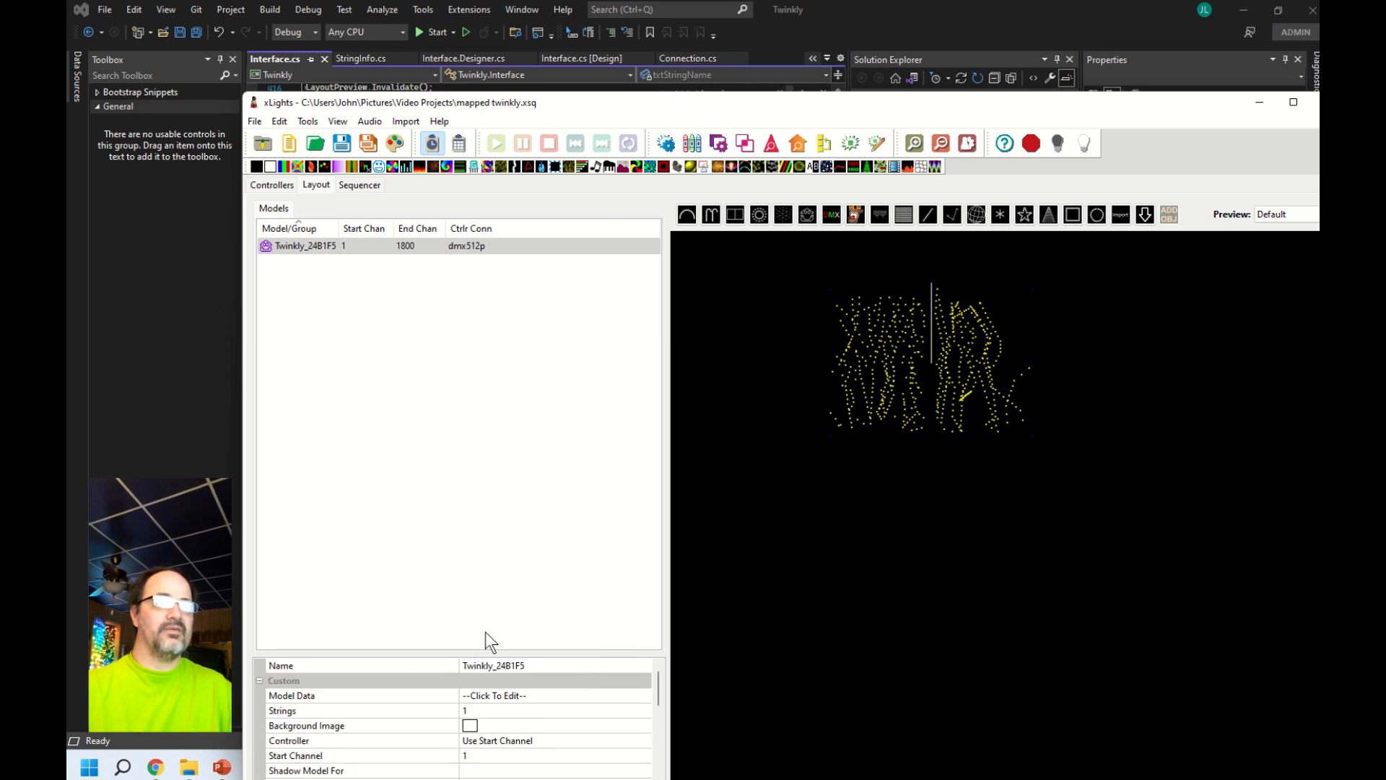
pyautogui.scroll(-3)
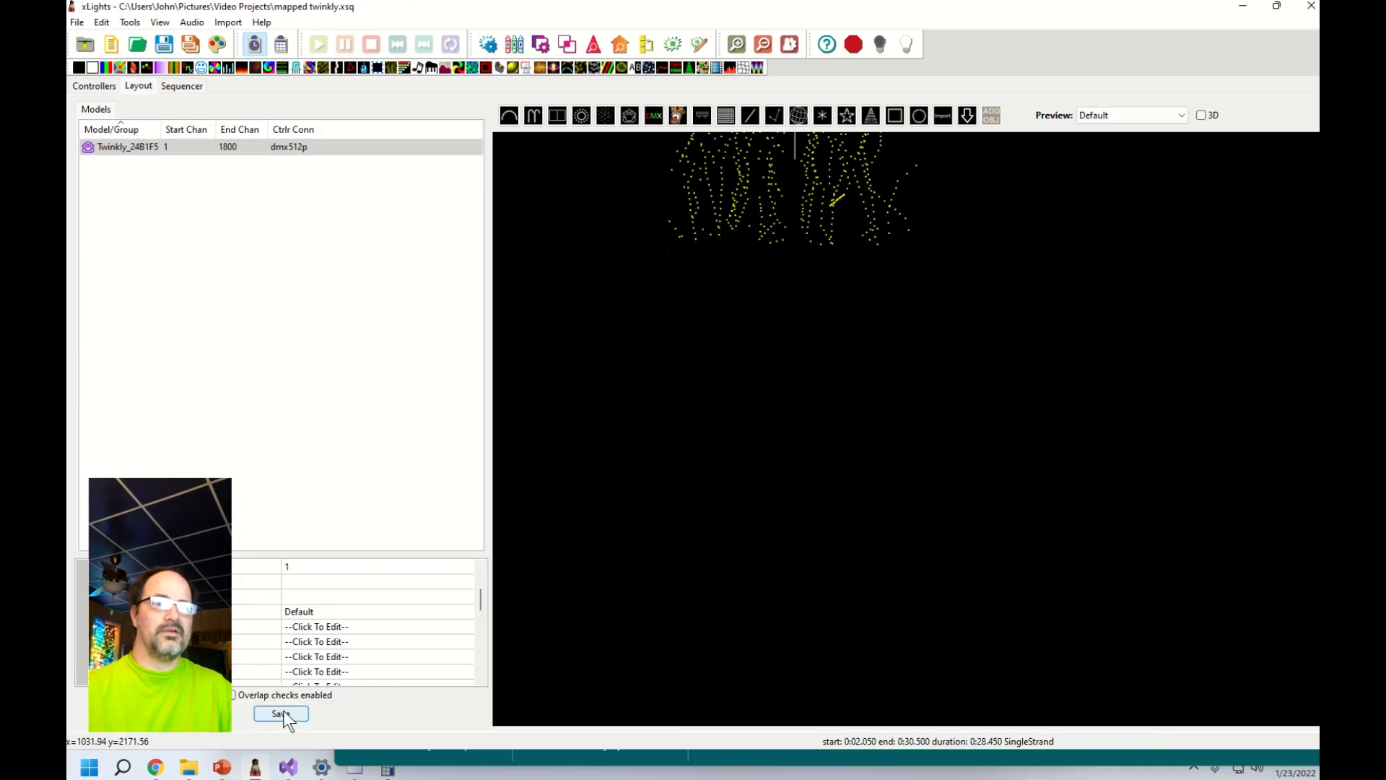
pyautogui.click(280, 713)
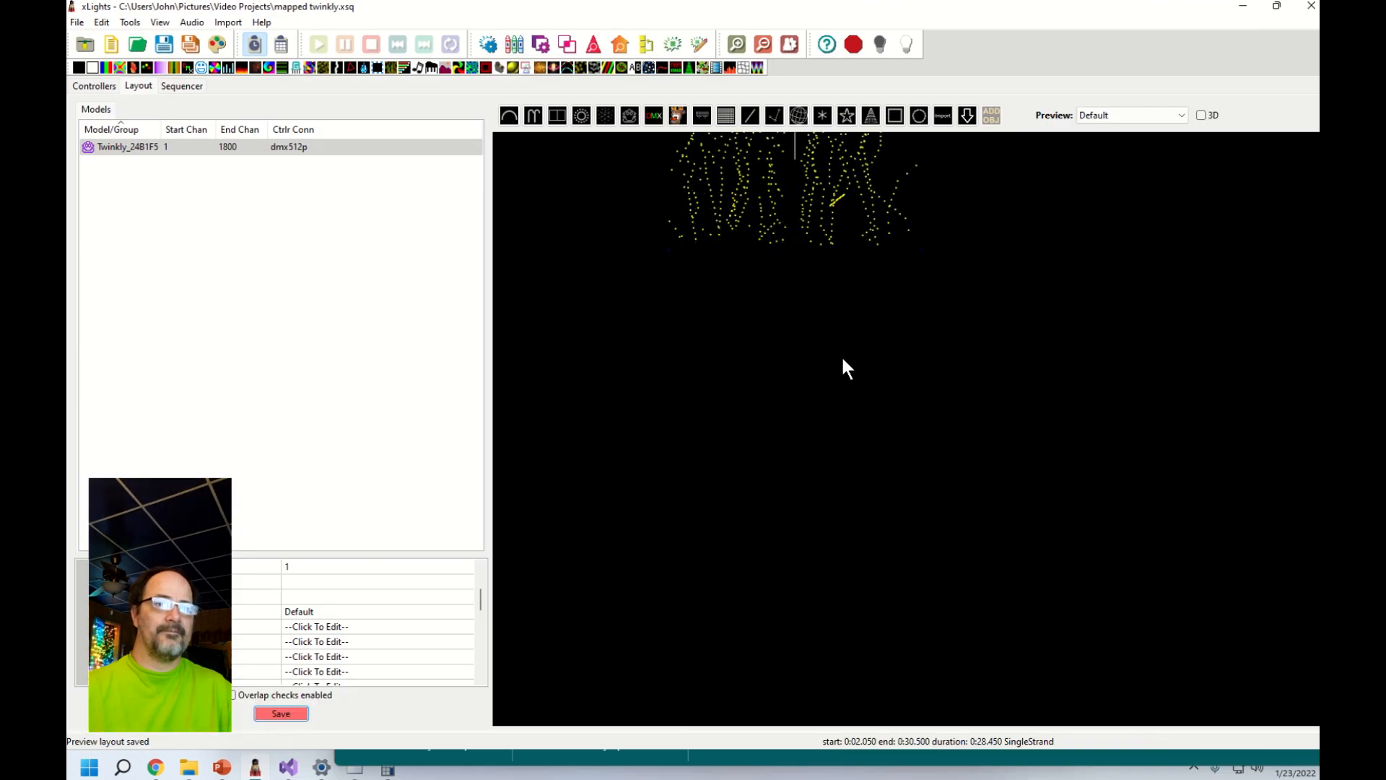
pyautogui.moveTo(941, 116)
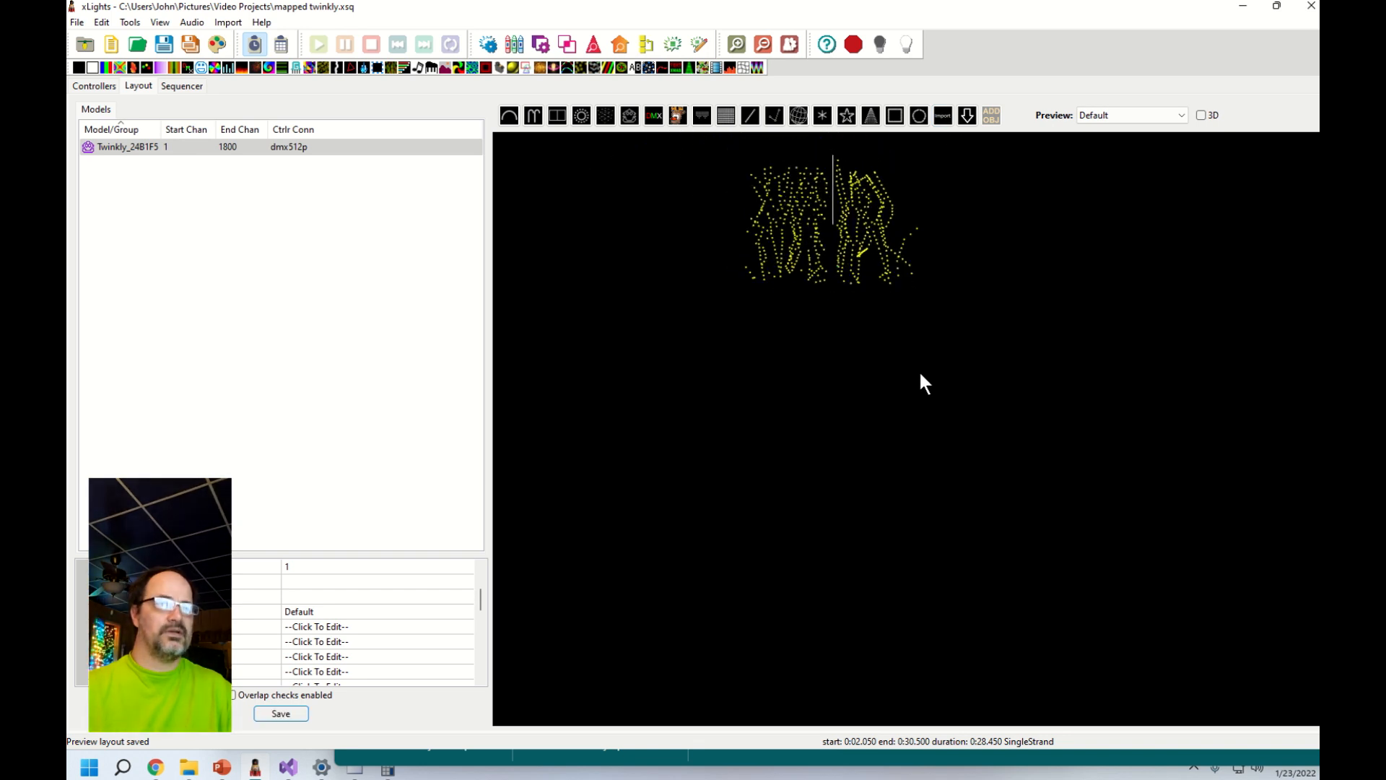
pyautogui.moveTo(167, 148)
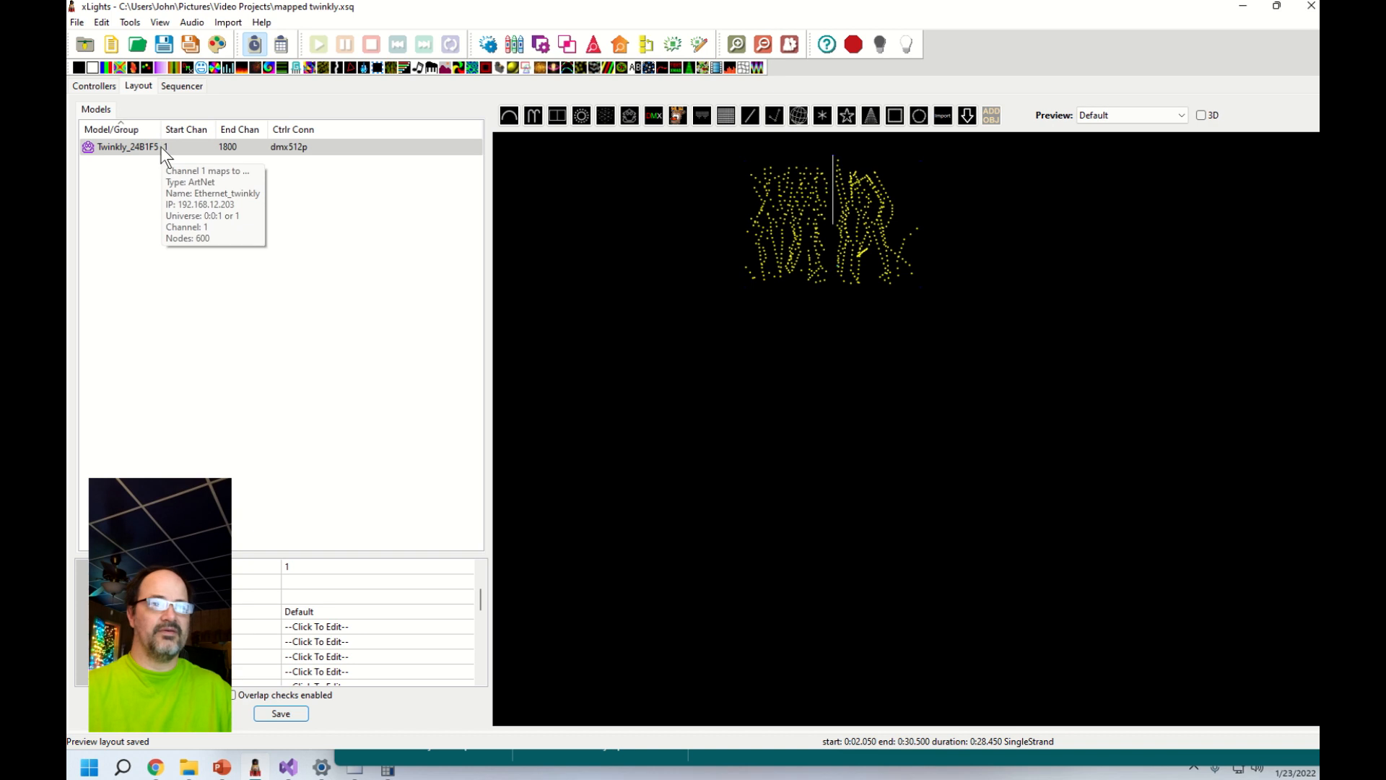
pyautogui.moveTo(356, 768)
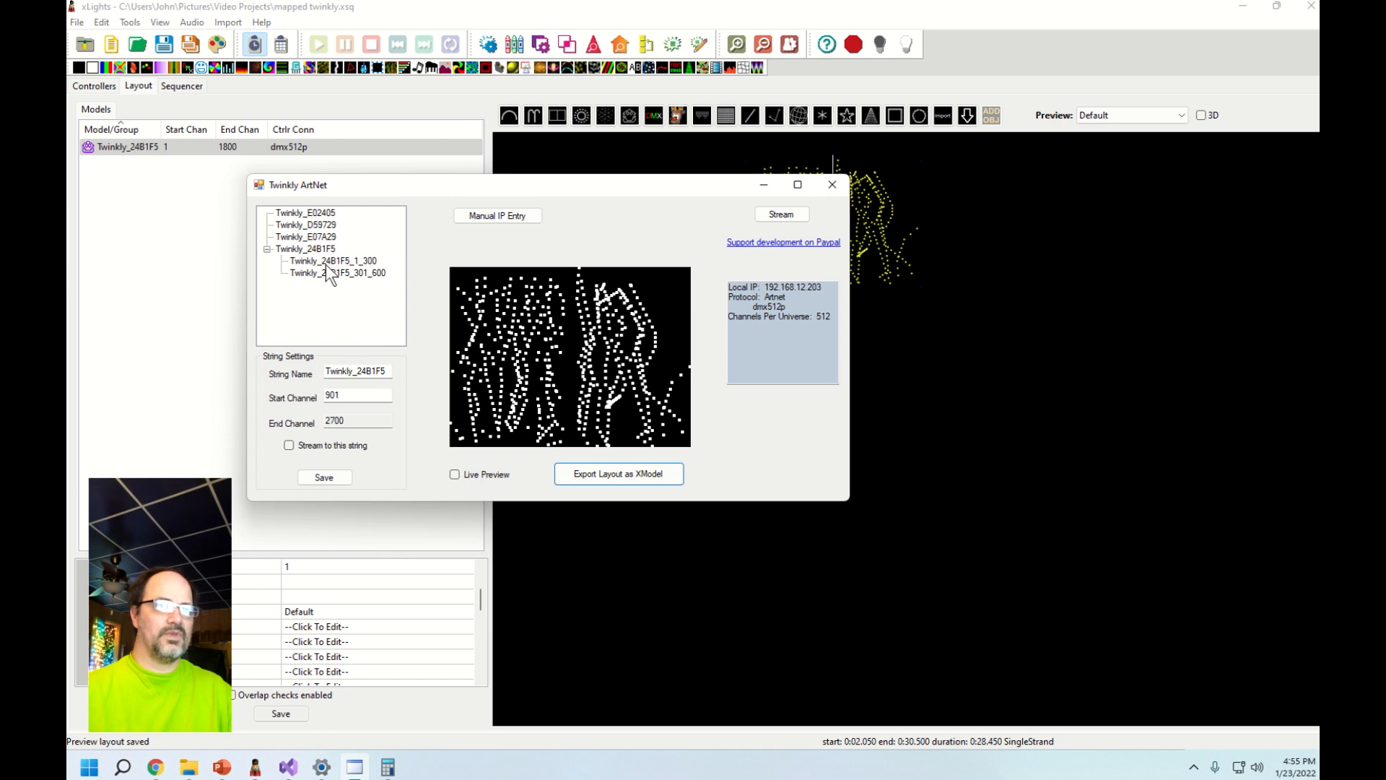
pyautogui.click(302, 248)
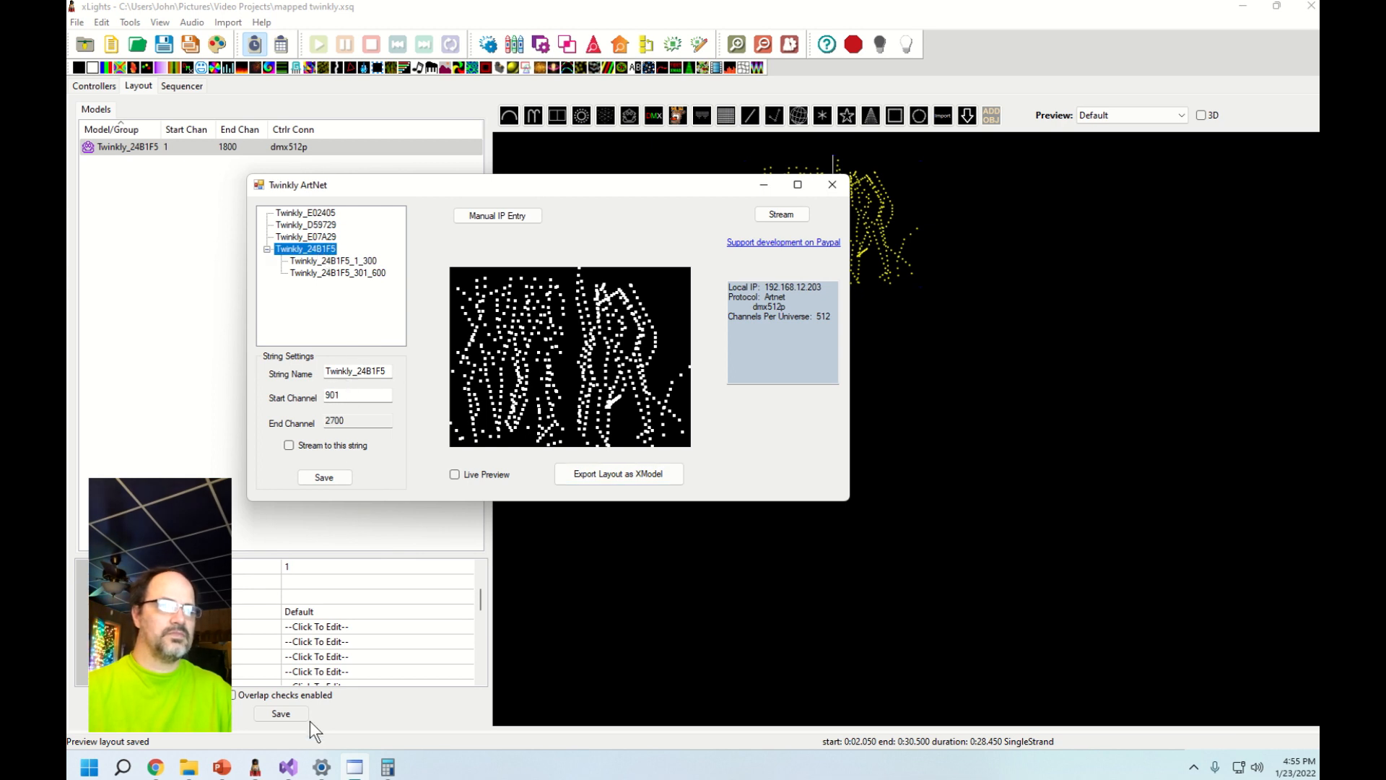
pyautogui.click(832, 185)
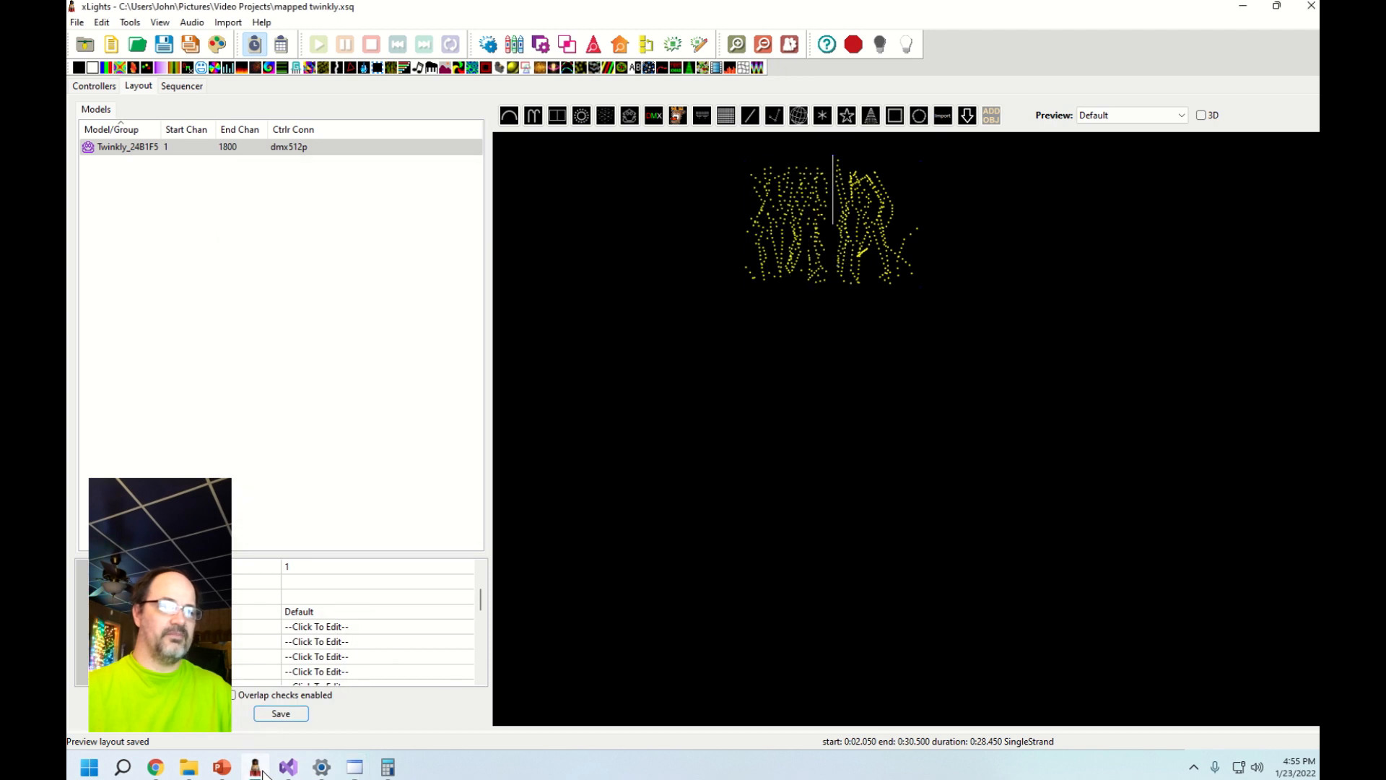
pyautogui.click(318, 566)
pyautogui.write('901')
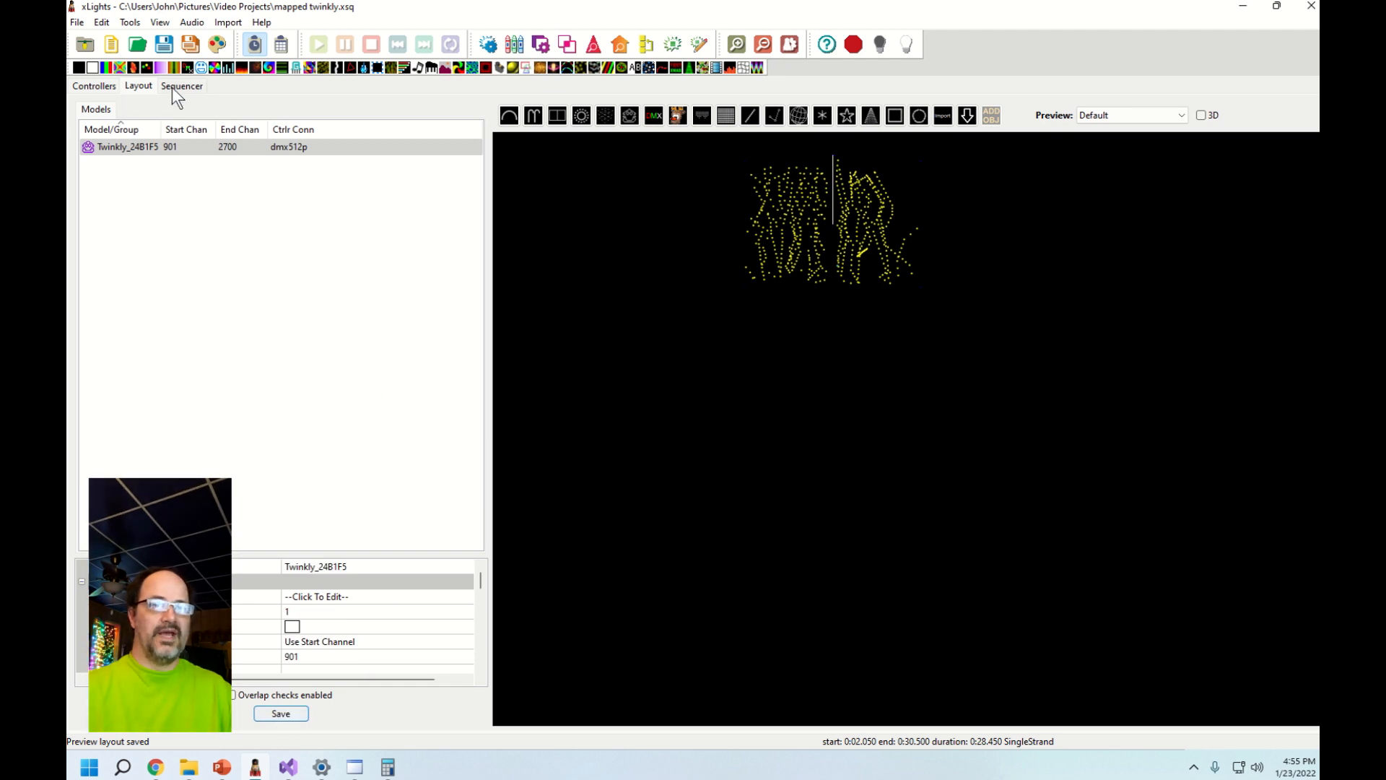
pyautogui.moveTo(191, 90)
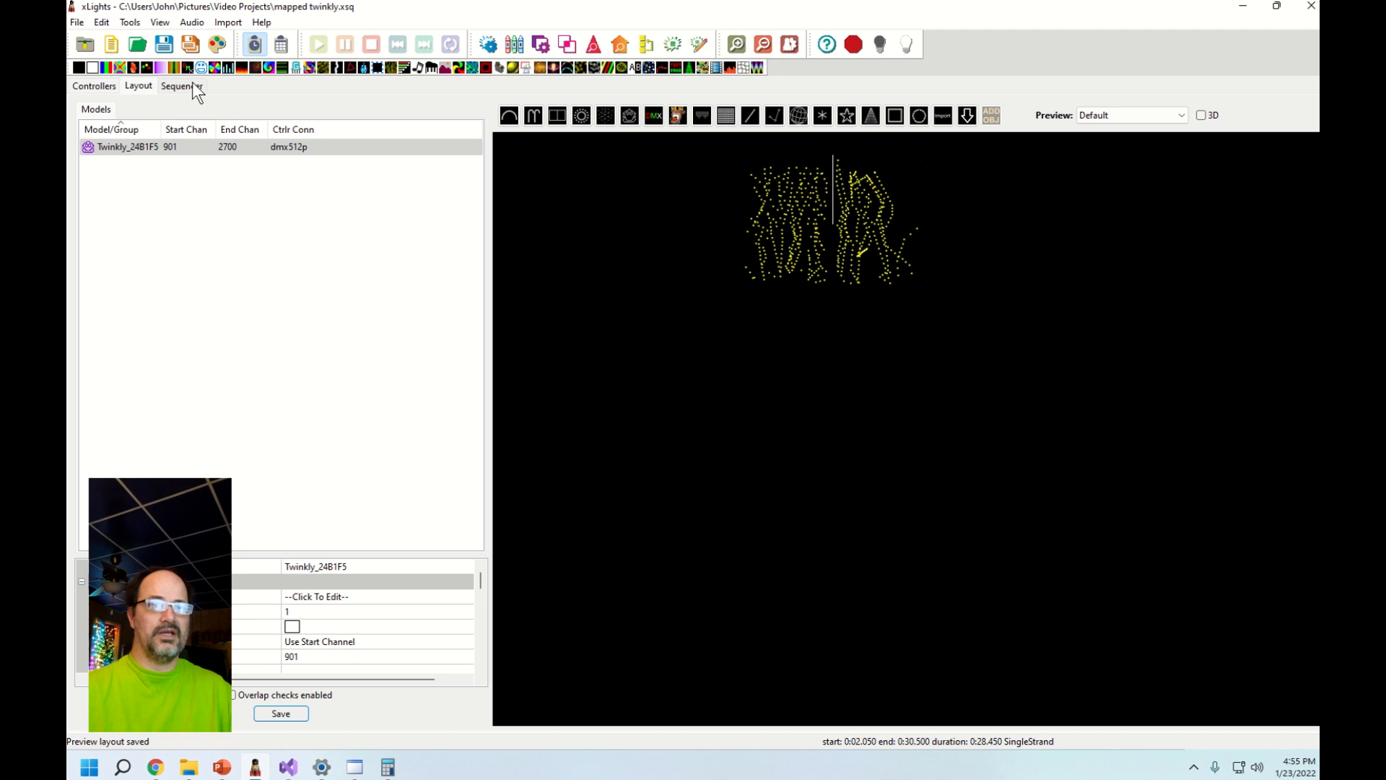
# - Switch to the Sequencer with the model left at channels 901–2700
pyautogui.click(181, 86)
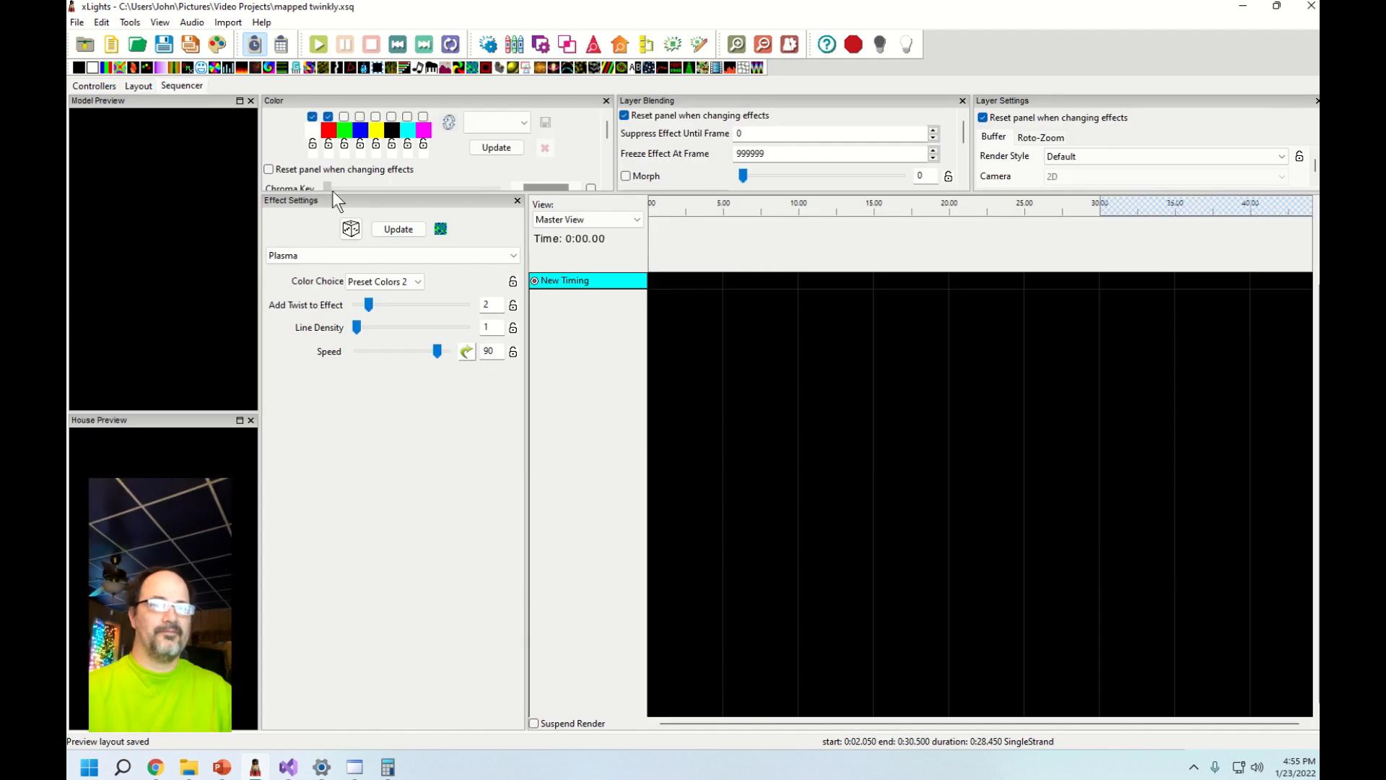
# - In Edit Display Elements choose Twinkly_24B1F5 to add to the sequence, cancelling an accidental new view
pyautogui.rightClick(572, 280)
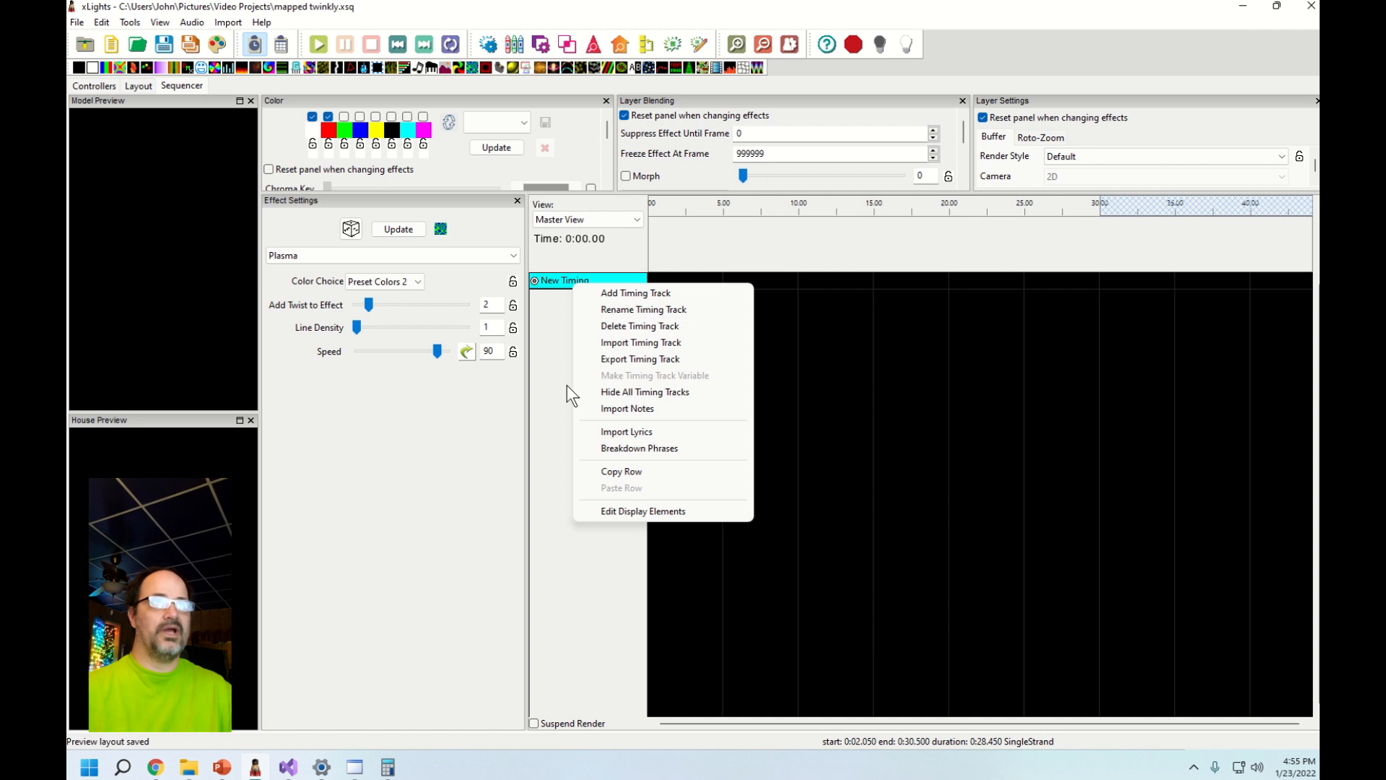
pyautogui.click(642, 511)
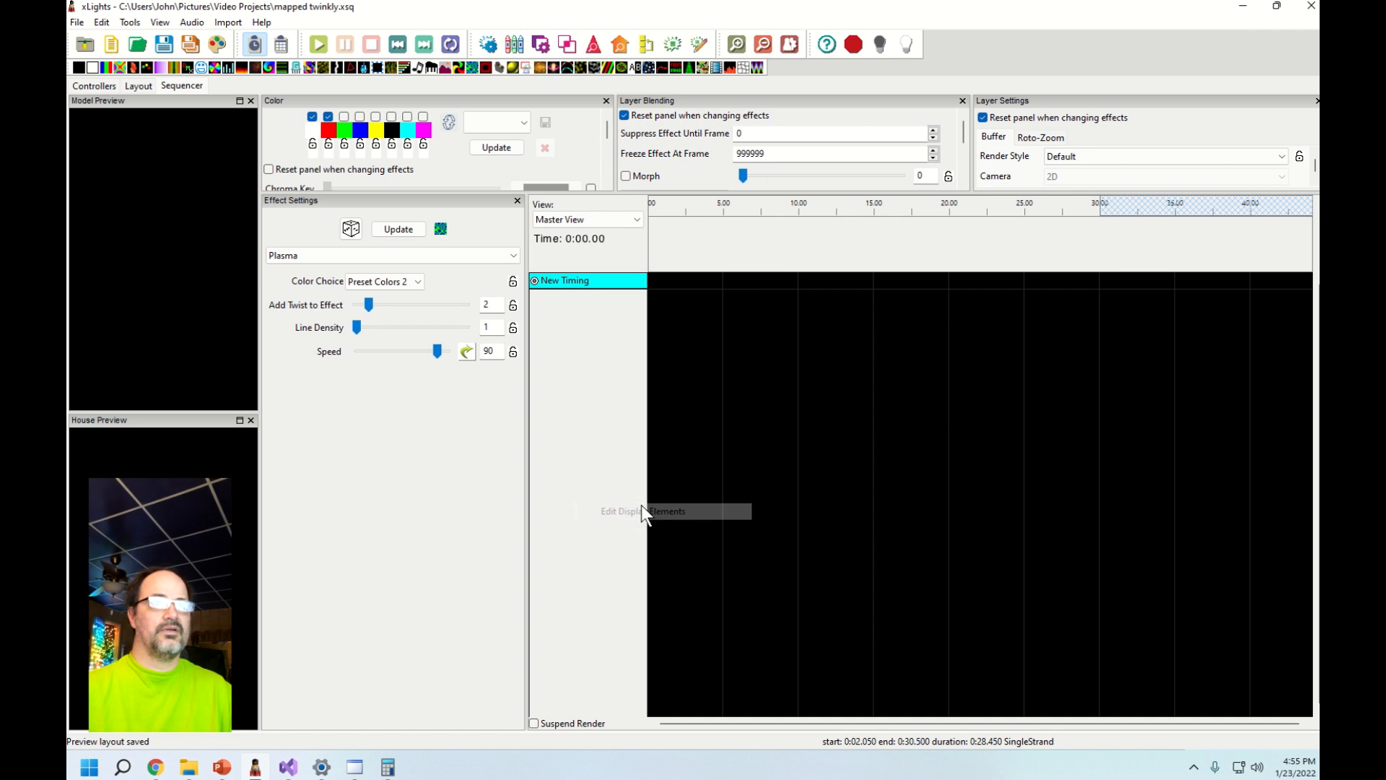
pyautogui.click(644, 511)
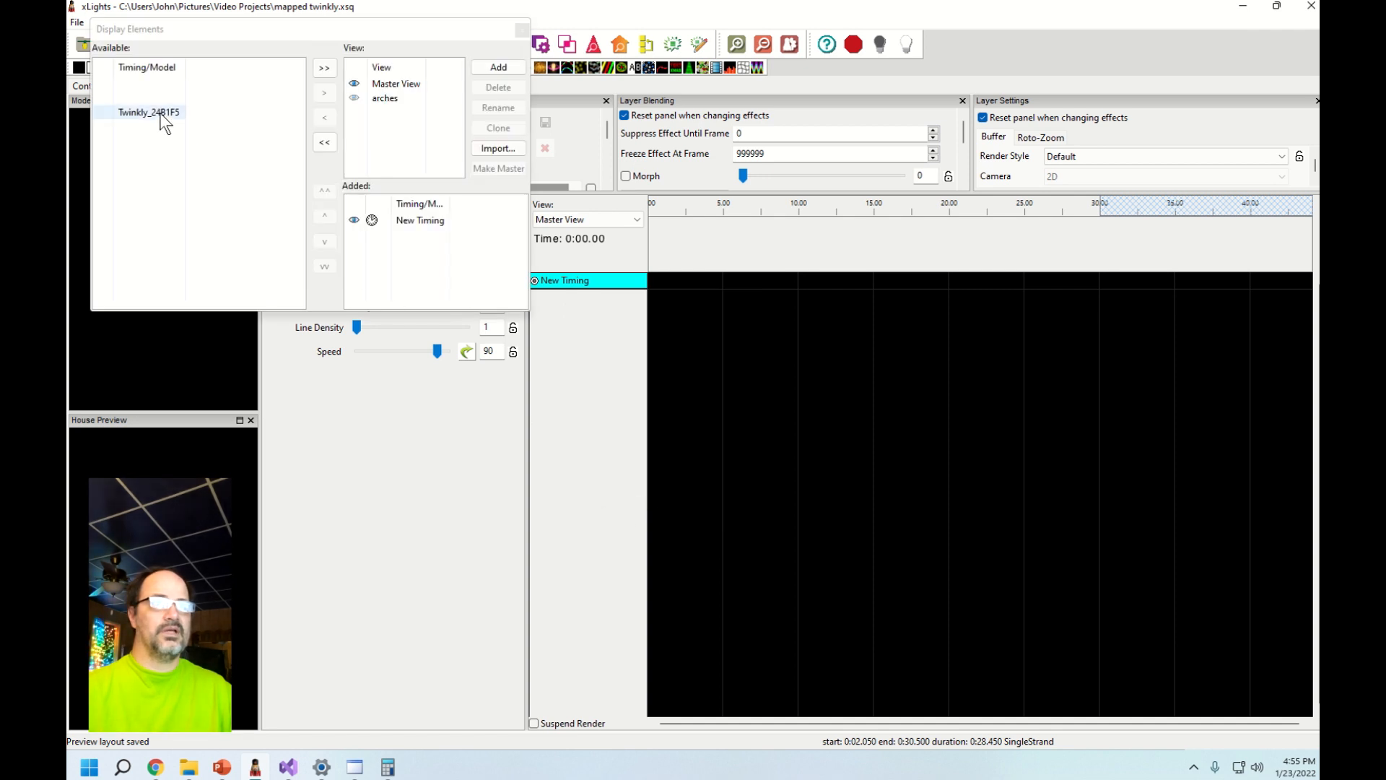
pyautogui.click(325, 68)
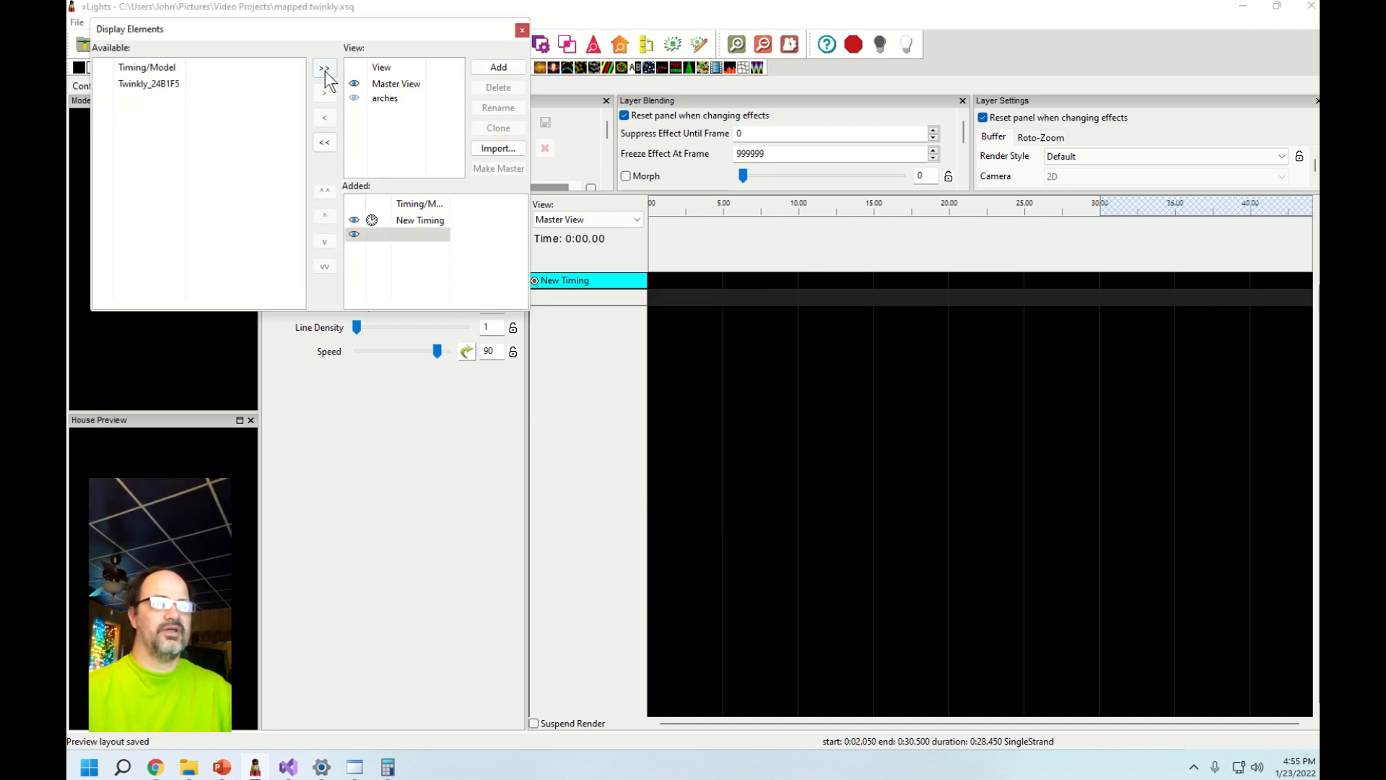
pyautogui.click(498, 66)
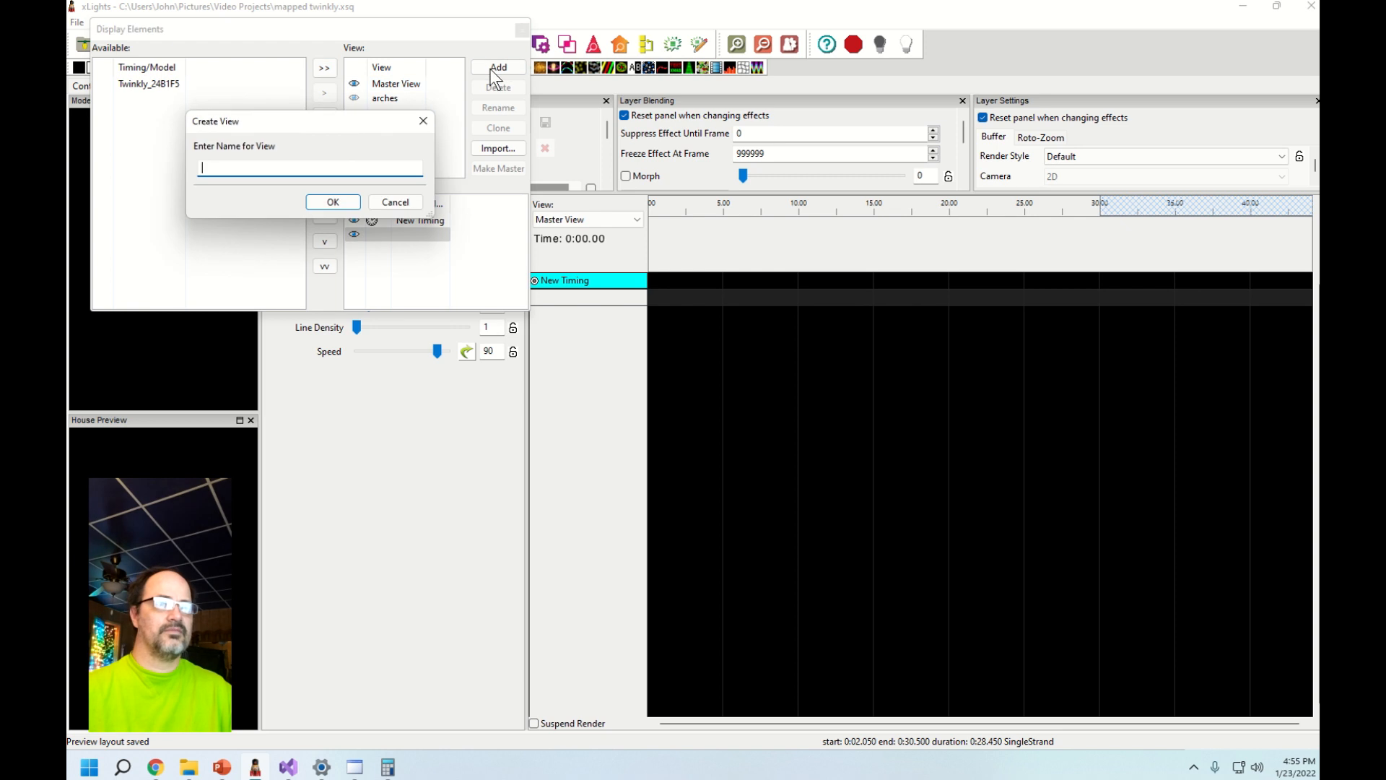
pyautogui.click(394, 201)
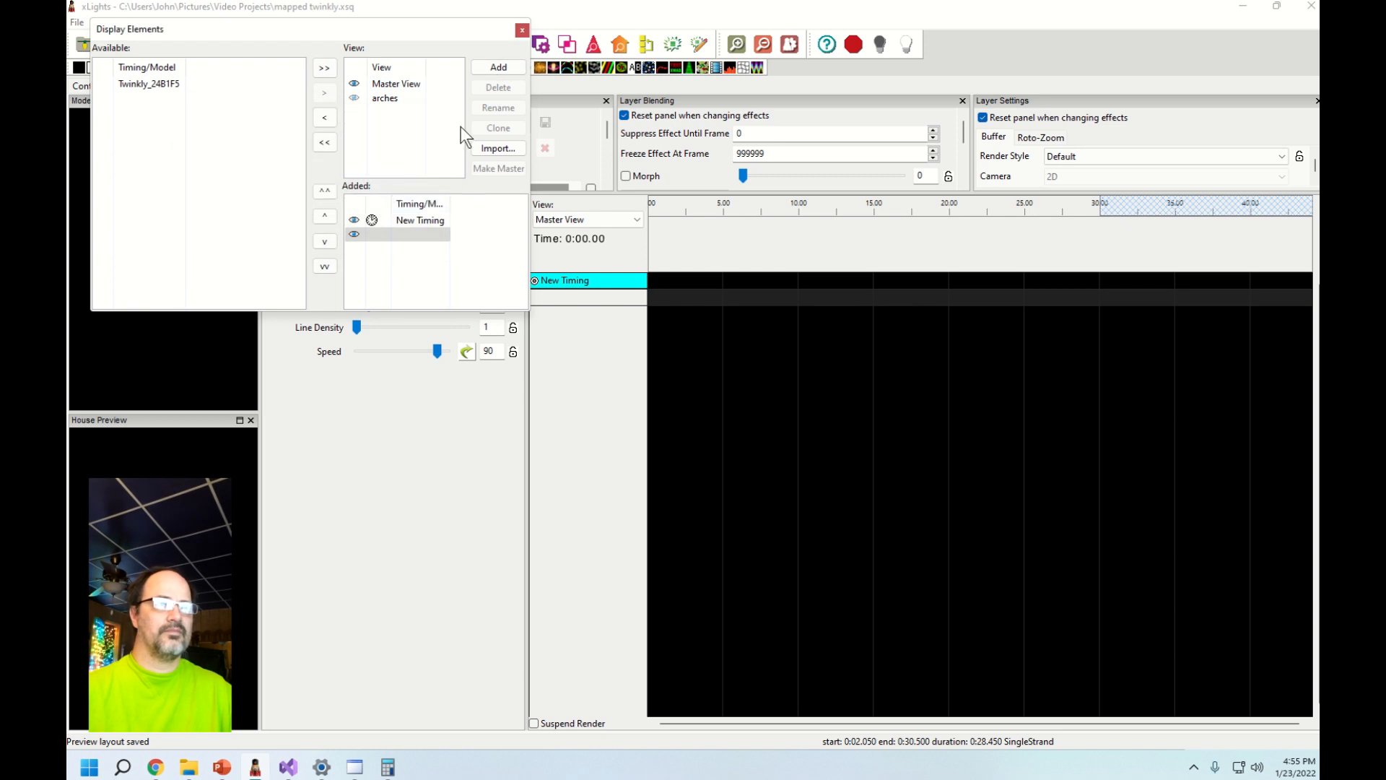
pyautogui.click(521, 26)
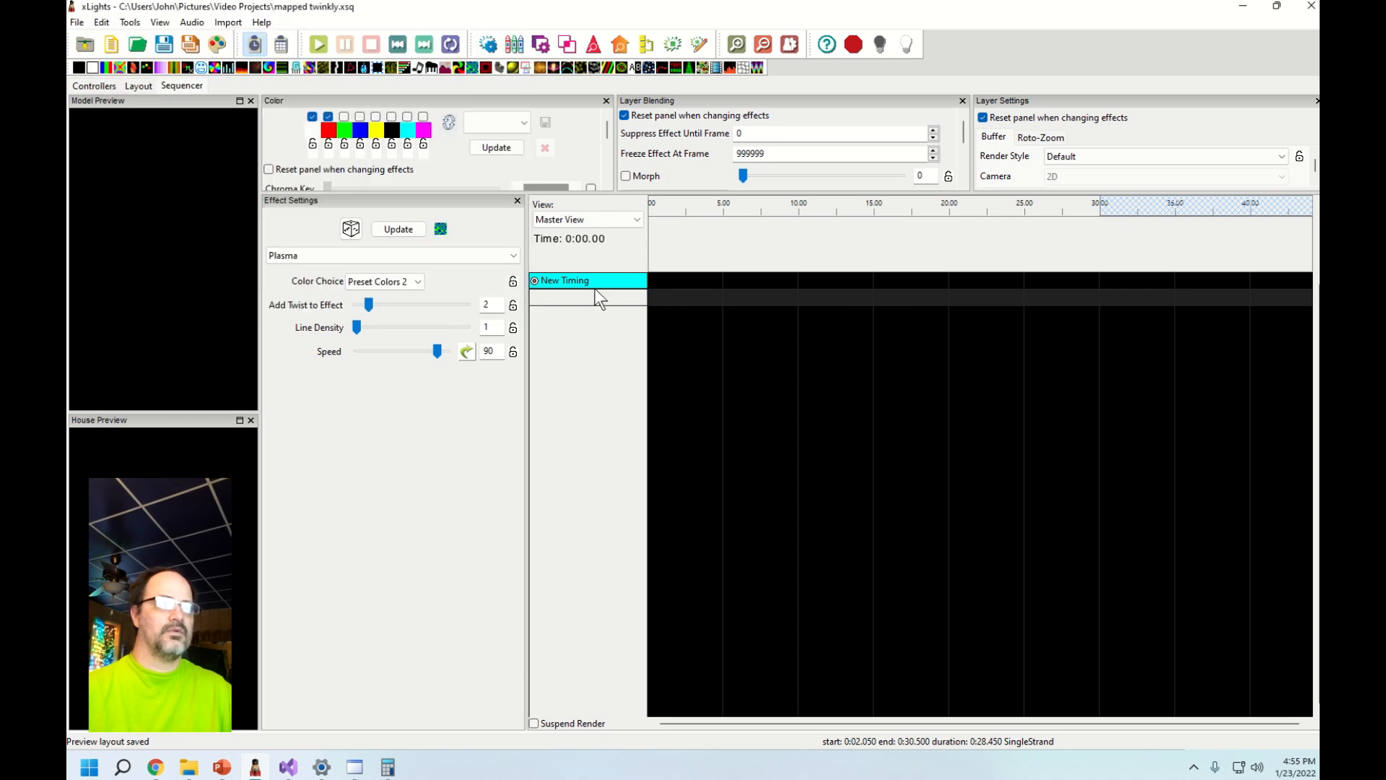
# - Reopen Display Elements from the empty row and add Twinkly_24B1F5 as a row beneath New Timing
pyautogui.click(588, 297)
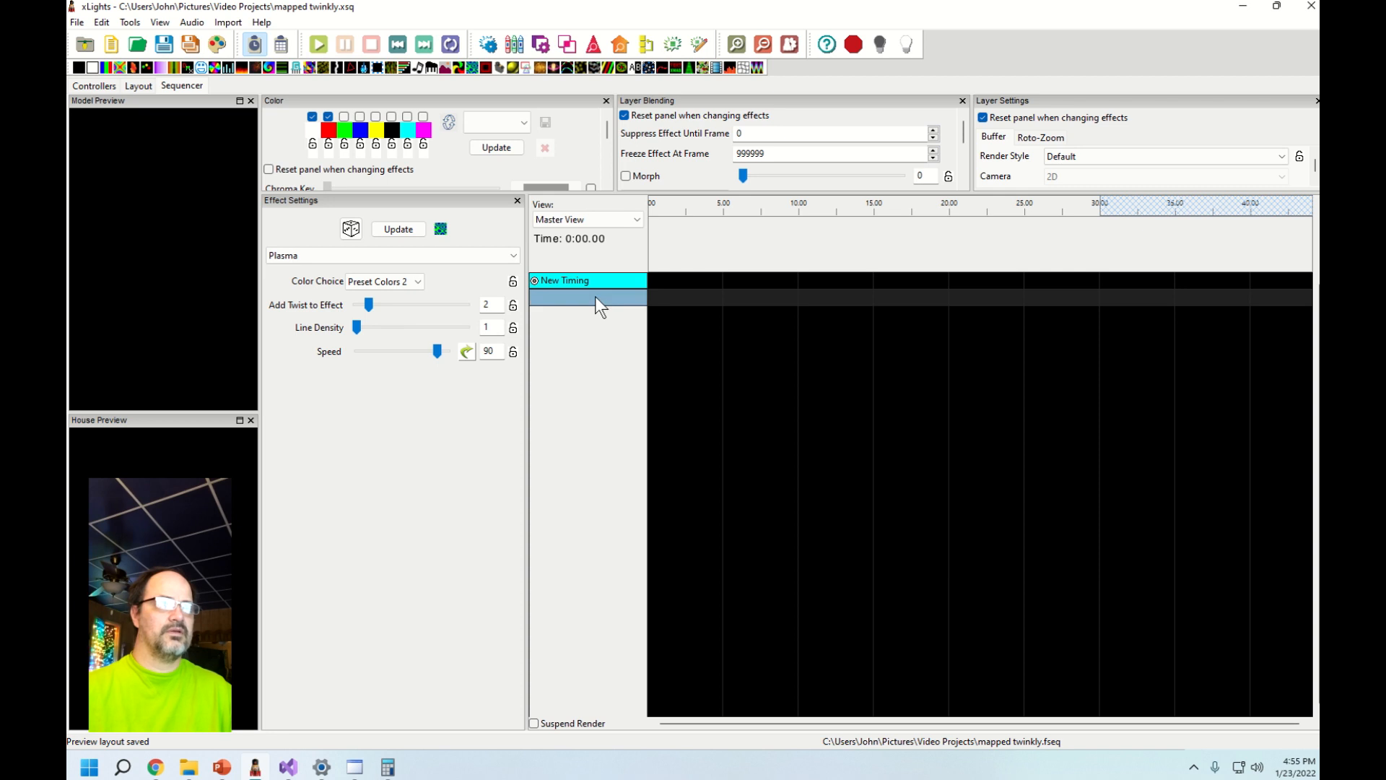
pyautogui.rightClick(600, 300)
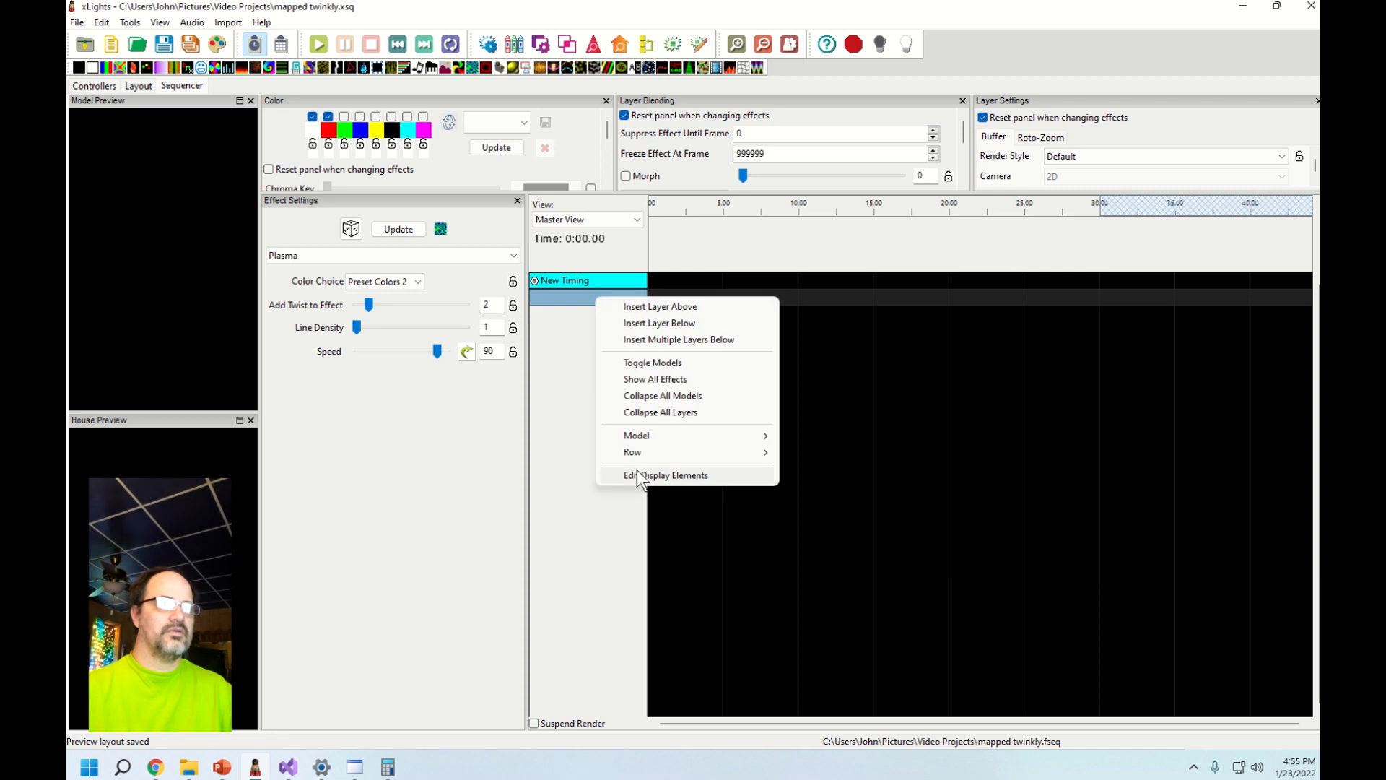
pyautogui.click(665, 475)
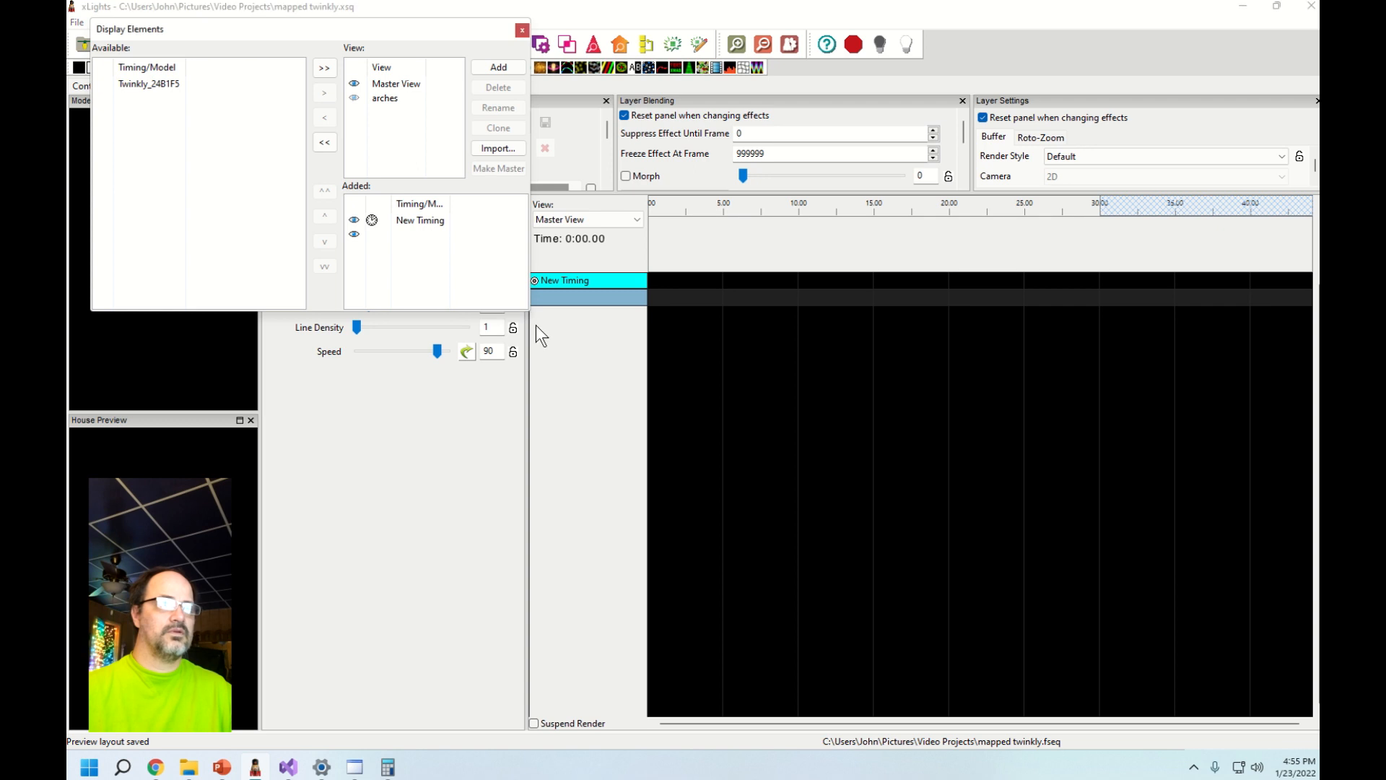
pyautogui.click(147, 83)
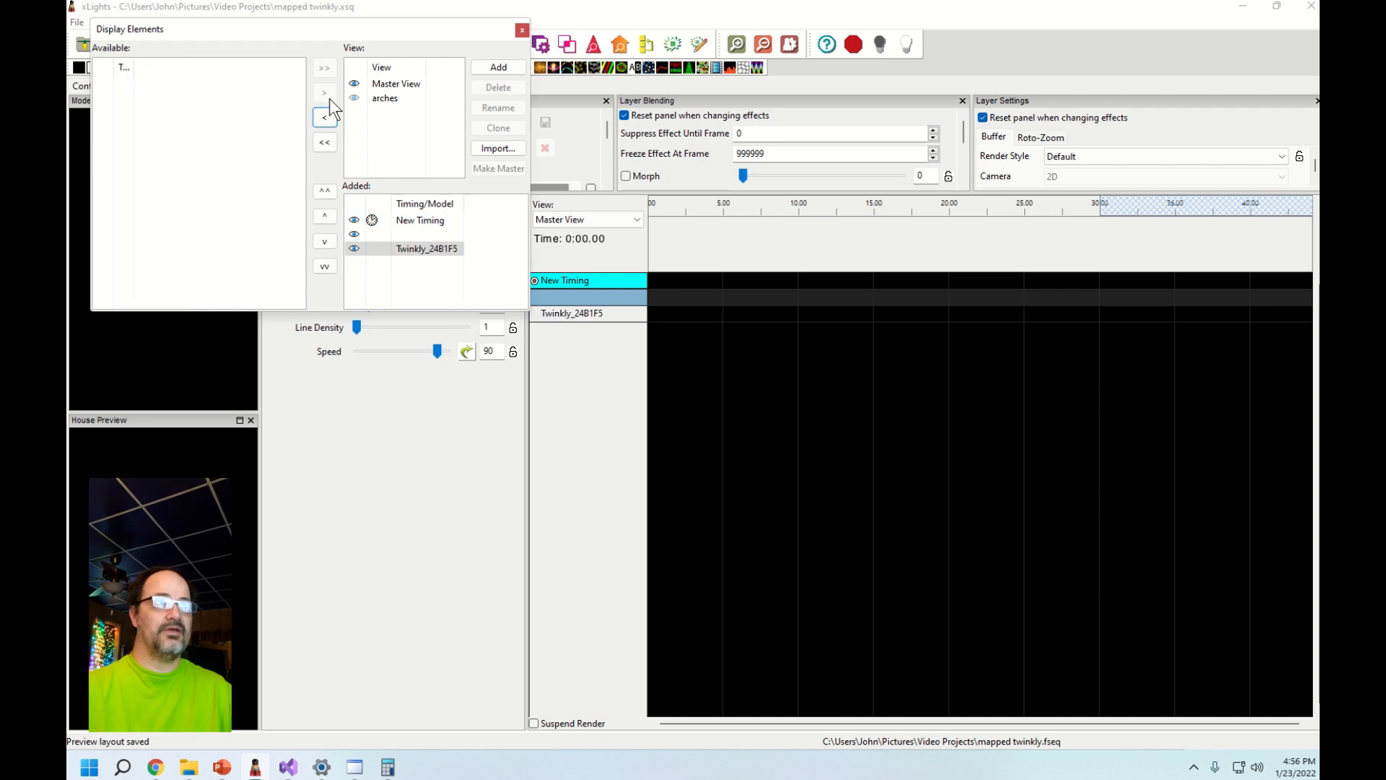
pyautogui.click(583, 313)
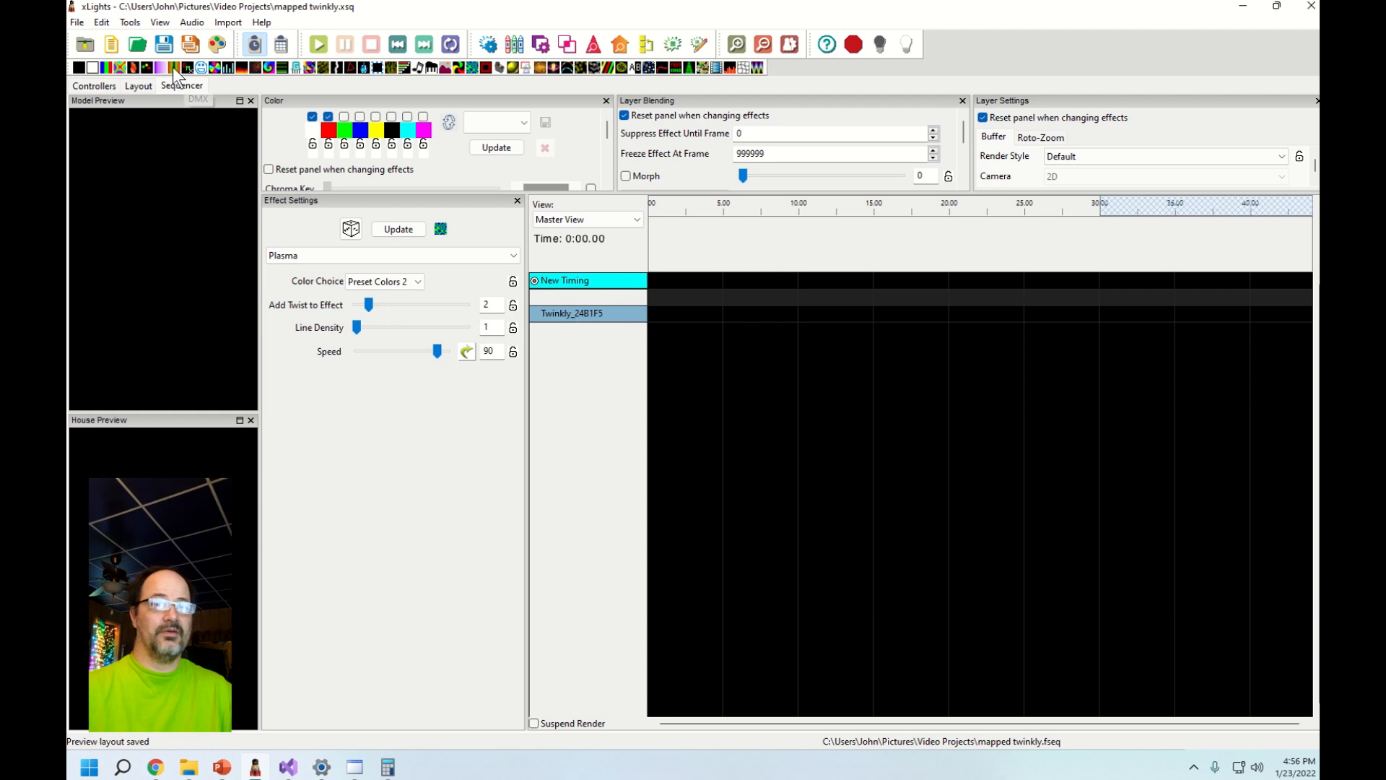
pyautogui.moveTo(121, 67)
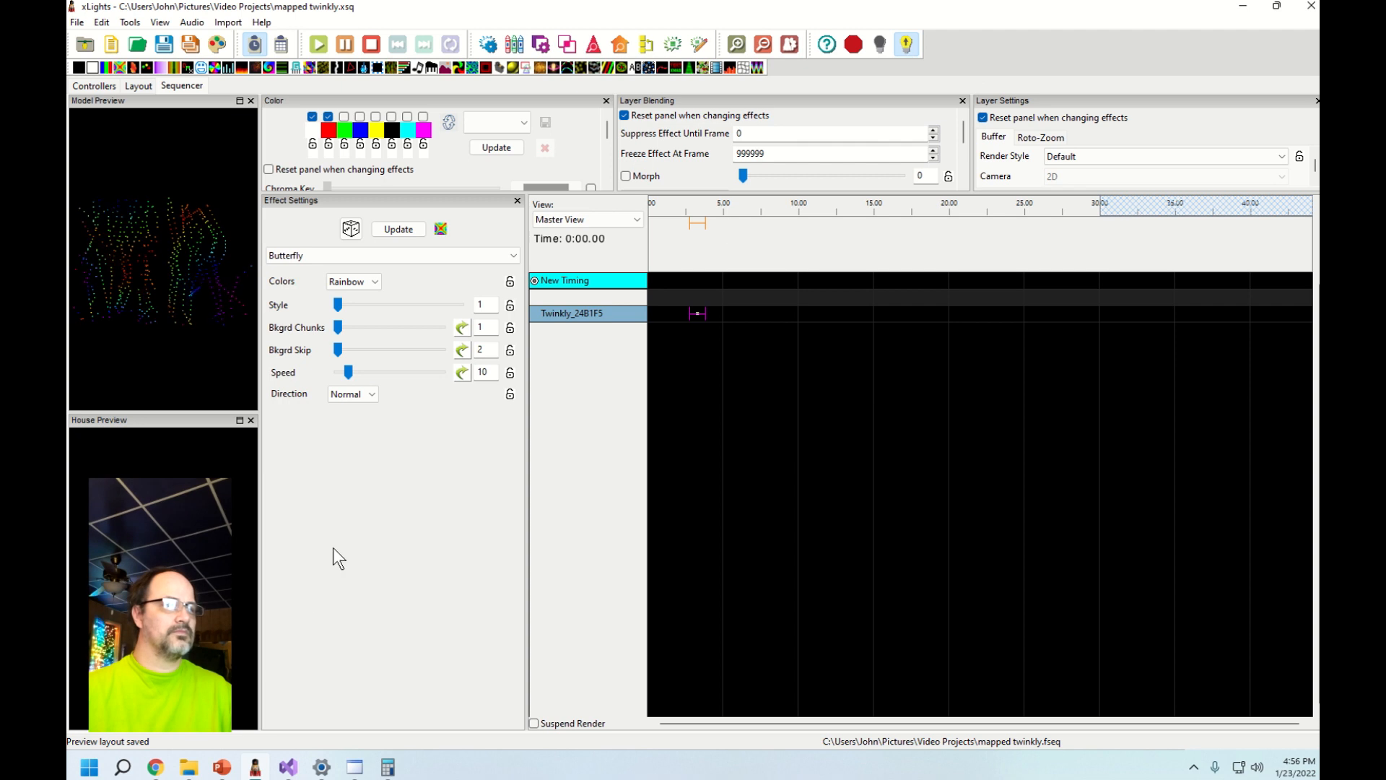
pyautogui.moveTo(254, 765)
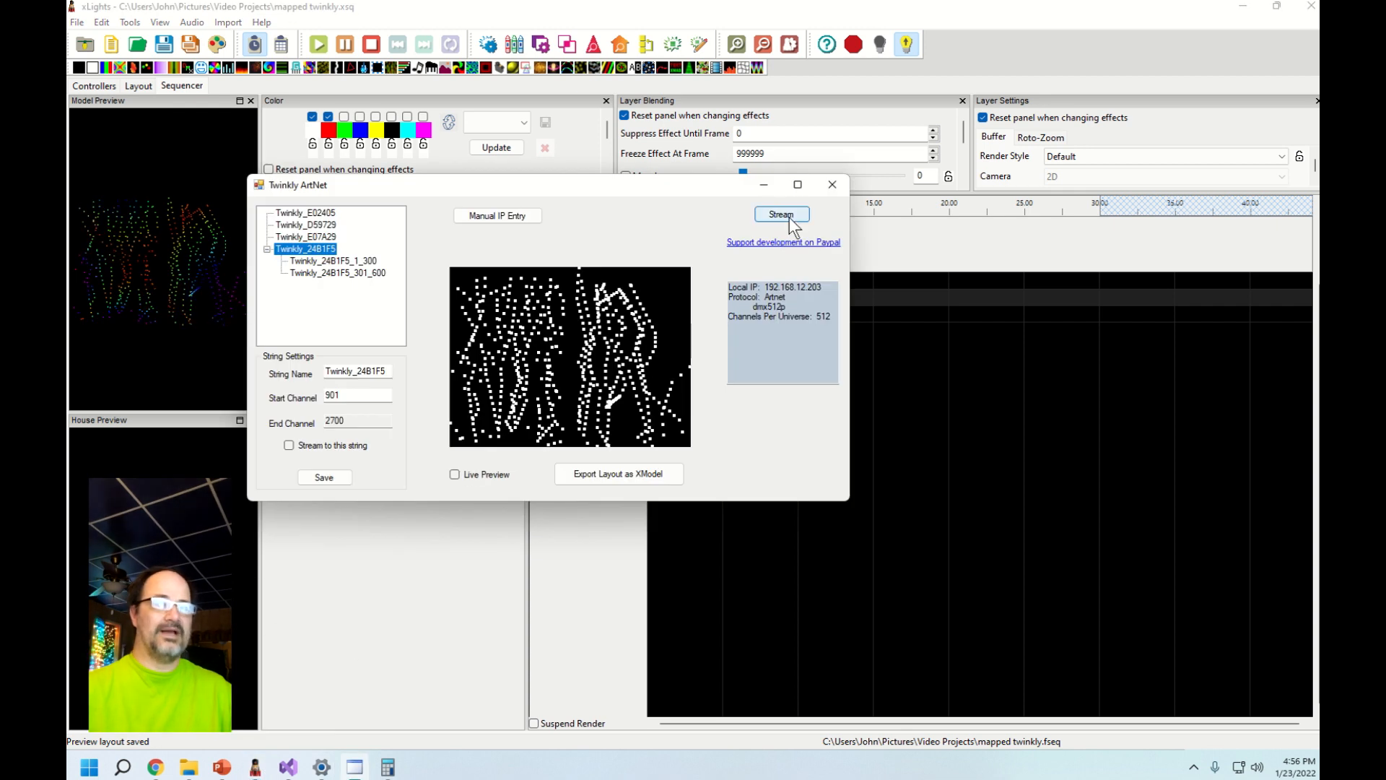
# - Start streaming to the Twinkly string, allow the app through Windows Defender Firewall, and enable Live Preview
pyautogui.click(781, 214)
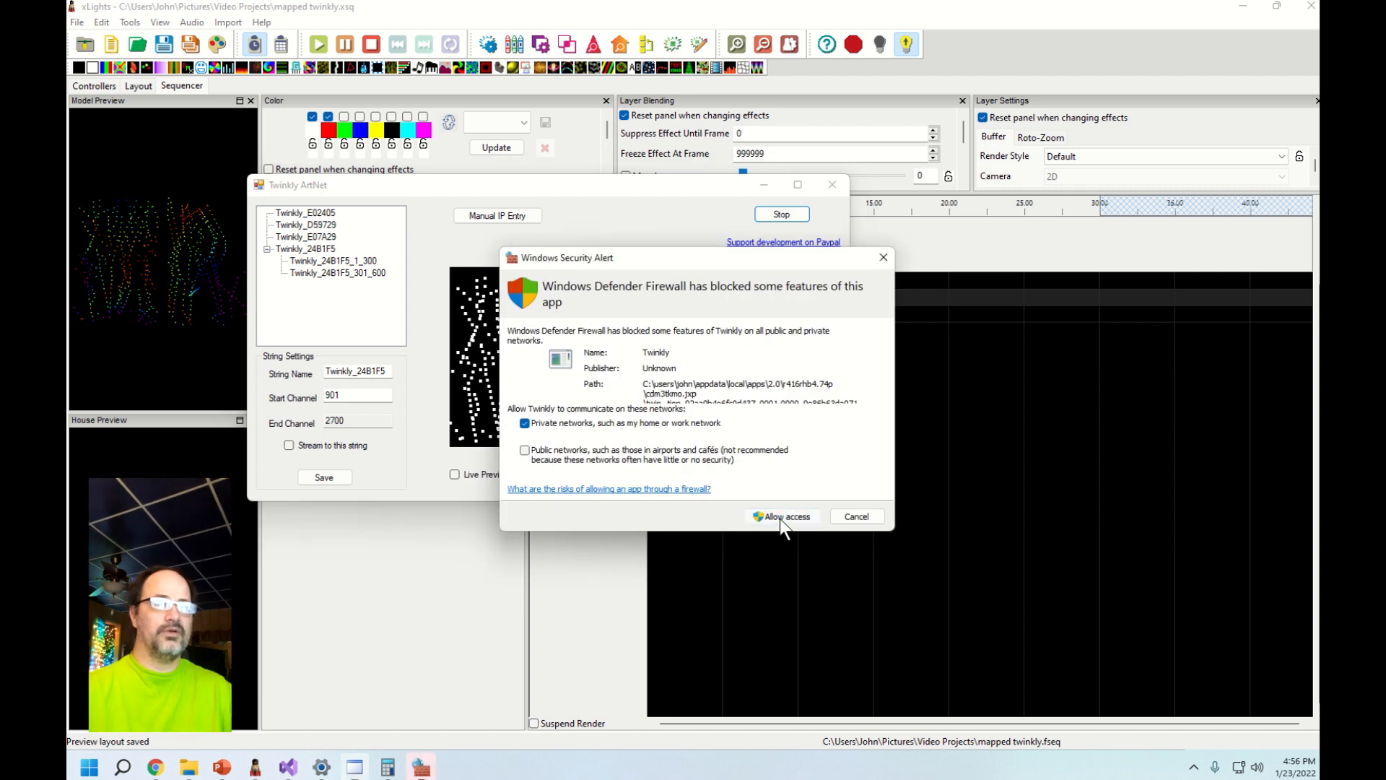
pyautogui.moveTo(775, 522)
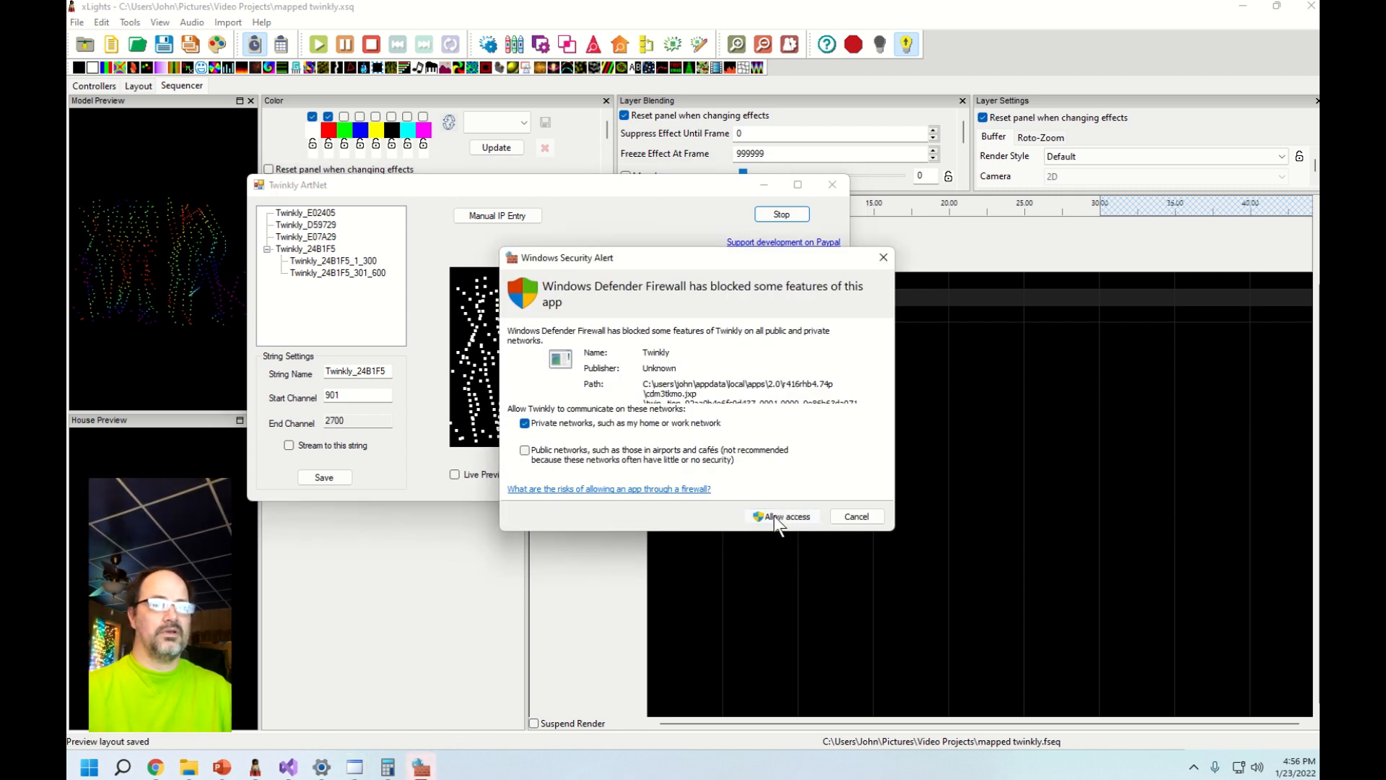
pyautogui.click(786, 515)
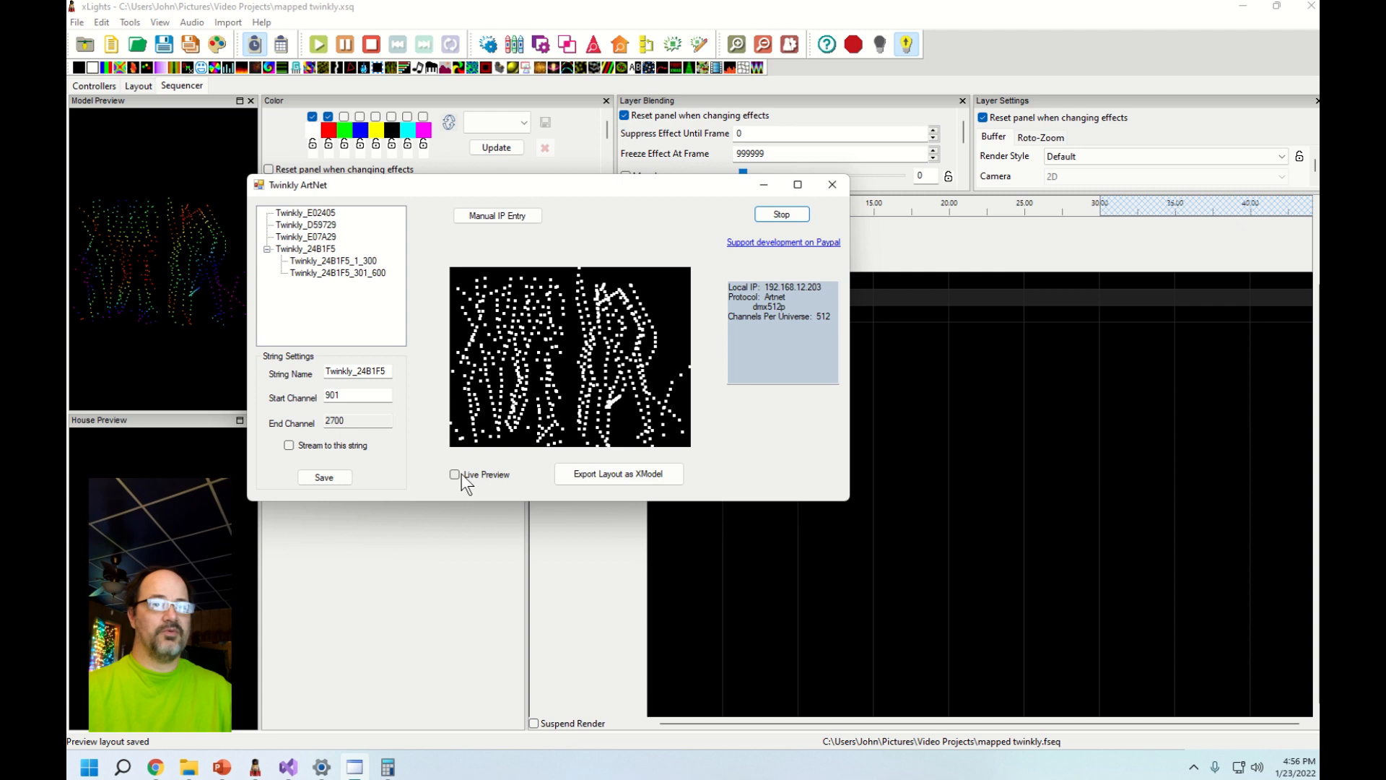
pyautogui.click(454, 474)
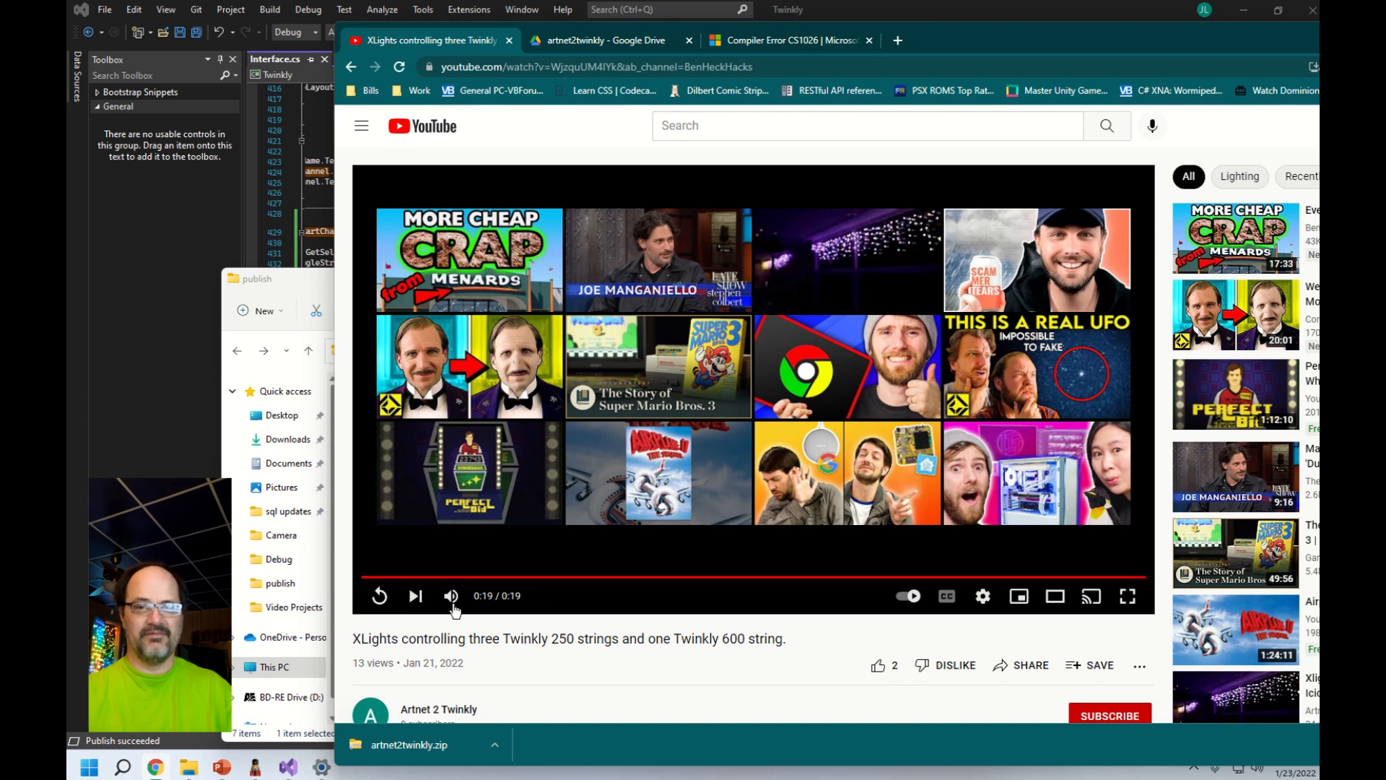
# - Scroll down to the demo video's description with the donation and Google Drive links
pyautogui.scroll(-3)
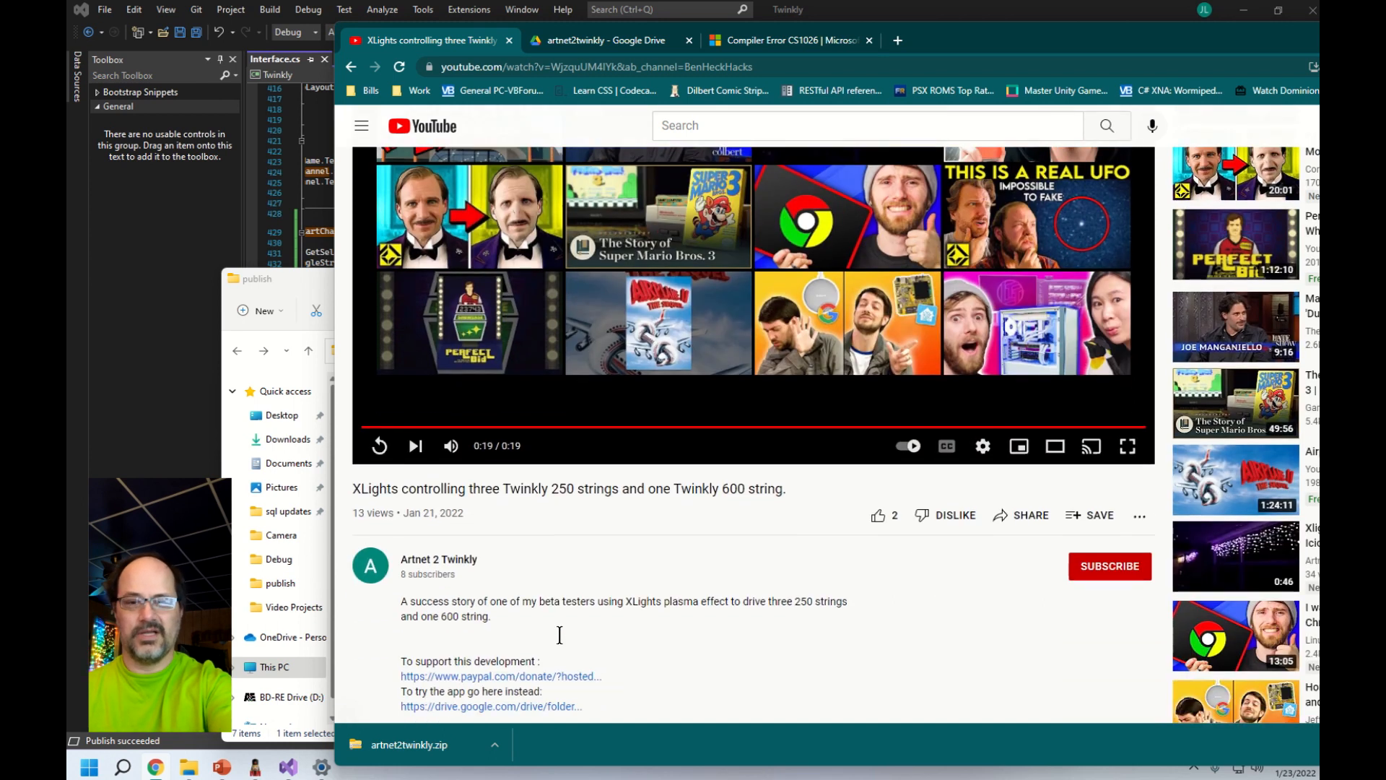